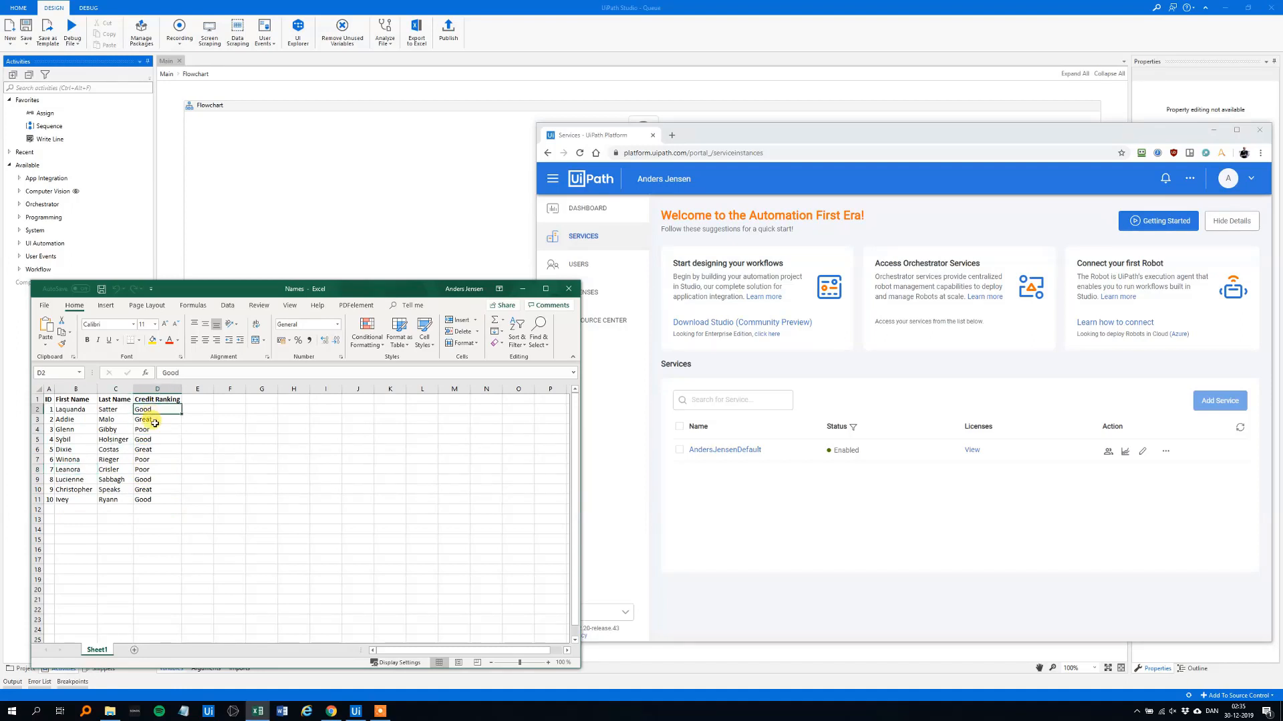
Review the Credit Ranking column in Sheet1, then bring the UiPath Platform Services browser window forward
left_click(156, 418)
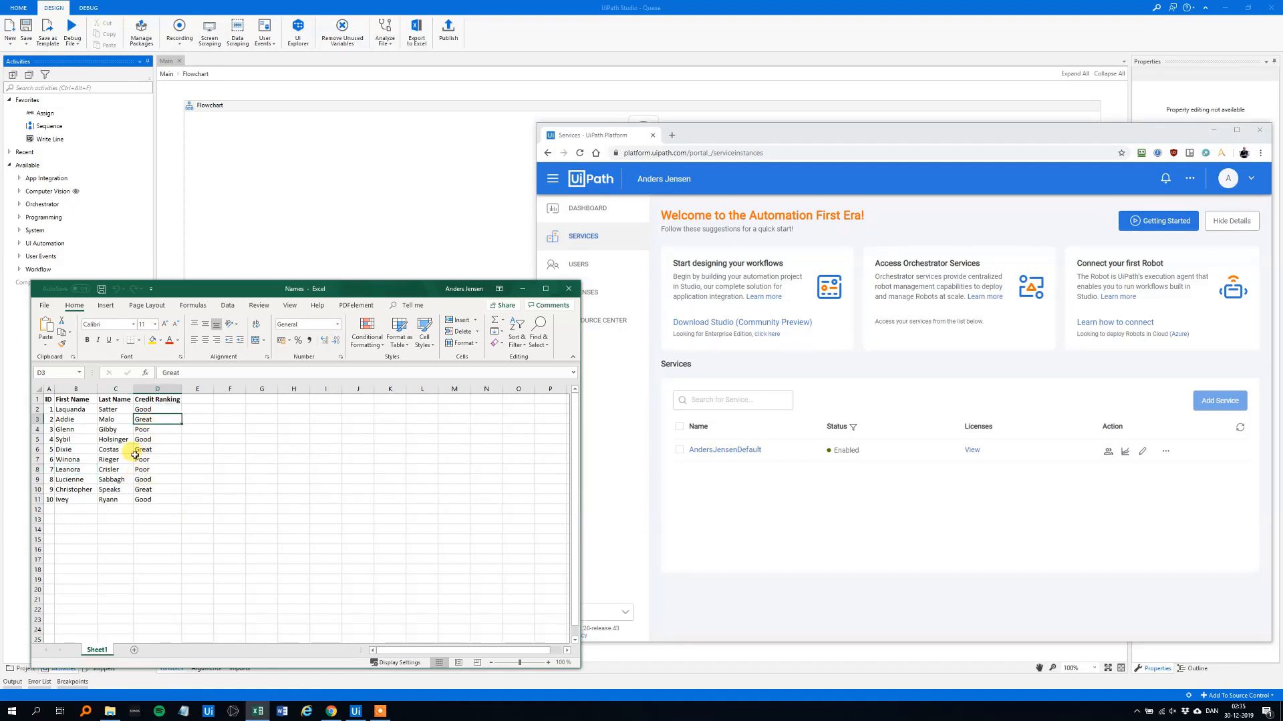
mouse_move(185, 491)
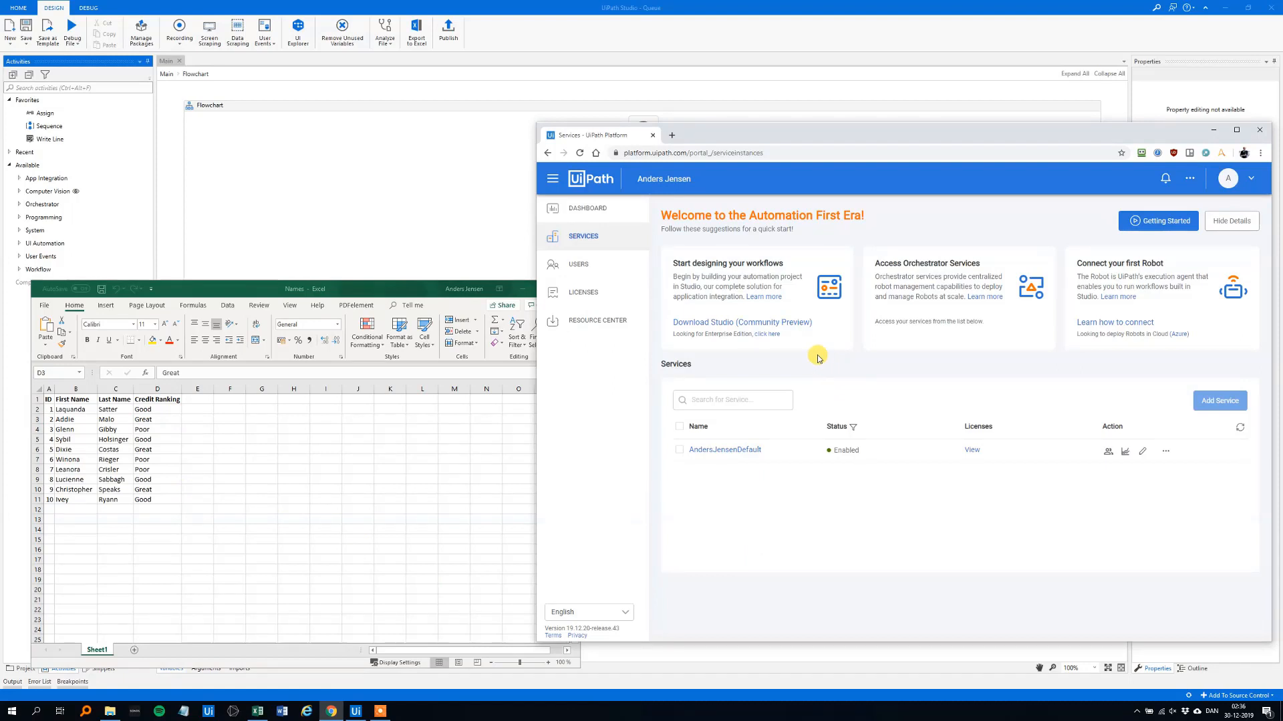
mouse_move(905, 369)
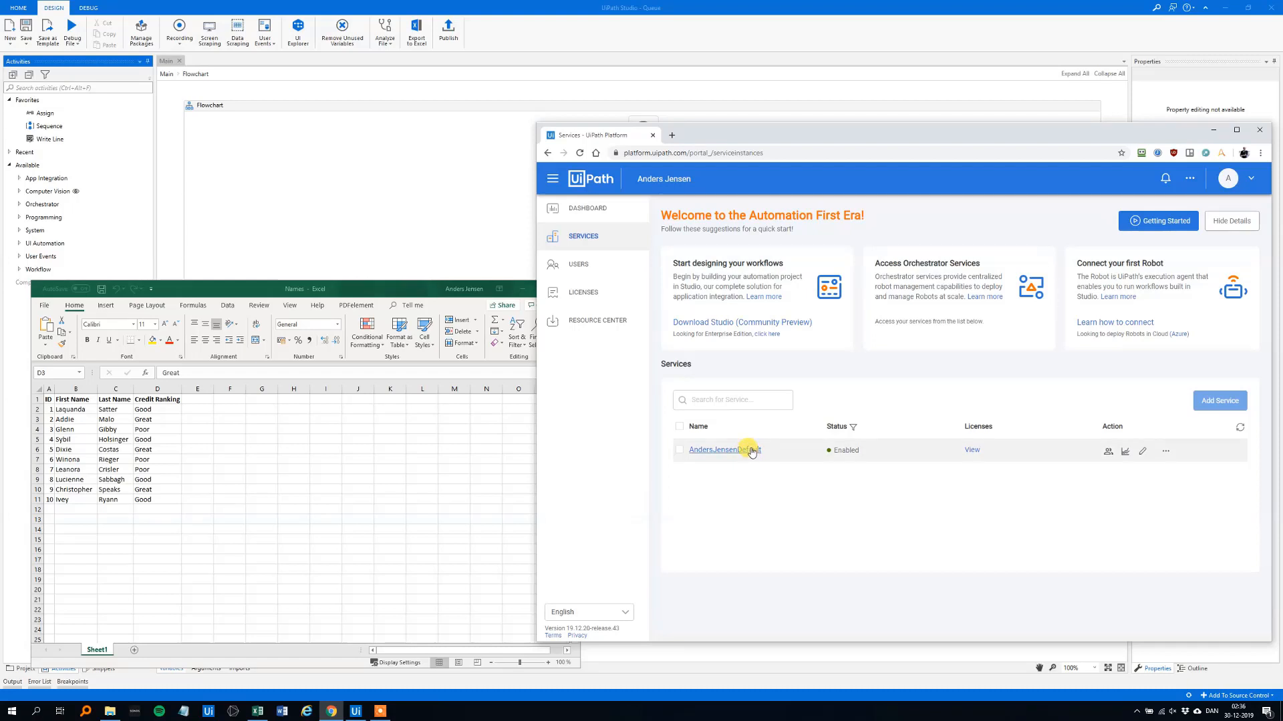
mouse_move(782, 438)
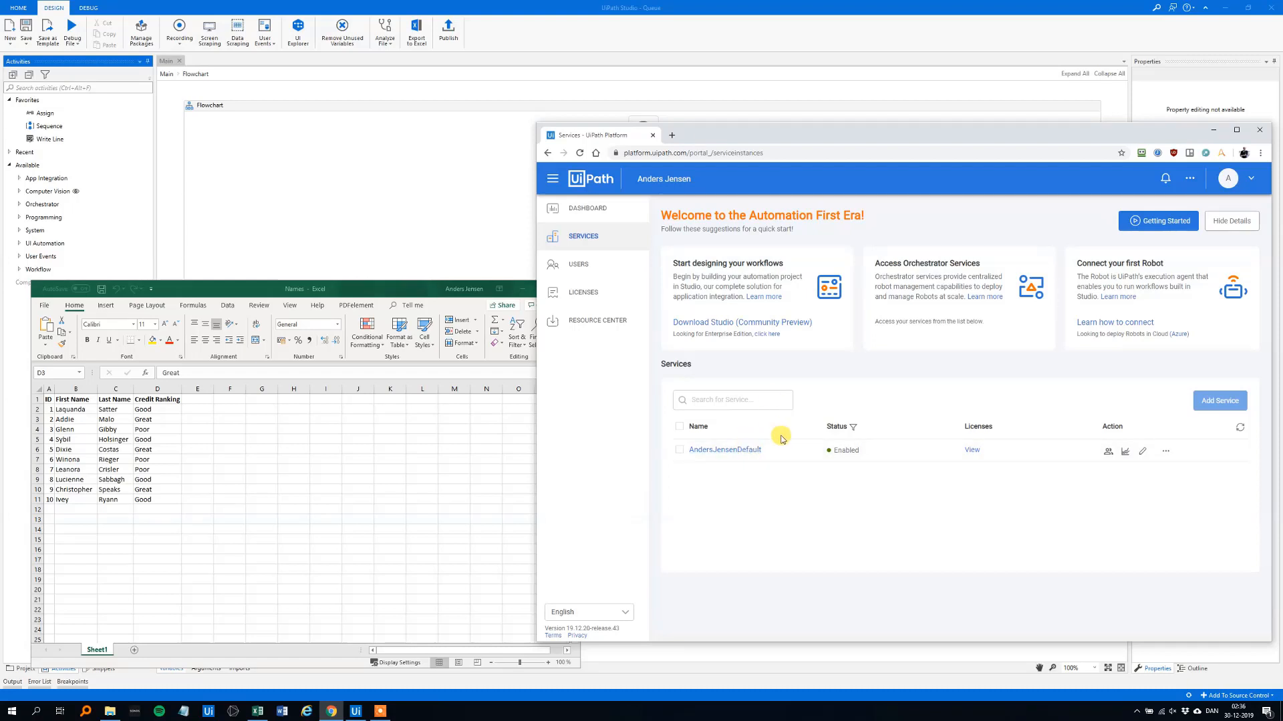
left_click(767, 400)
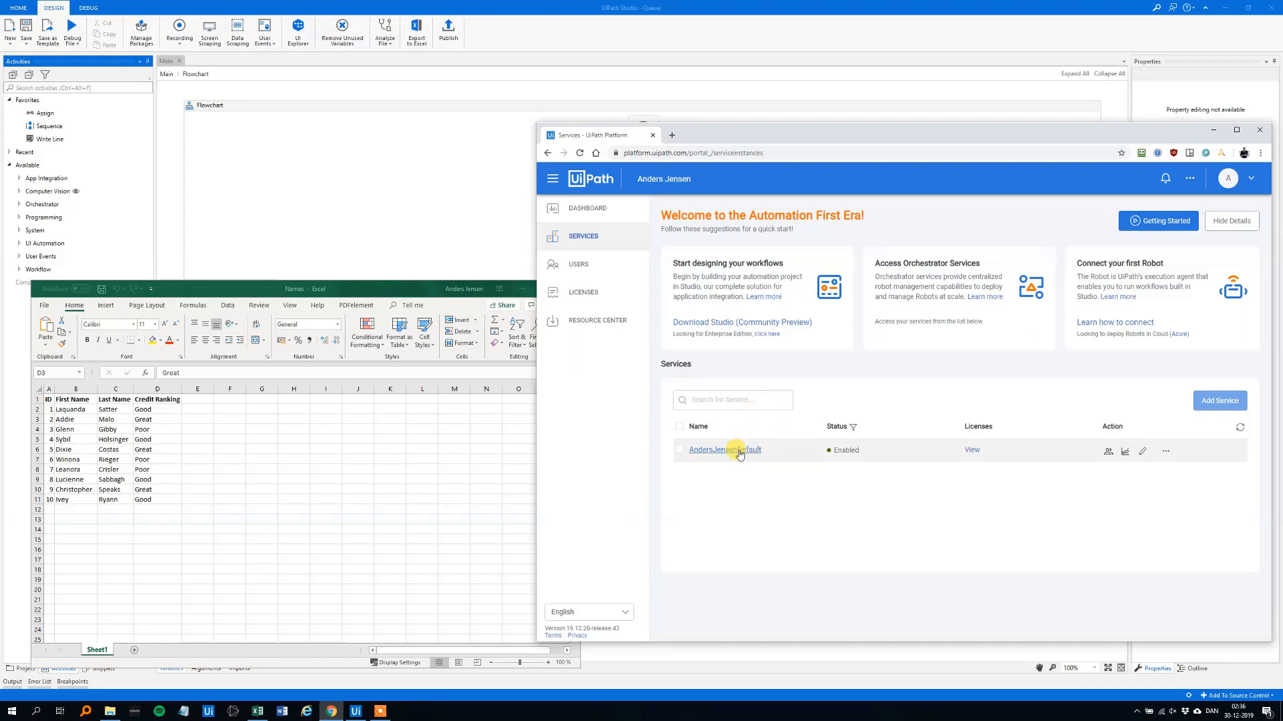
Enter the AndersJensenDefault service and show its empty Queues list
left_click(724, 449)
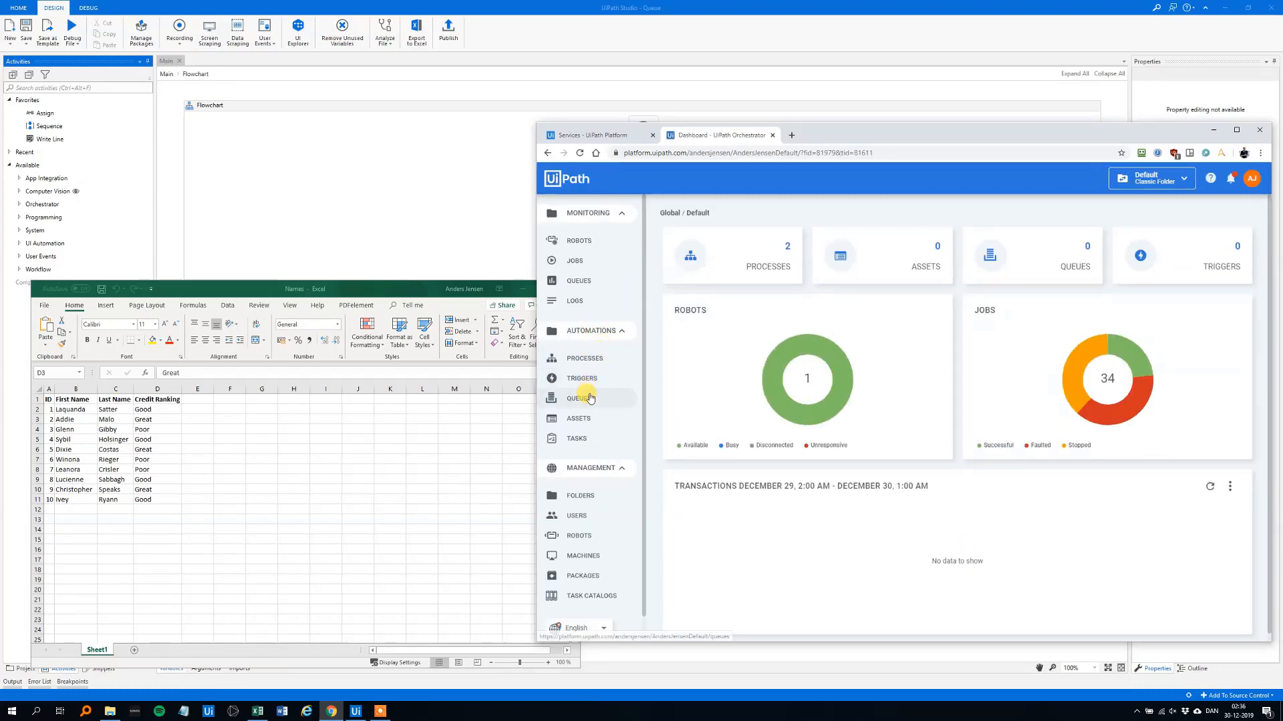
left_click(579, 398)
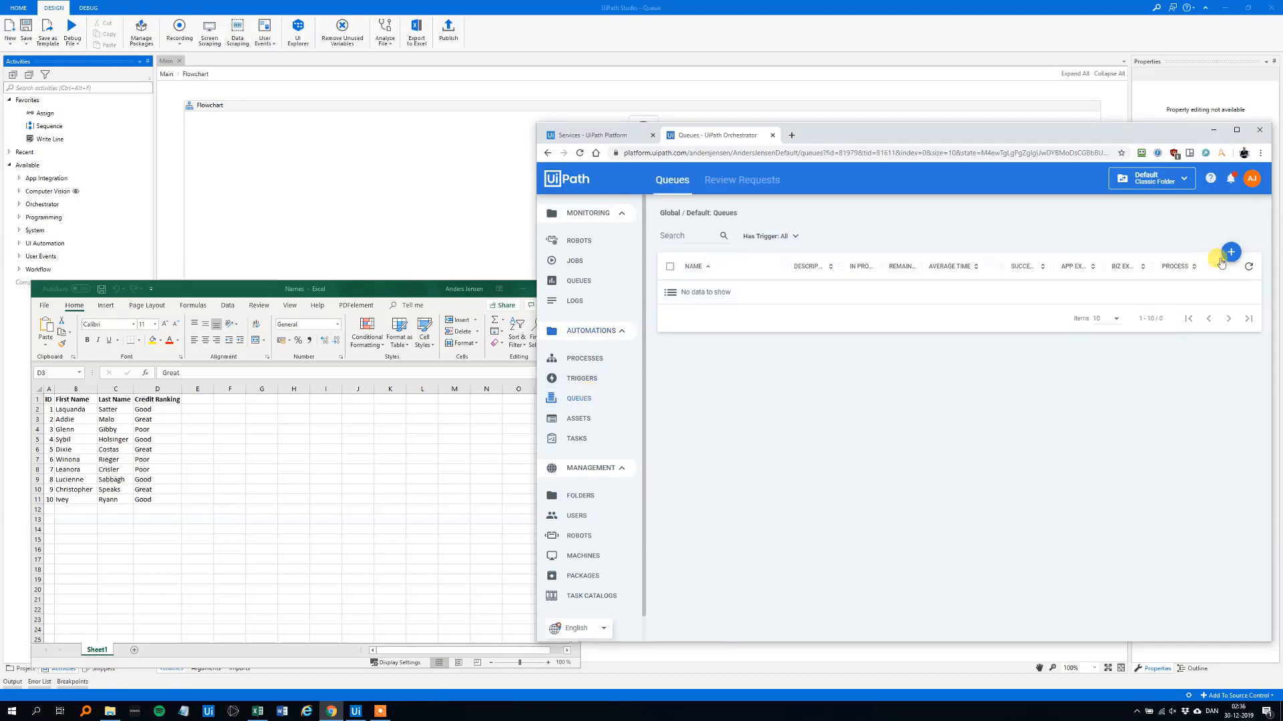
Add a new queue named NewQueue and save it to the queues list
left_click(1229, 251)
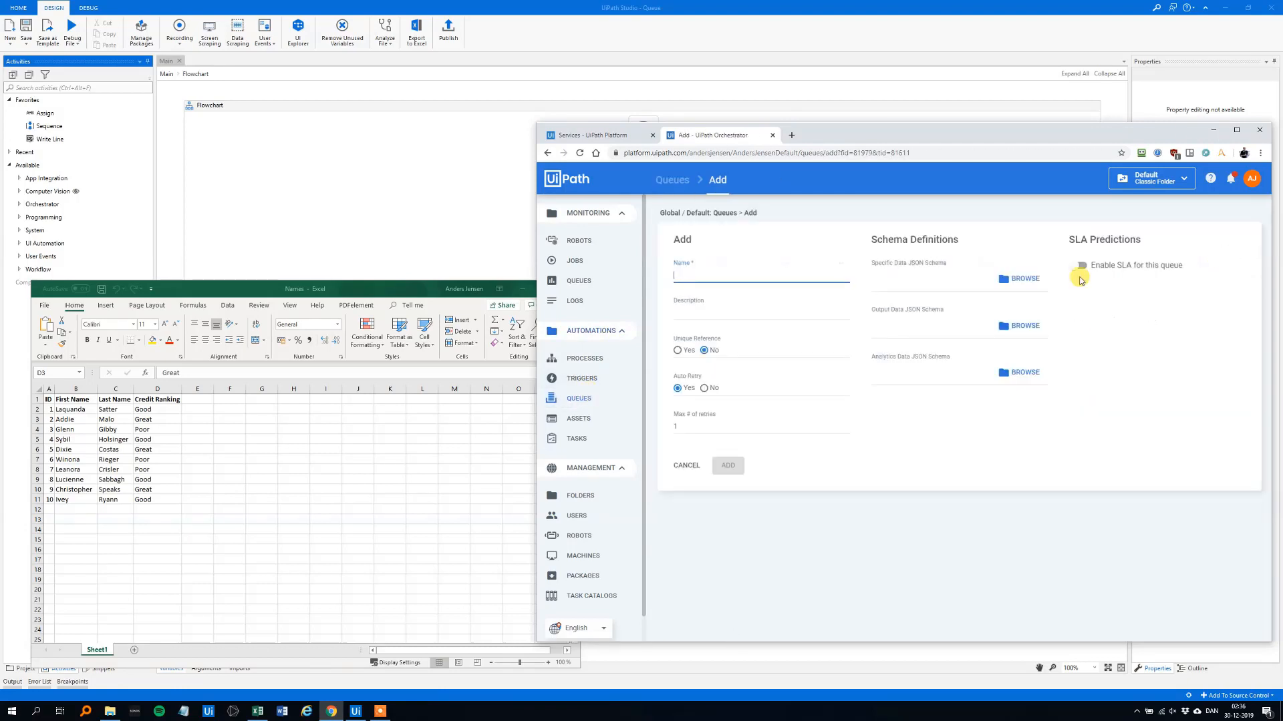
type("N")
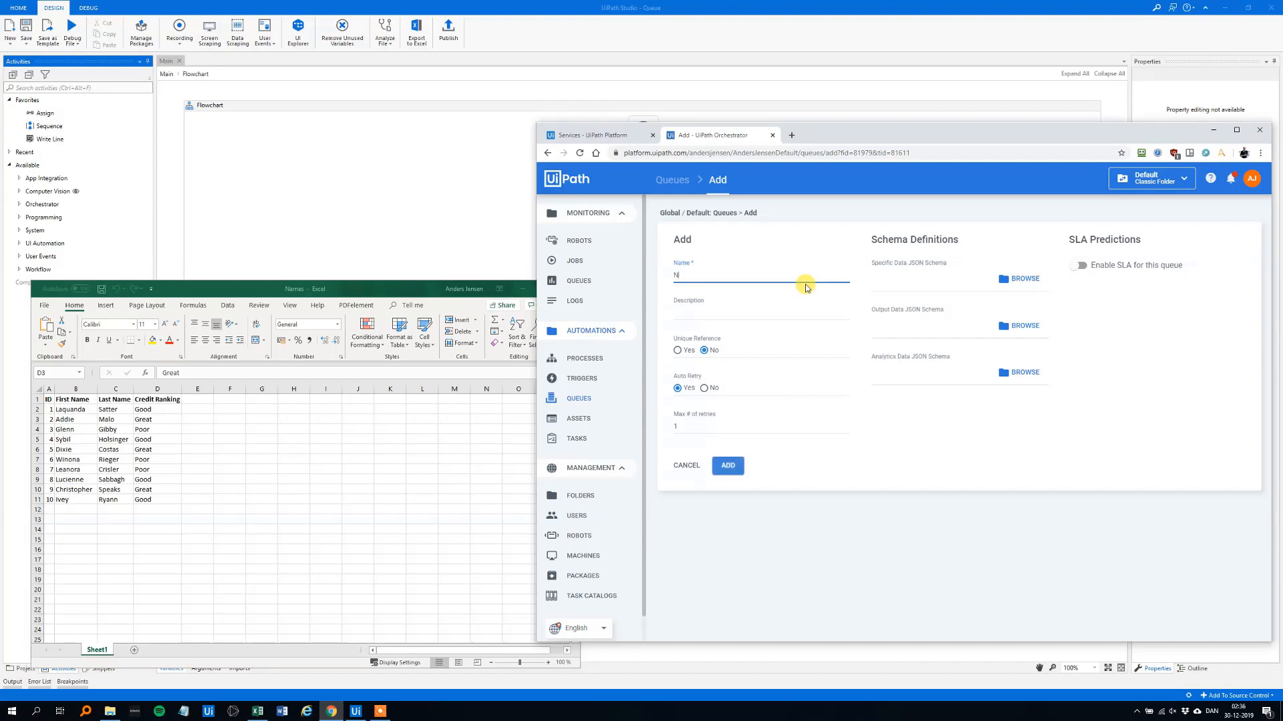
type("ewQueue")
left_click(760, 426)
type("3")
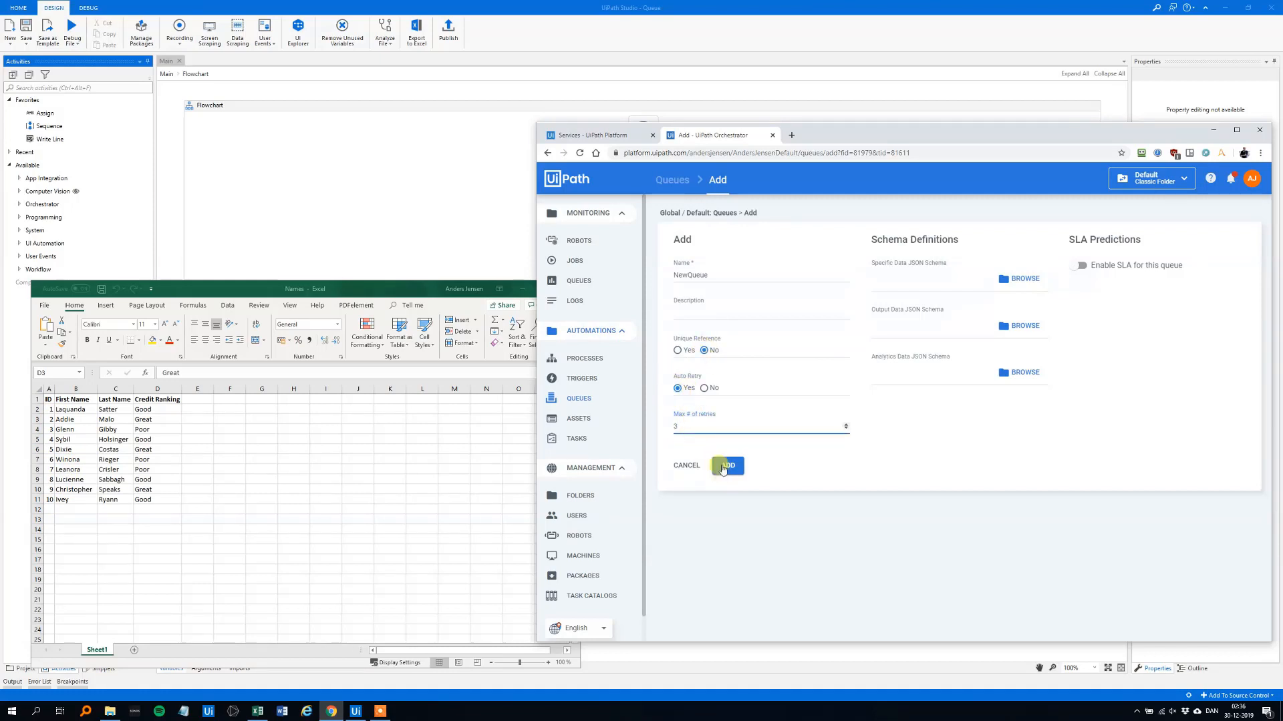
left_click(727, 465)
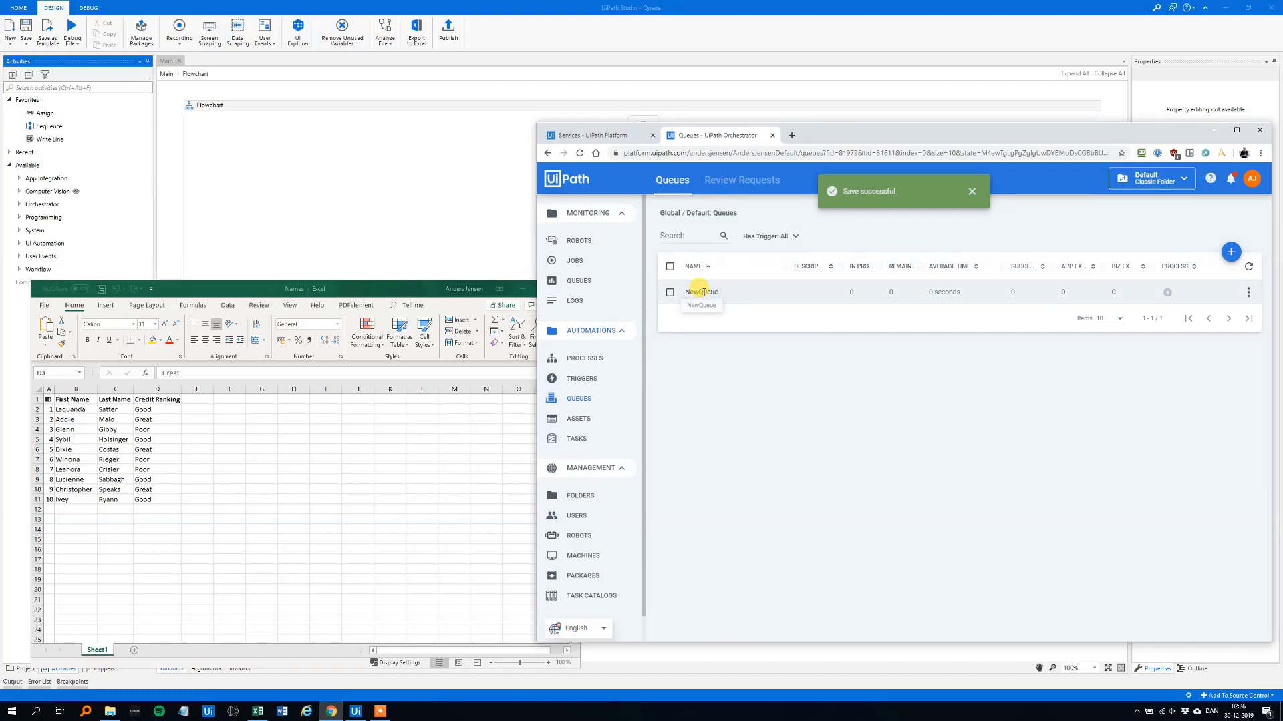
mouse_move(728, 305)
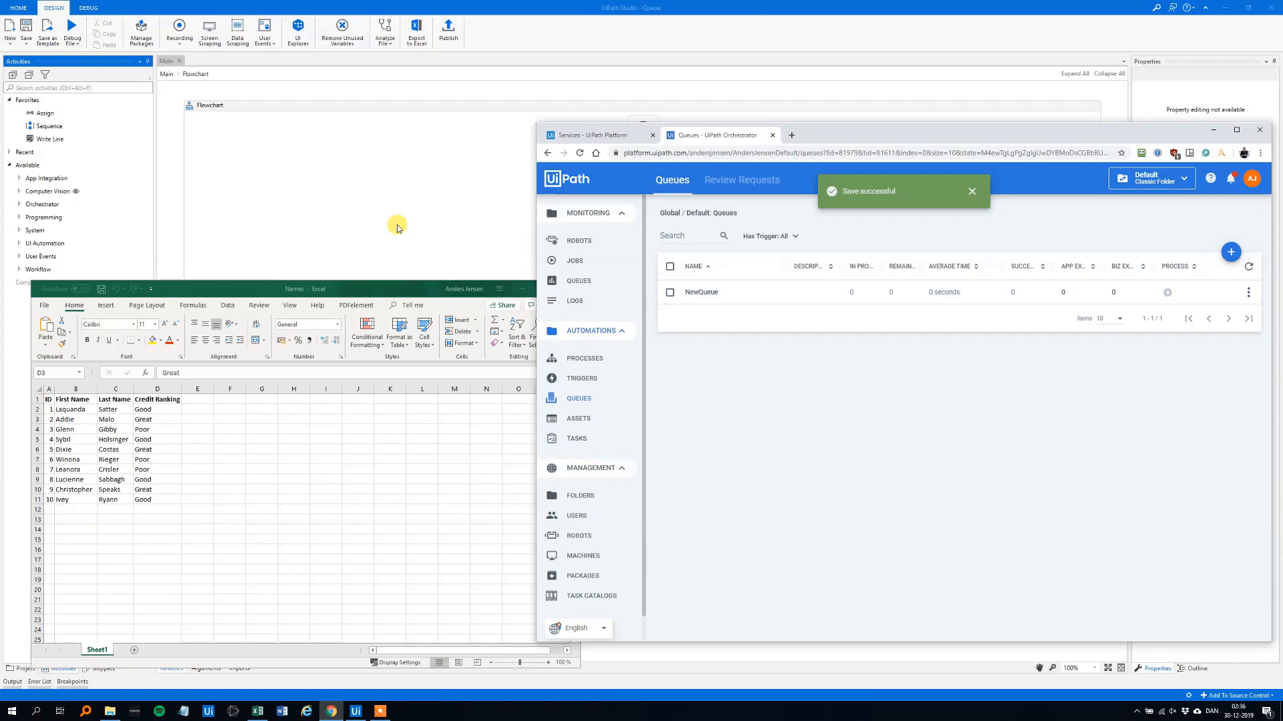
Place a Sequence under Start, rename it CreateData and enter it for editing
left_click(257, 711)
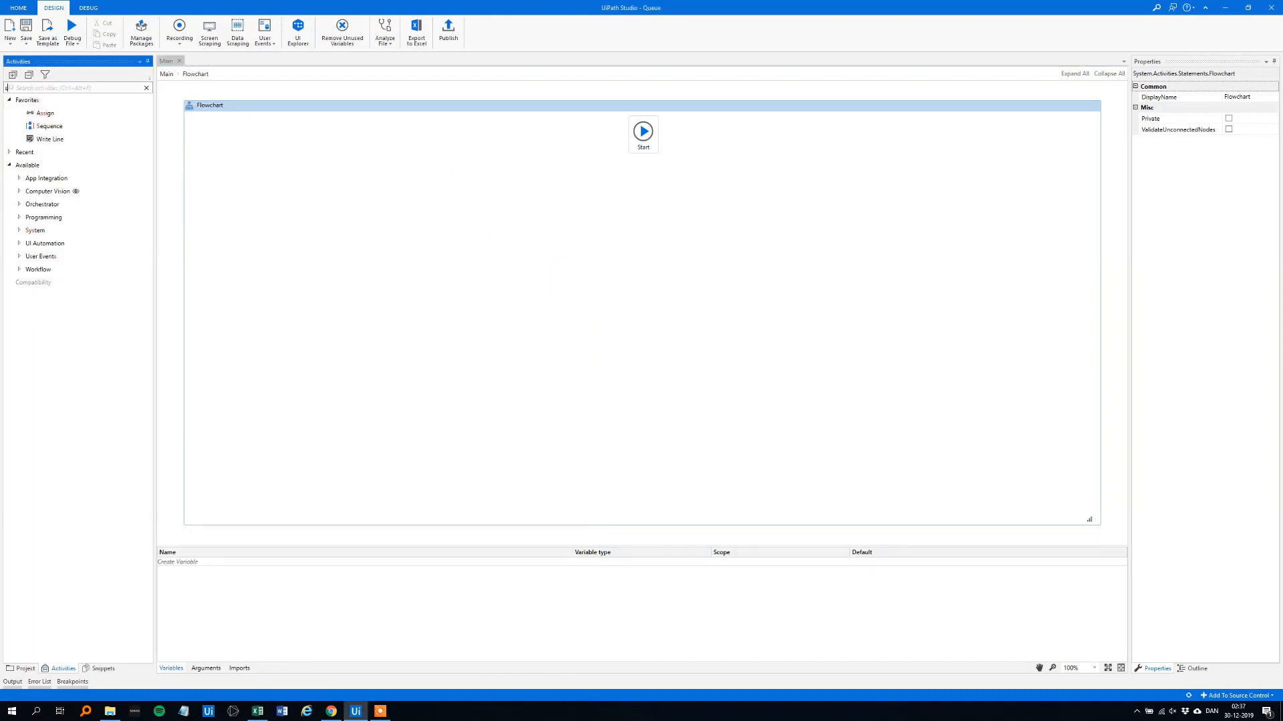
type("seq")
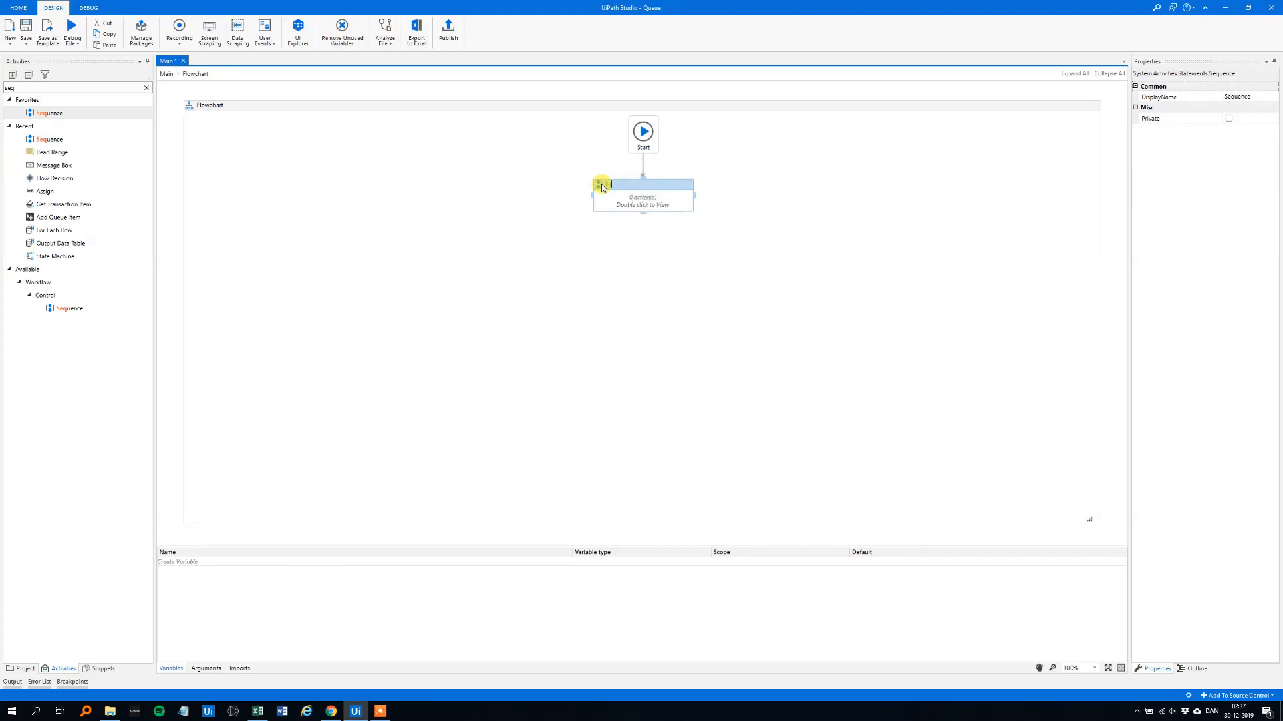
type("CreateData")
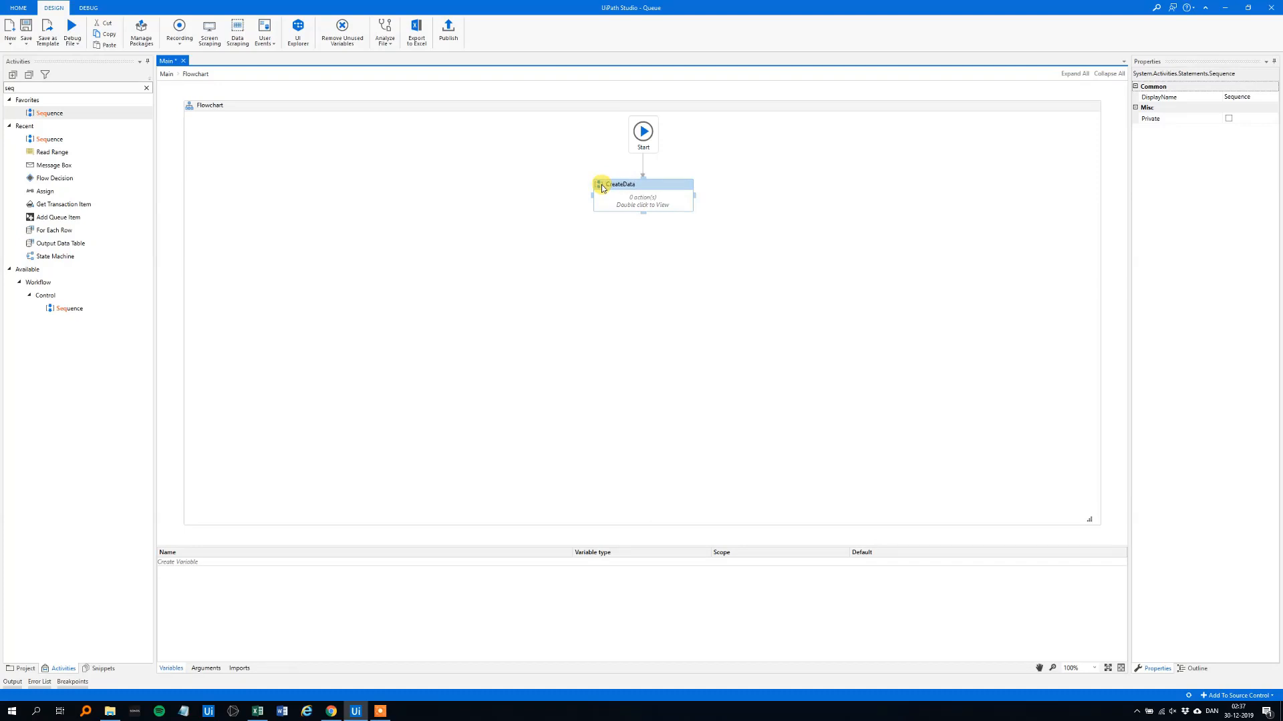
double_click(633, 184)
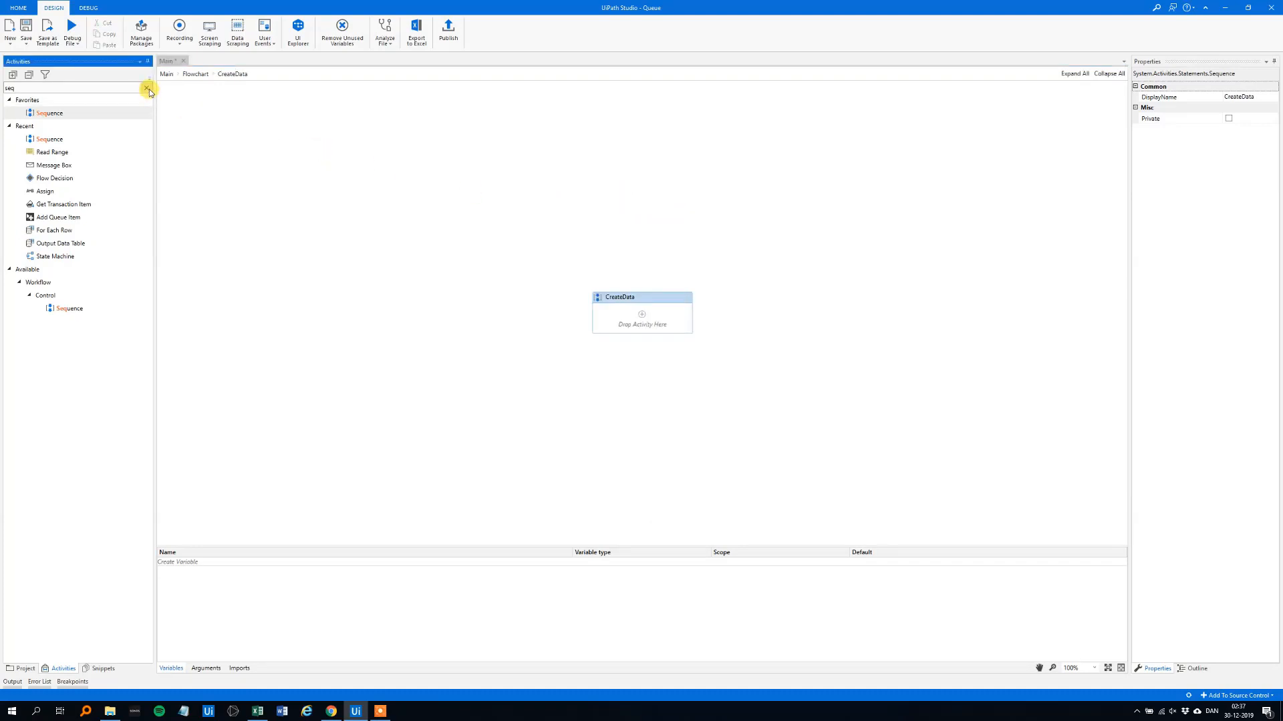
left_click(146, 88)
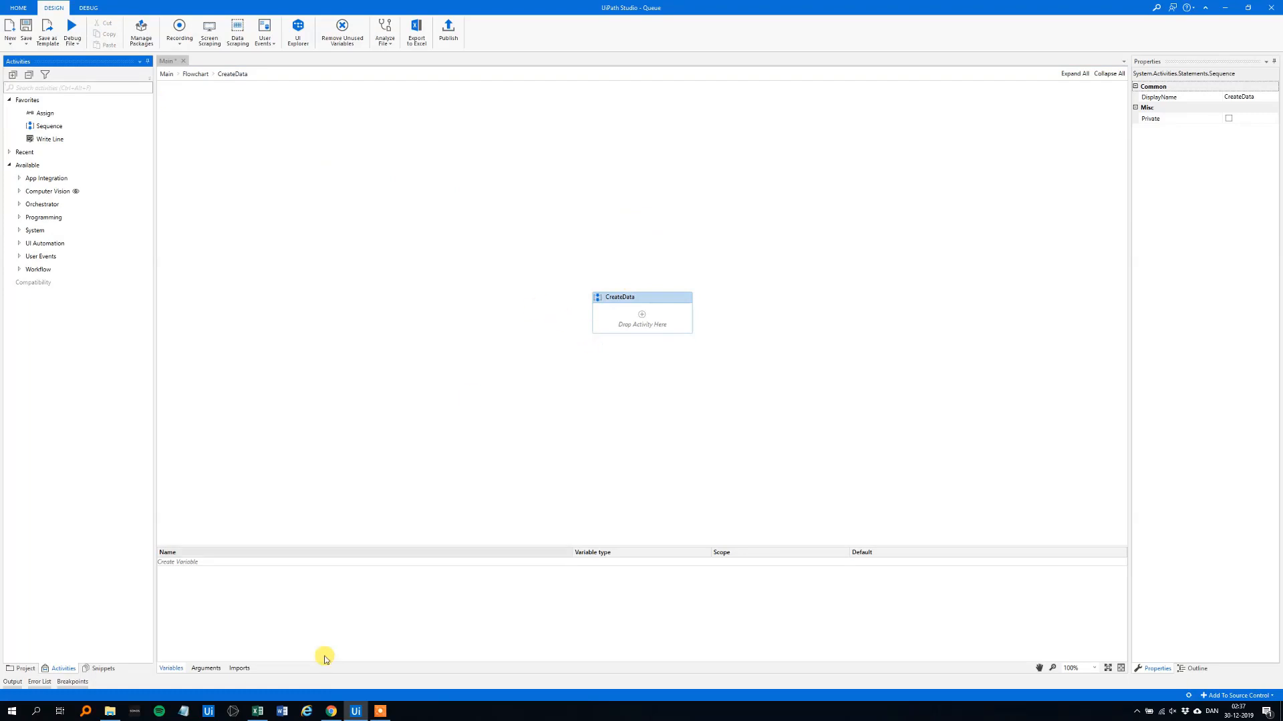
type("read ra")
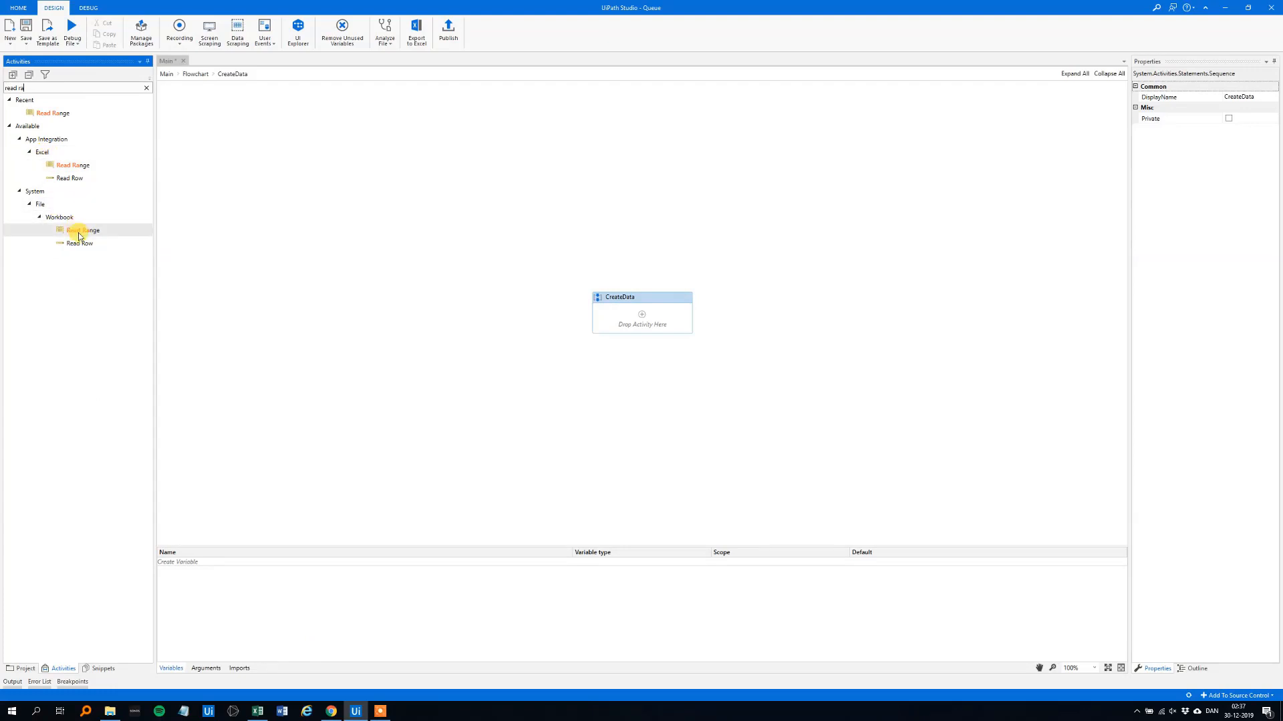
mouse_move(77, 233)
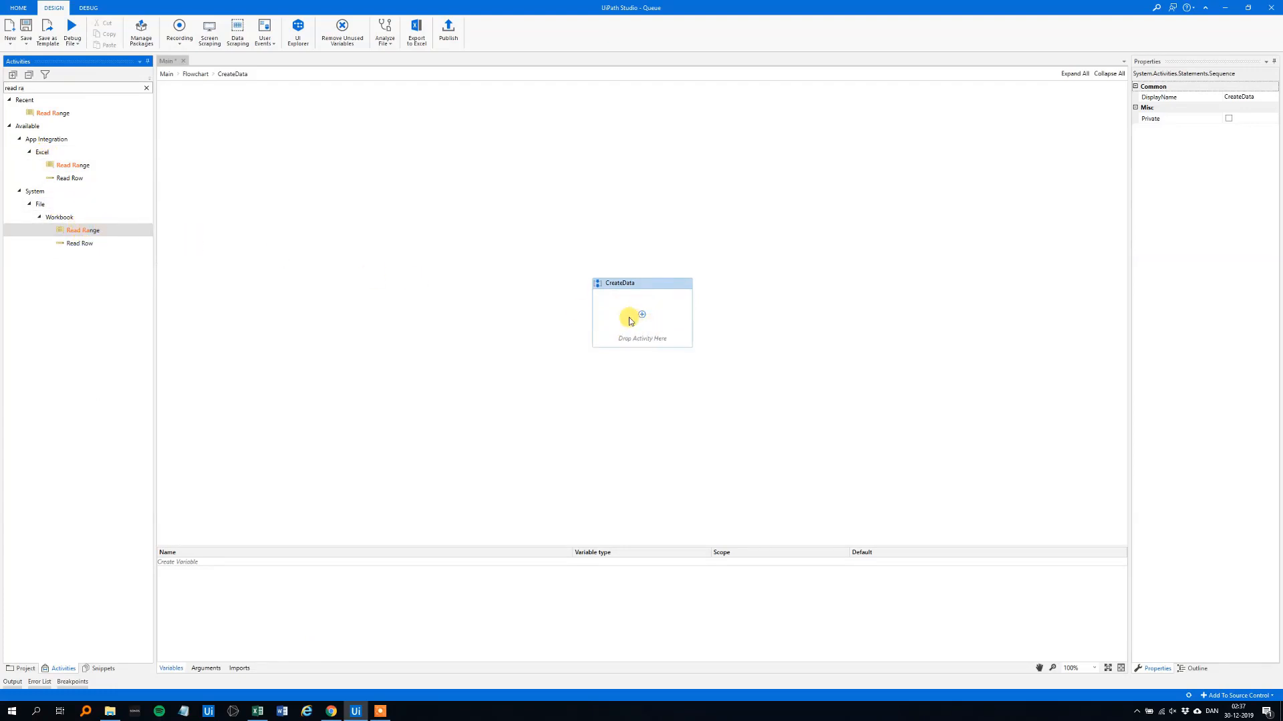
Add Read Range for the Names.xlsx workbook with output DataTable variable dtNames
left_click_drag(80, 230, 641, 316)
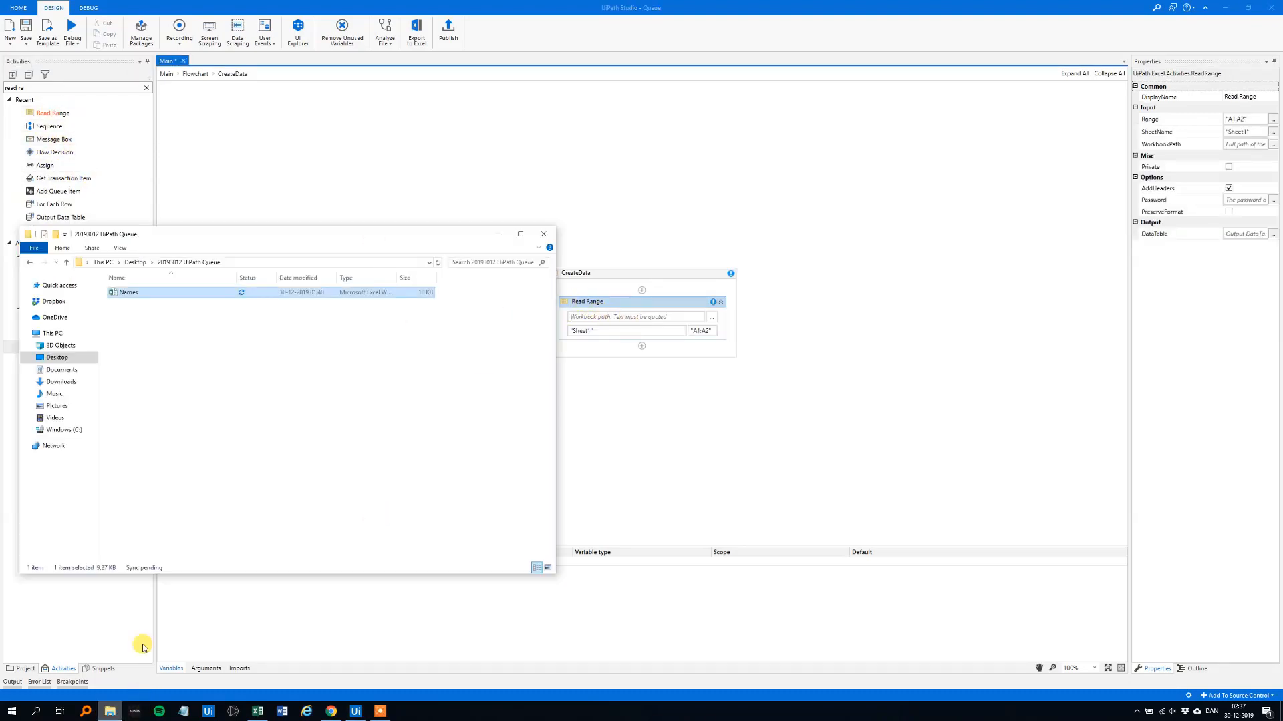
mouse_move(133, 293)
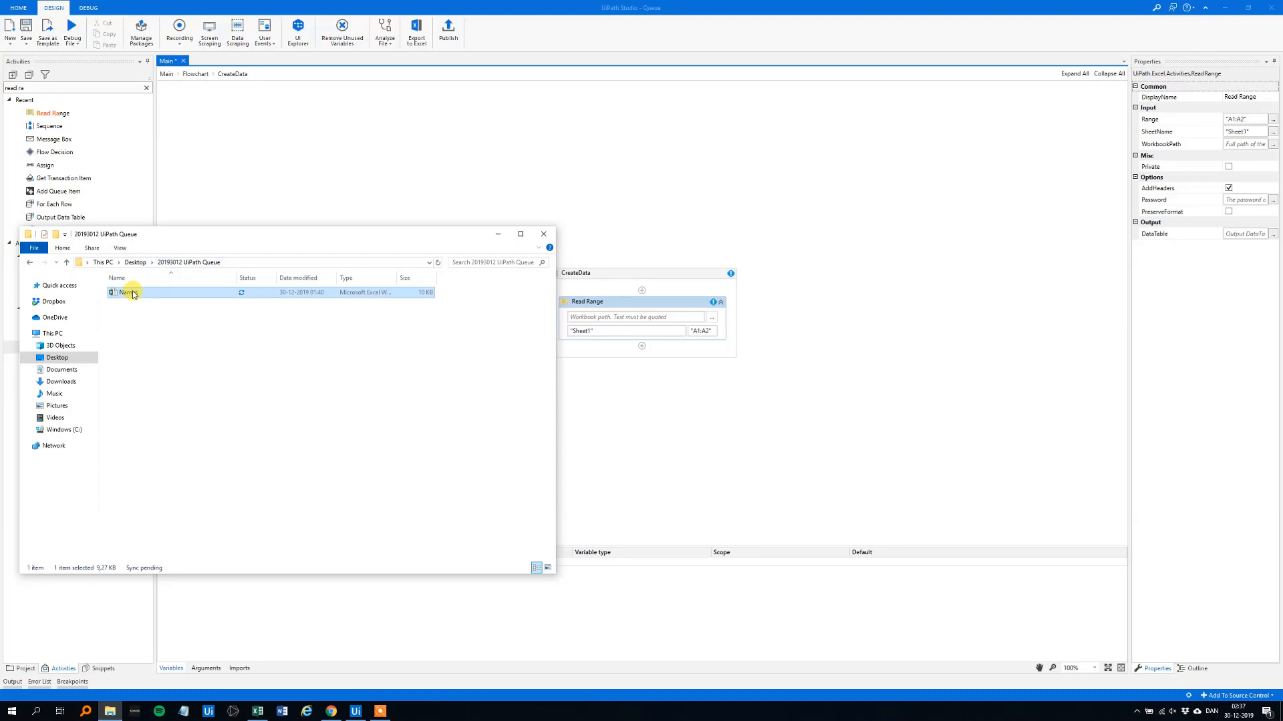
right_click(124, 293)
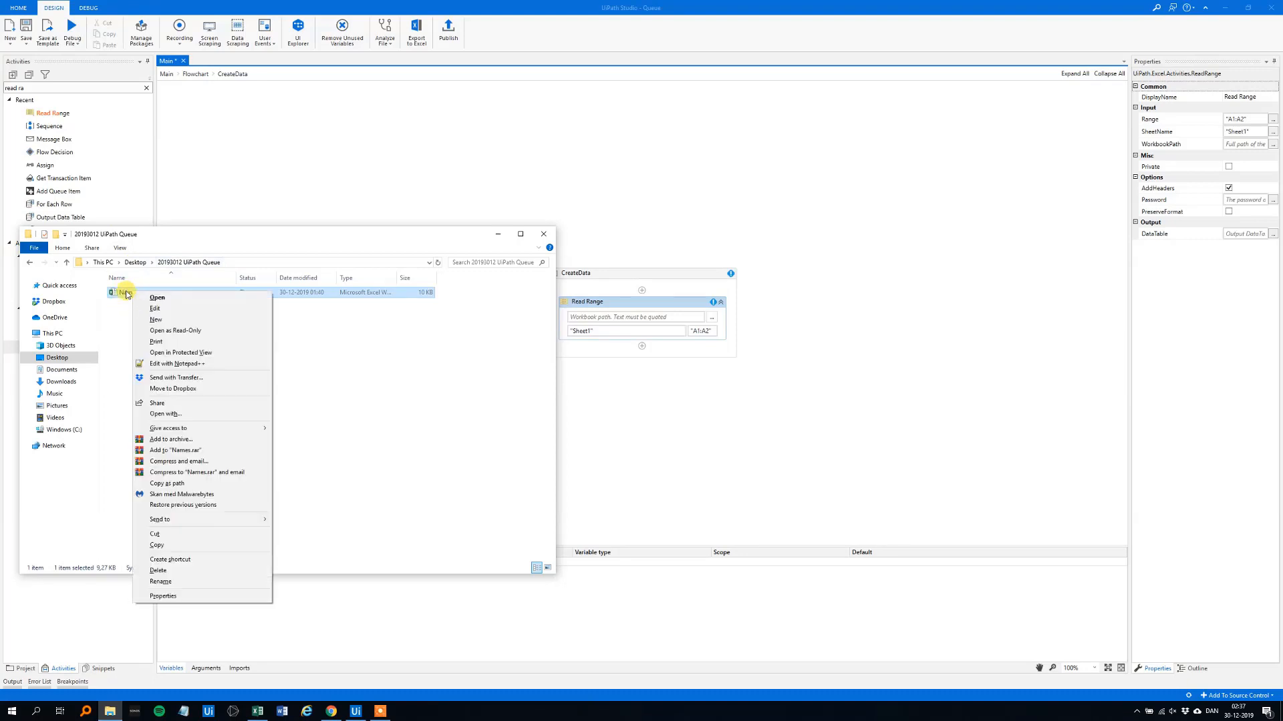
mouse_move(182, 596)
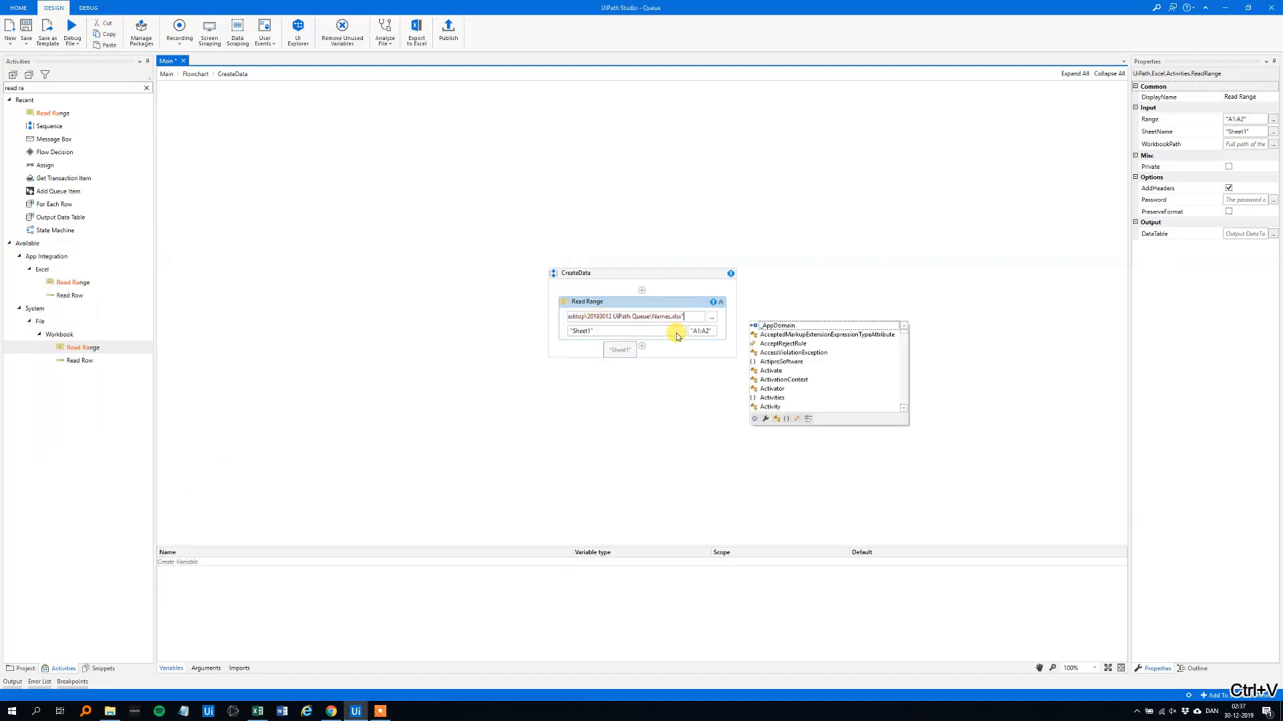
left_click(702, 331)
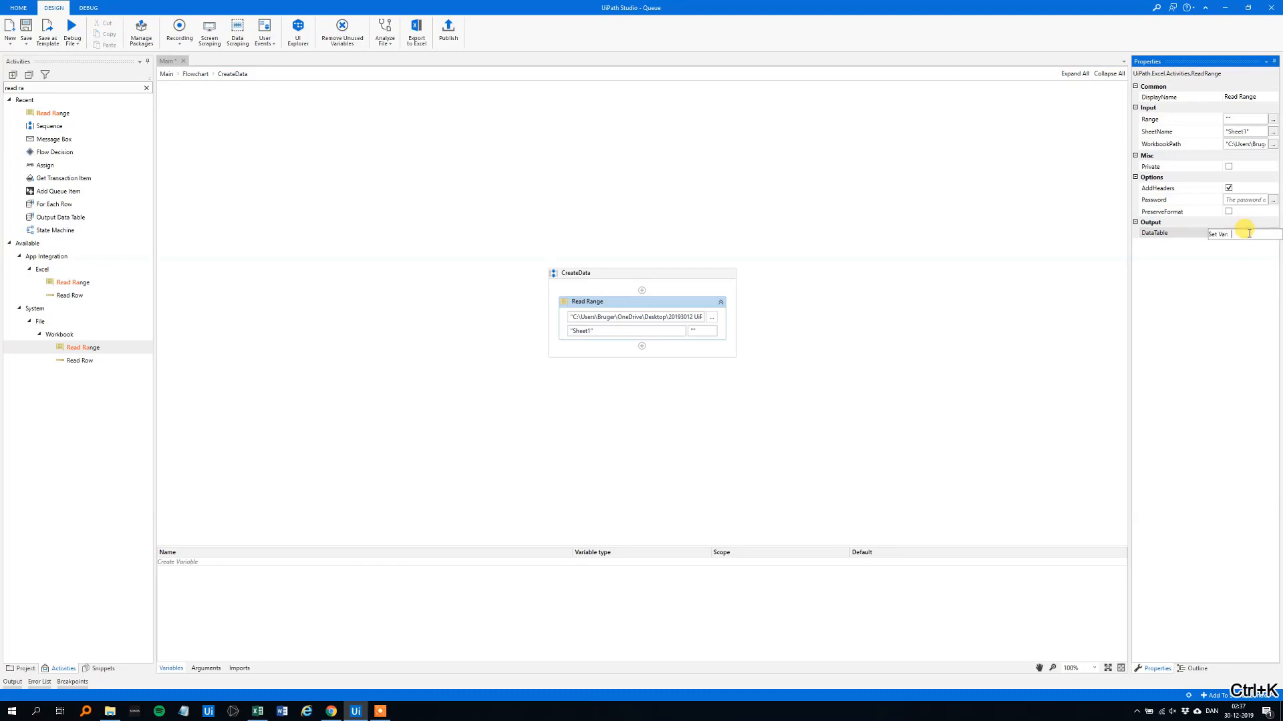
type("dtNames")
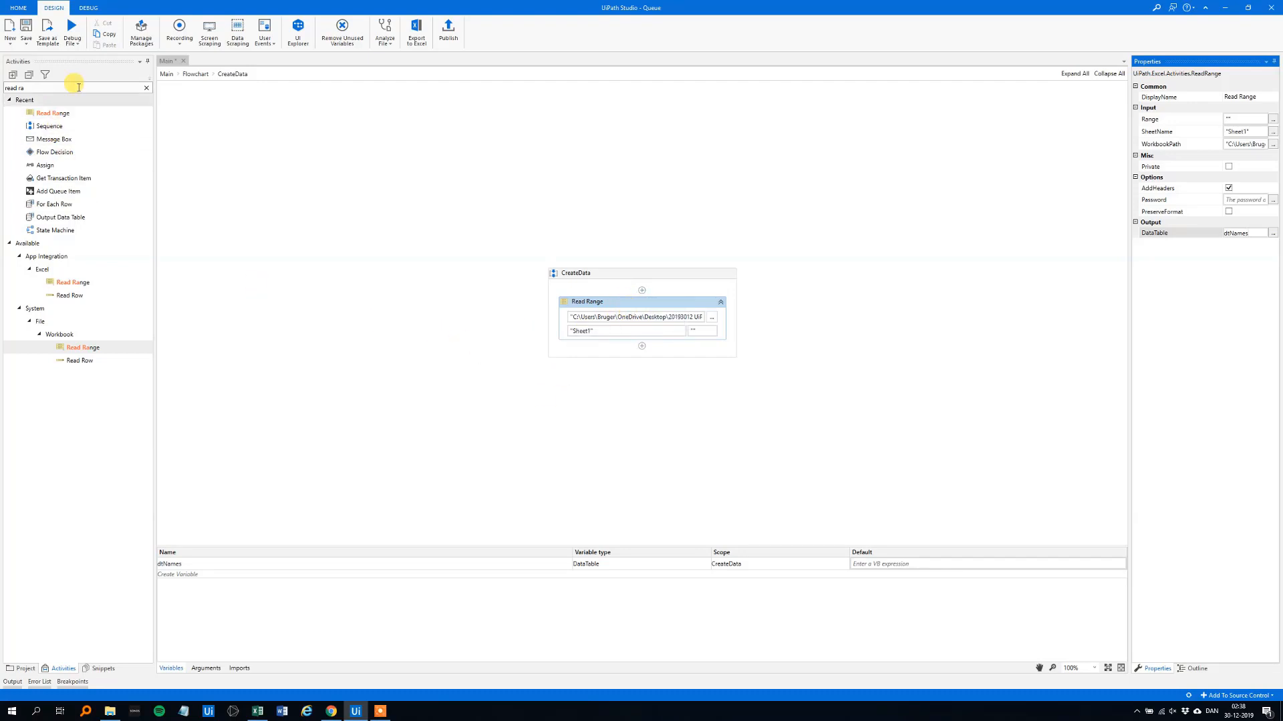
Add a For Each Row loop after Read Range iterating over dtNames
left_click(147, 88)
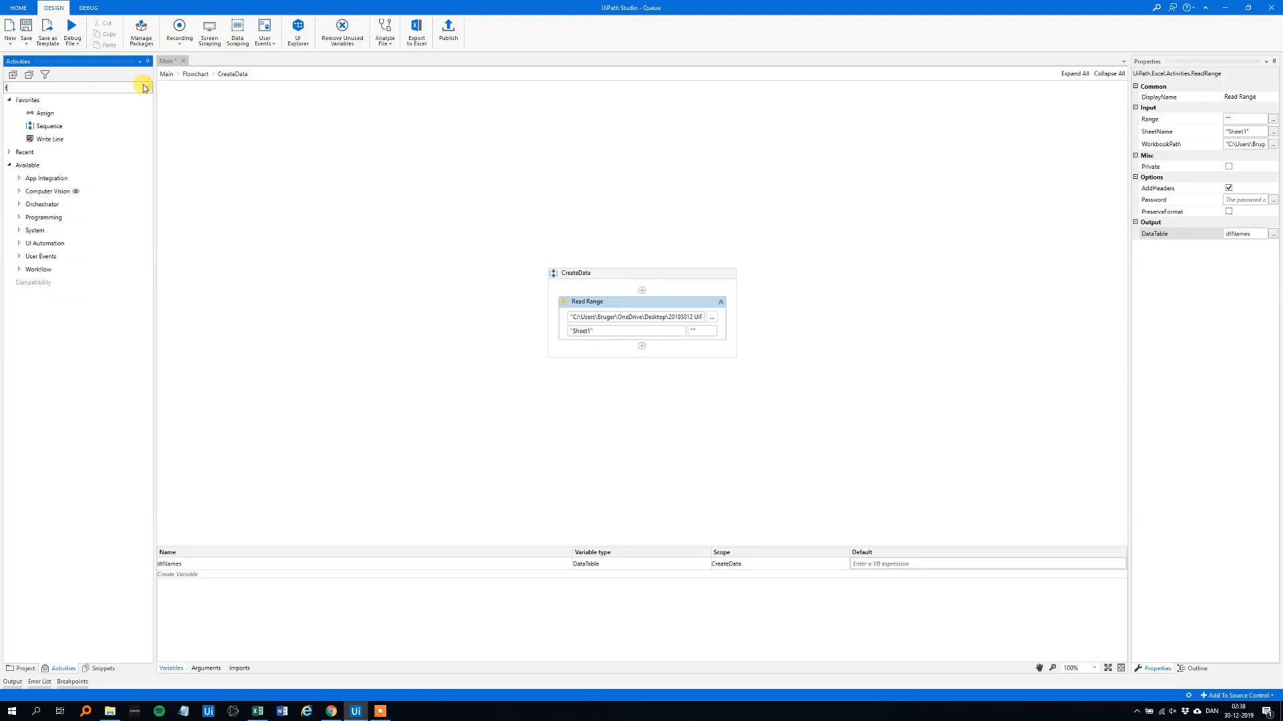
type("for")
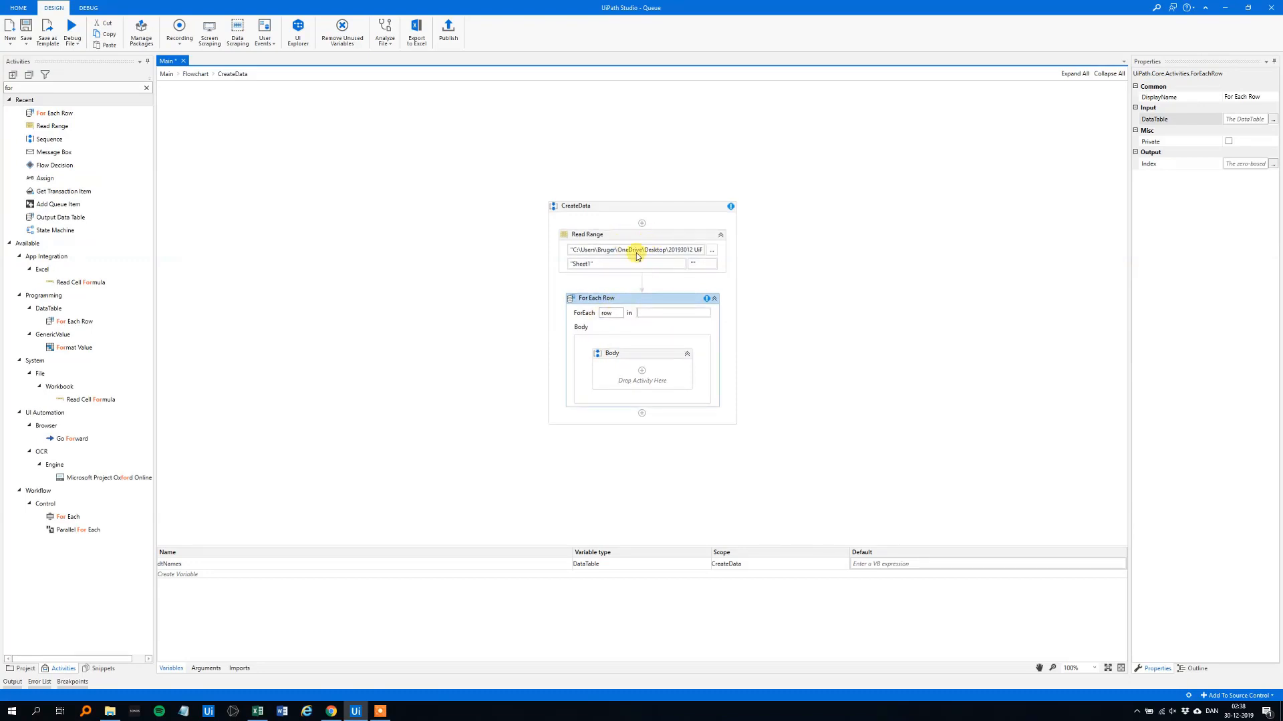
type("dt")
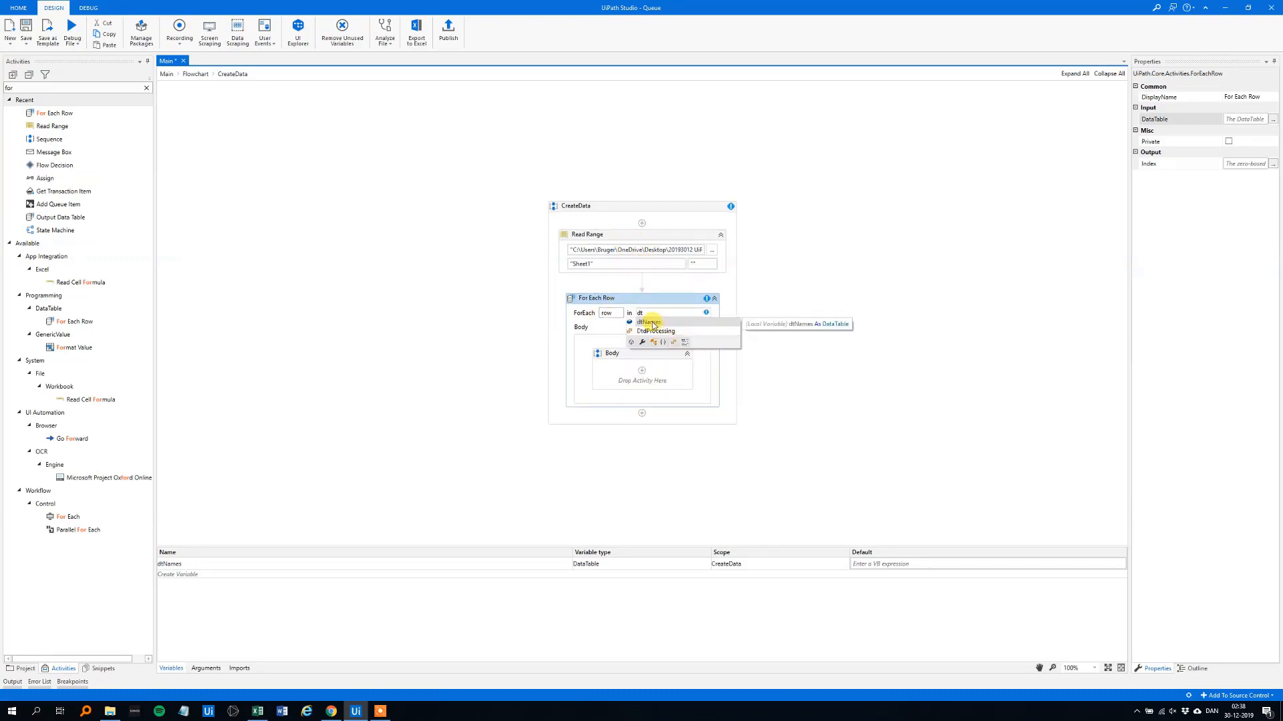
left_click(647, 322)
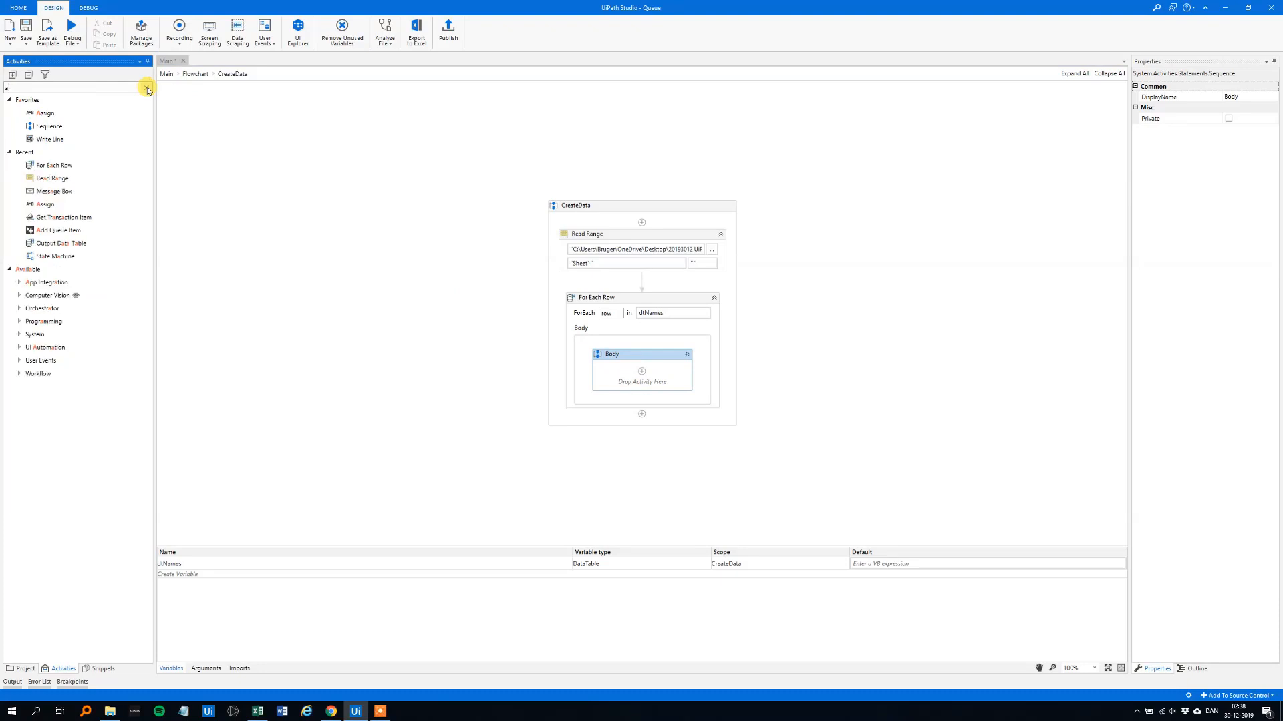
Put Add Queue Item in the loop body with QueueName variable strQueueName defaulting to "NewQueue"
type("dd")
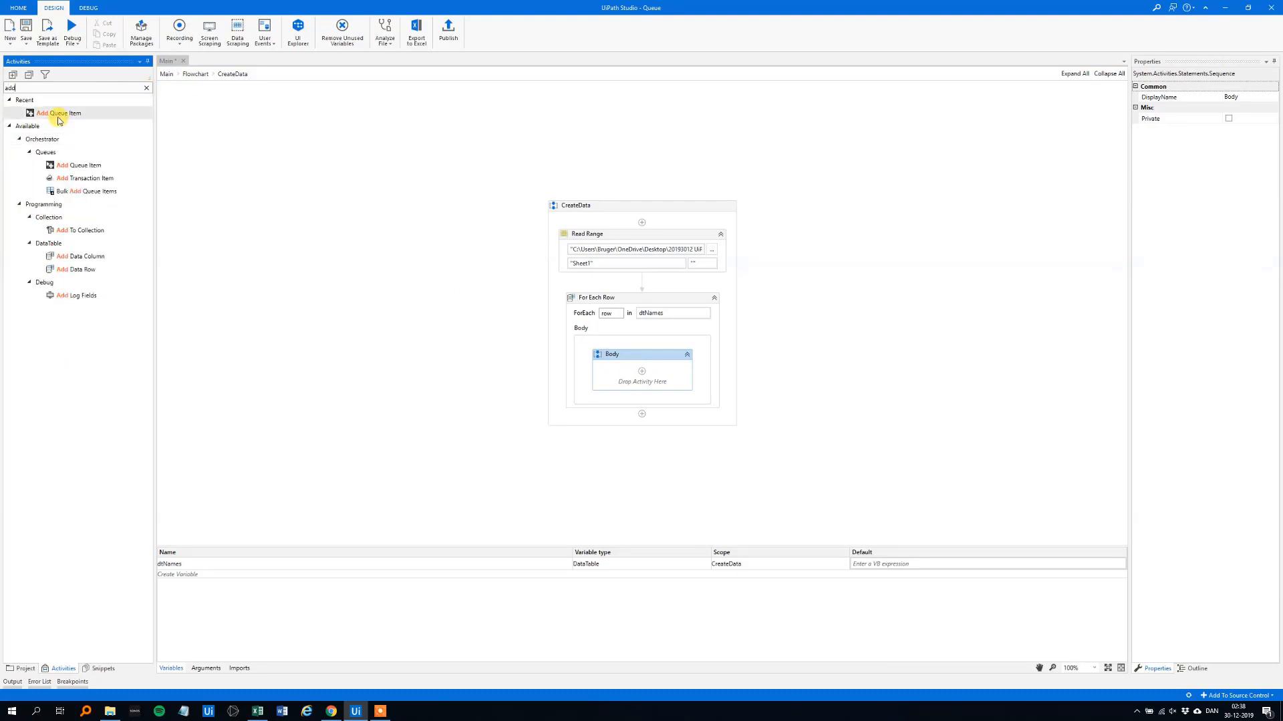
left_click_drag(59, 112, 641, 374)
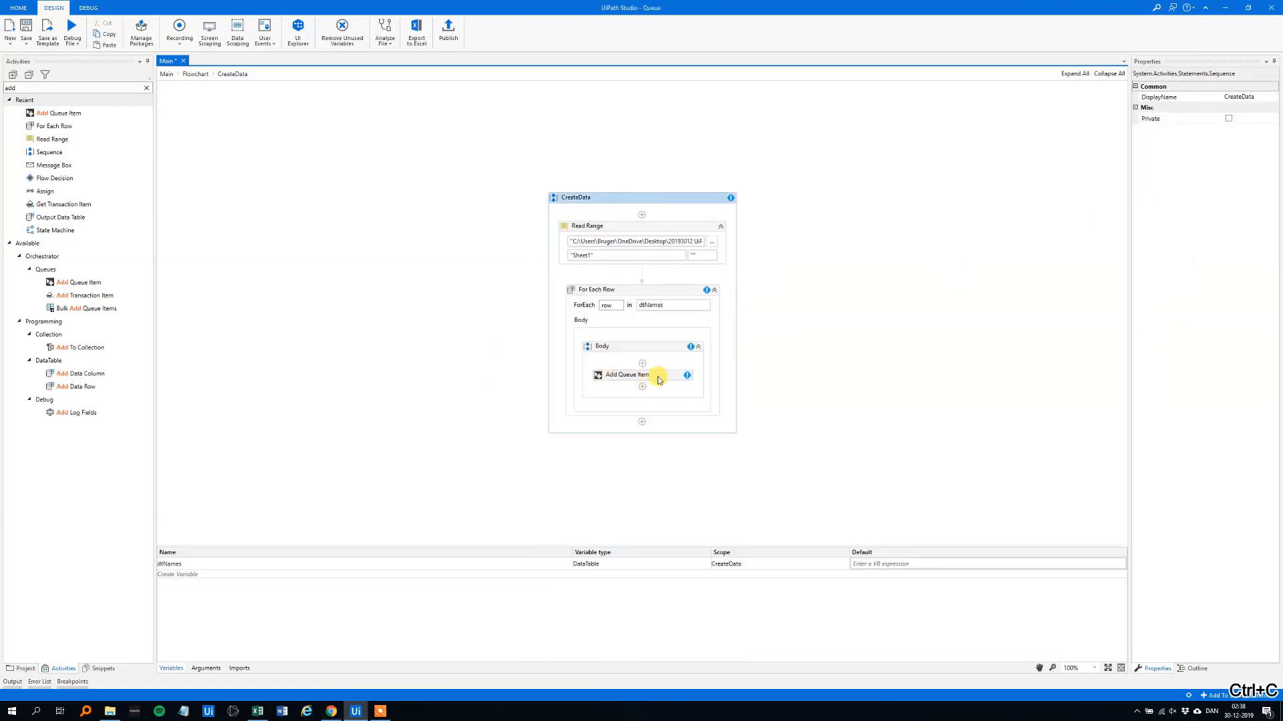
left_click(627, 374)
type("v")
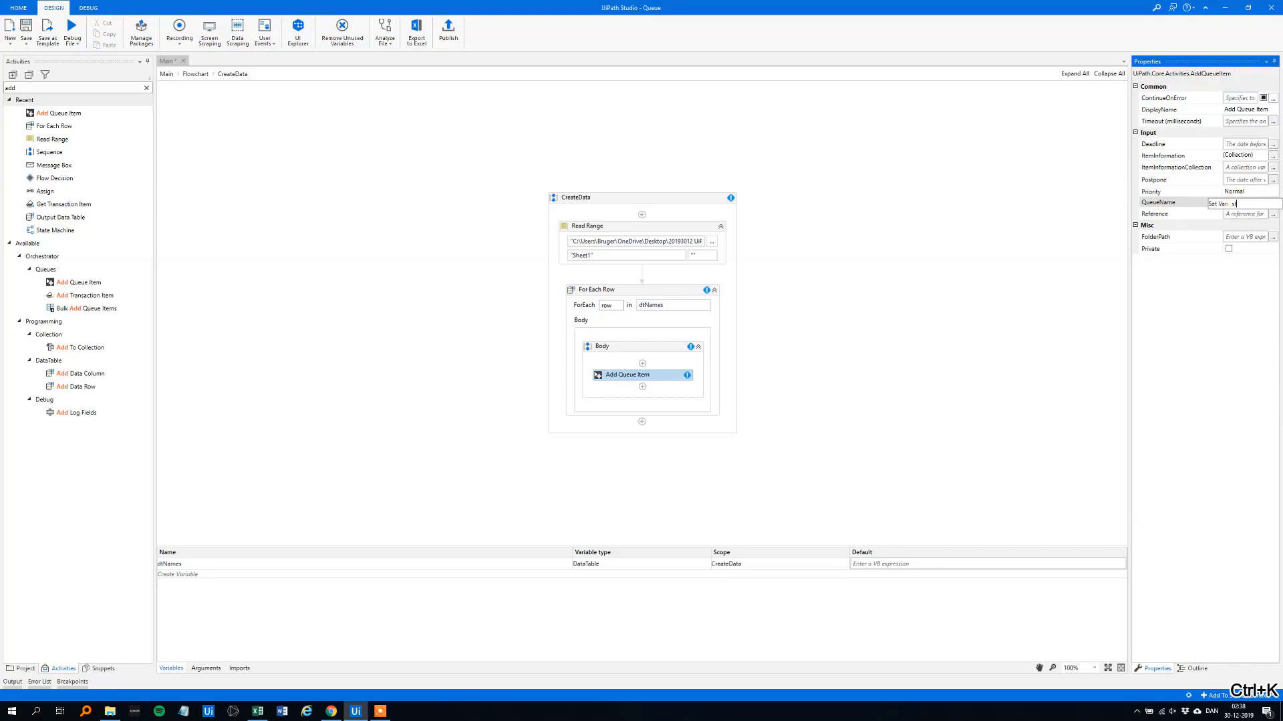
type("trQue")
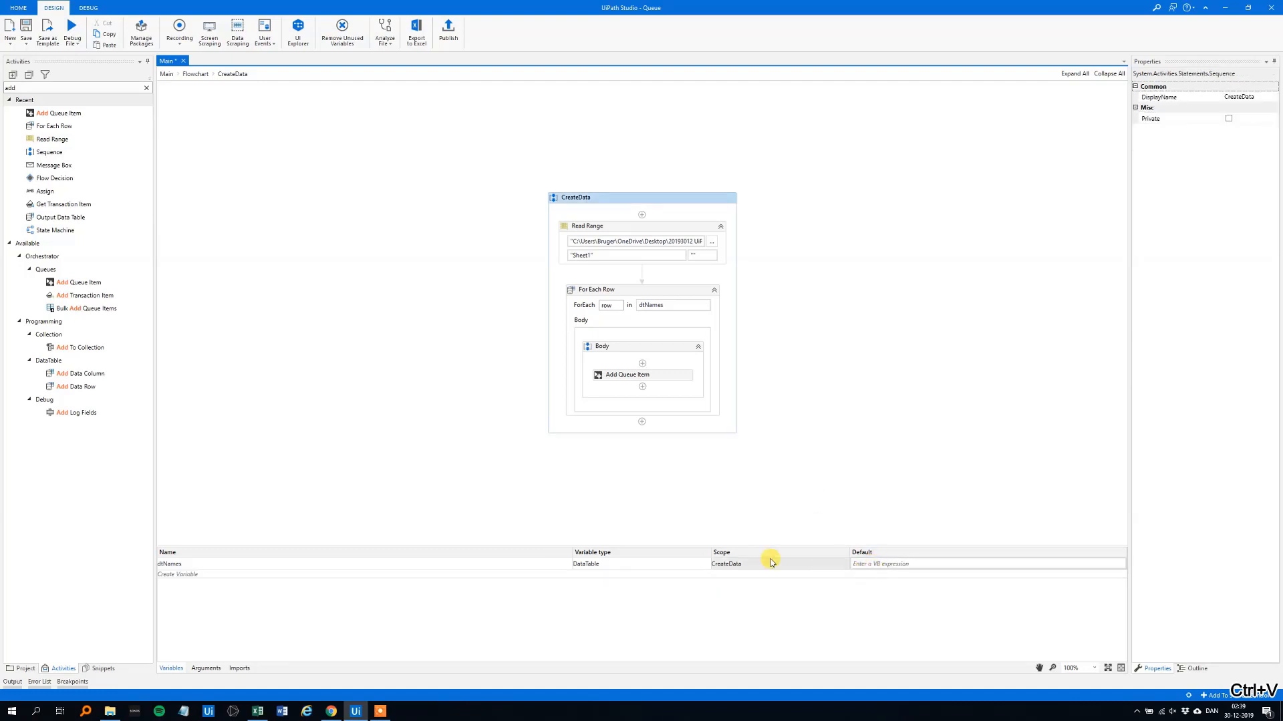
left_click(641, 374)
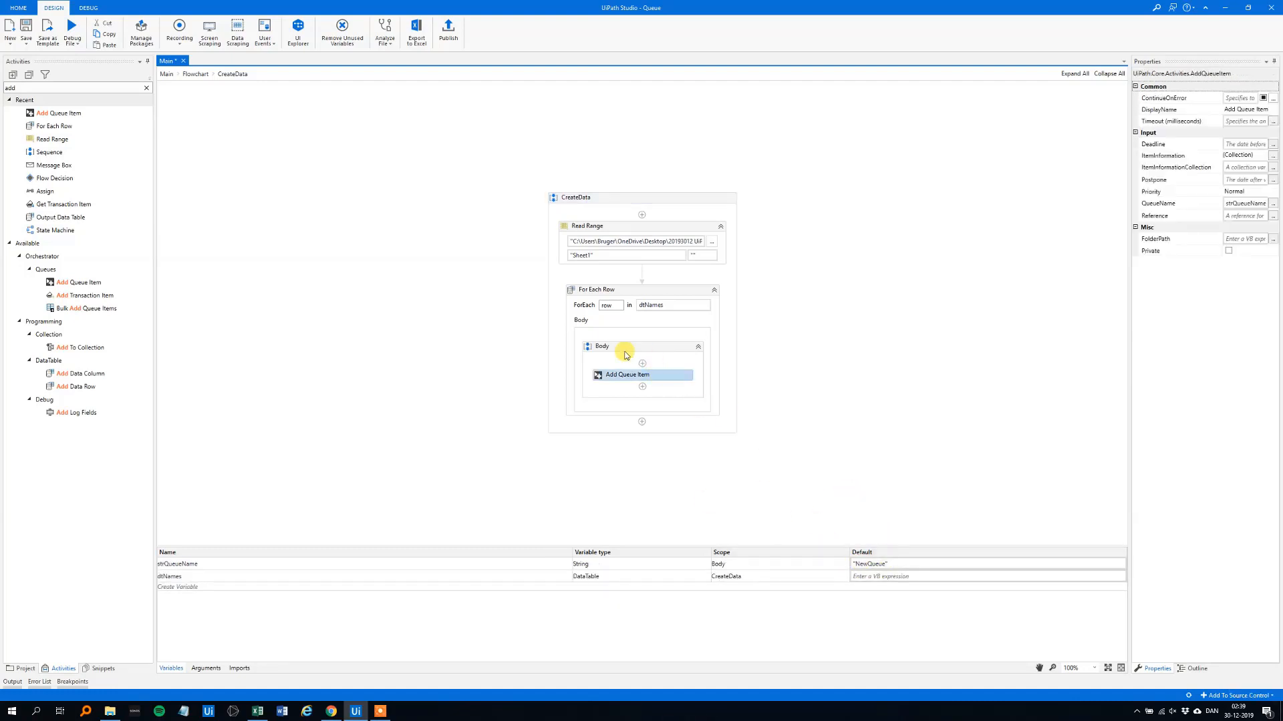
mouse_move(645, 332)
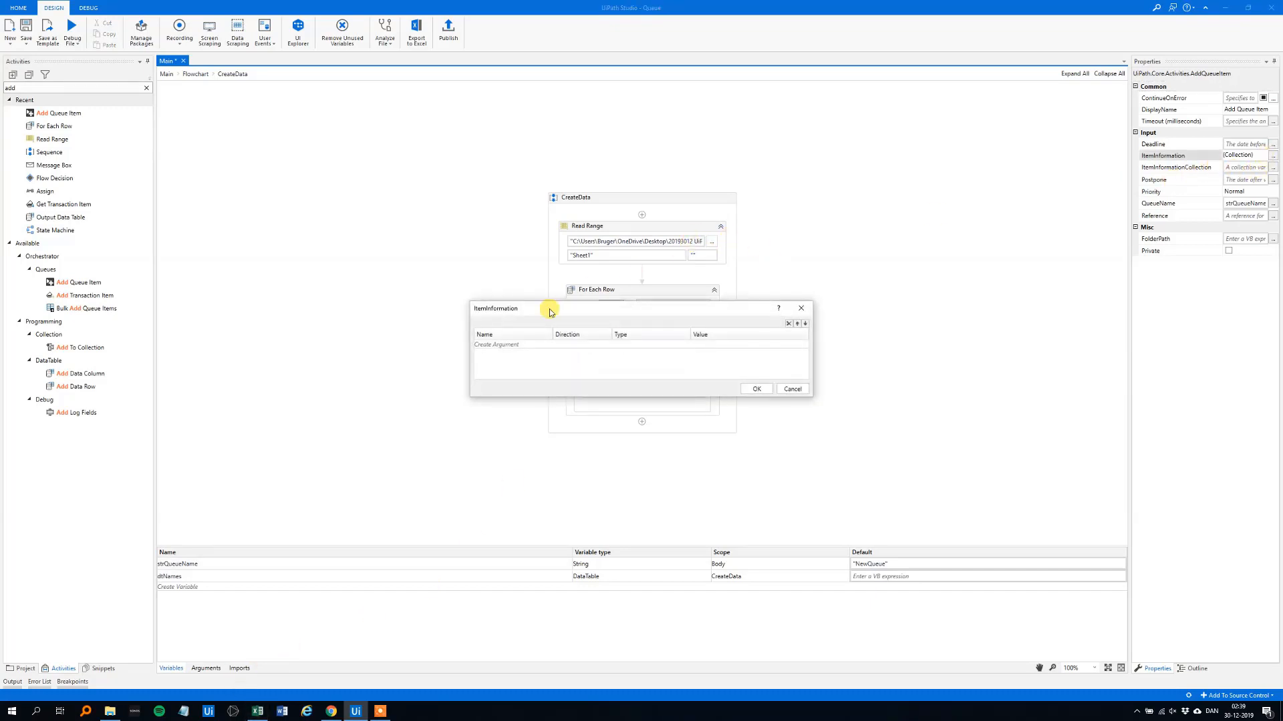
Add ItemInformation arguments ID = row.Item("ID").ToString and Name = row.Item("Last Name").ToString
left_click(262, 711)
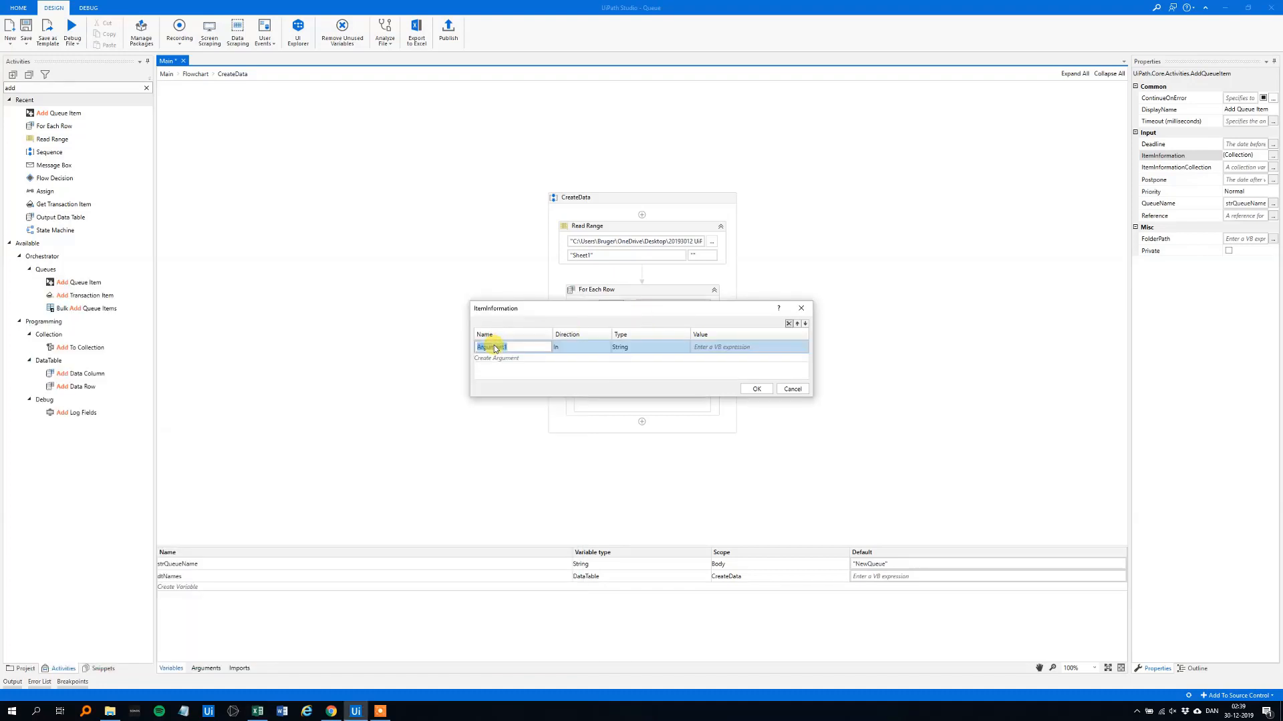
type("ID")
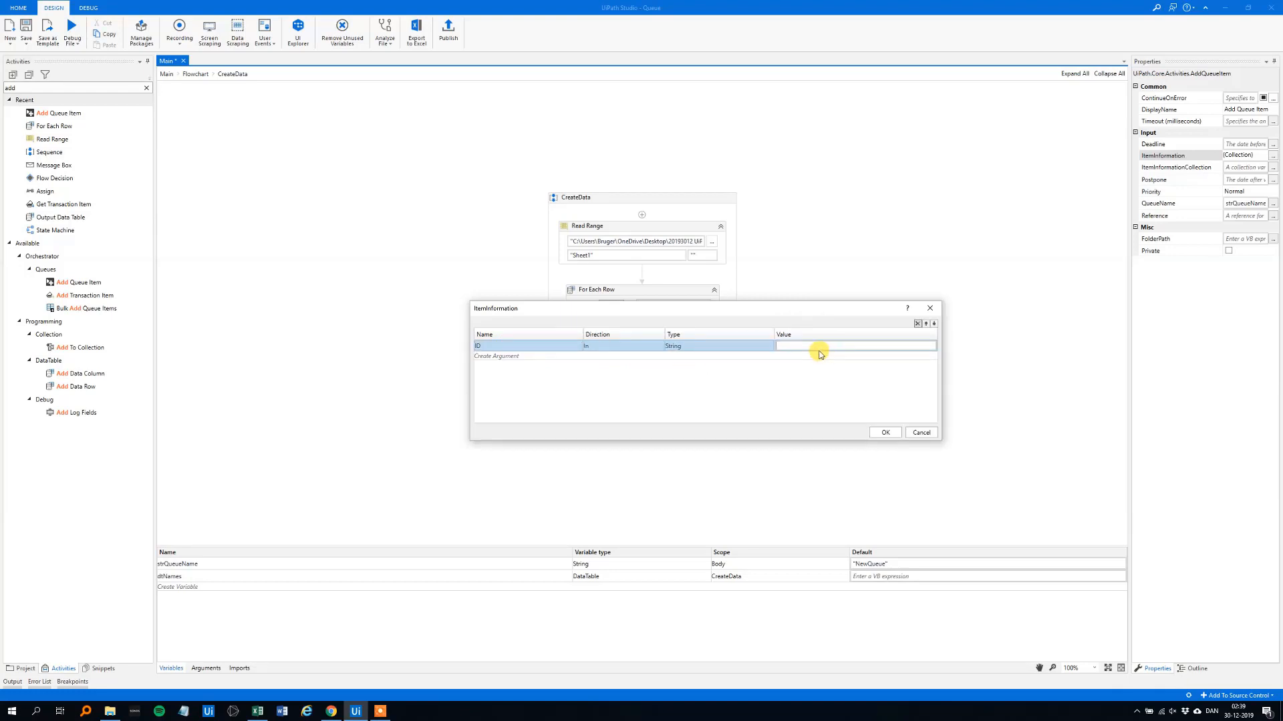
type("row.Item(\"ID\").T")
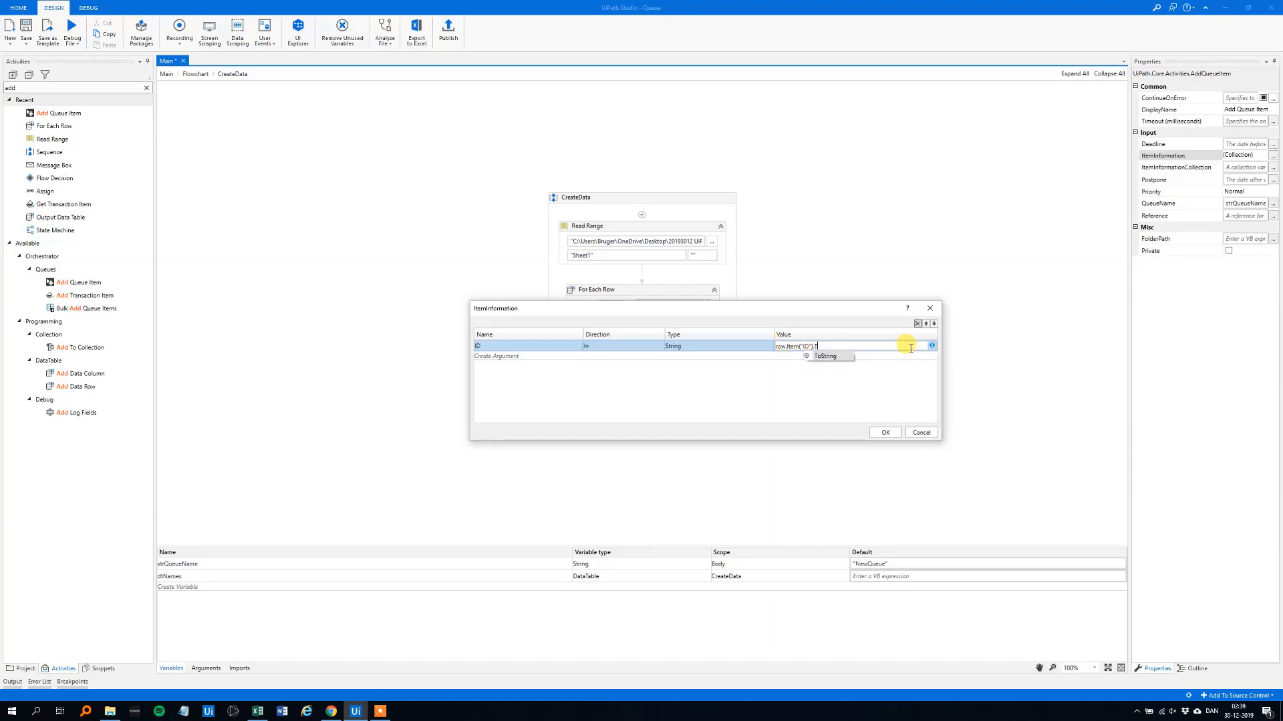
type("oString")
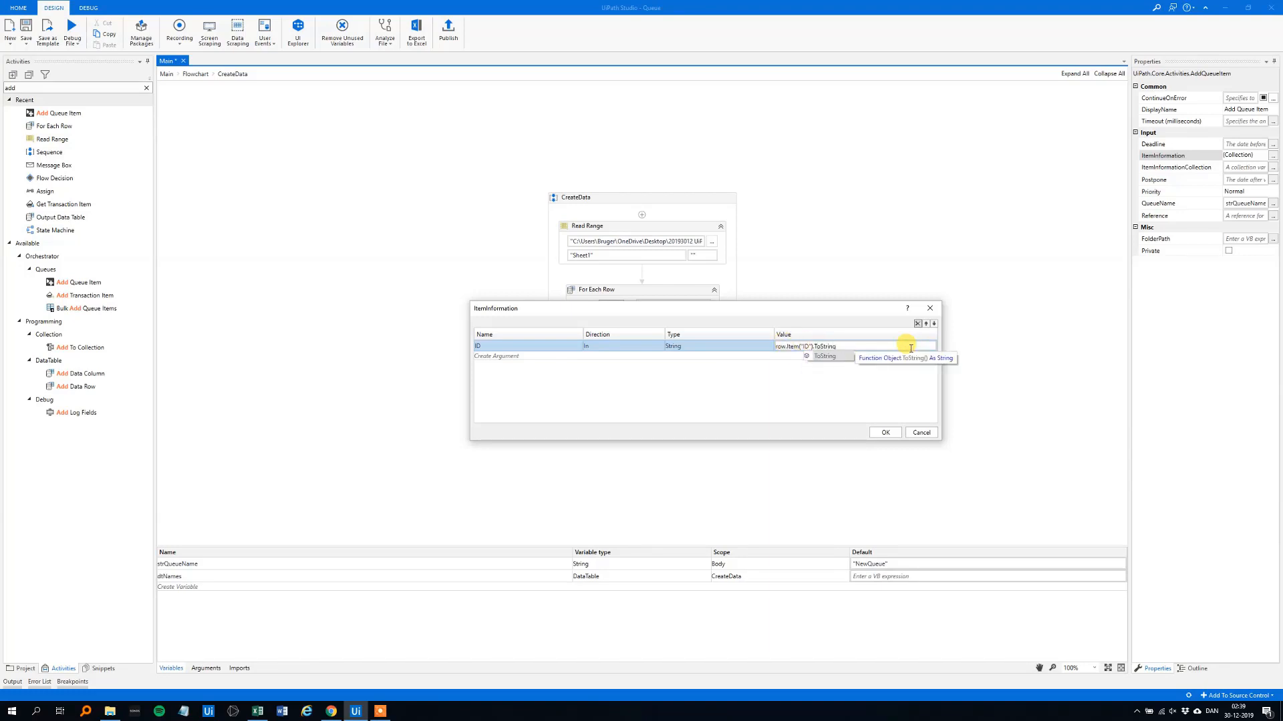
left_click(495, 356)
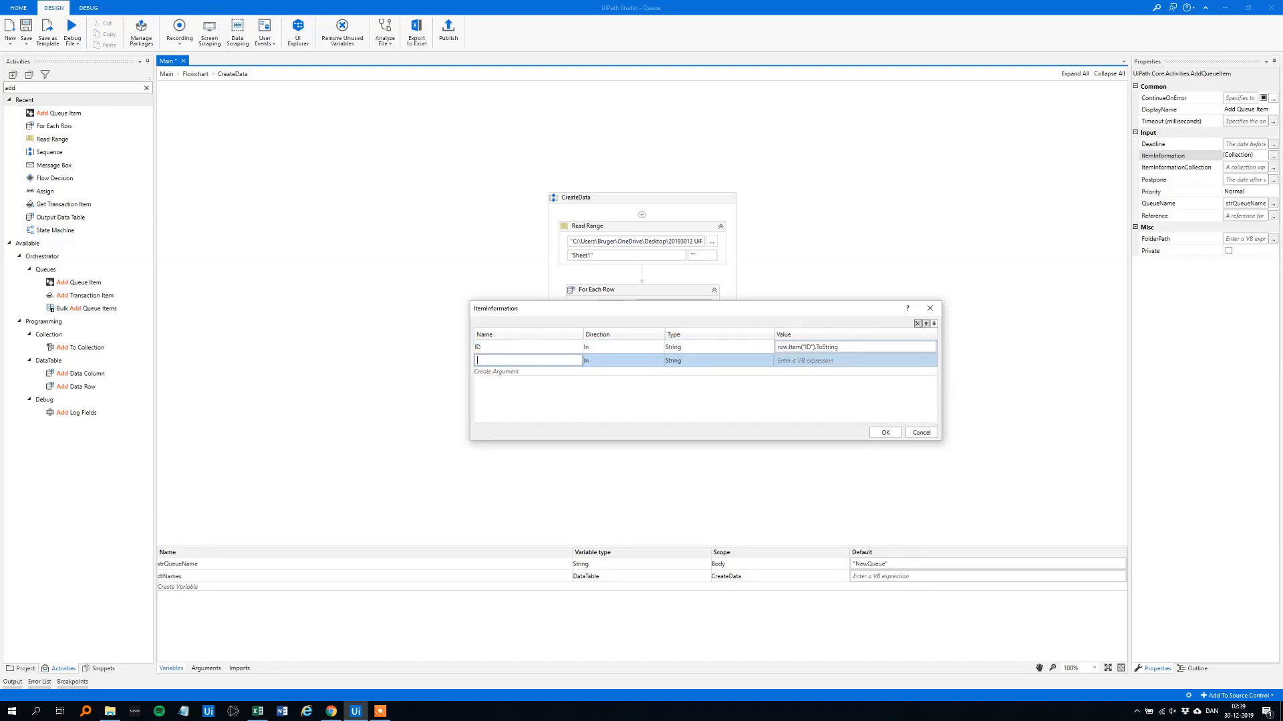
type("Name")
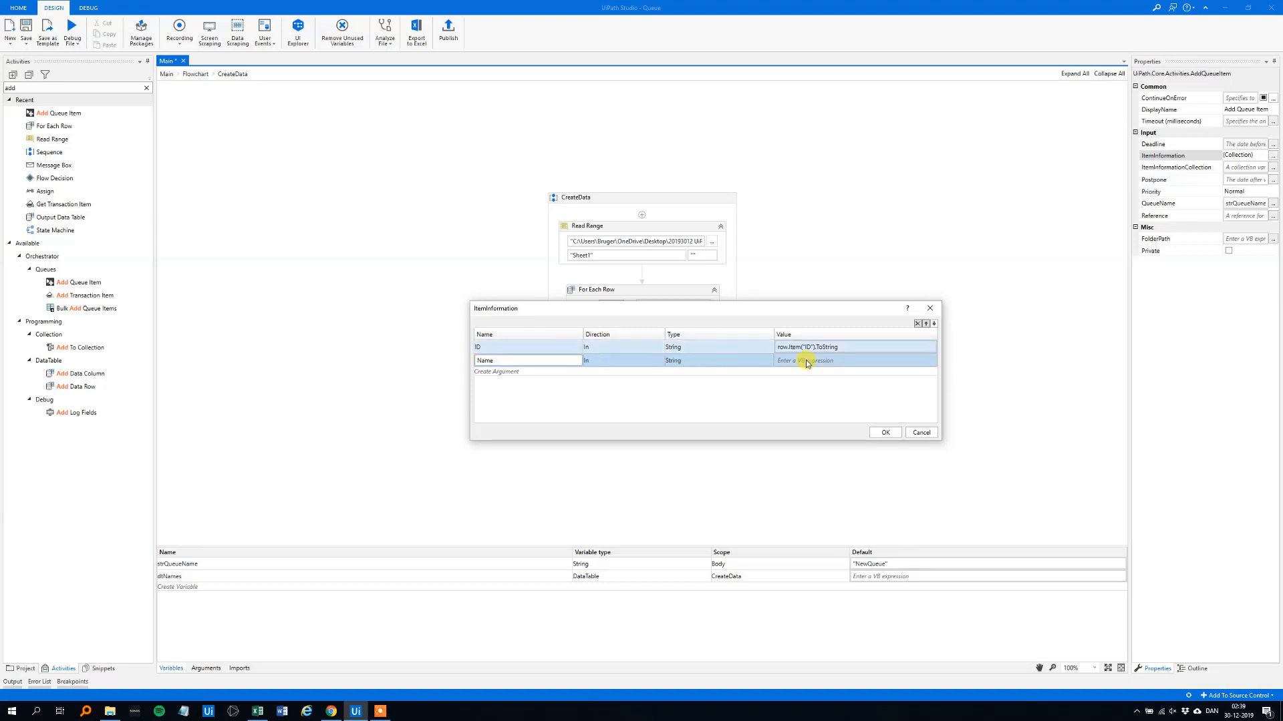
type("row.Item(\"Last Name\").ToString")
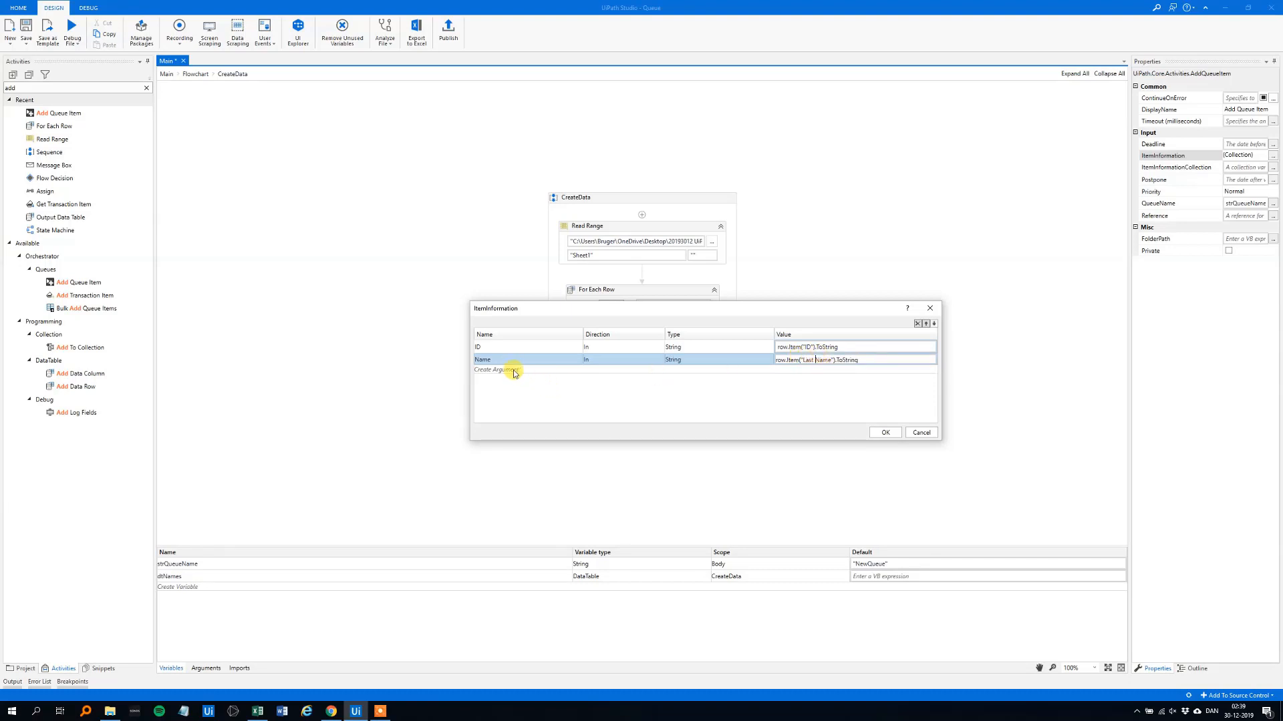
Add a third argument Ranking mapped to row.Item("Credit Ranking")
left_click(500, 371)
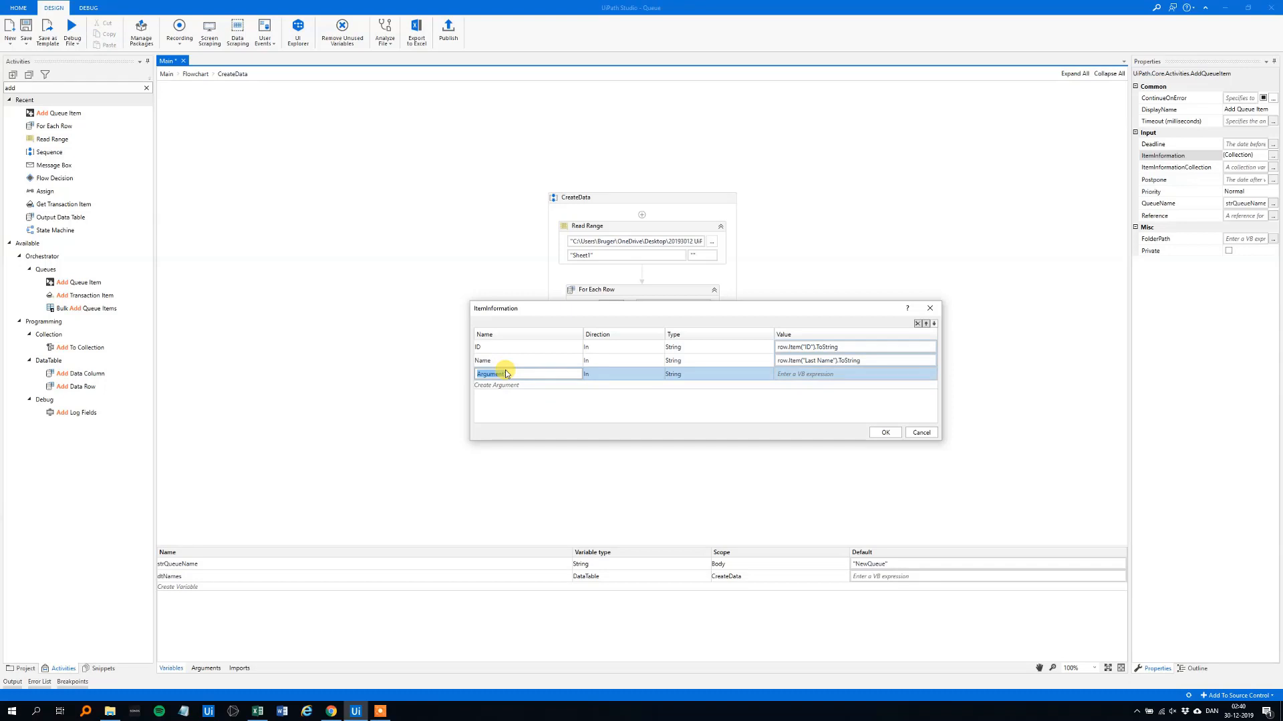
type("Rank")
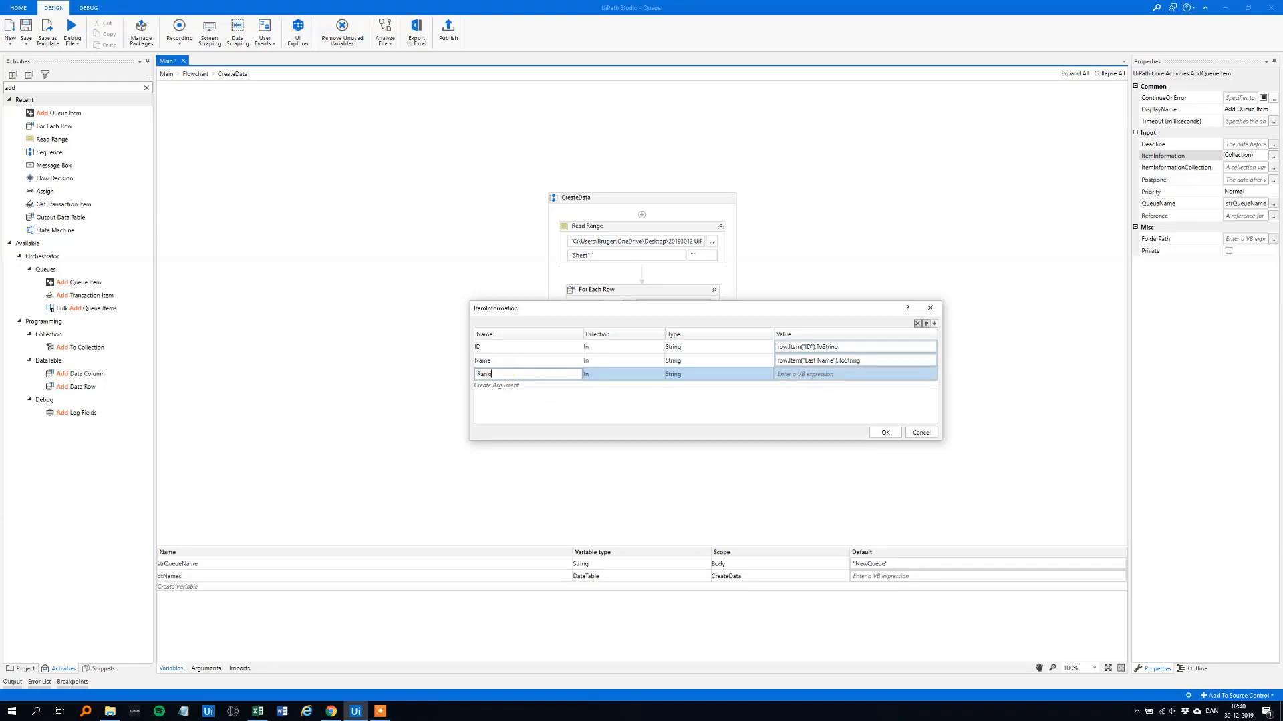
type("ing")
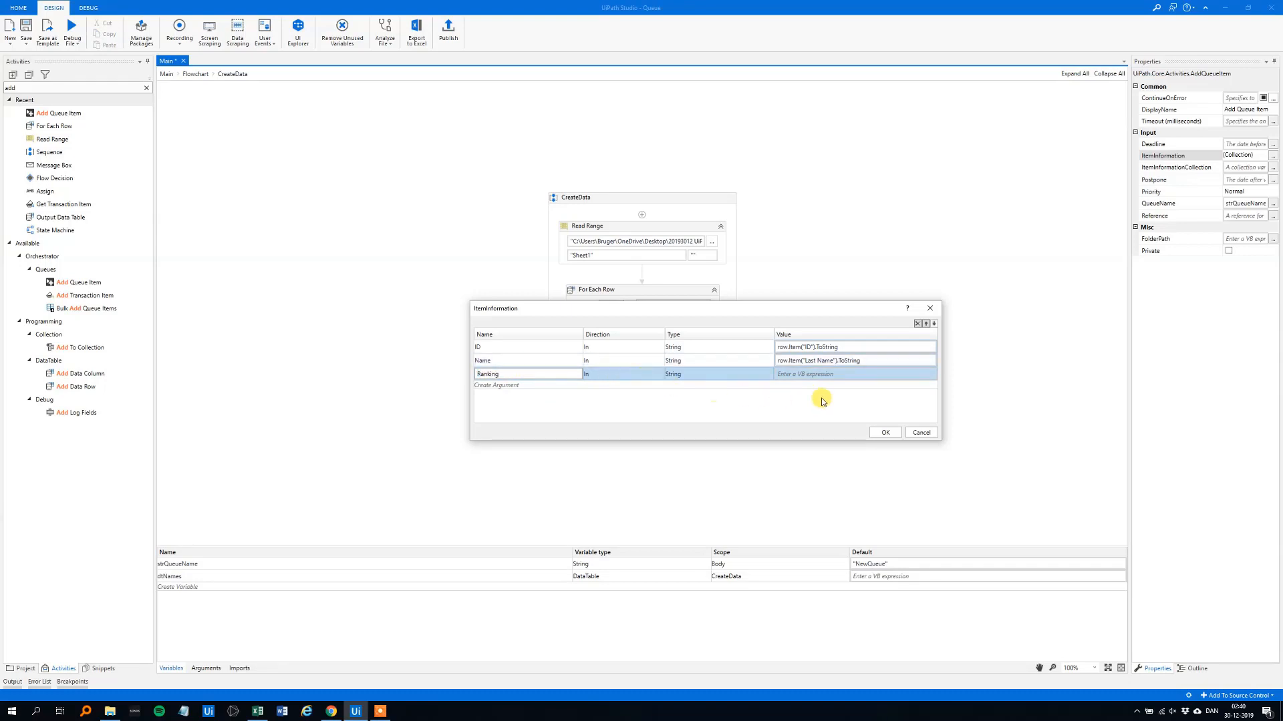
type("row.Item(\"Credit Ranking")
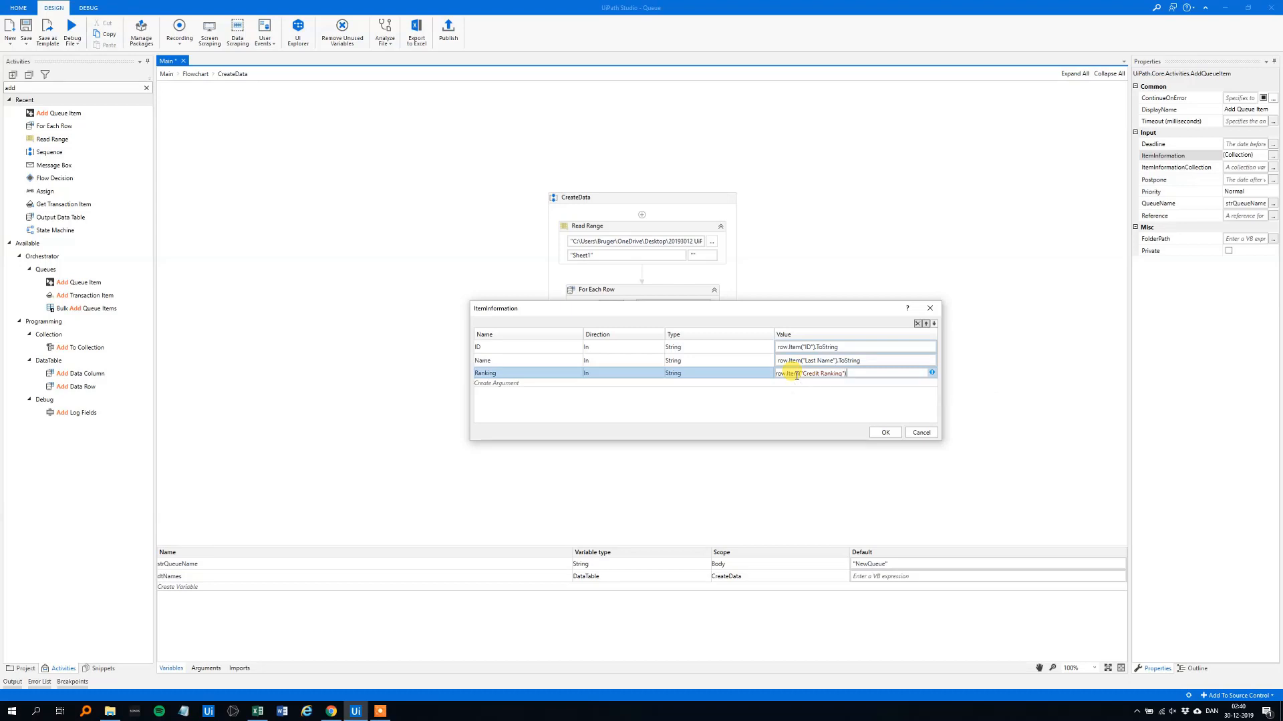
Complete Ranking with .ToString, confirm the fields, run, dismiss the file-in-use error and close Excel
type(".ToString")
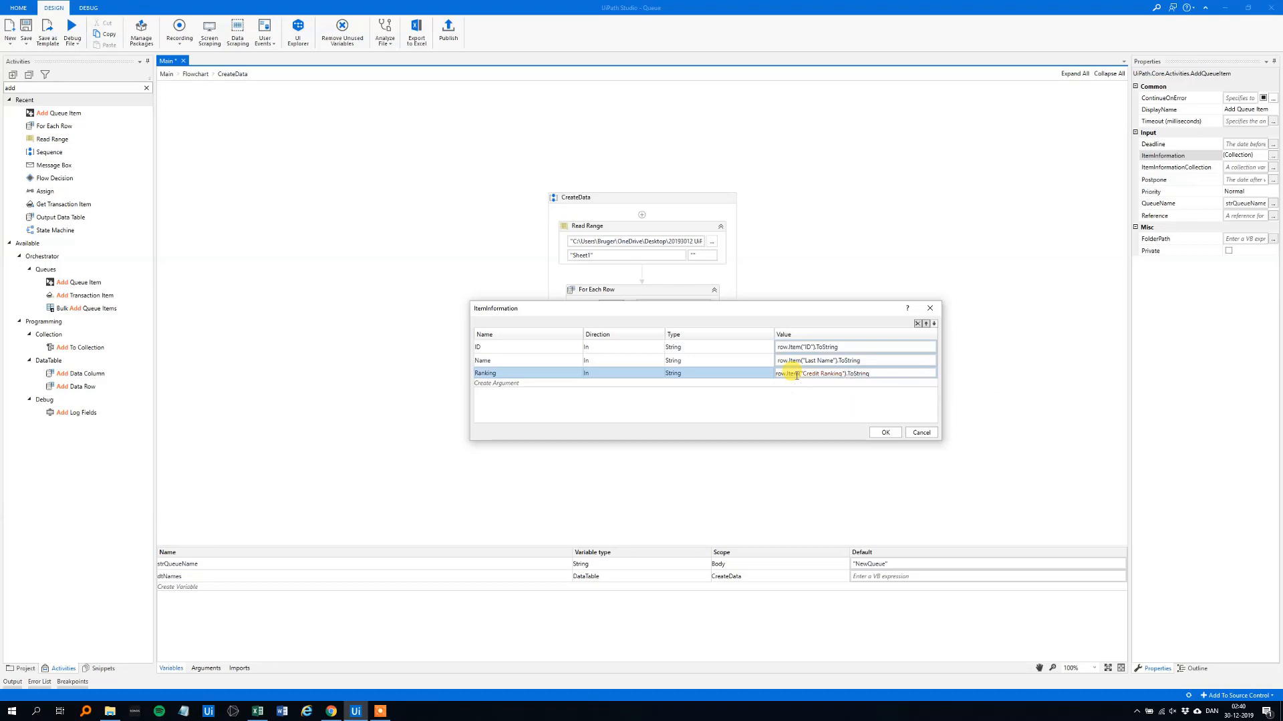
left_click(884, 433)
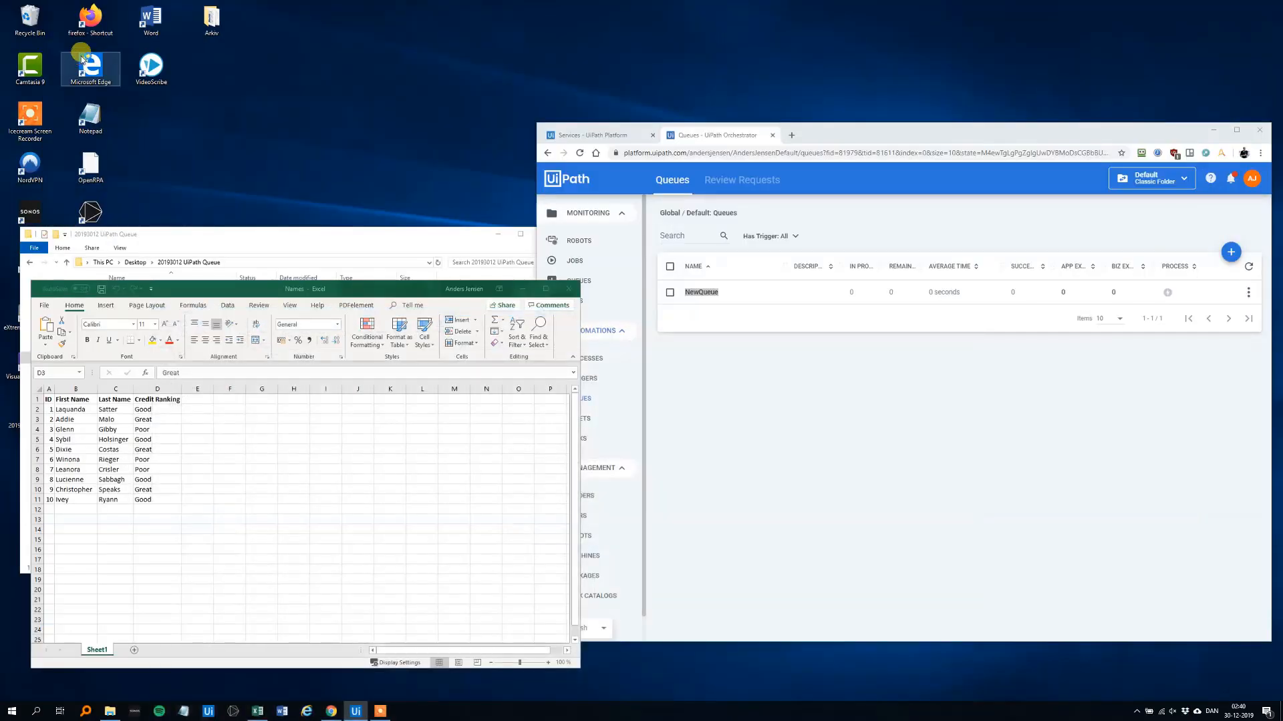
mouse_move(325, 133)
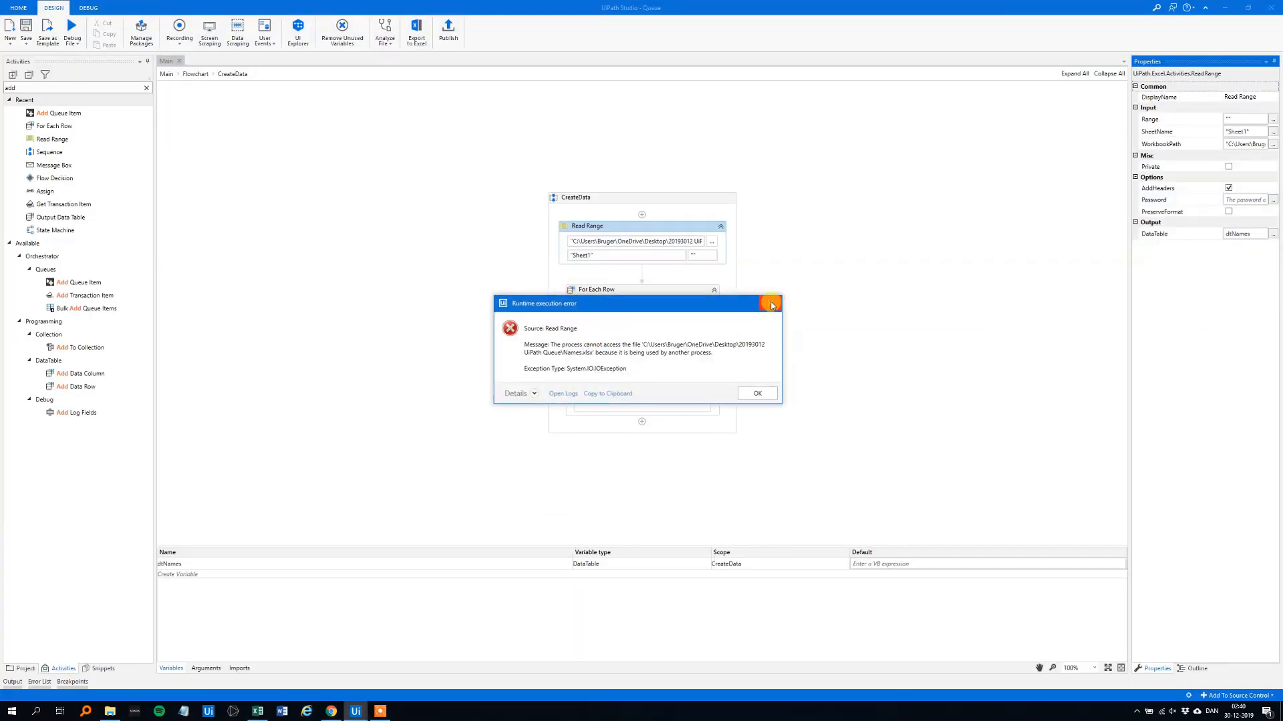
left_click(757, 393)
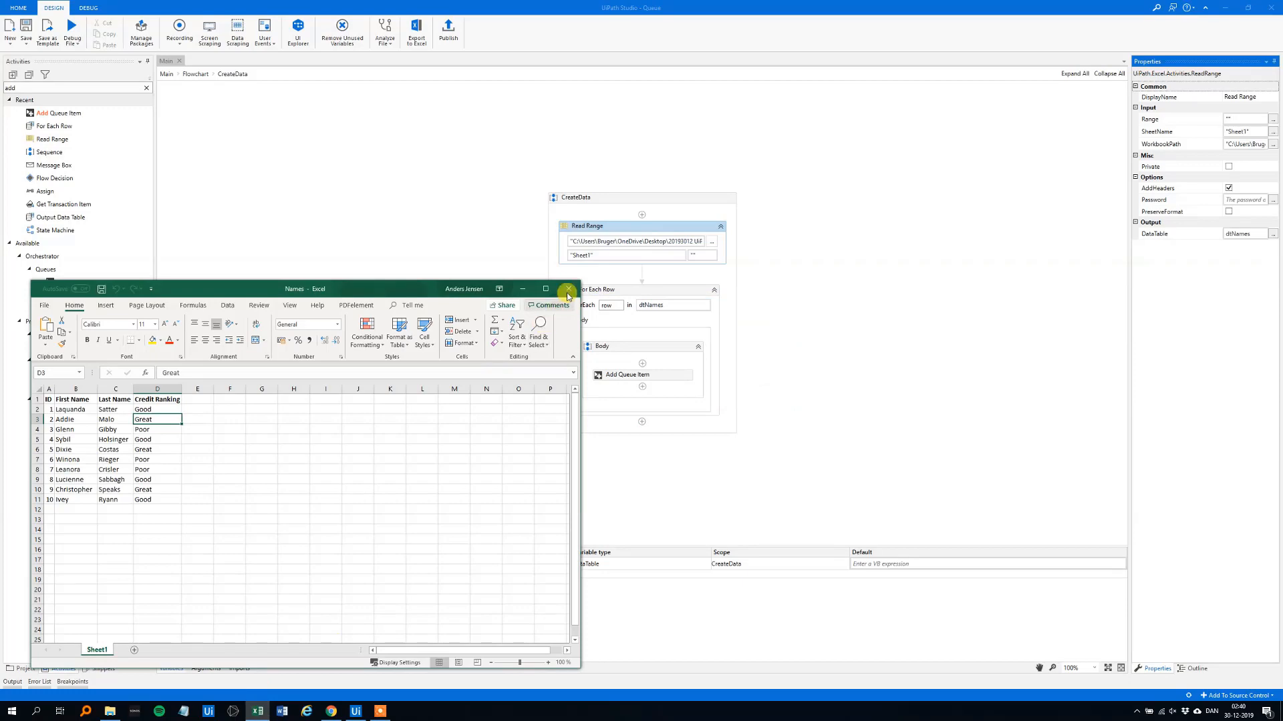
left_click(567, 289)
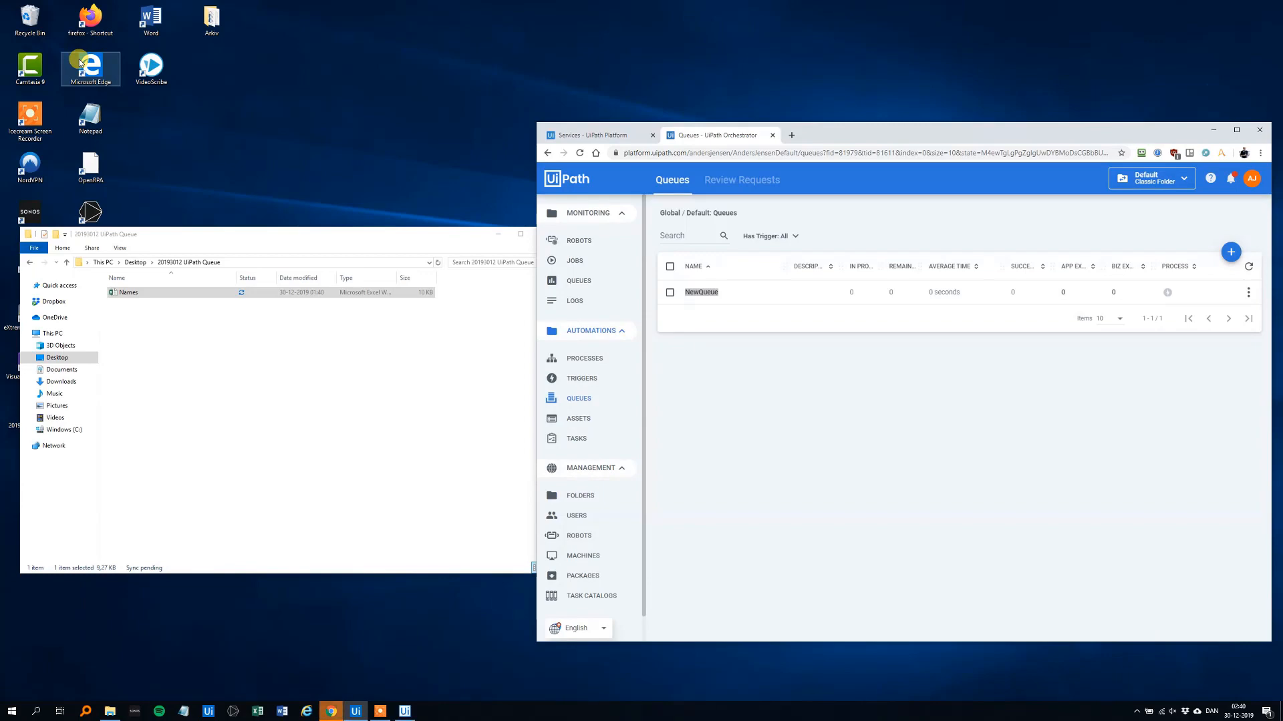
Switch to the Orchestrator tab and refresh the Queues page to check NewQueue's item counts
left_click(355, 711)
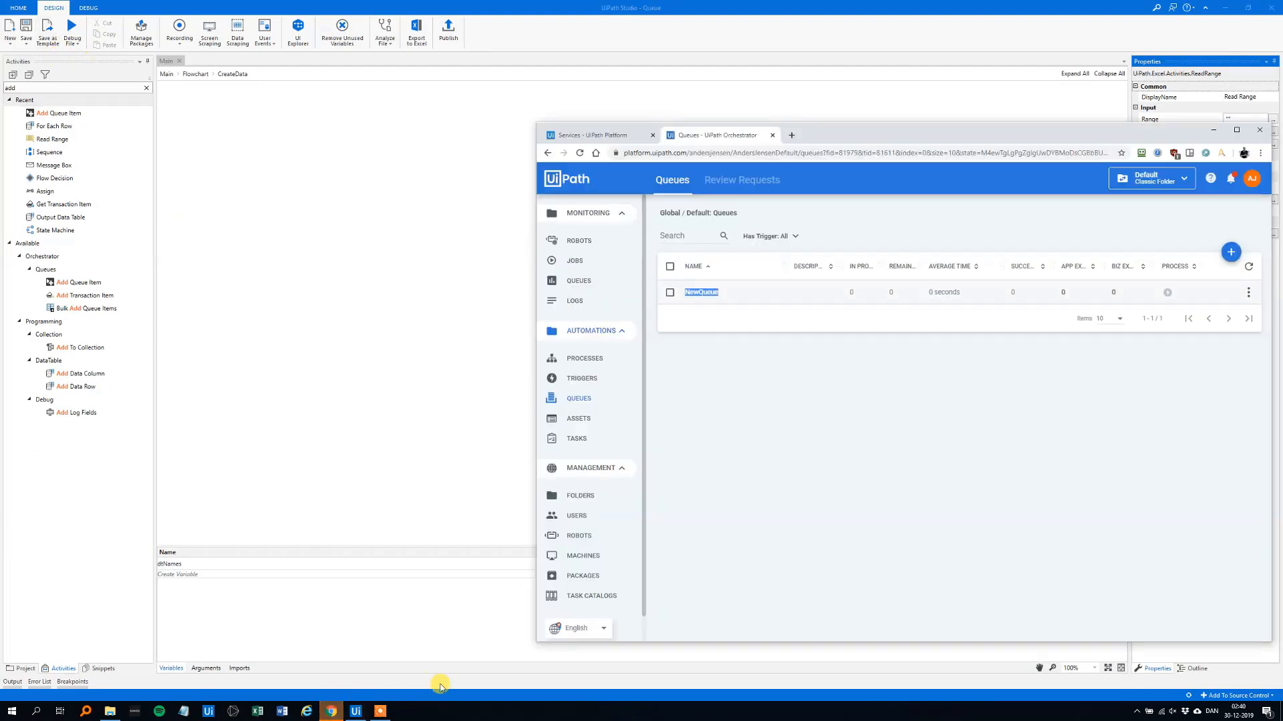
left_click(580, 152)
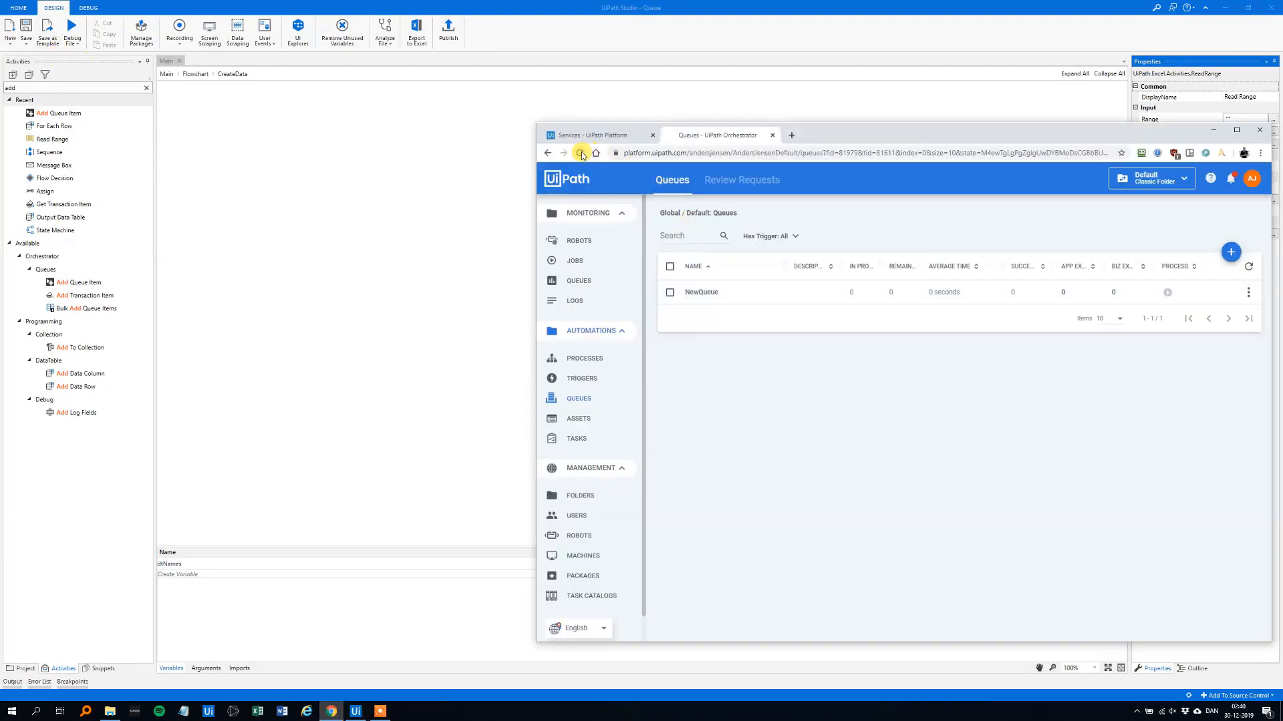
left_click(579, 152)
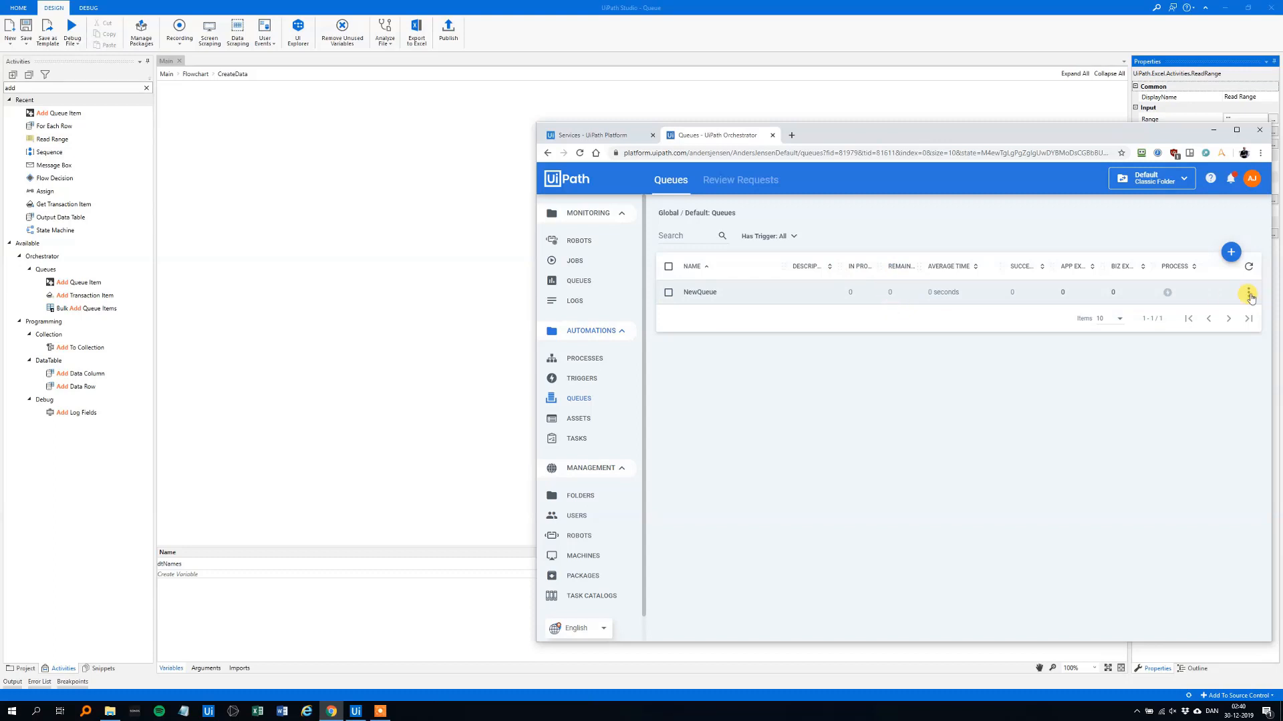
View NewQueue's transactions and inspect the details of the fifth item (ID 5, Costan)
left_click(1248, 291)
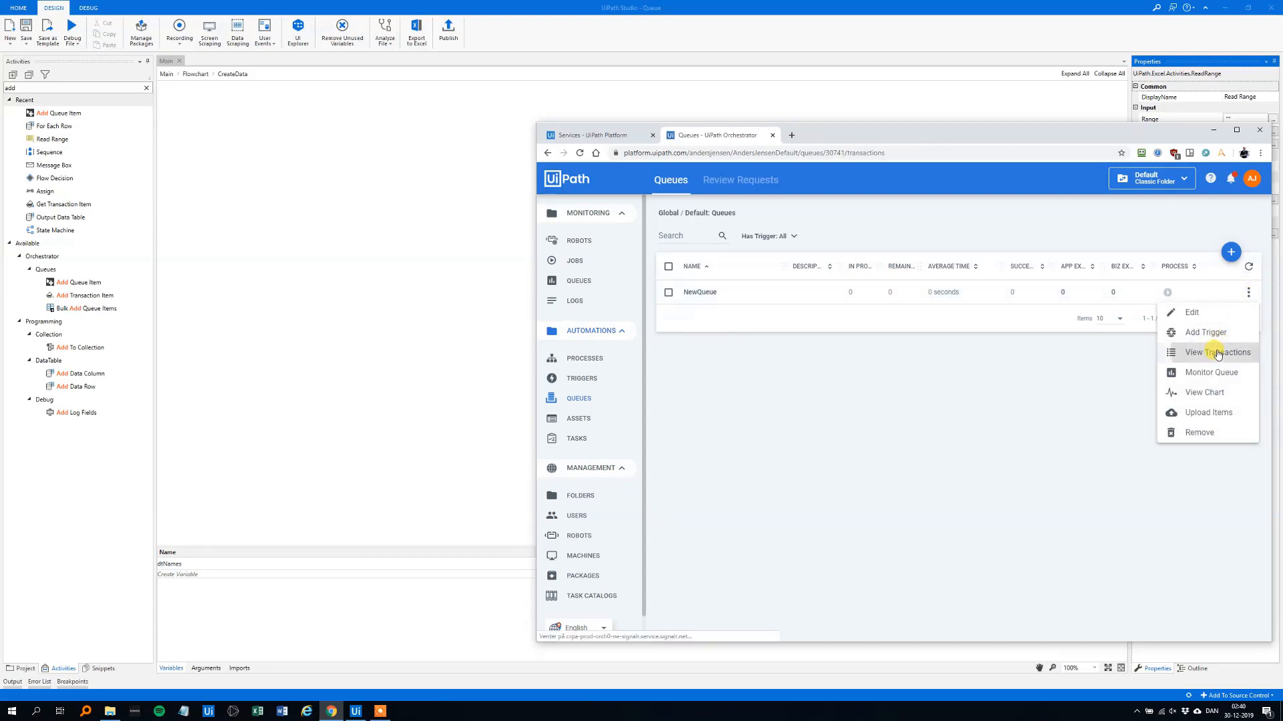
left_click(1218, 353)
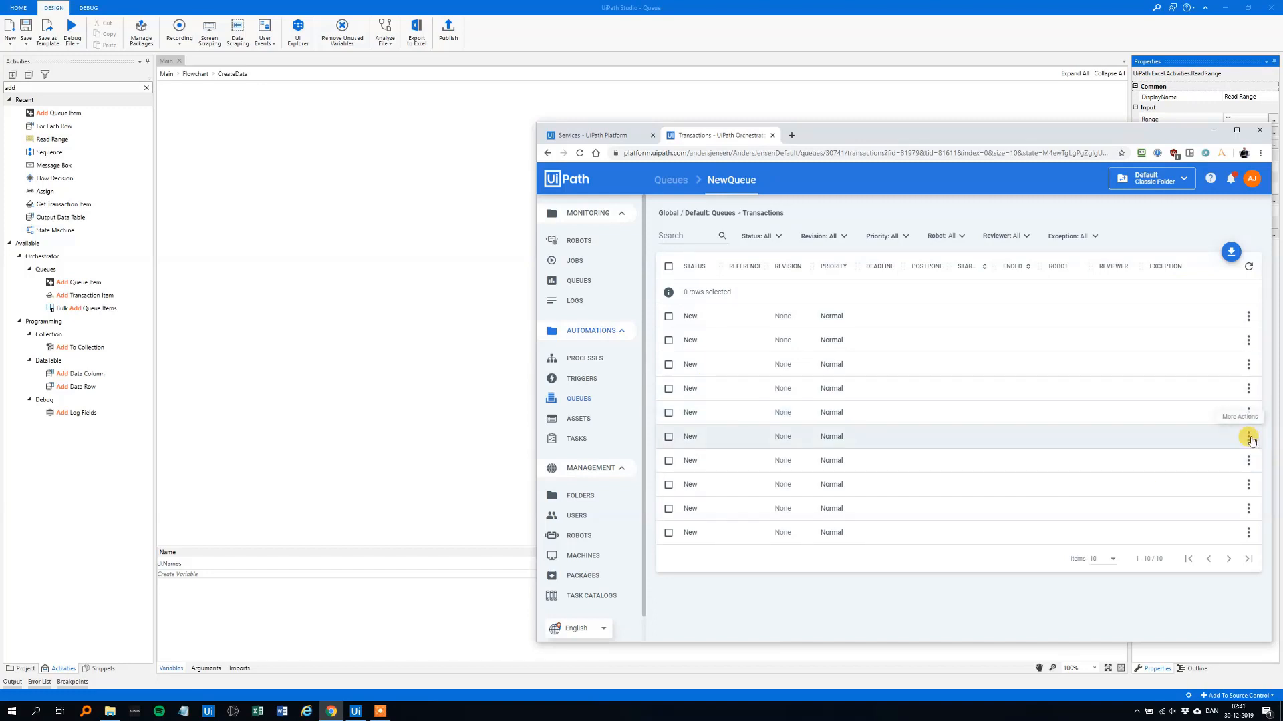
left_click(1247, 437)
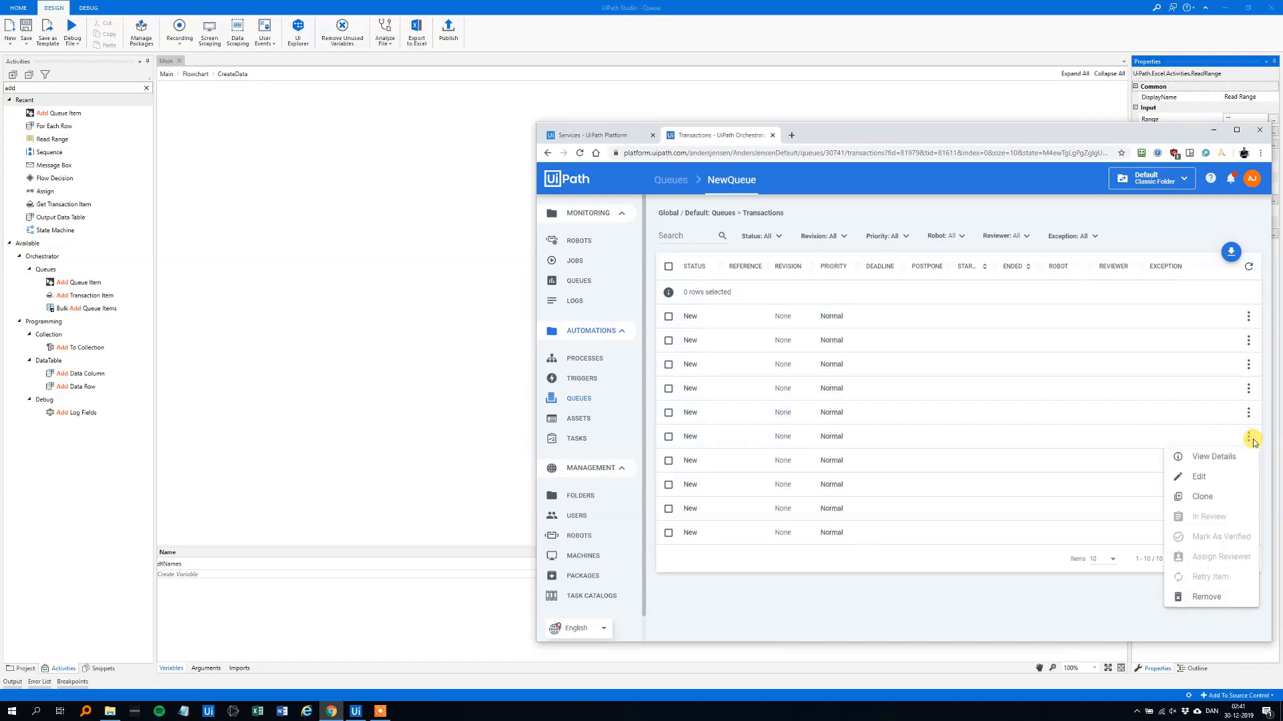
left_click(1213, 457)
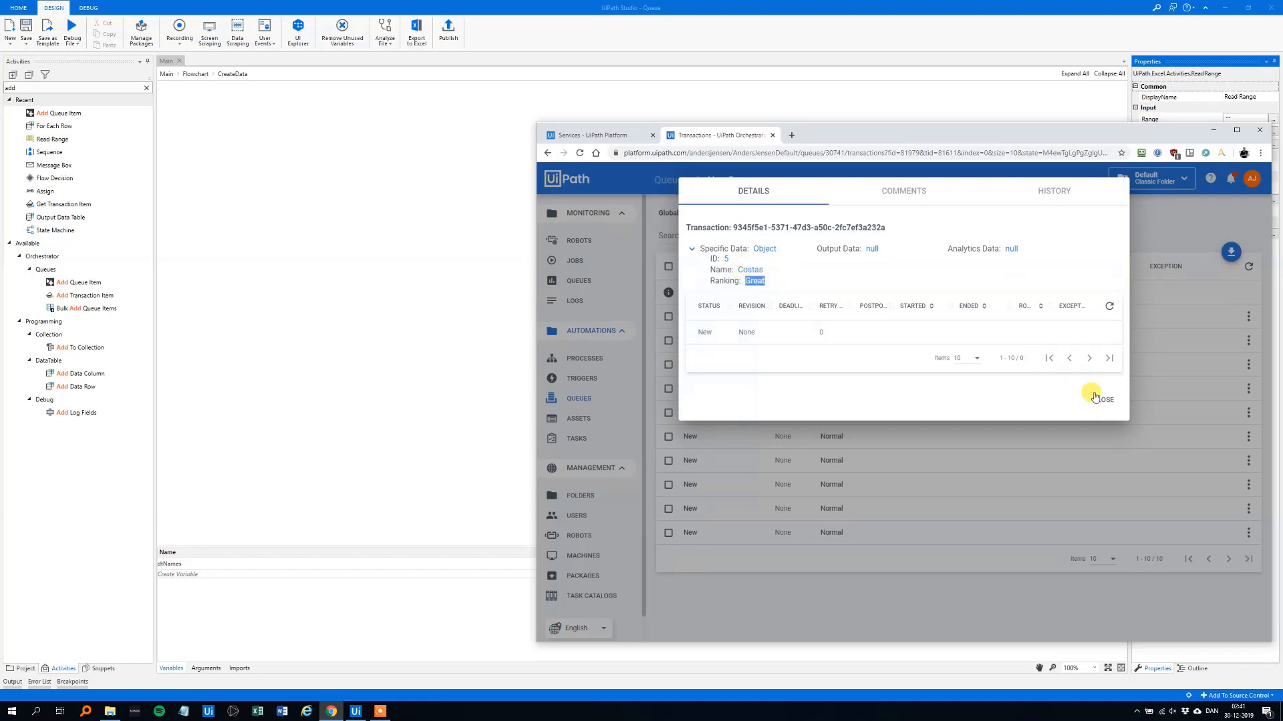
left_click(1101, 398)
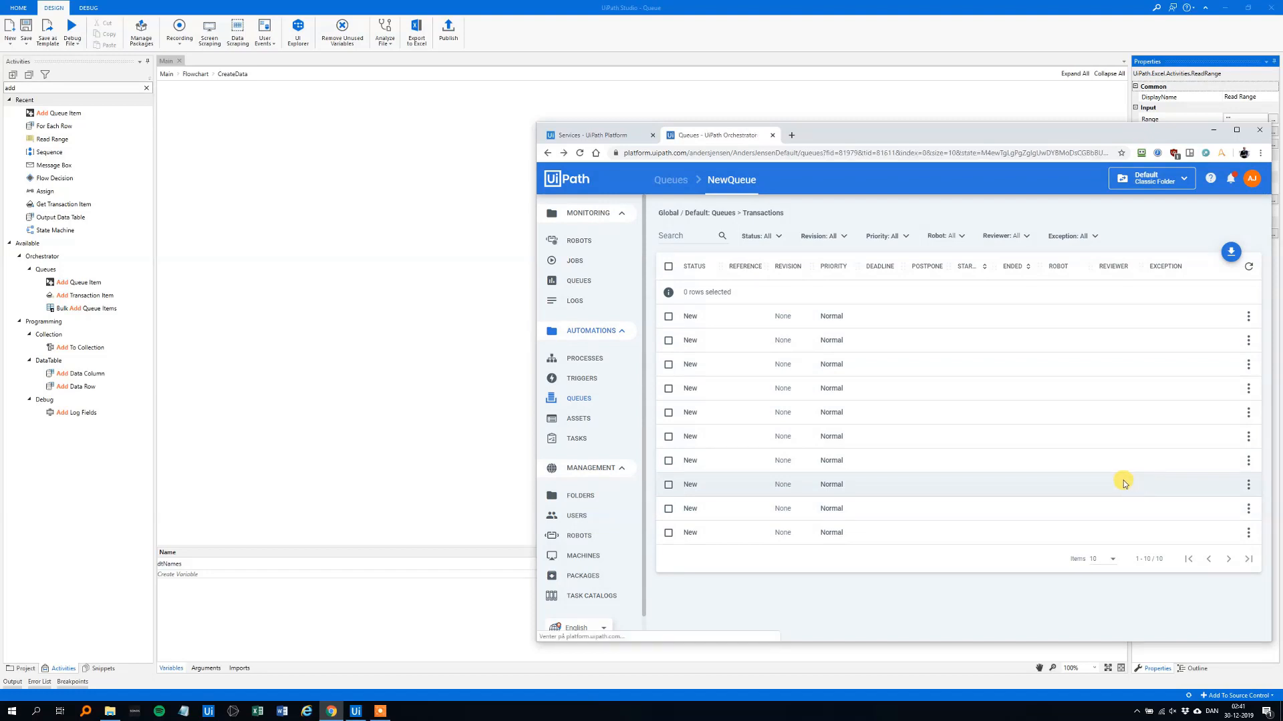
left_click(671, 179)
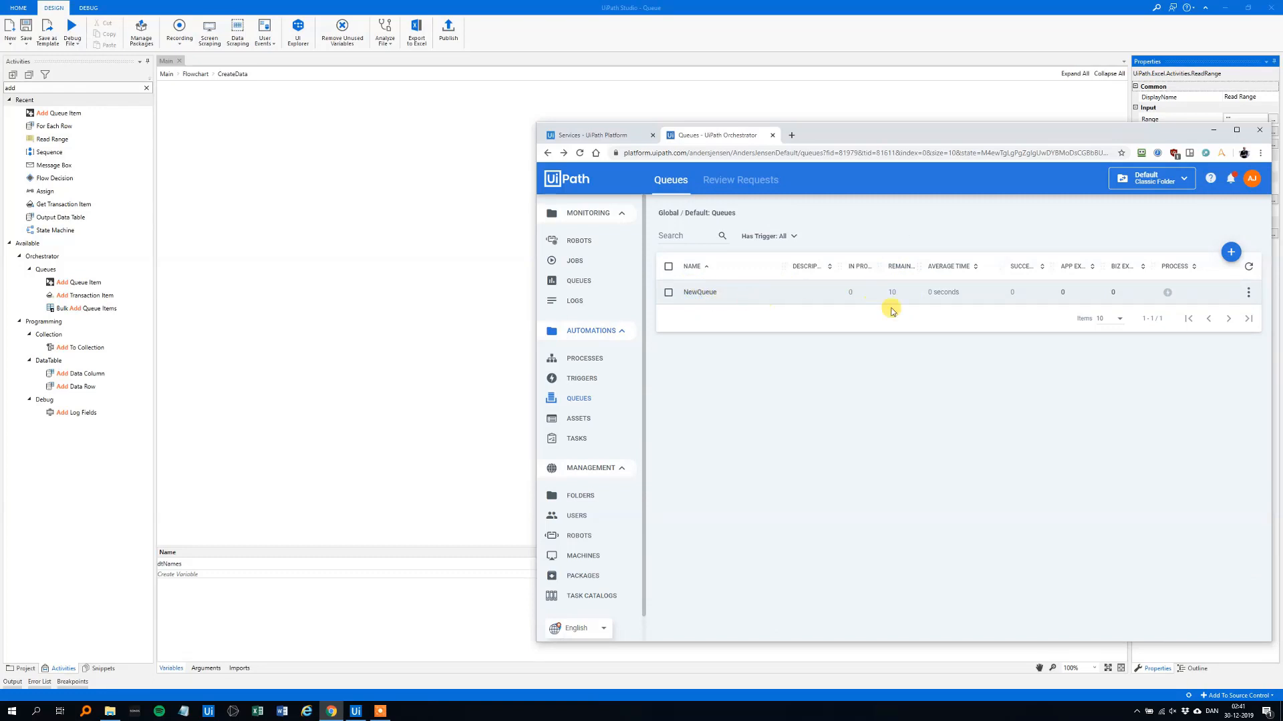
mouse_move(921, 314)
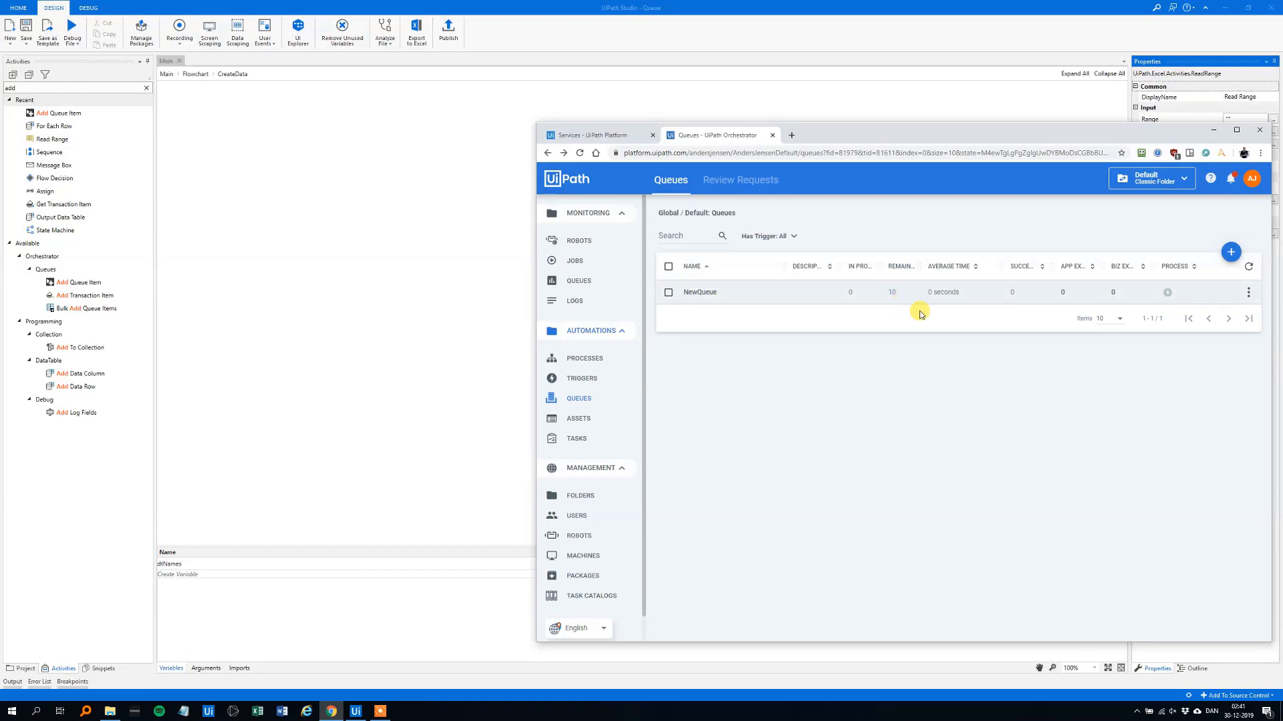
mouse_move(1206, 198)
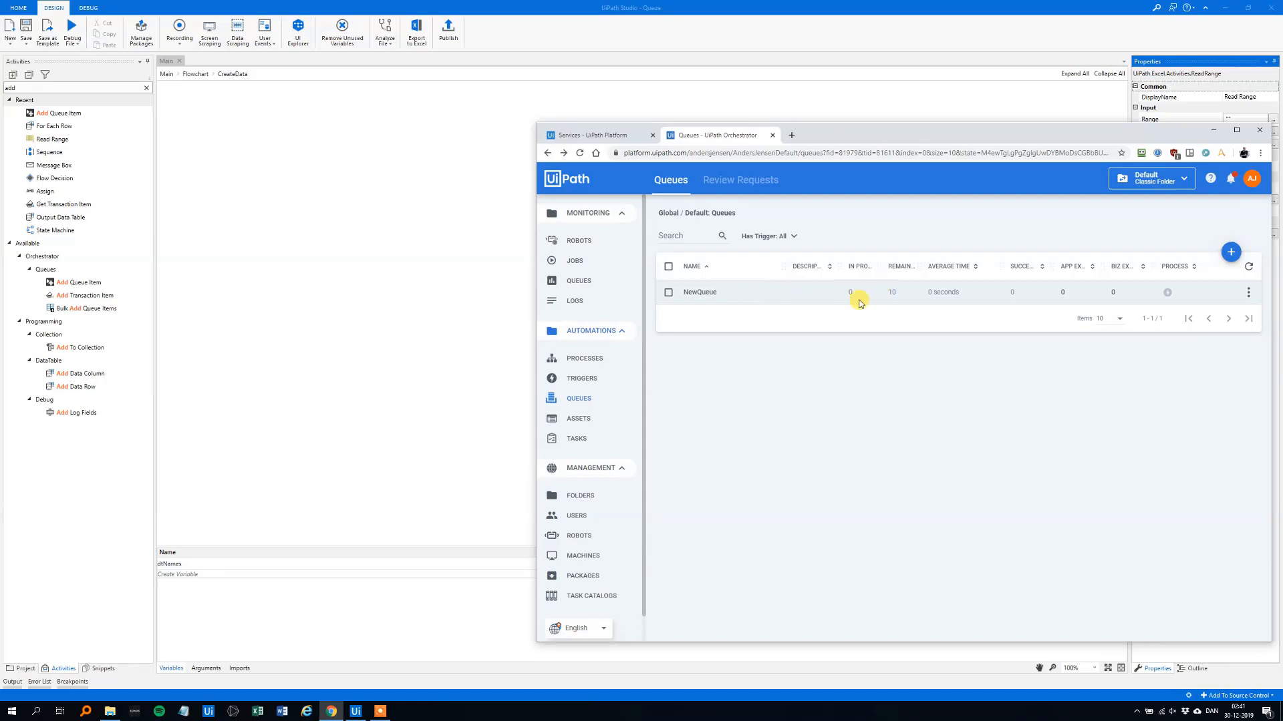
Reopen NewQueue's transaction list showing the ten New queue items
left_click(1248, 291)
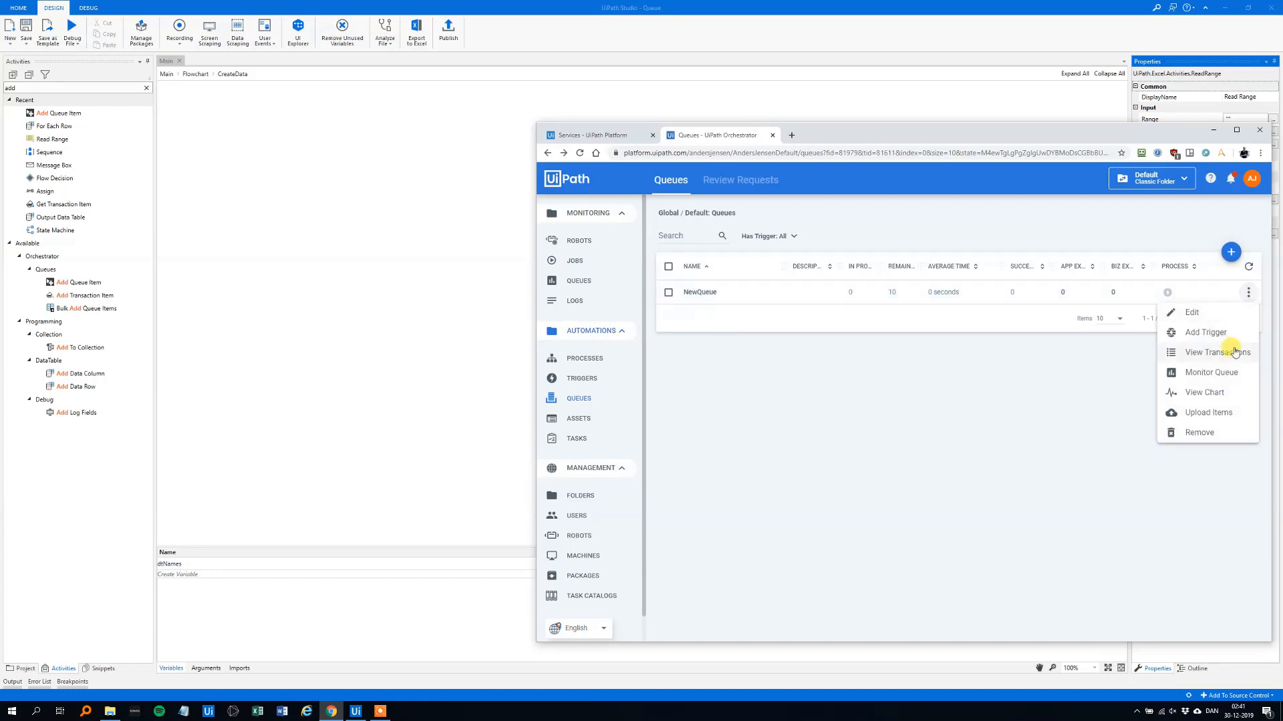
left_click(1223, 353)
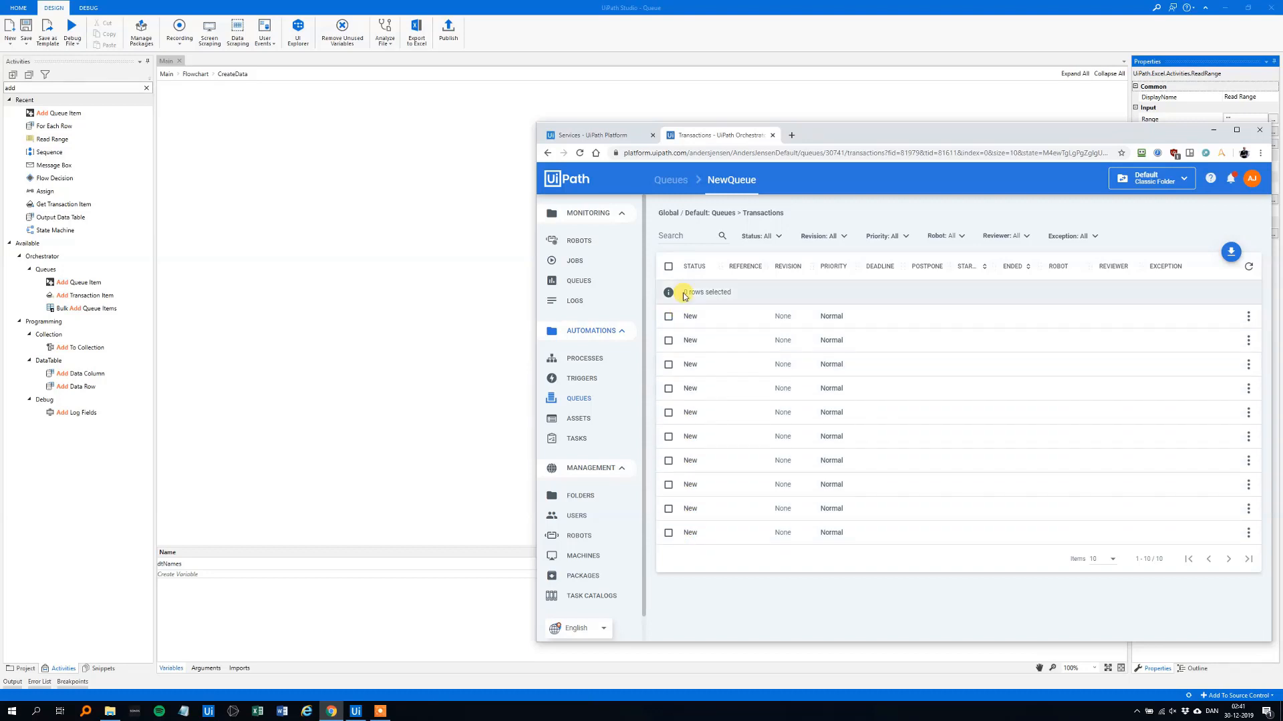
Add a Get Transaction Item activity below CreateData in the main flowchart
left_click(671, 179)
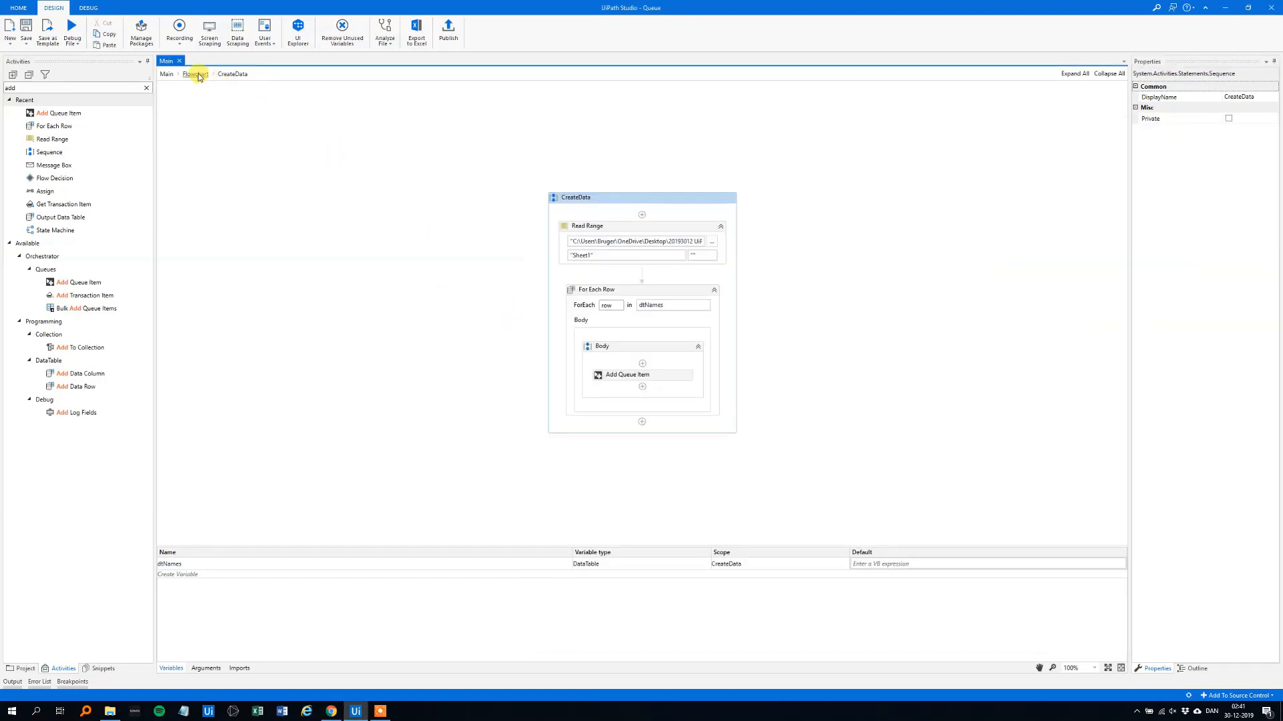
left_click(195, 74)
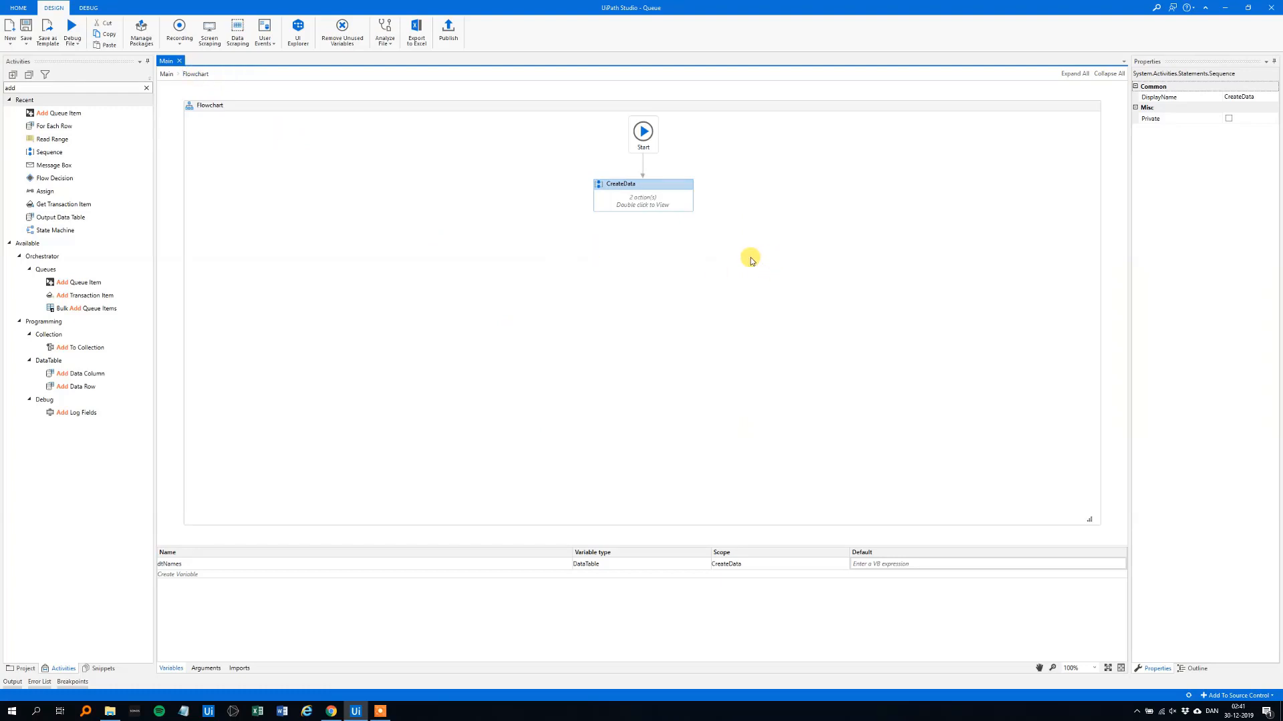
mouse_move(631, 251)
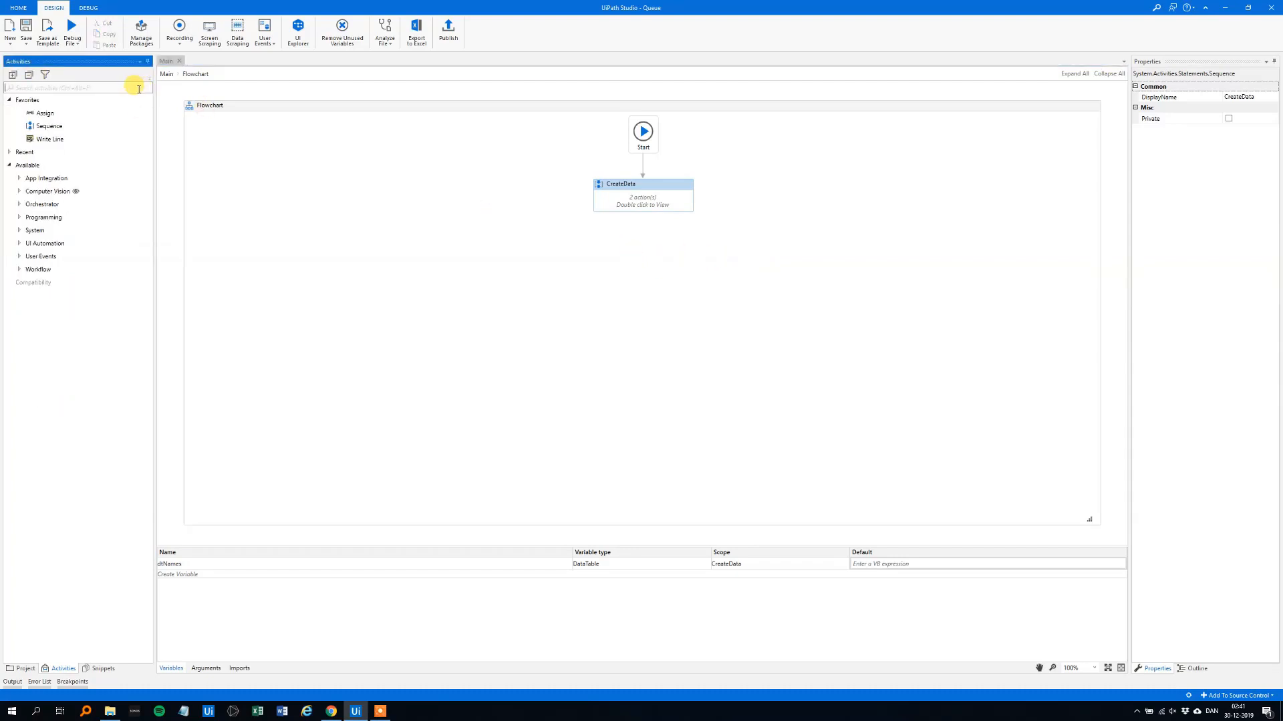
type("get")
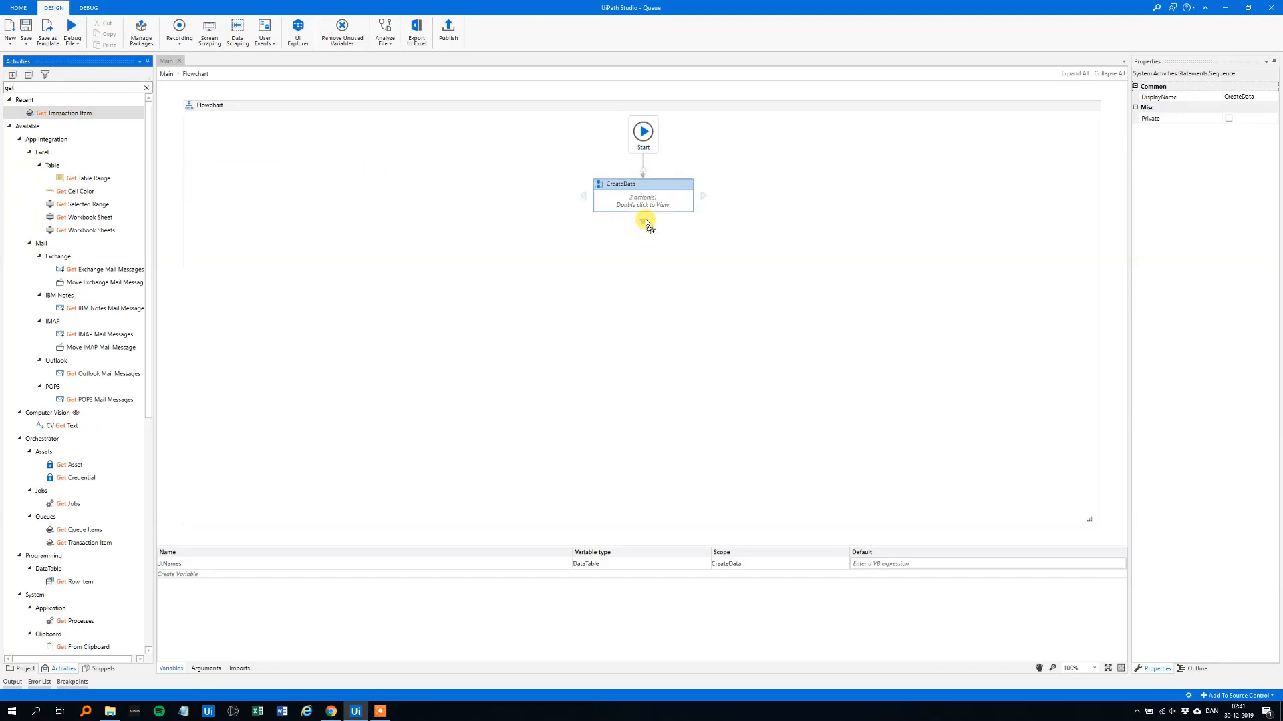
left_click_drag(65, 112, 642, 242)
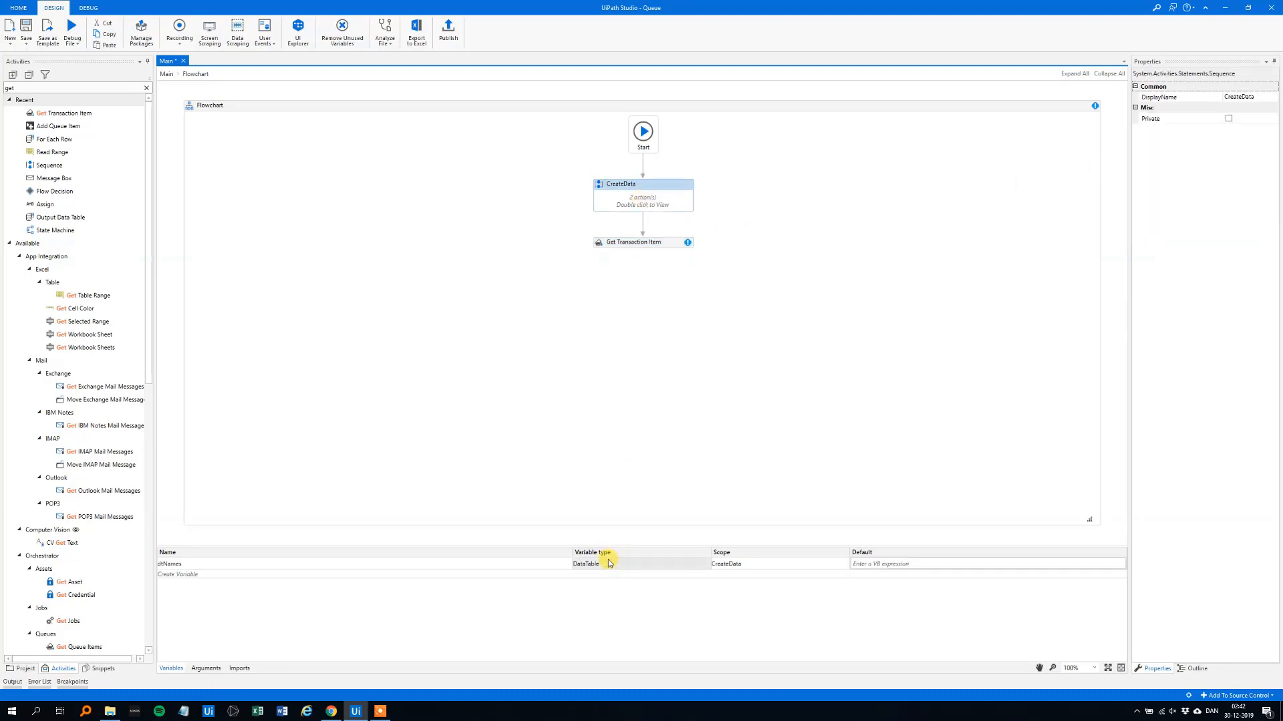
Widen strQueueName's scope from CreateData to the whole Flowchart
double_click(642, 196)
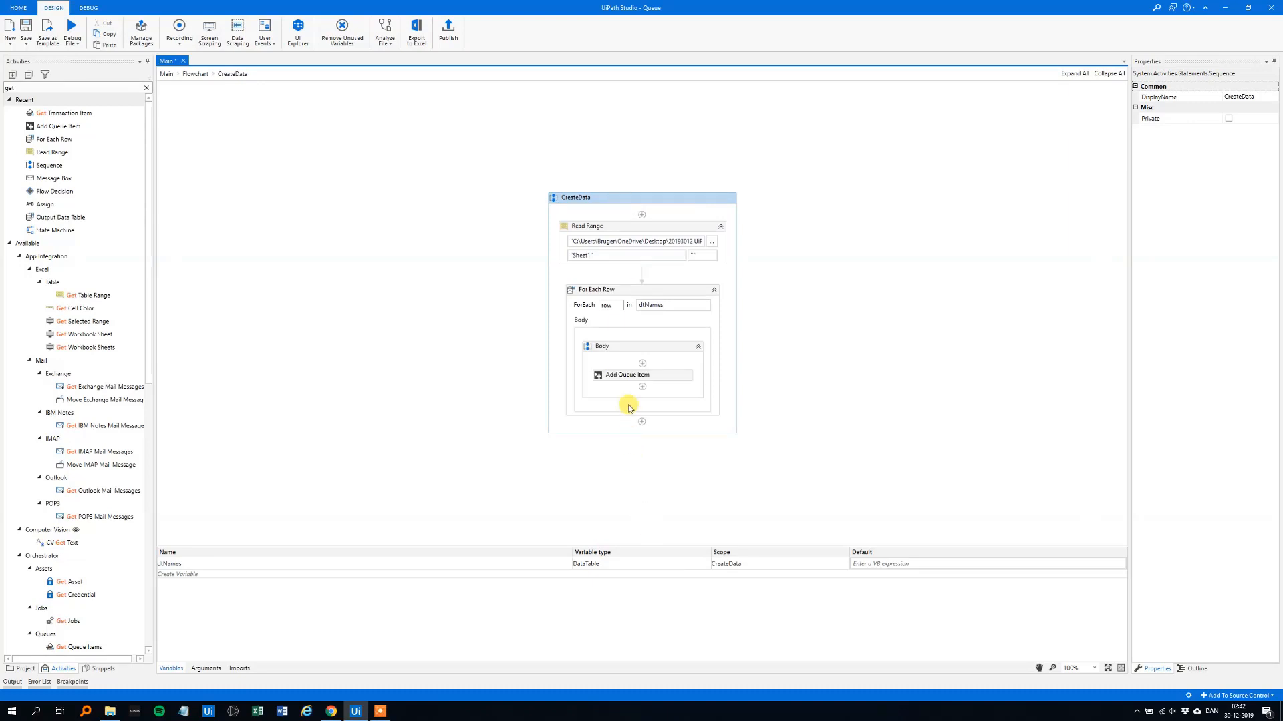
left_click(641, 374)
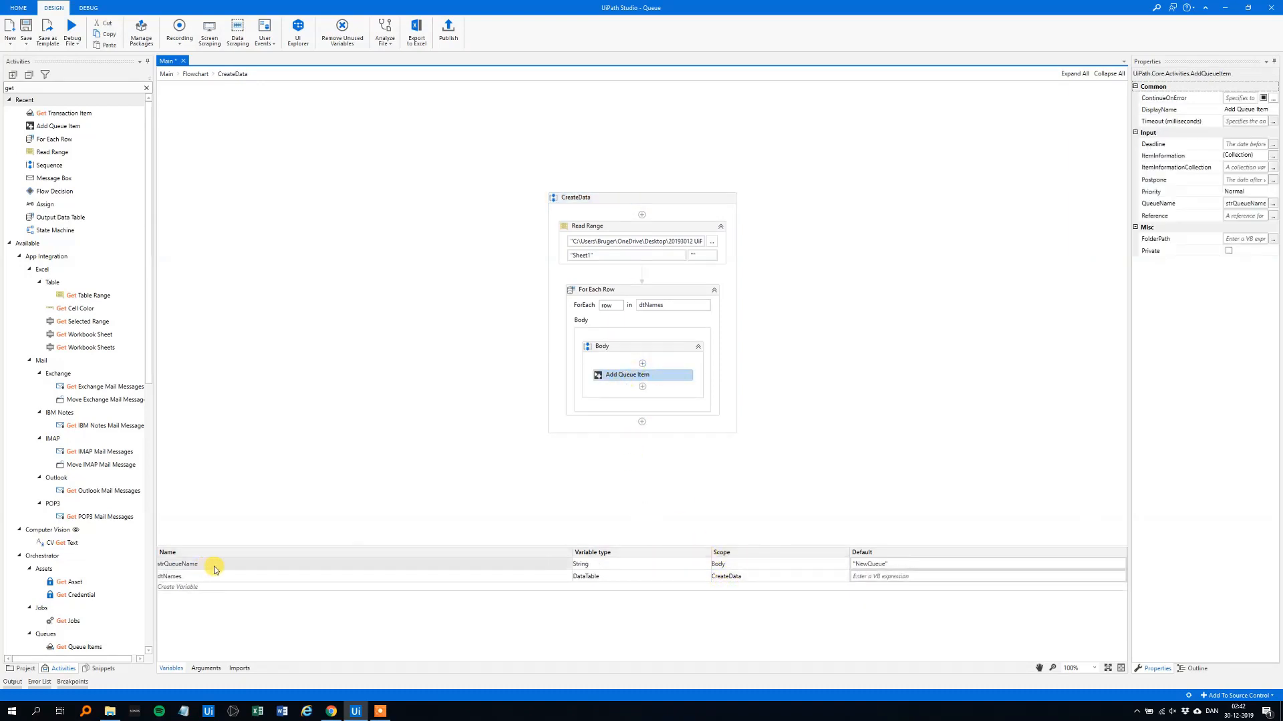
left_click(740, 564)
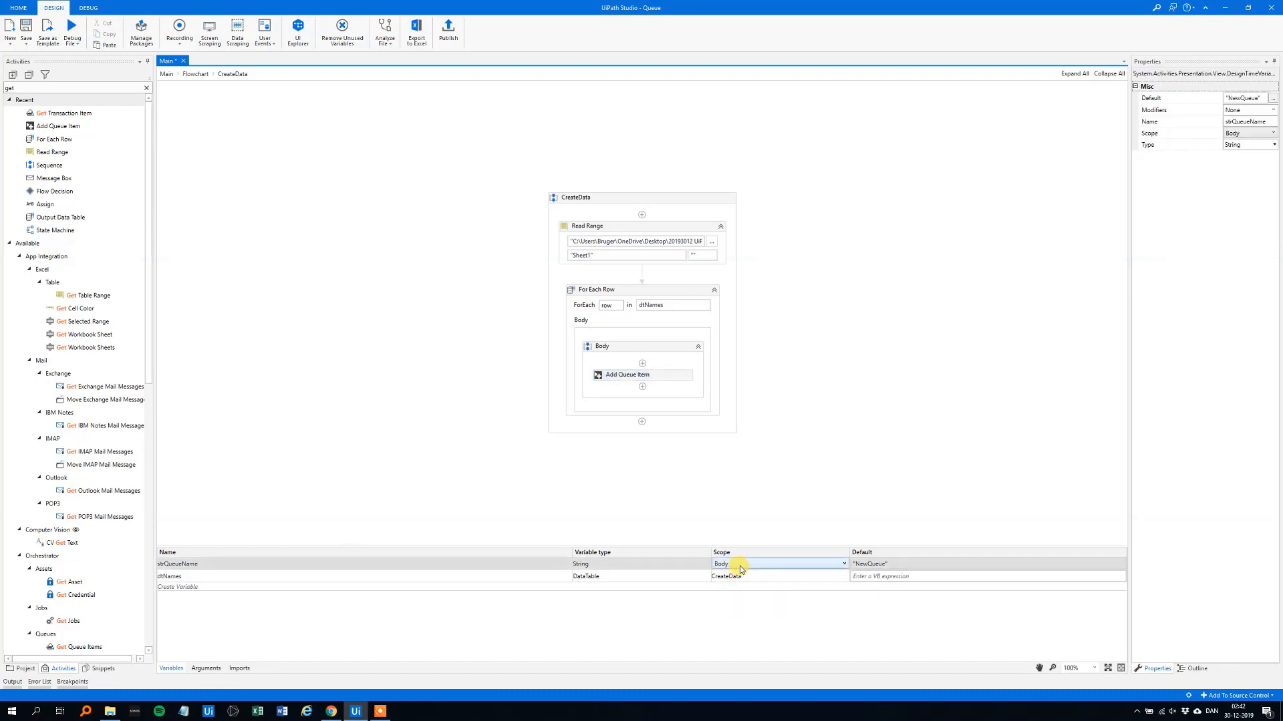
left_click(778, 563)
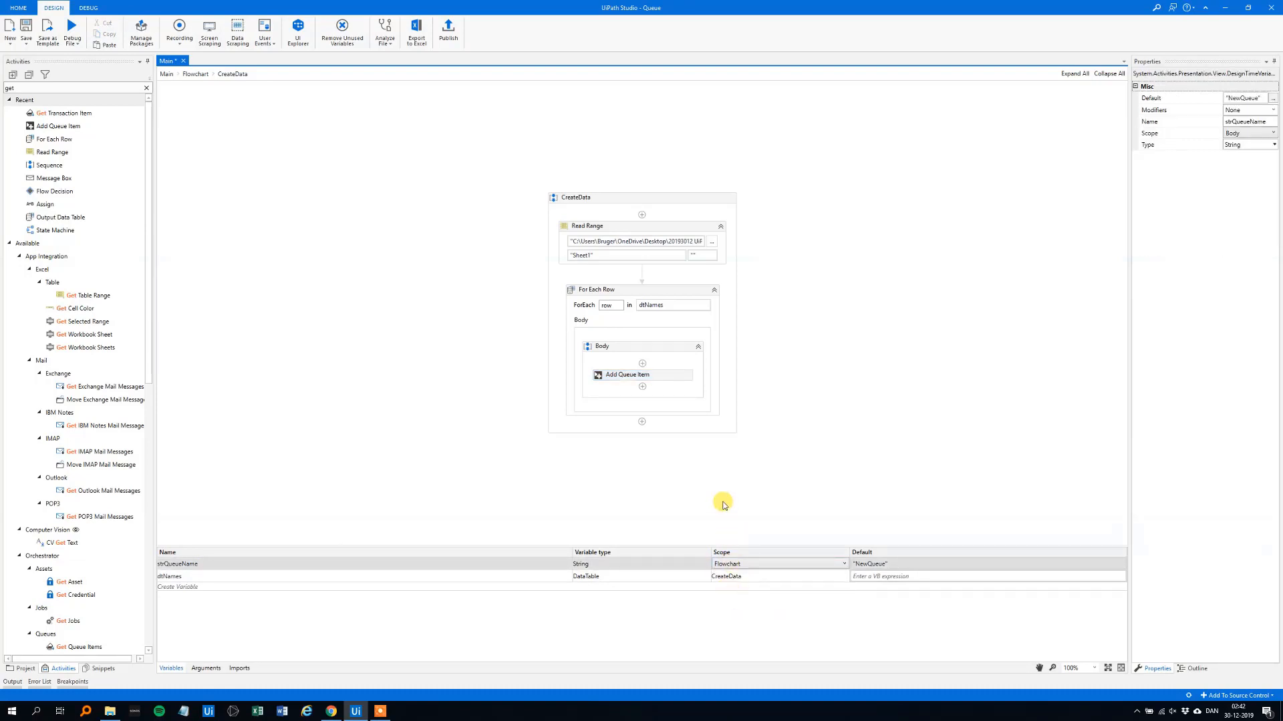
left_click(195, 75)
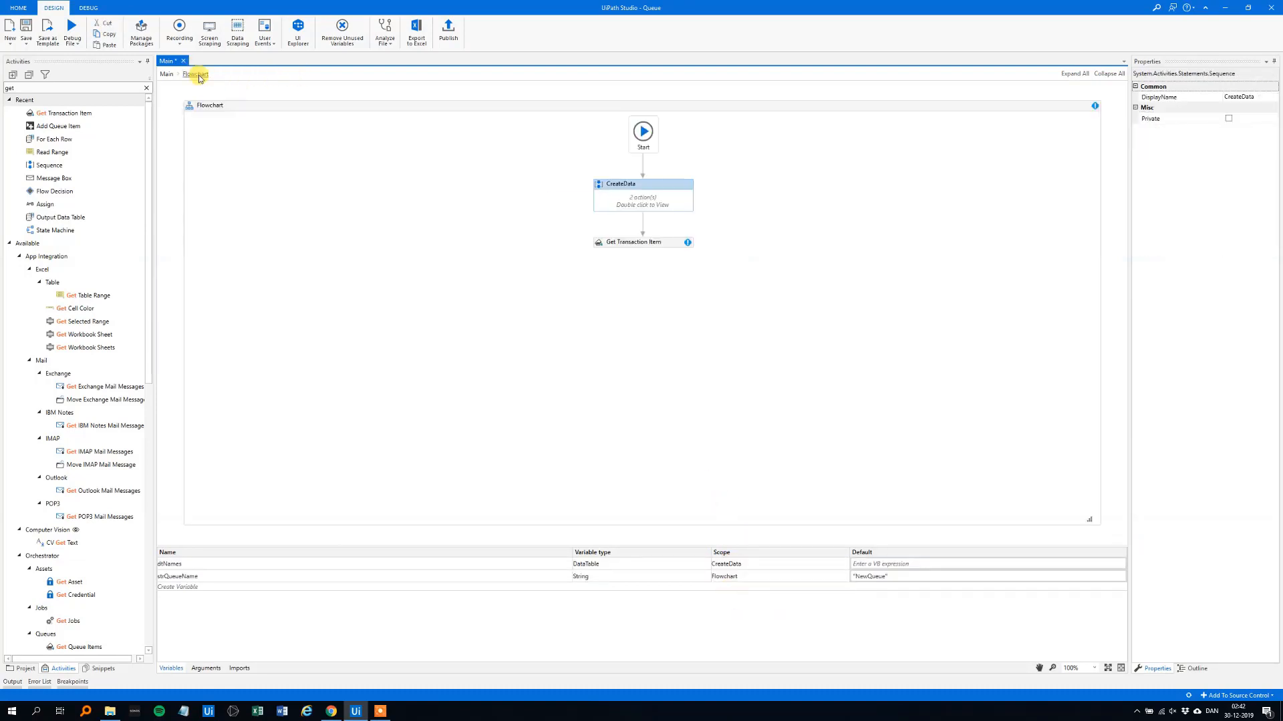
Set Get Transaction Item's QueueName to strQueueName and TransactionItem to new variable trItem
left_click(651, 241)
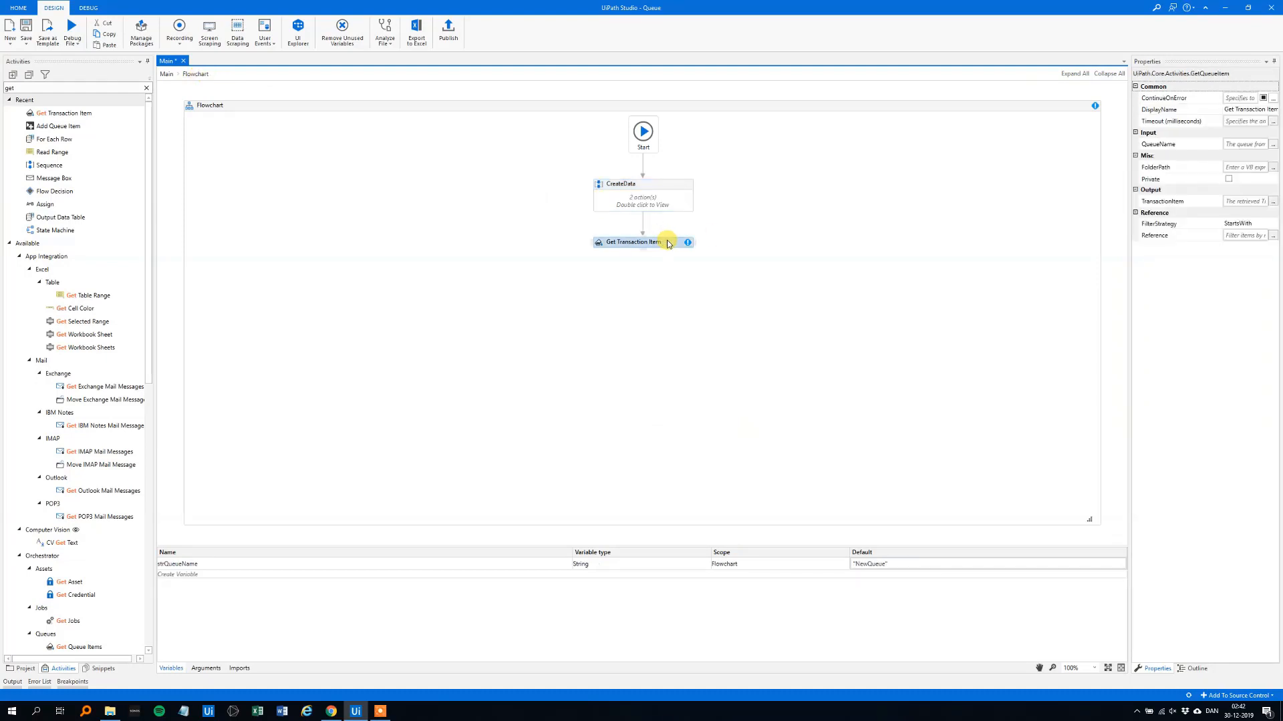
mouse_move(690, 238)
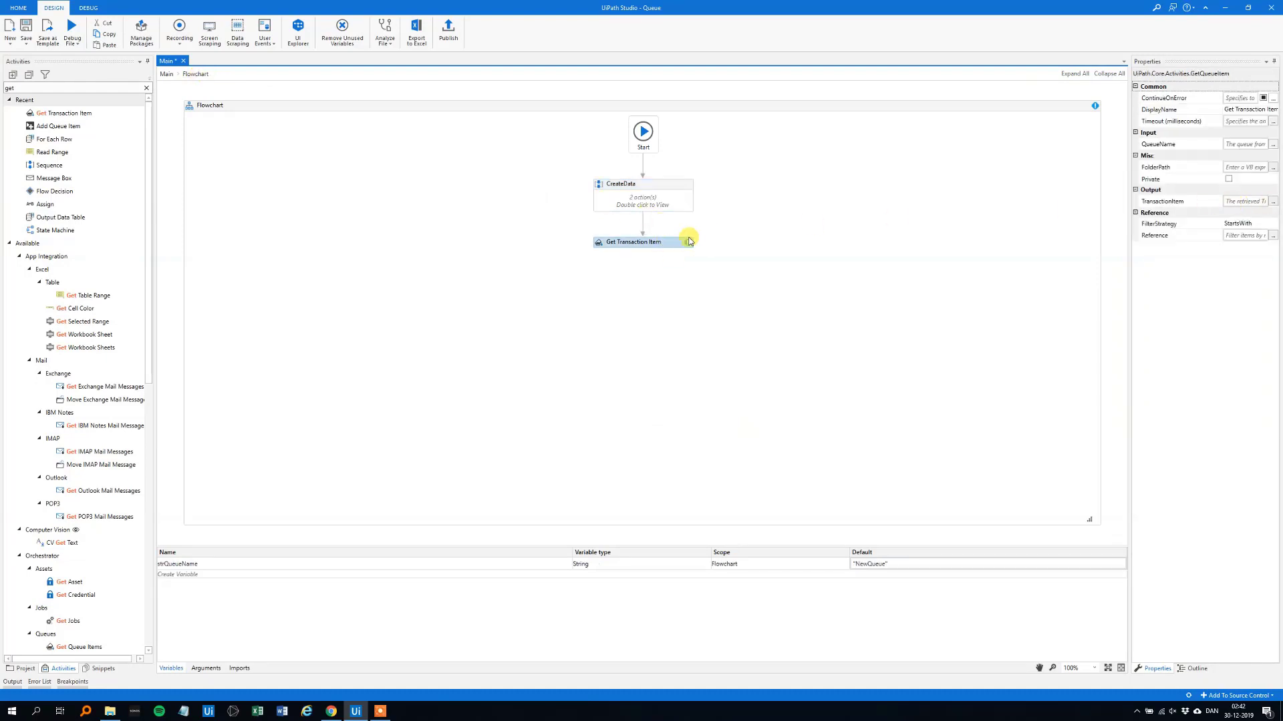
left_click(1243, 144)
type("strQueueName")
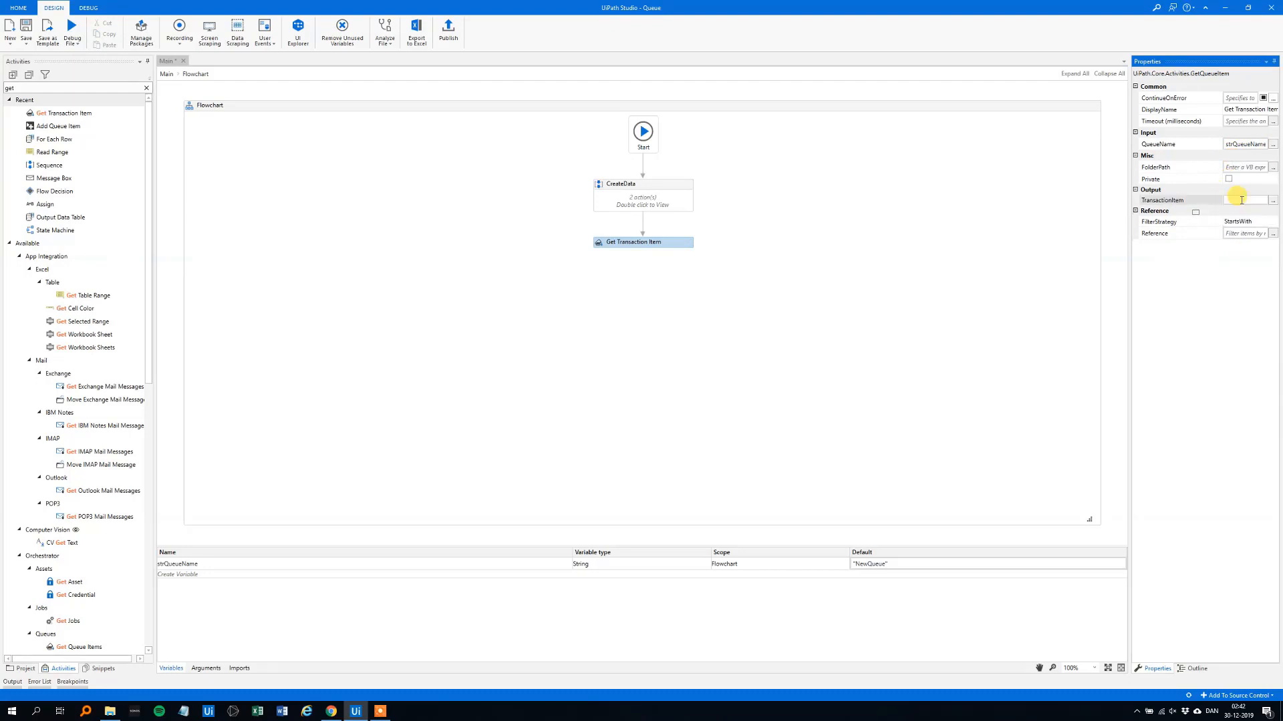
left_click(1248, 200)
type("trItem")
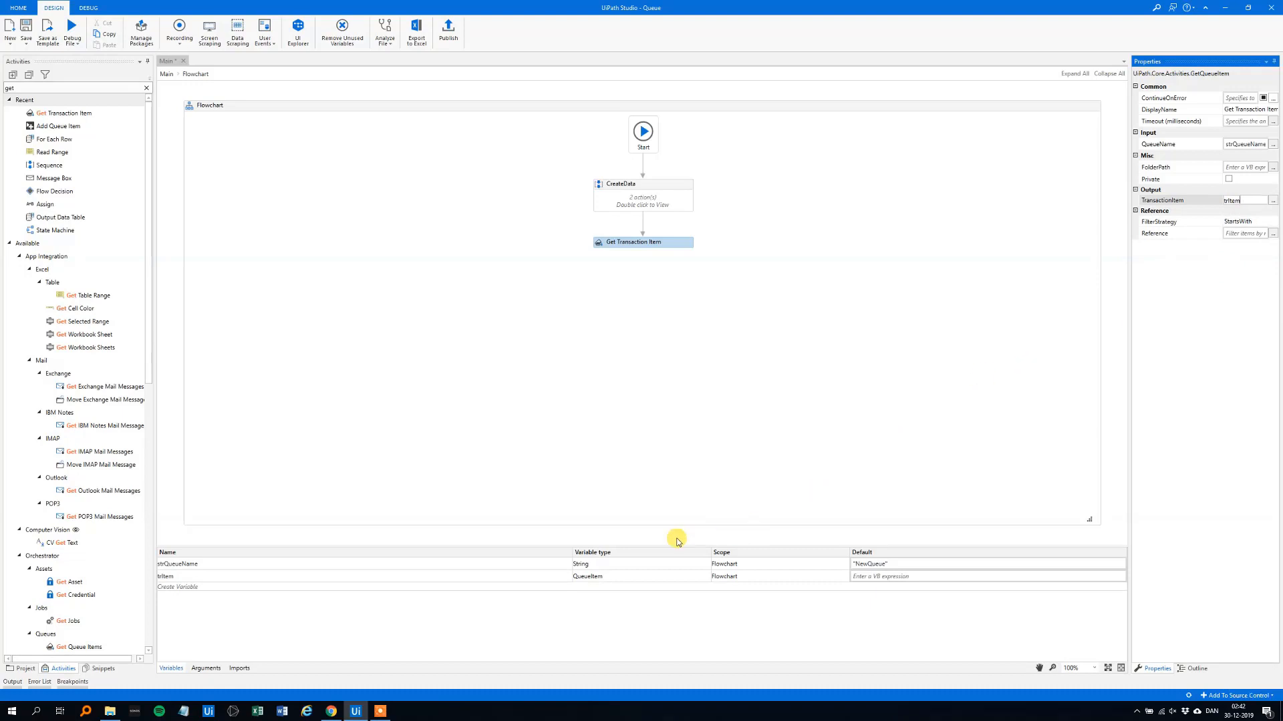
mouse_move(643, 302)
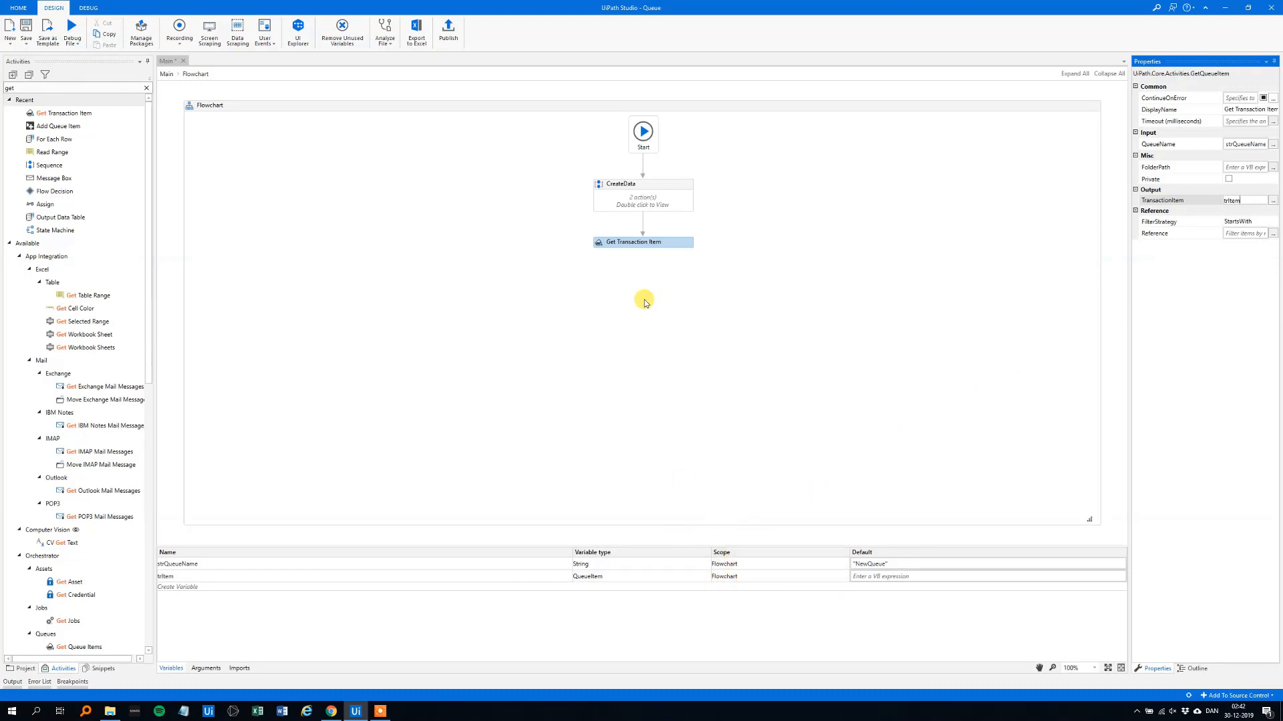
mouse_move(683, 238)
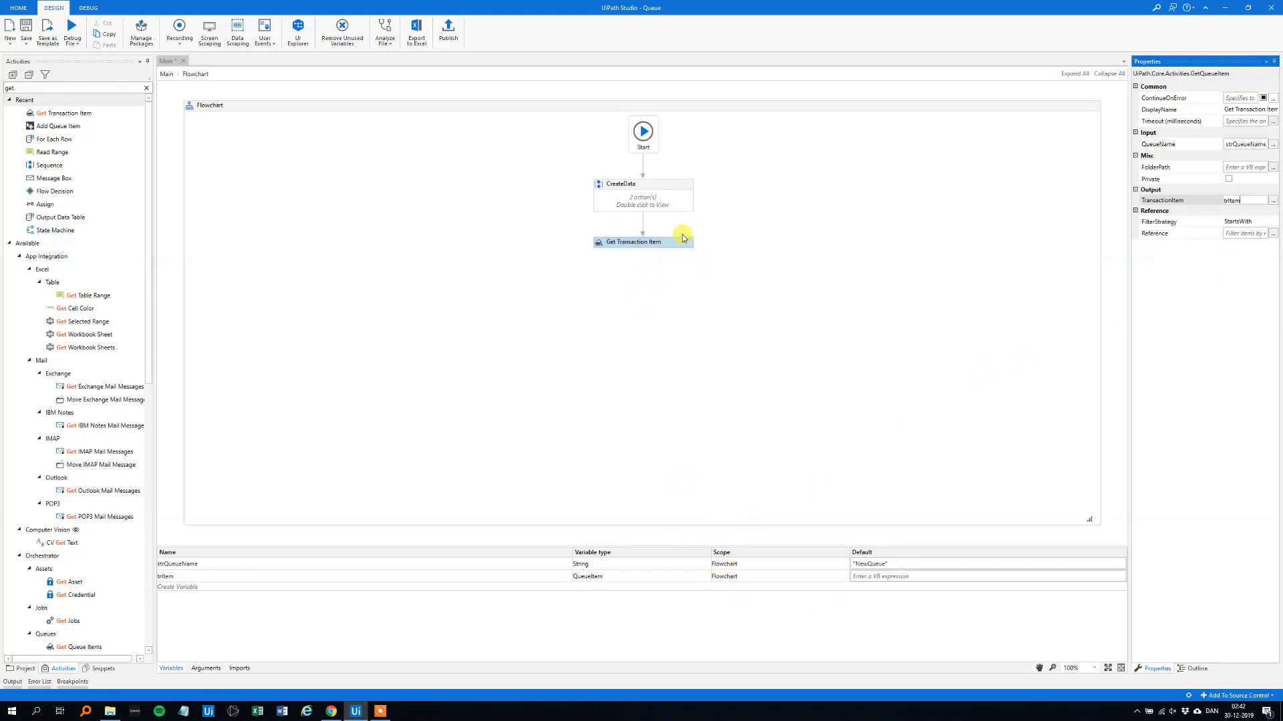
mouse_move(675, 259)
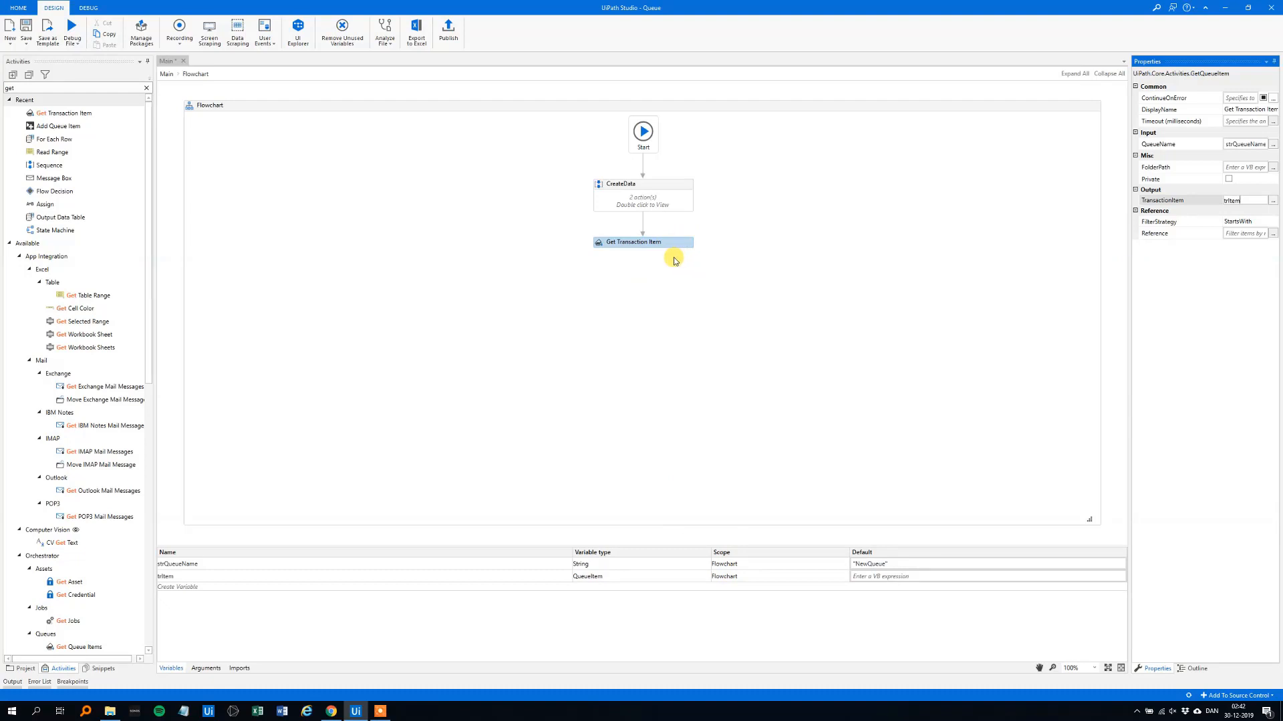
mouse_move(630, 278)
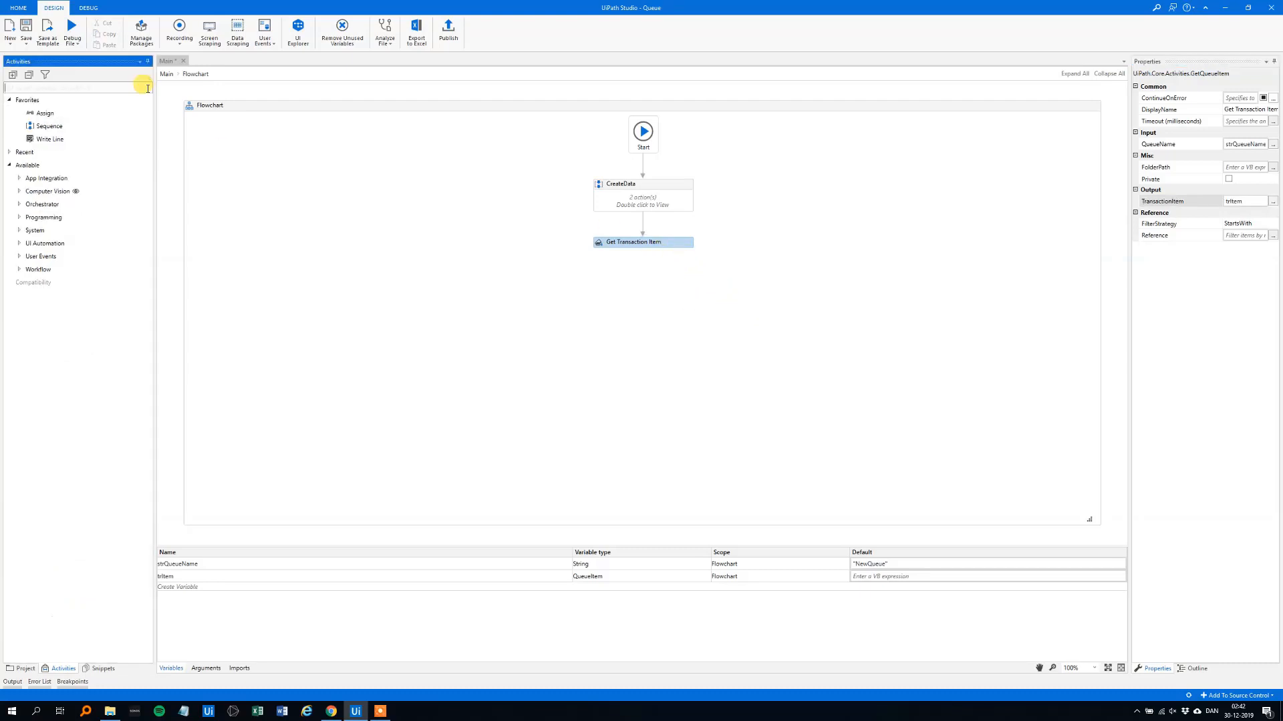
Add a Flow Decision named Empty Cue with condition trItem Is Nothing
type("flow")
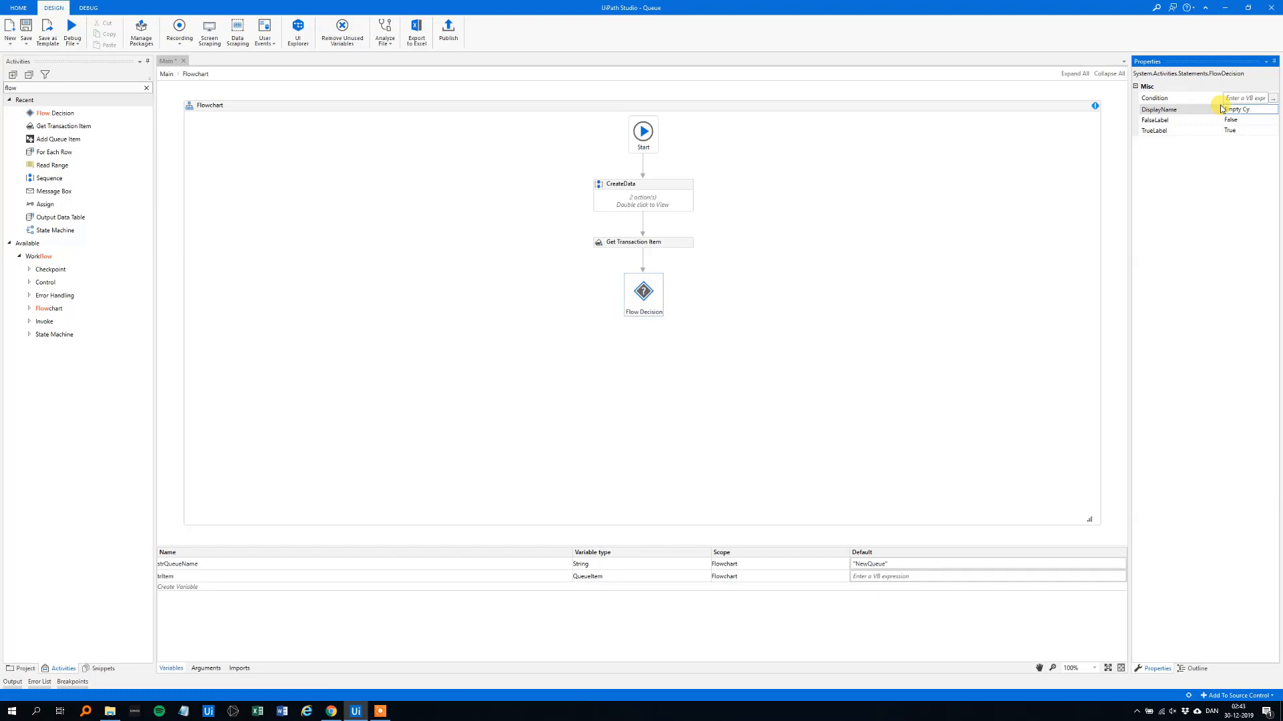
type("Empty Cue")
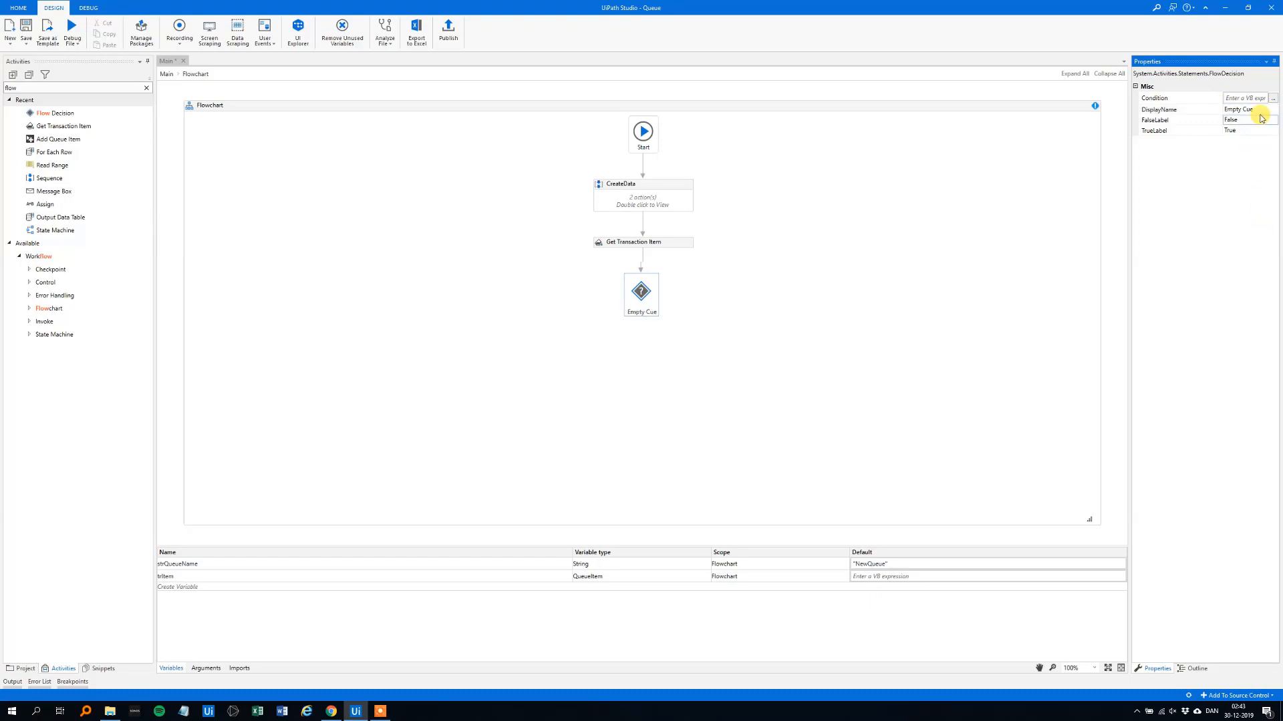
left_click(1272, 98)
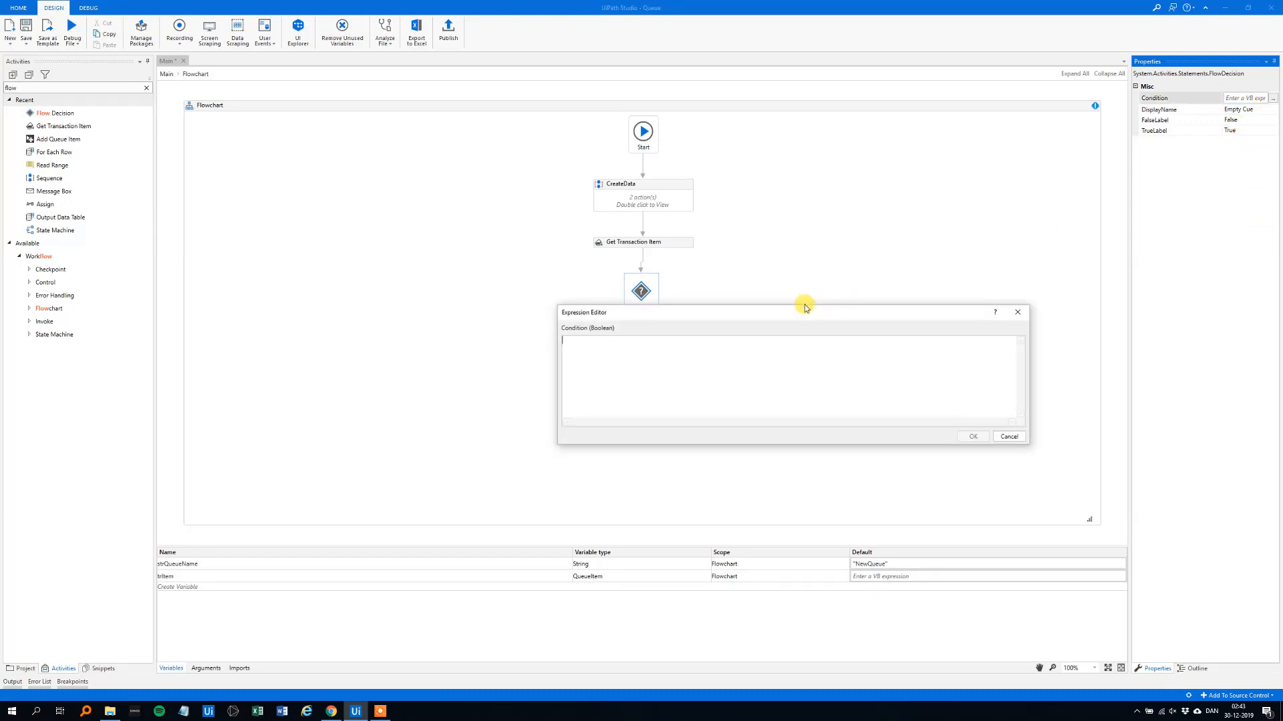
type("trItem i")
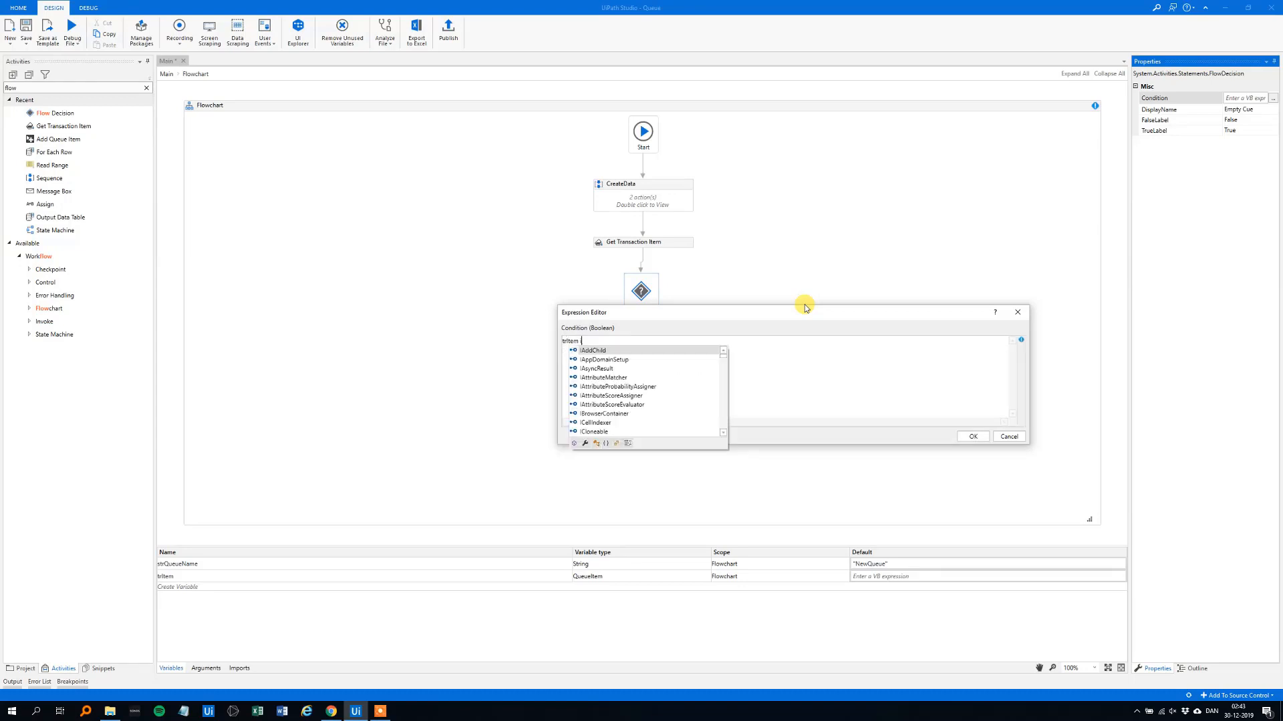
type("Is Nothing")
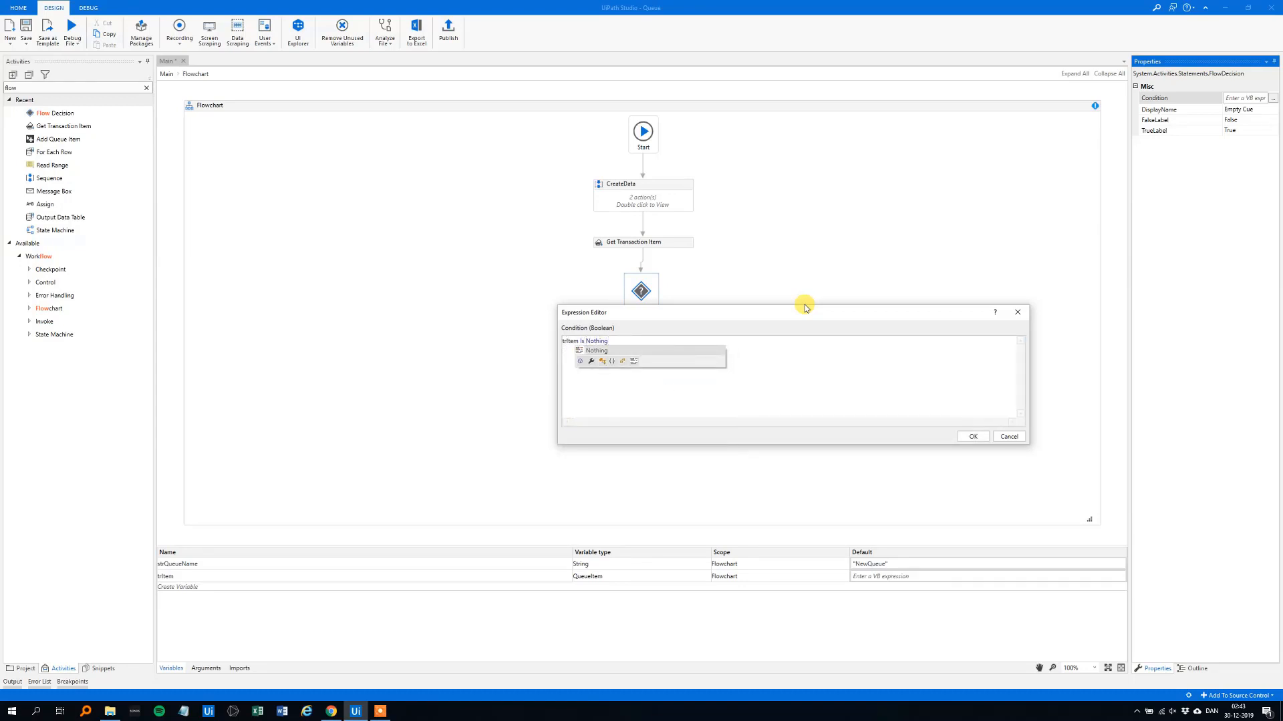
left_click(973, 435)
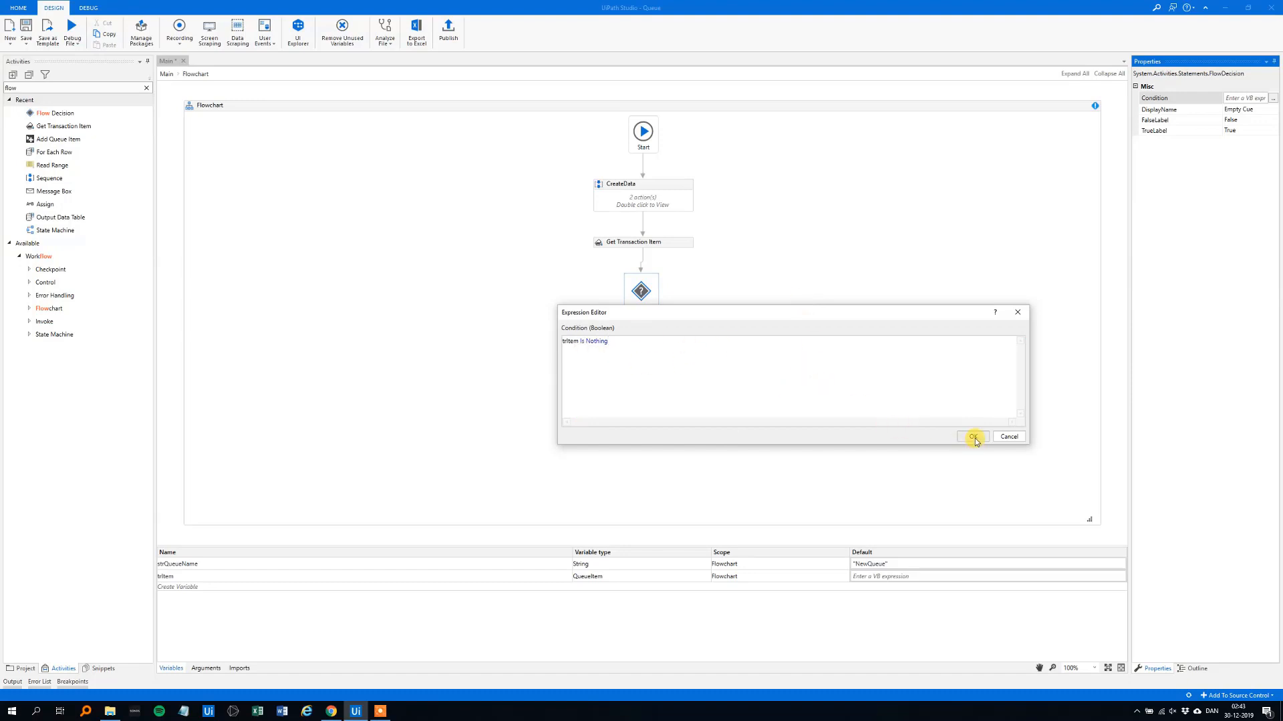
left_click(973, 436)
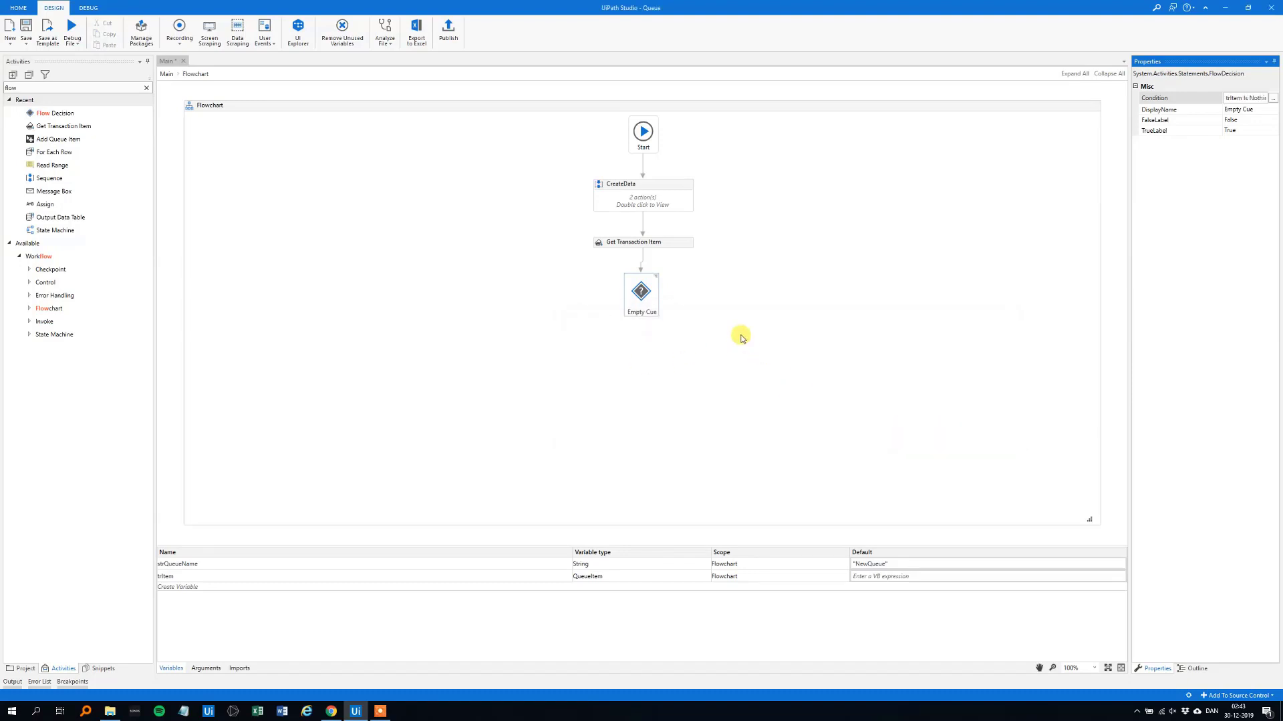
mouse_move(598, 299)
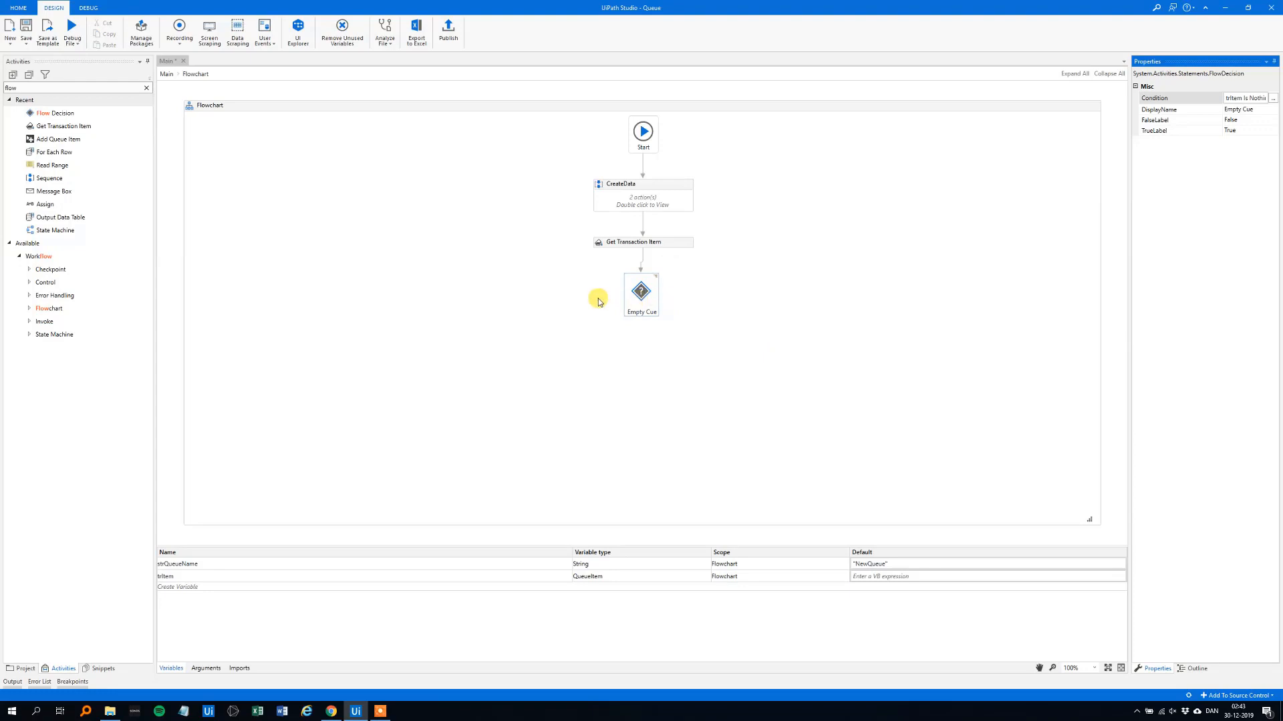
mouse_move(633, 298)
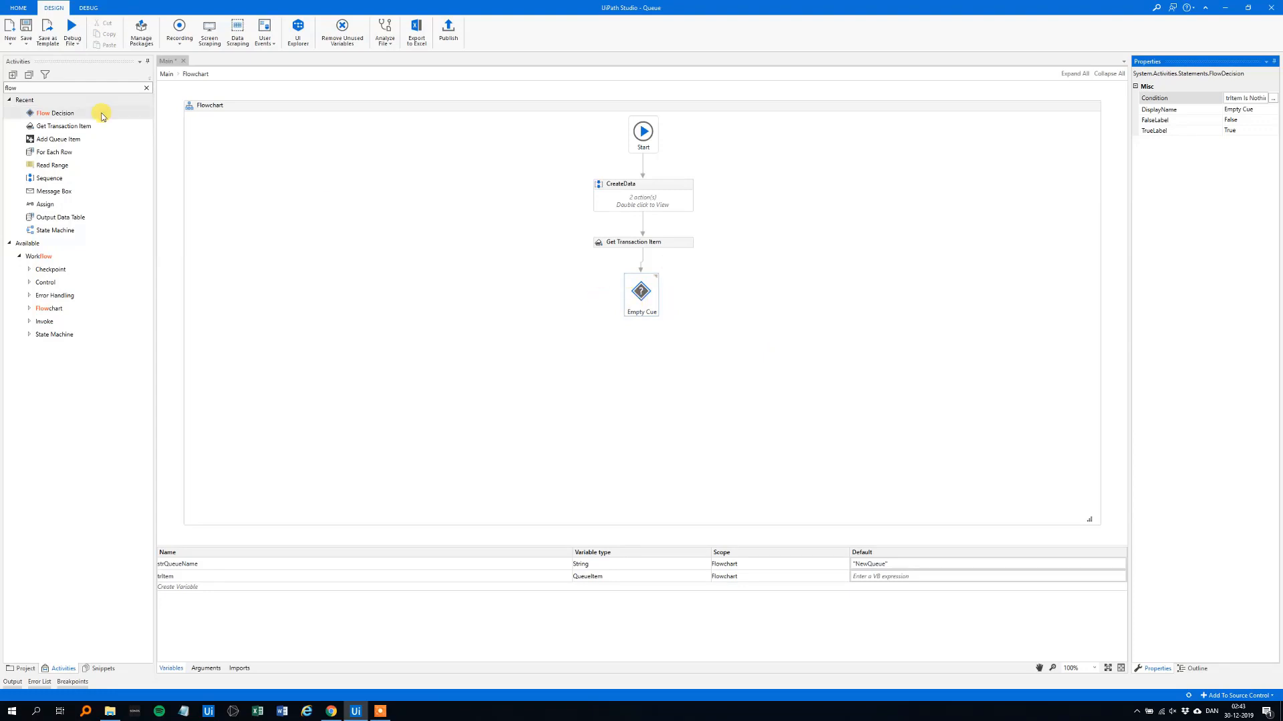
Search the activities panel for a Message Box
left_click(145, 88)
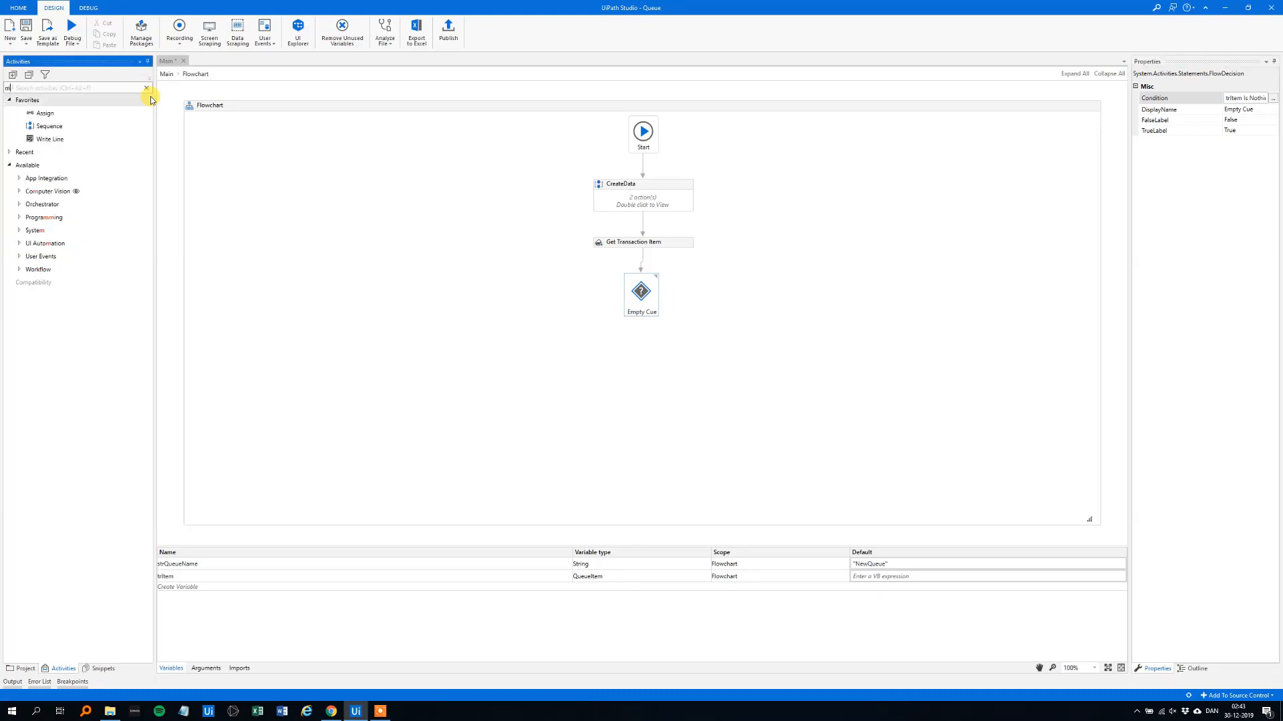
type("message")
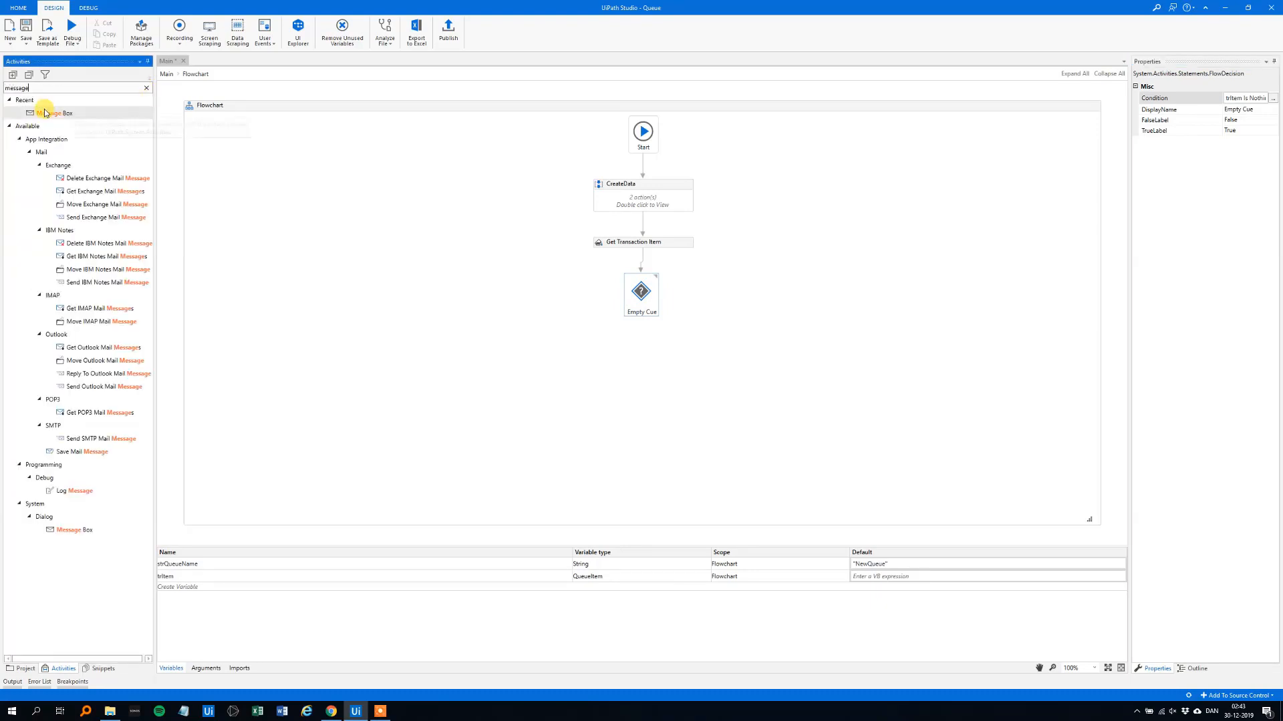
Add a Message Box left of the decision saying "Queue Empty. Have a good day!"
left_click_drag(74, 112, 547, 293)
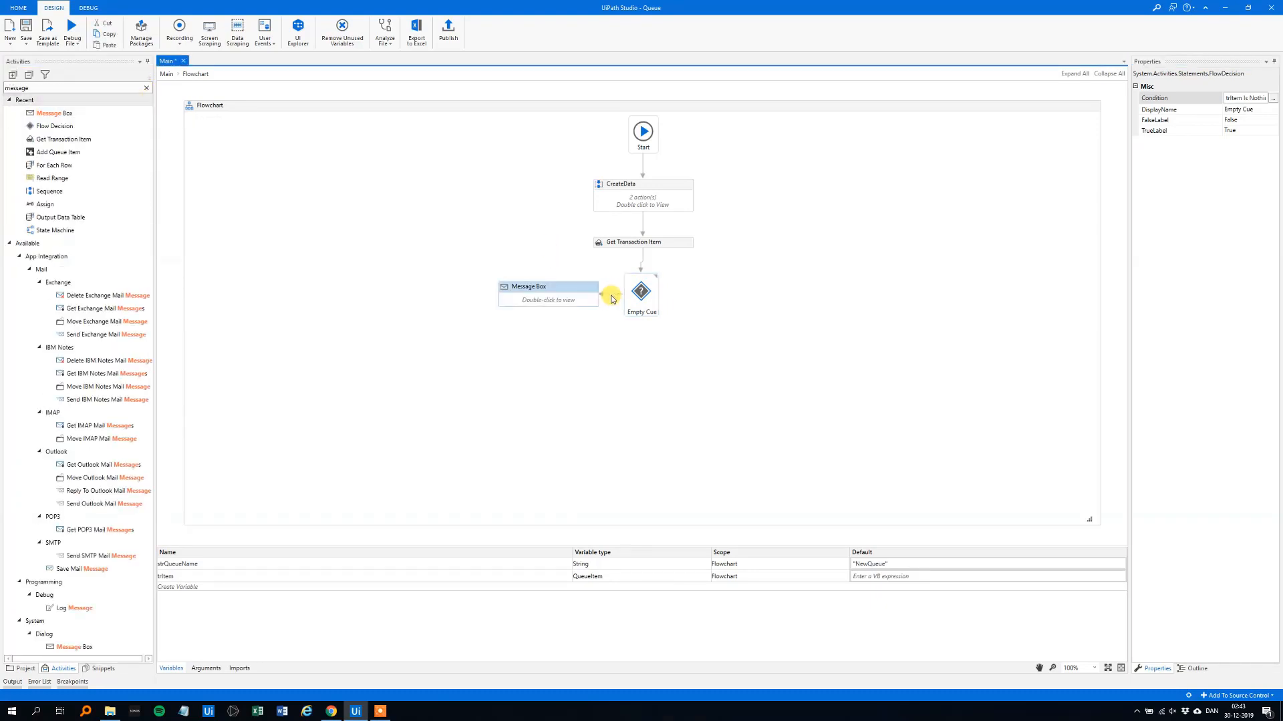
left_click(548, 286)
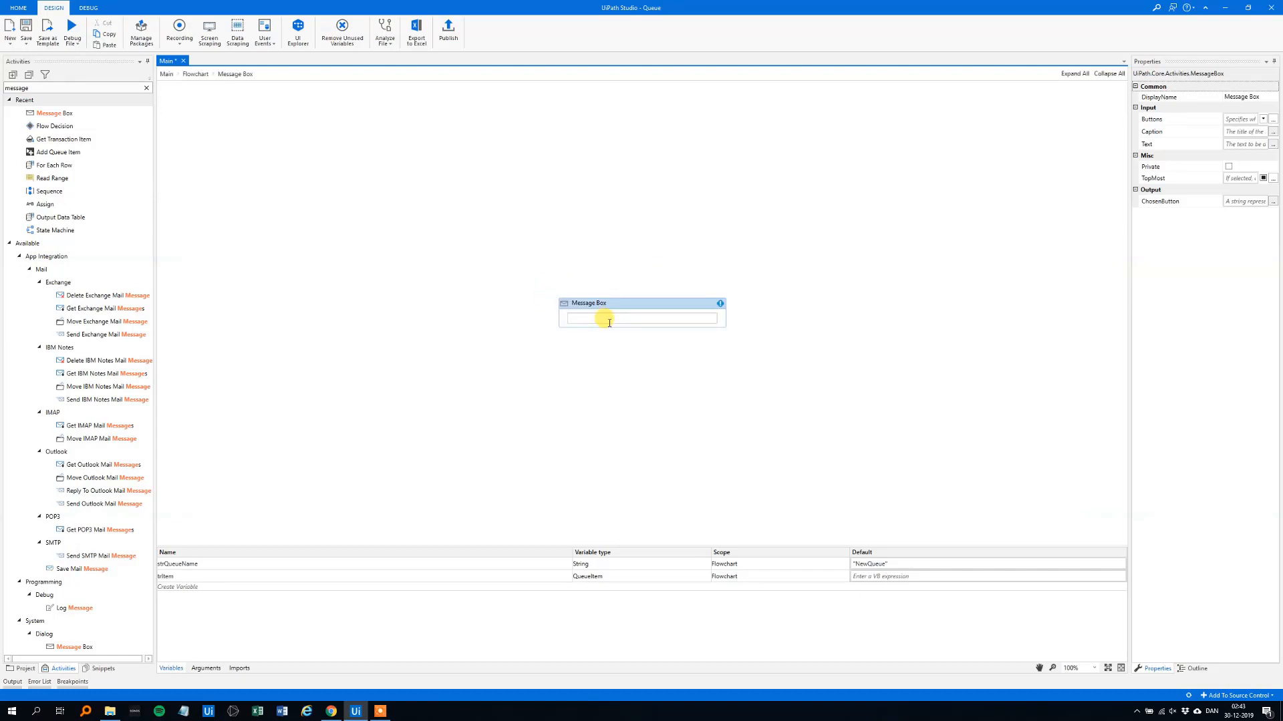
type("\"Queue\"")
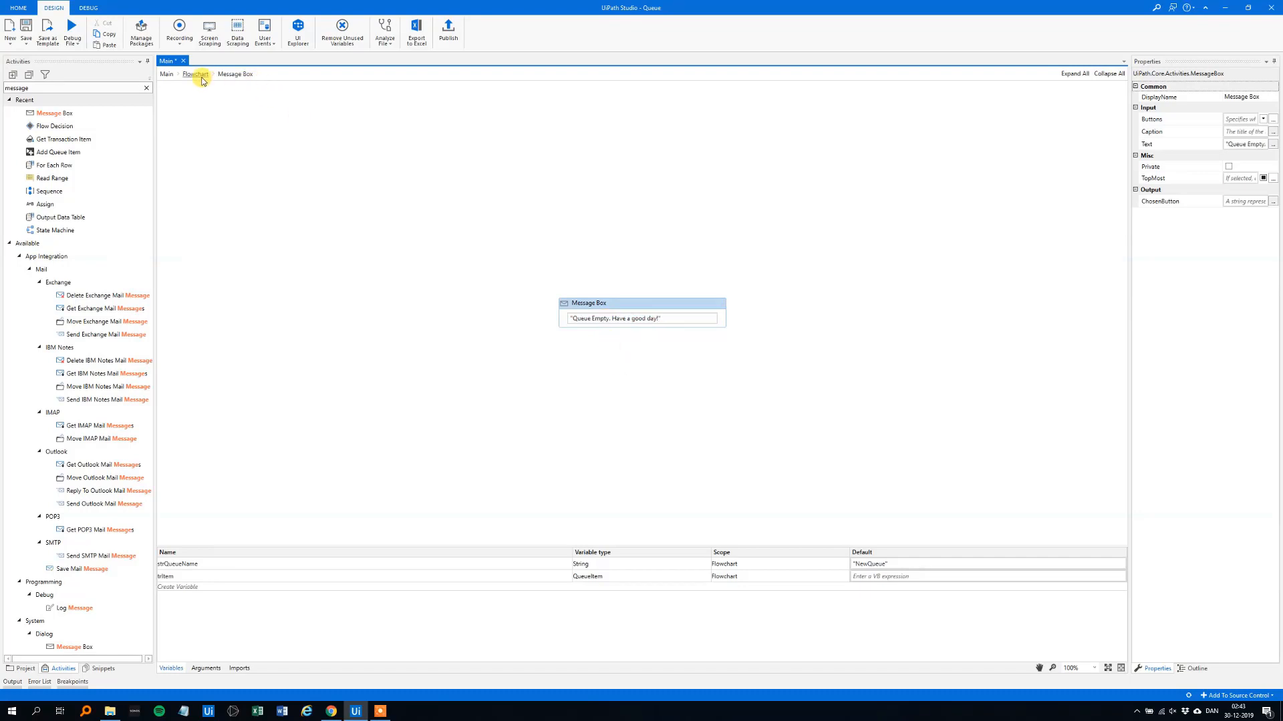
Connect Empty Cue's True branch to the Message Box in the main flowchart
left_click(196, 75)
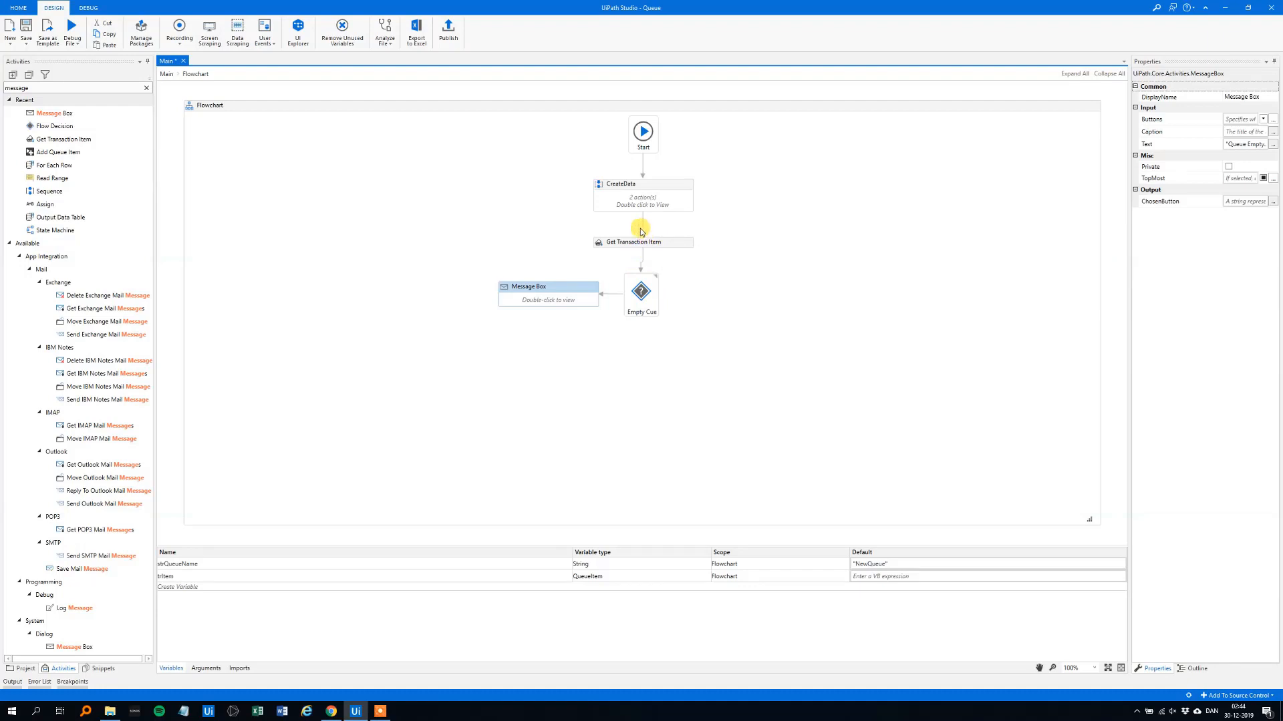
mouse_move(671, 256)
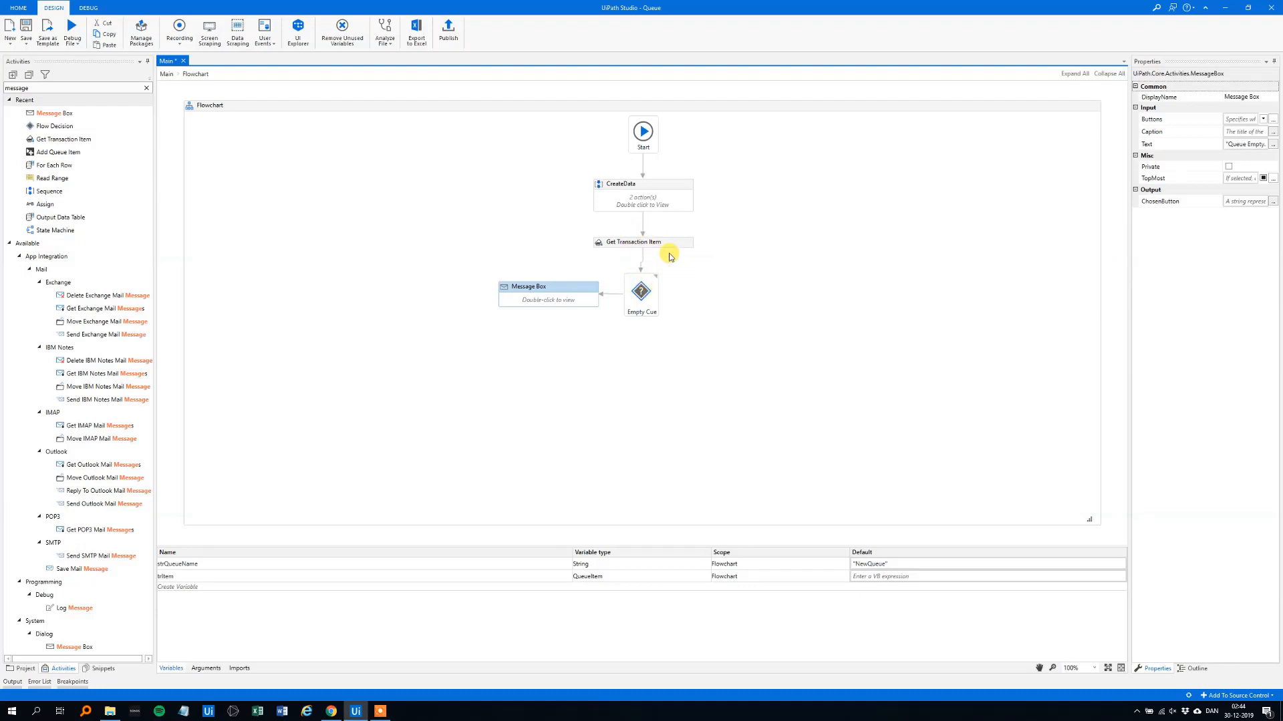
left_click(641, 293)
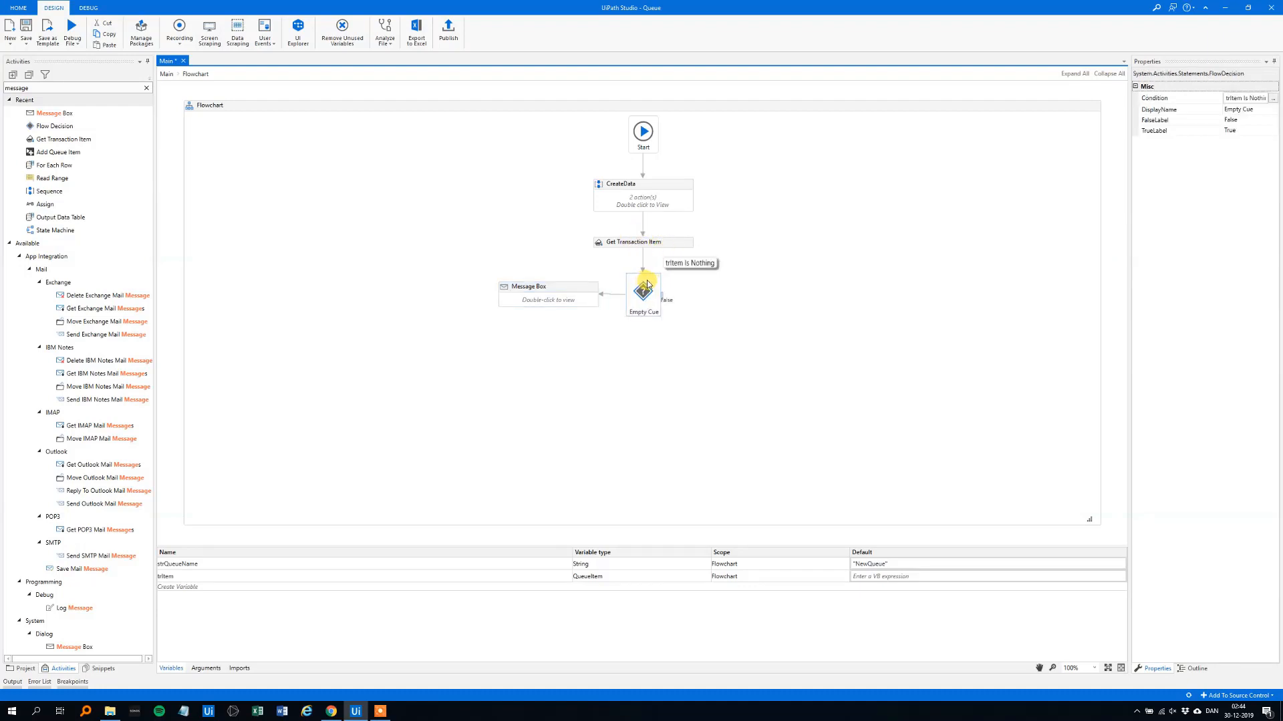
left_click(548, 286)
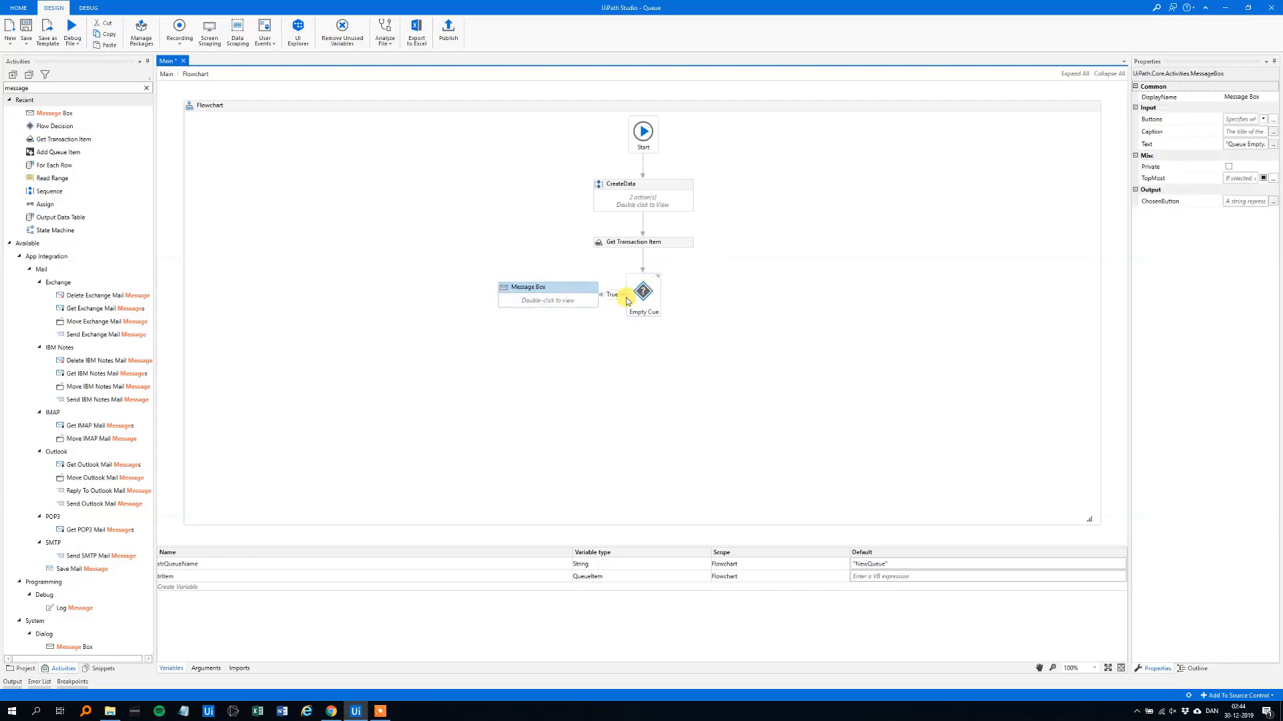
mouse_move(740, 306)
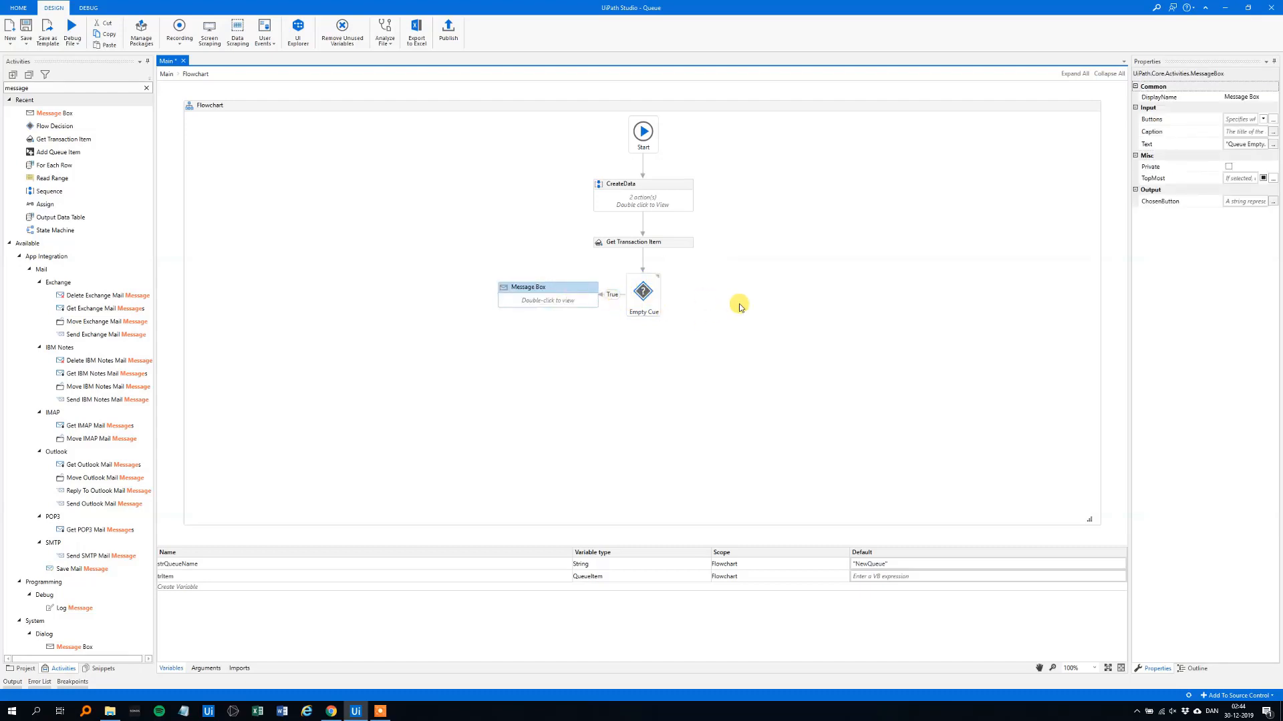
mouse_move(668, 241)
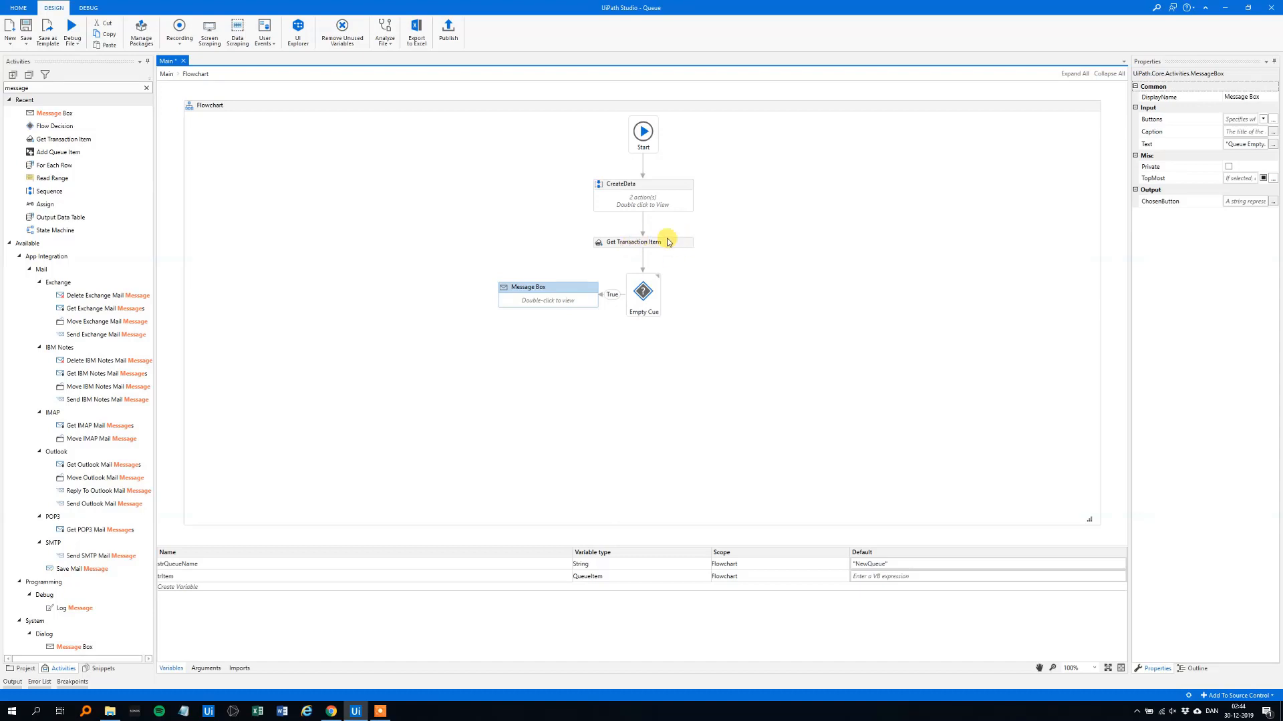
mouse_move(663, 242)
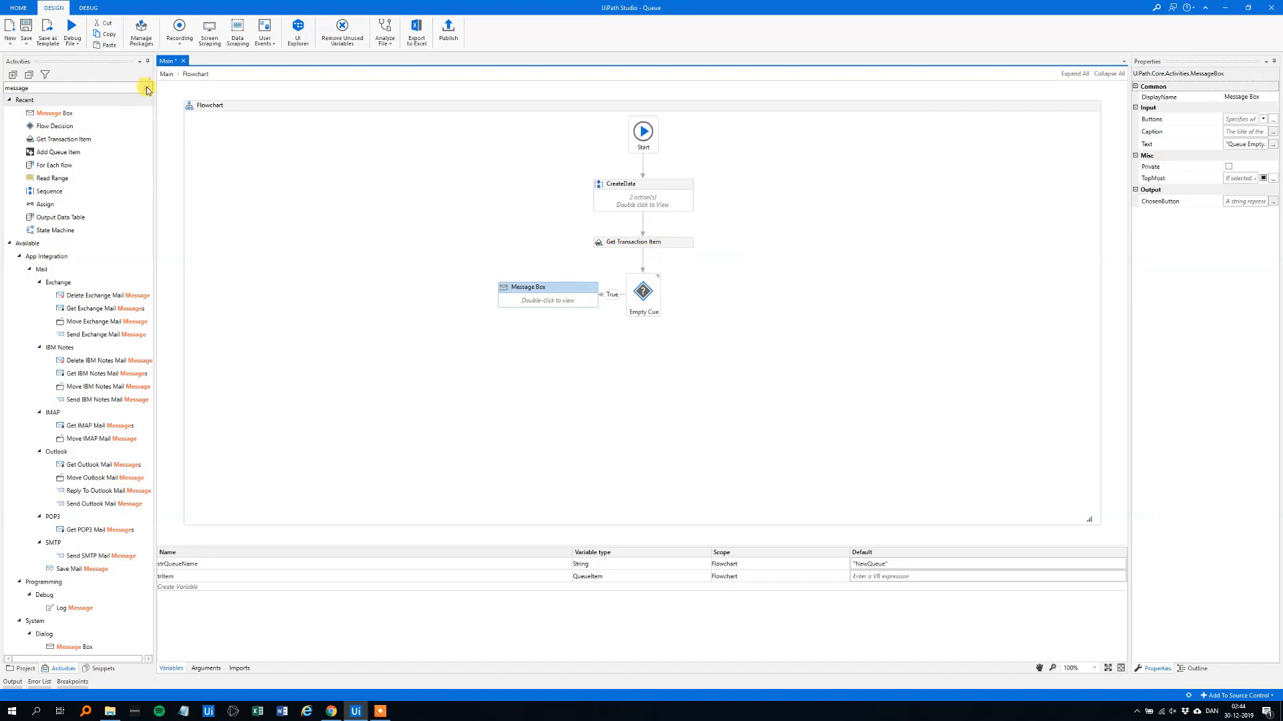
Add a Sequence named SaveData on Empty Cue's False branch and open it
left_click(147, 88)
type("se")
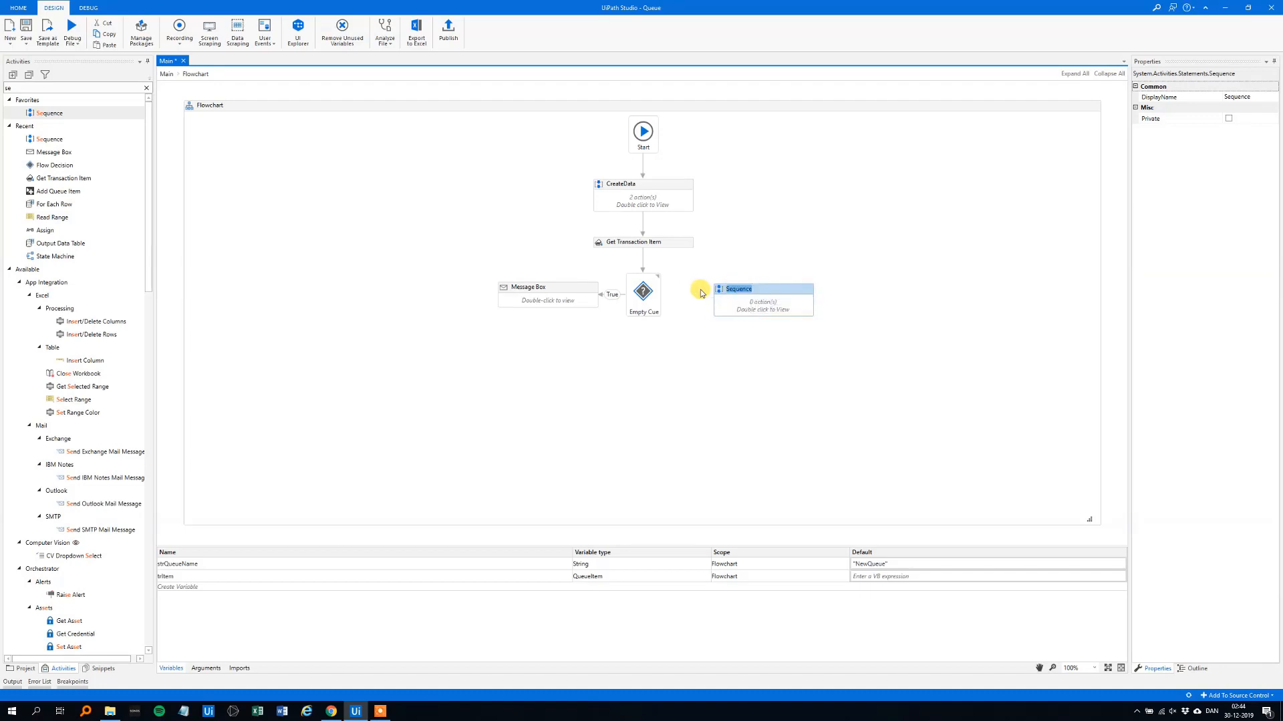
type("SaveData")
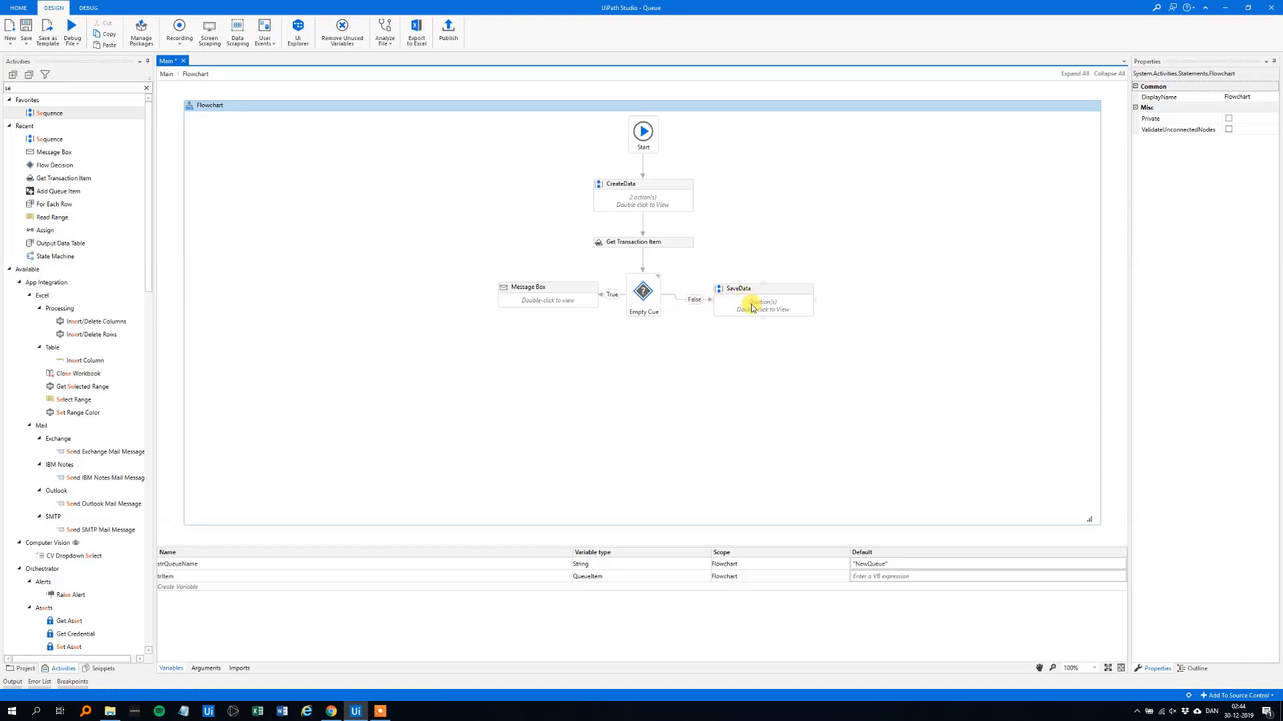
double_click(751, 304)
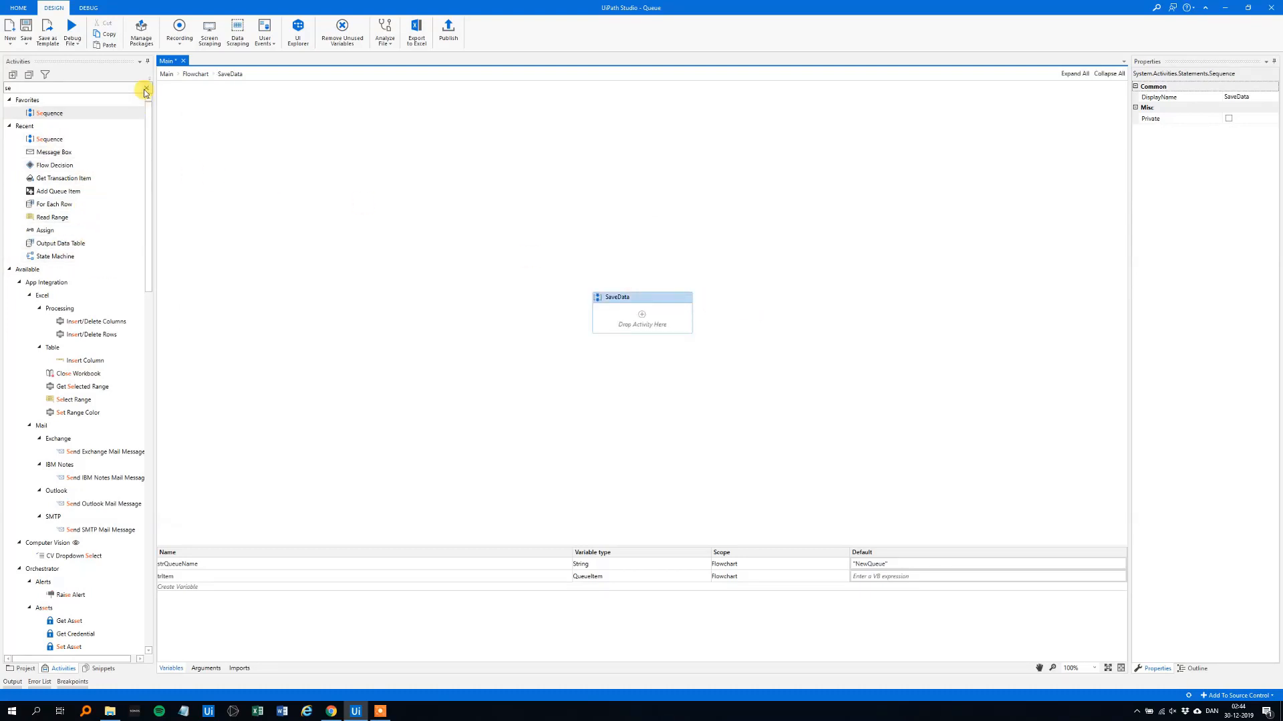
Add an Assign in SaveData targeting a new flowchart-wide variable strID
type("ass")
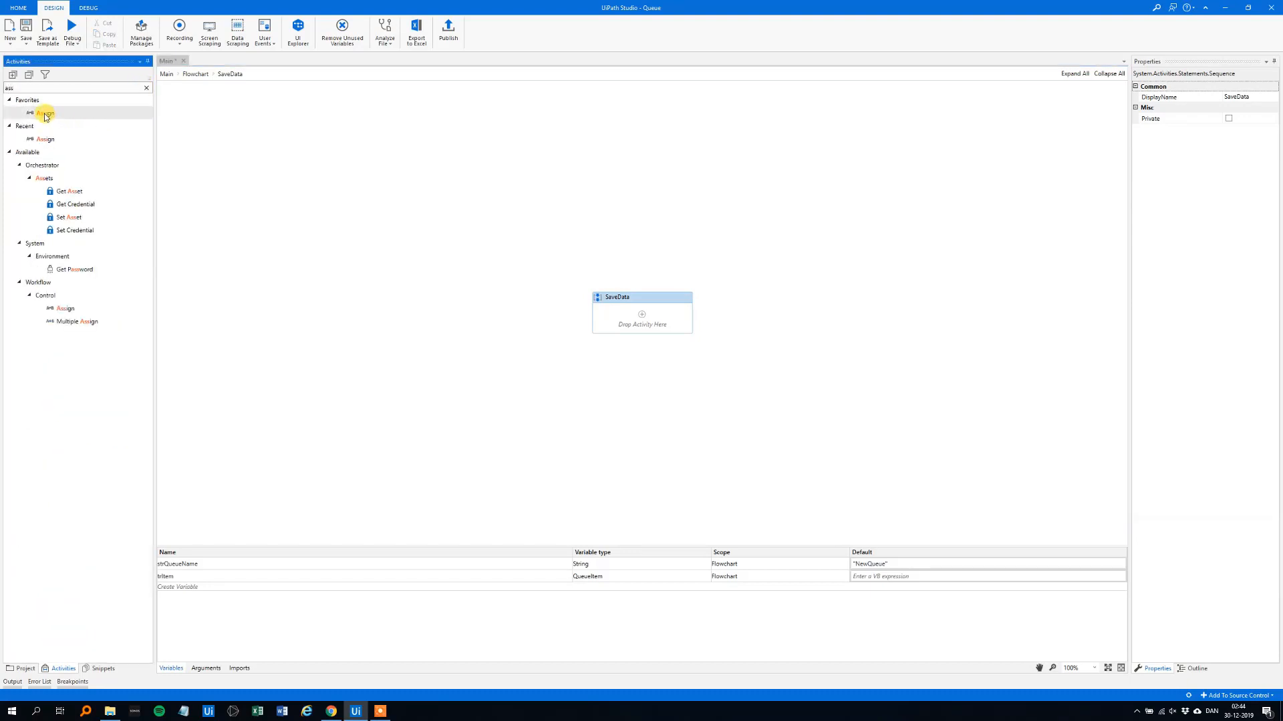
left_click_drag(46, 113, 641, 313)
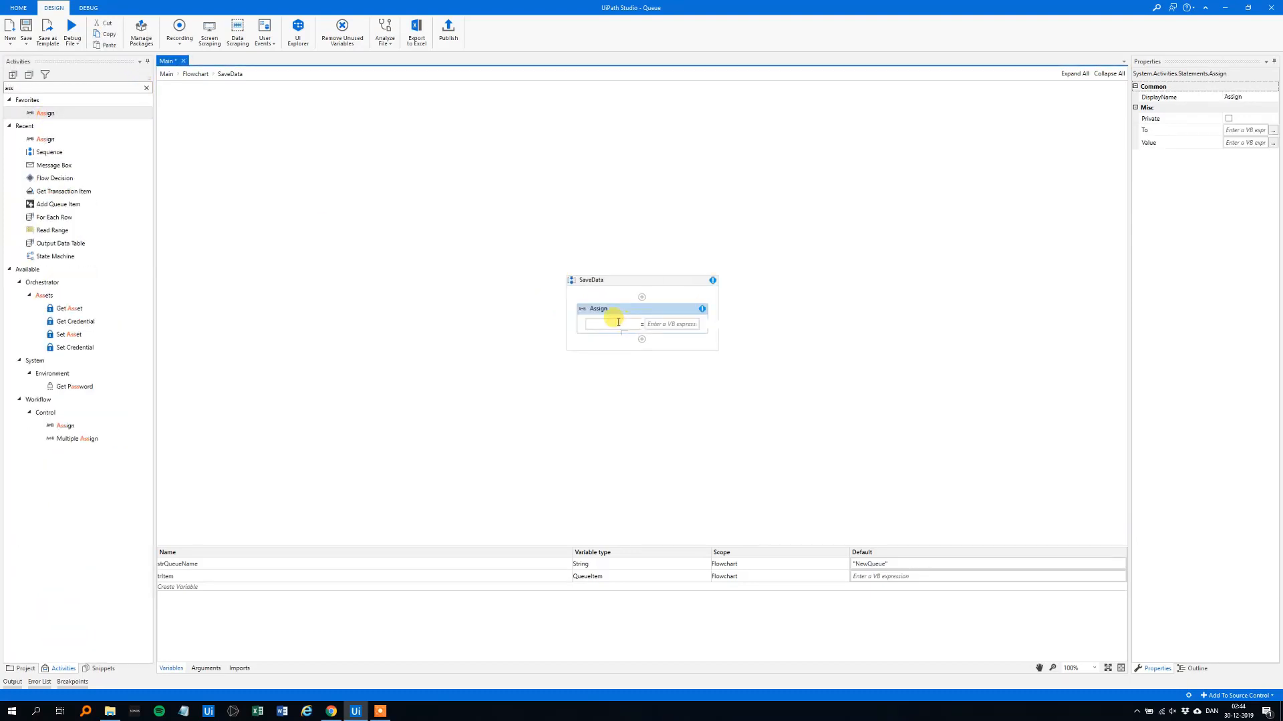
type("Set Var:")
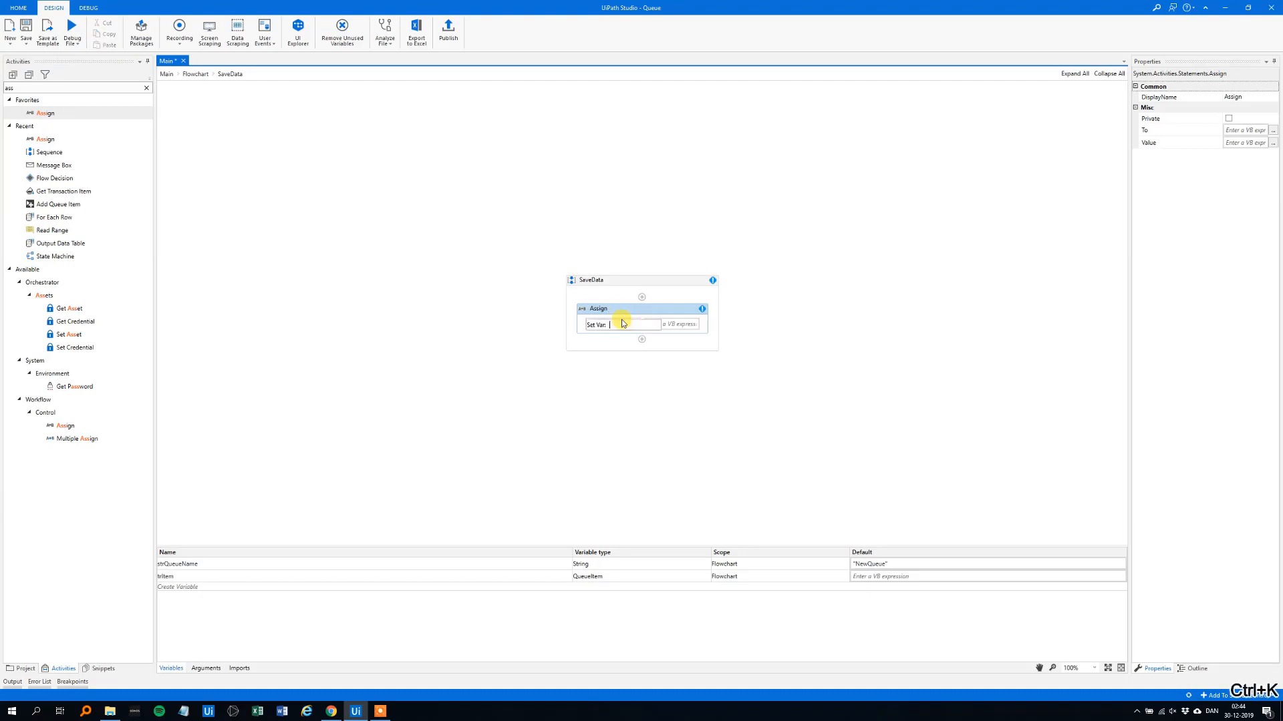
type("str")
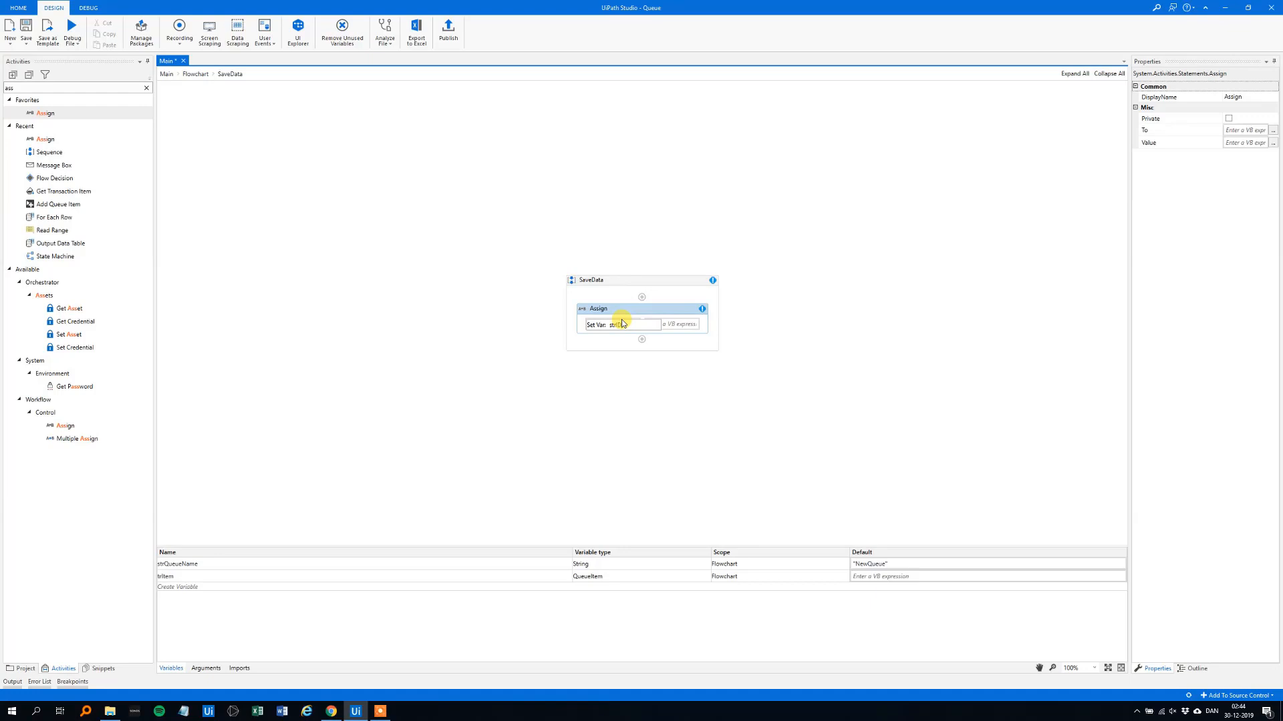
type("strID")
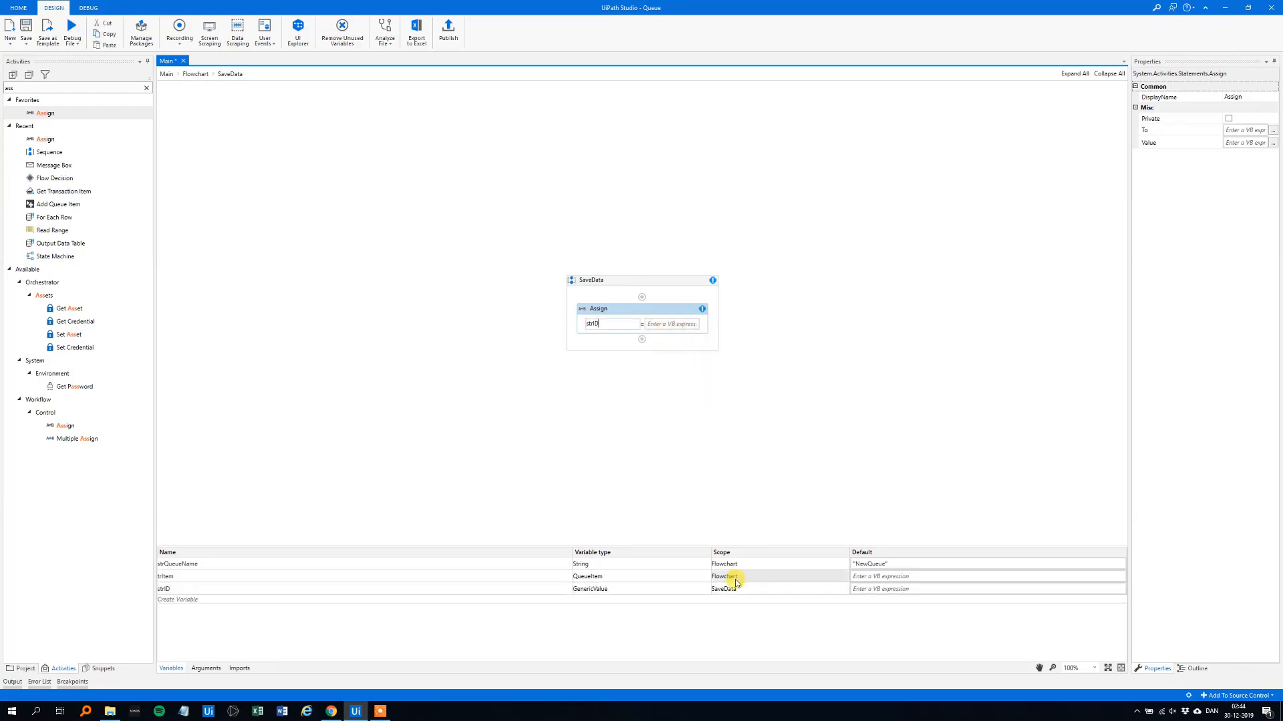
left_click(778, 587)
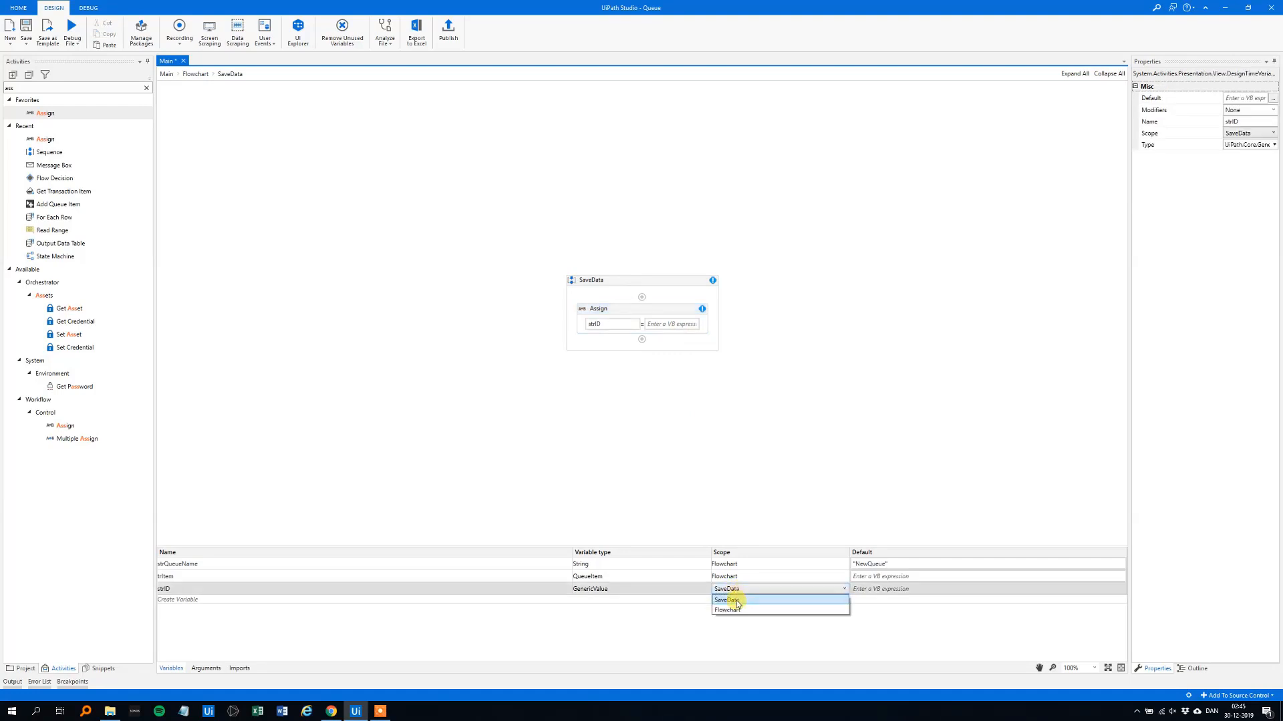
left_click(726, 609)
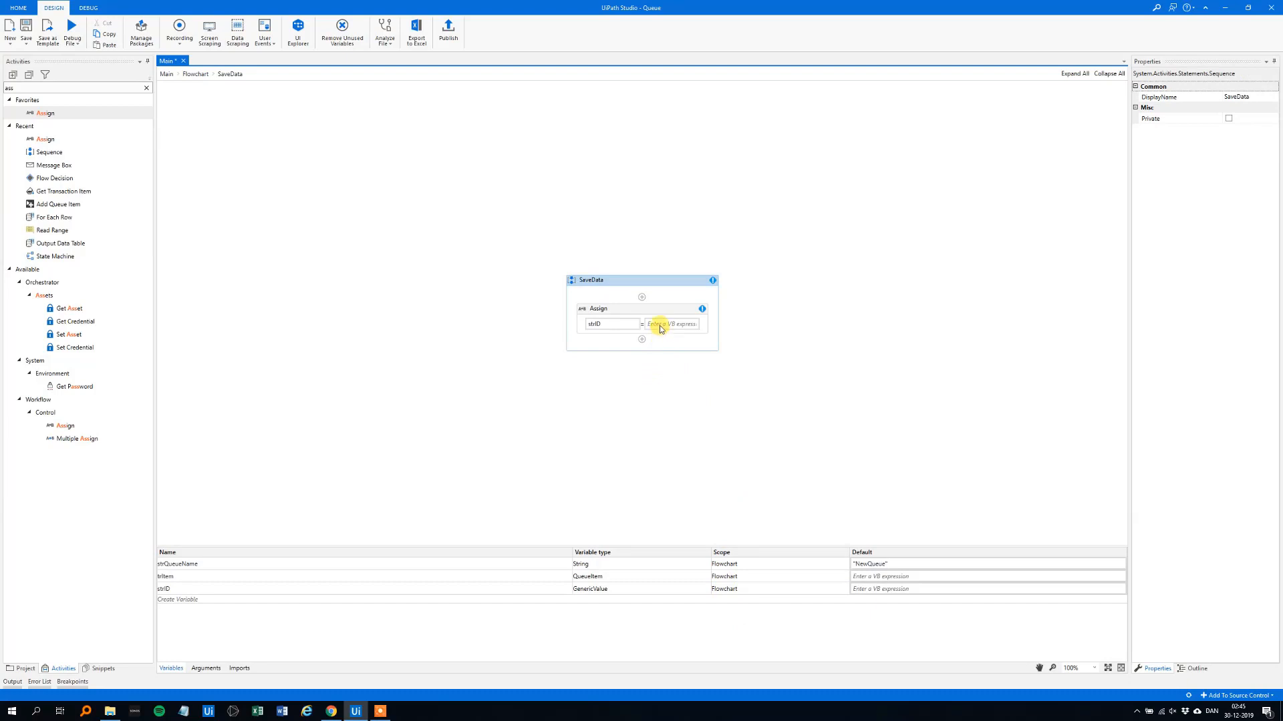
Set strID's value to trItem.SpecificContent("ID").ToString
left_click(660, 325)
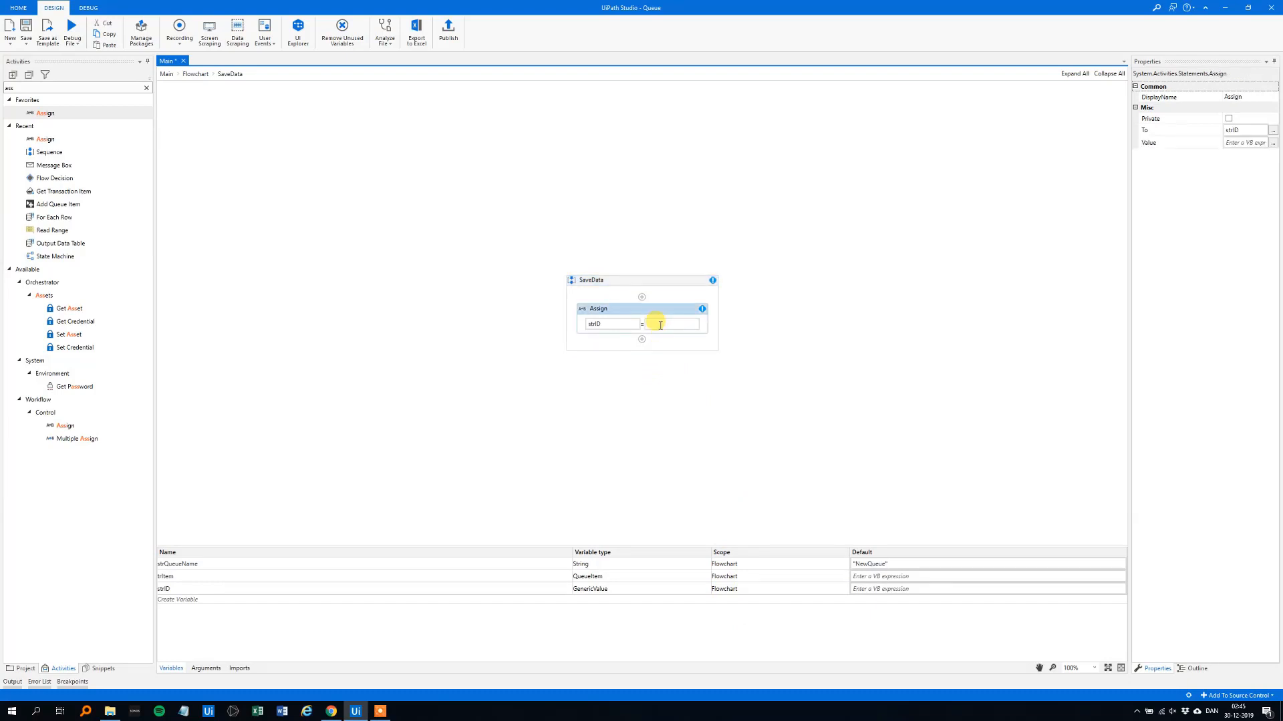
type("tr")
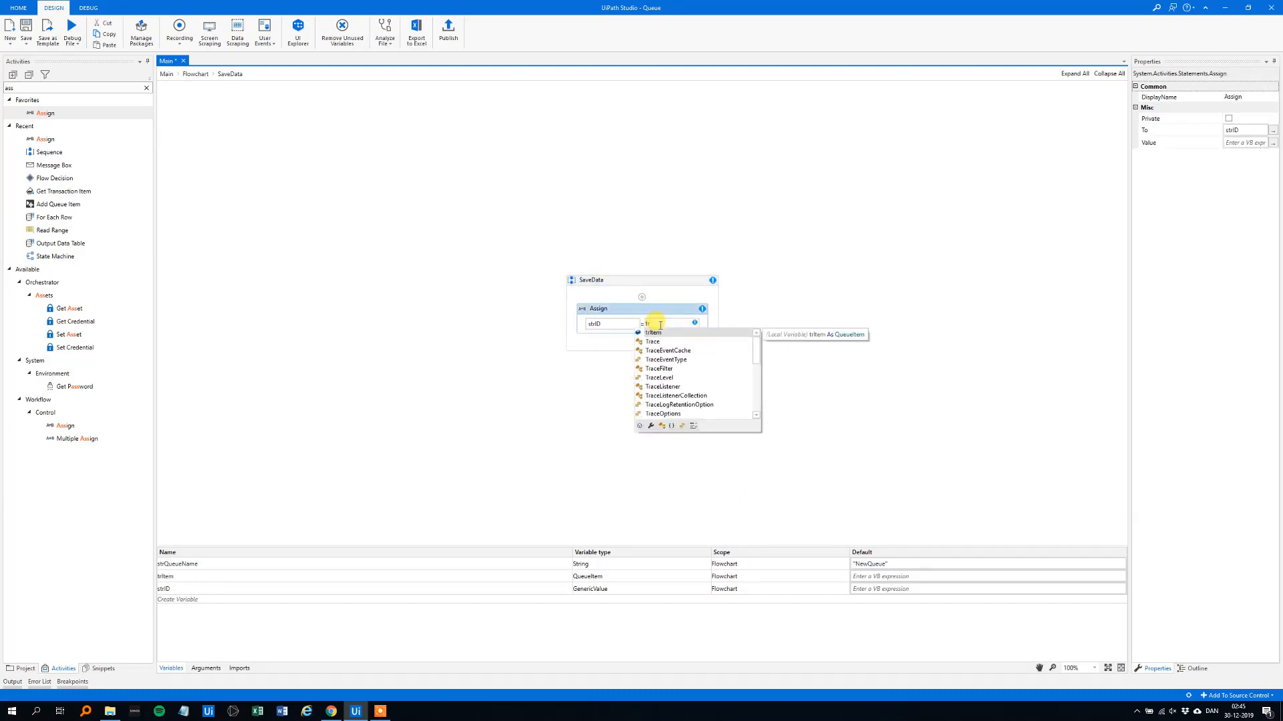
type("trItem.s")
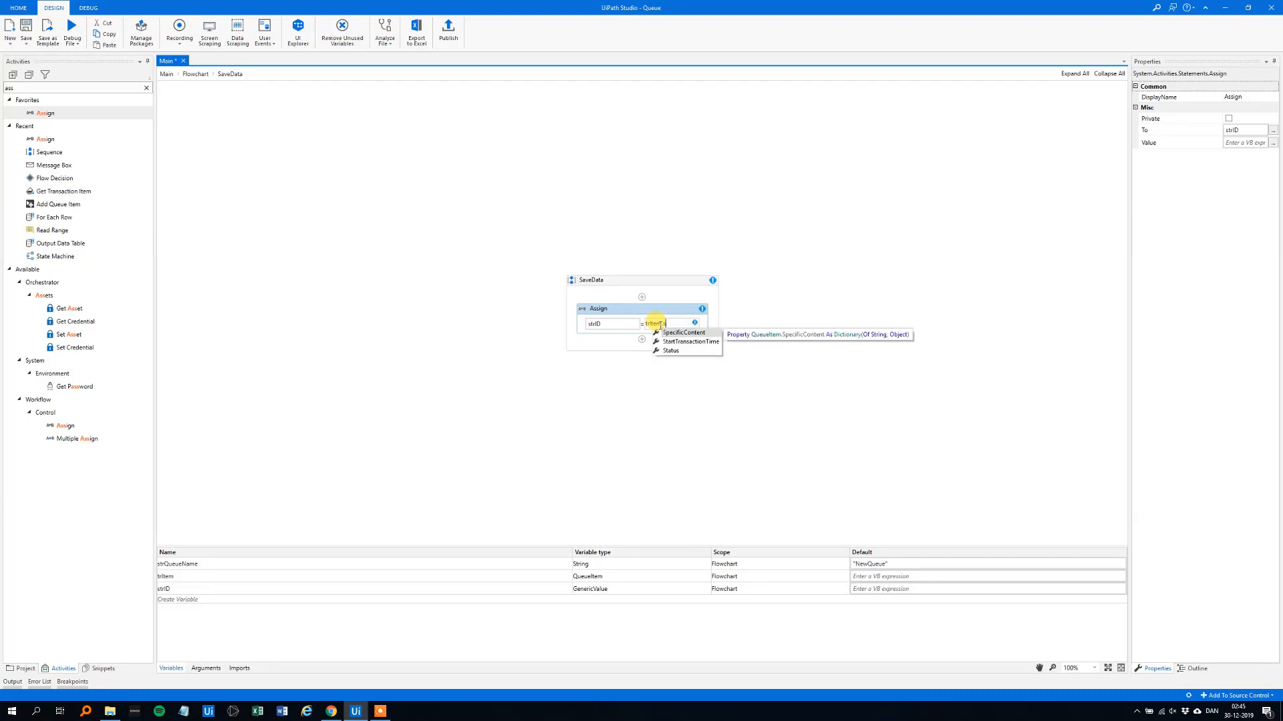
left_click(683, 332)
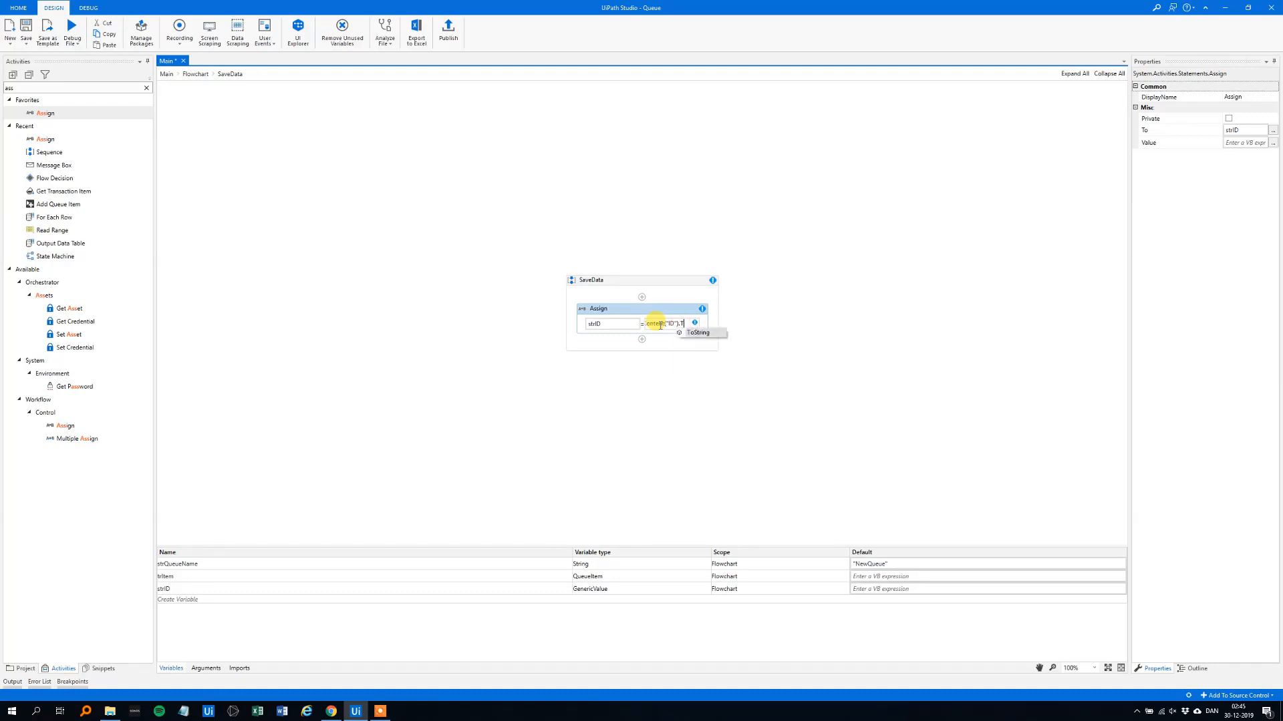
left_click(665, 344)
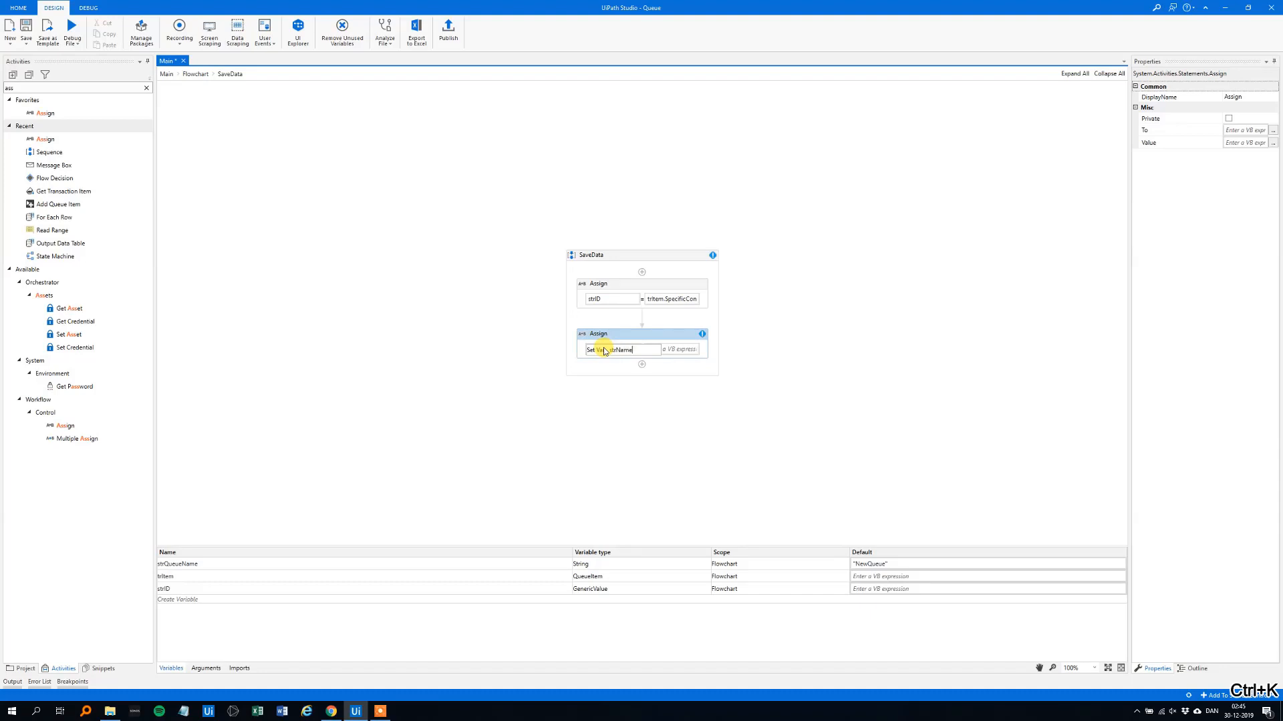
Add a second Assign setting flowchart-wide strName to trItem.SpecificContent("Name").ToString
type("strName")
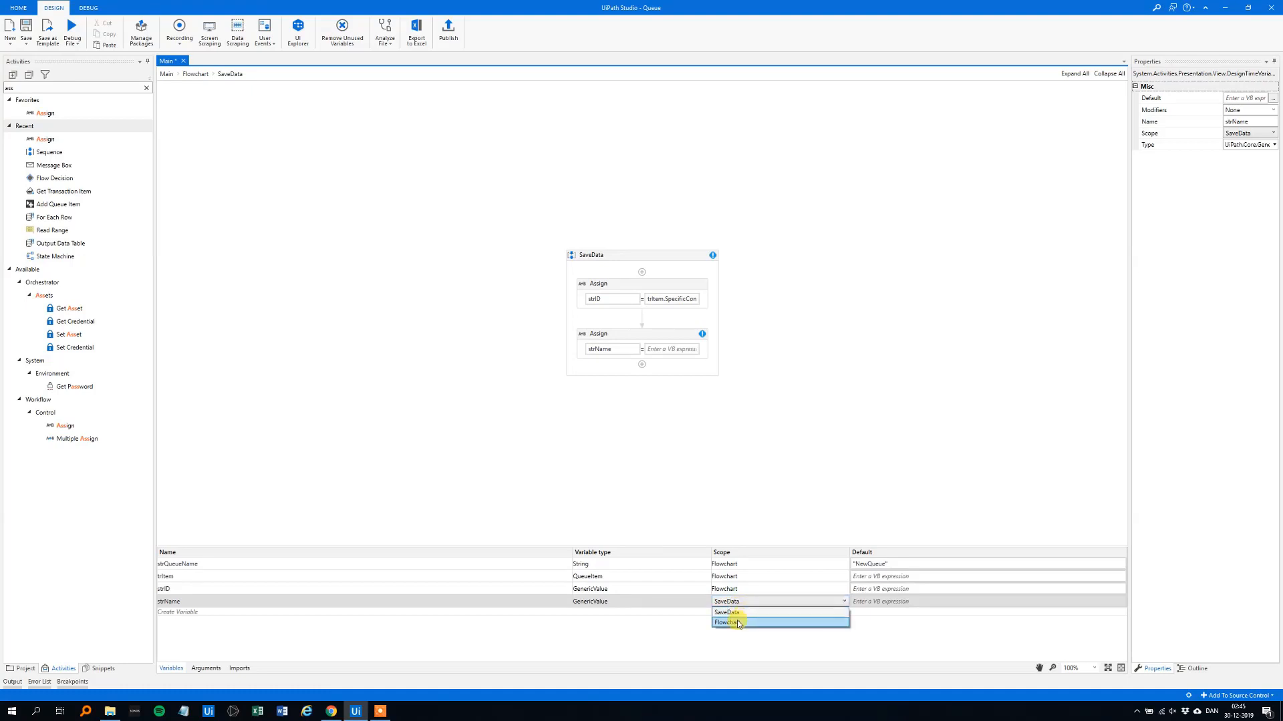
left_click(729, 623)
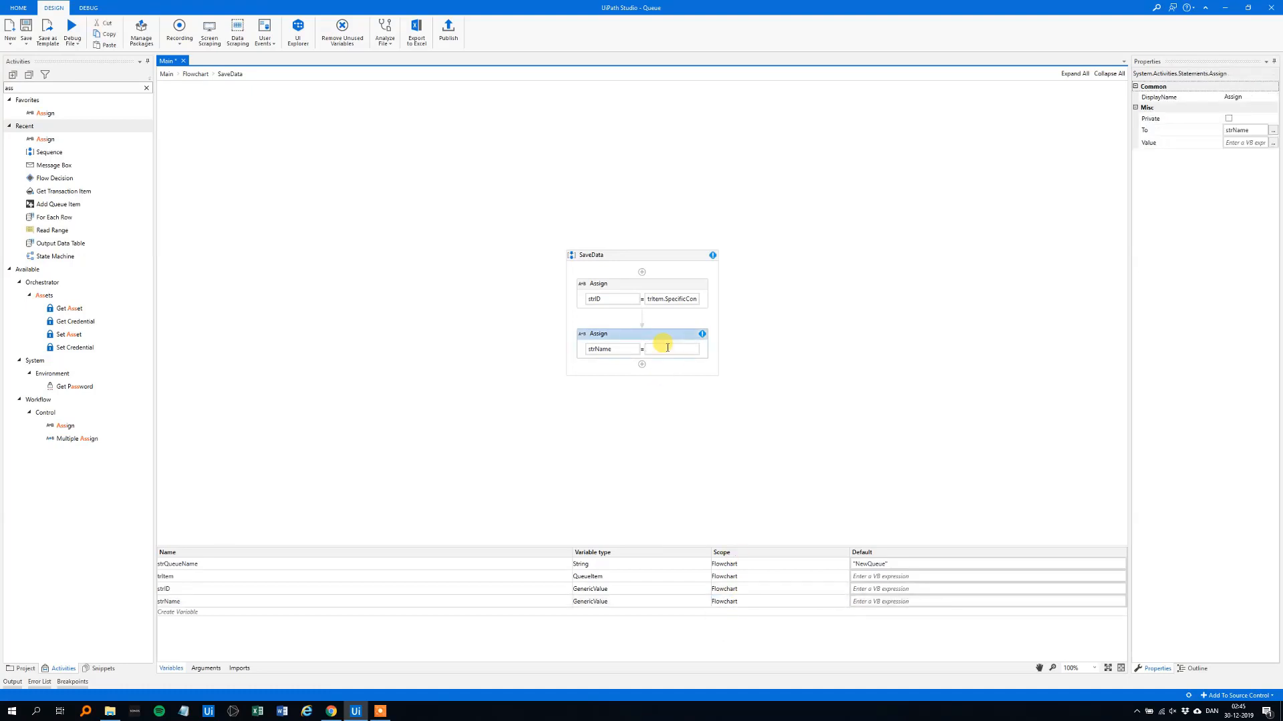
type("trItem")
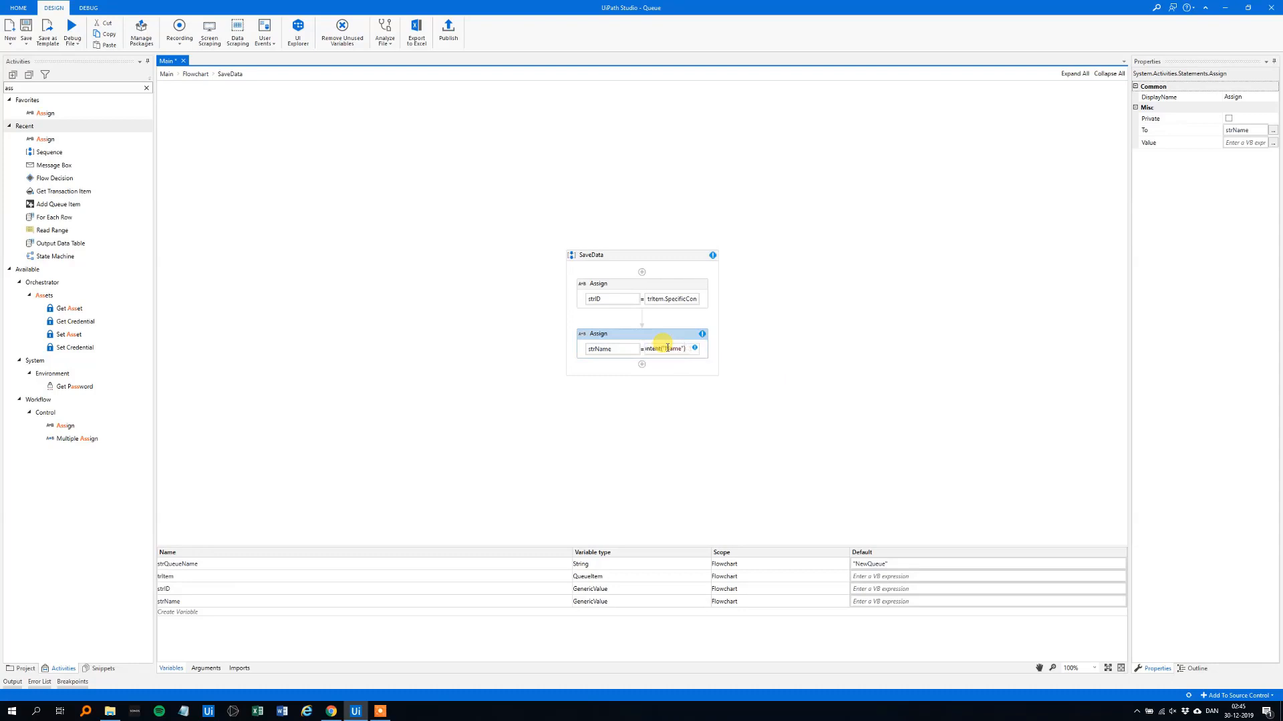
type(".ToString")
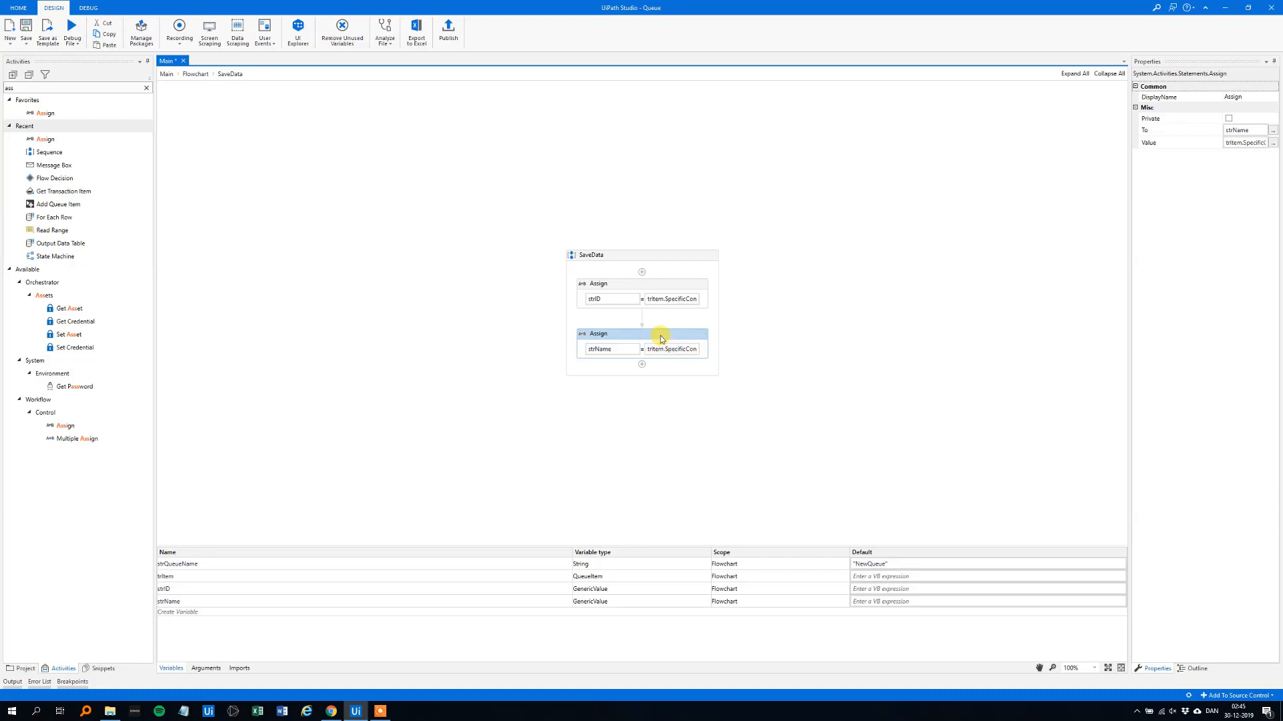
mouse_move(191, 90)
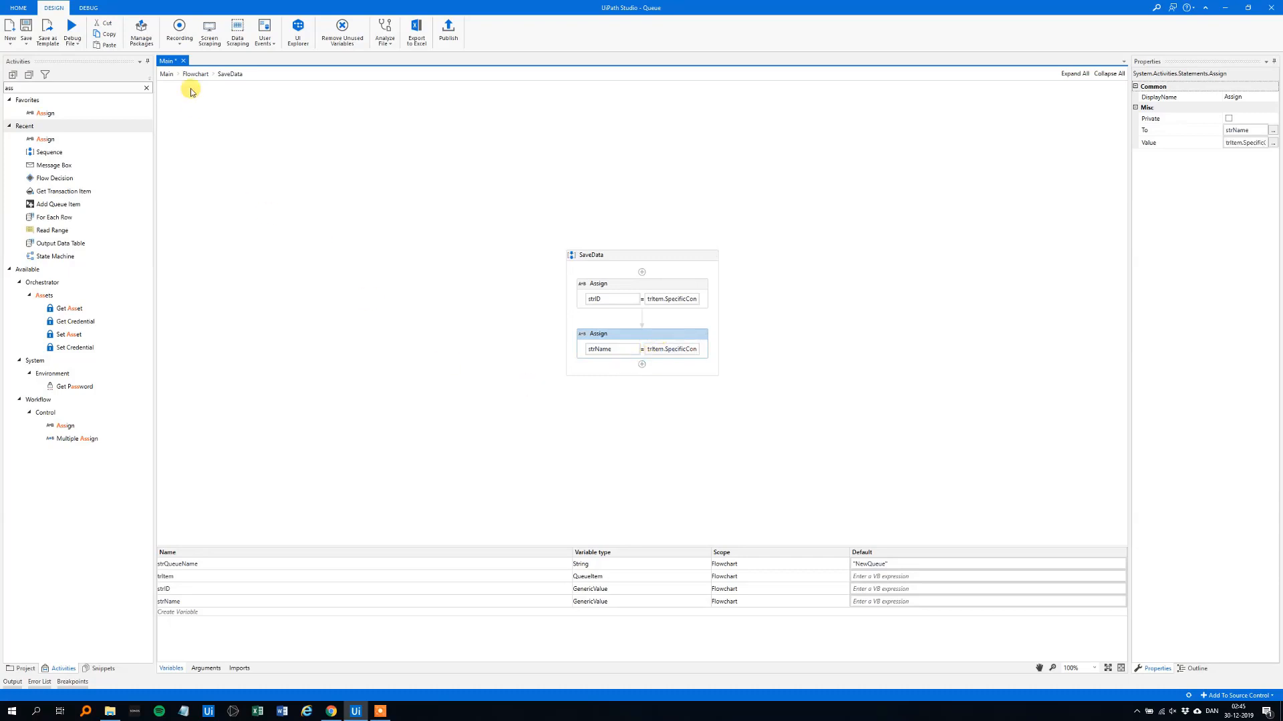
Review Add Queue Item's ItemInformation collection inside CreateData
left_click(203, 74)
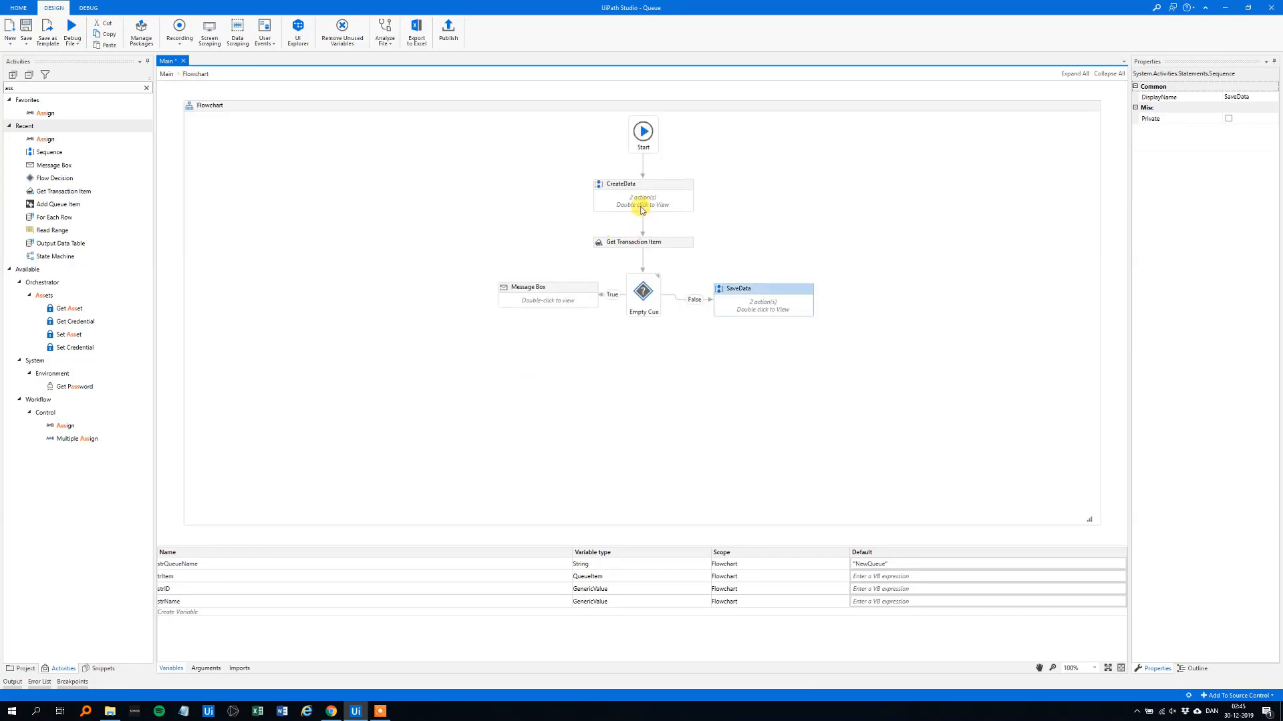
double_click(643, 195)
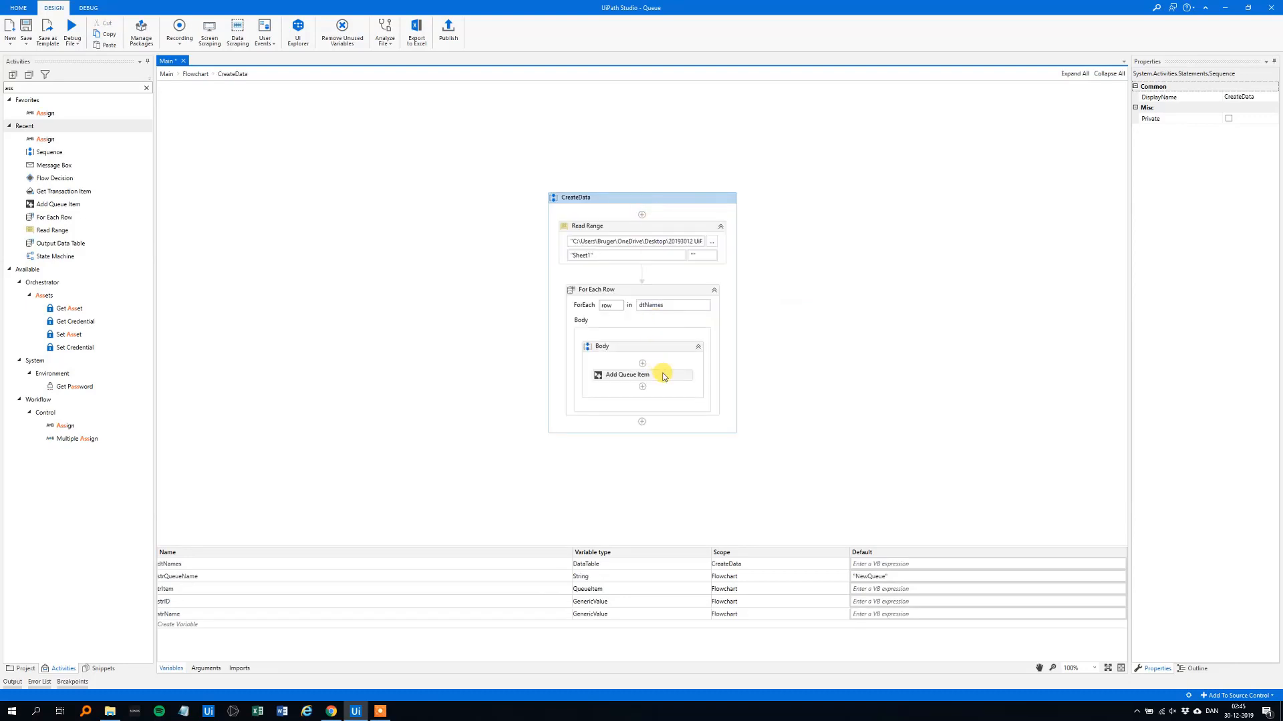
left_click(641, 374)
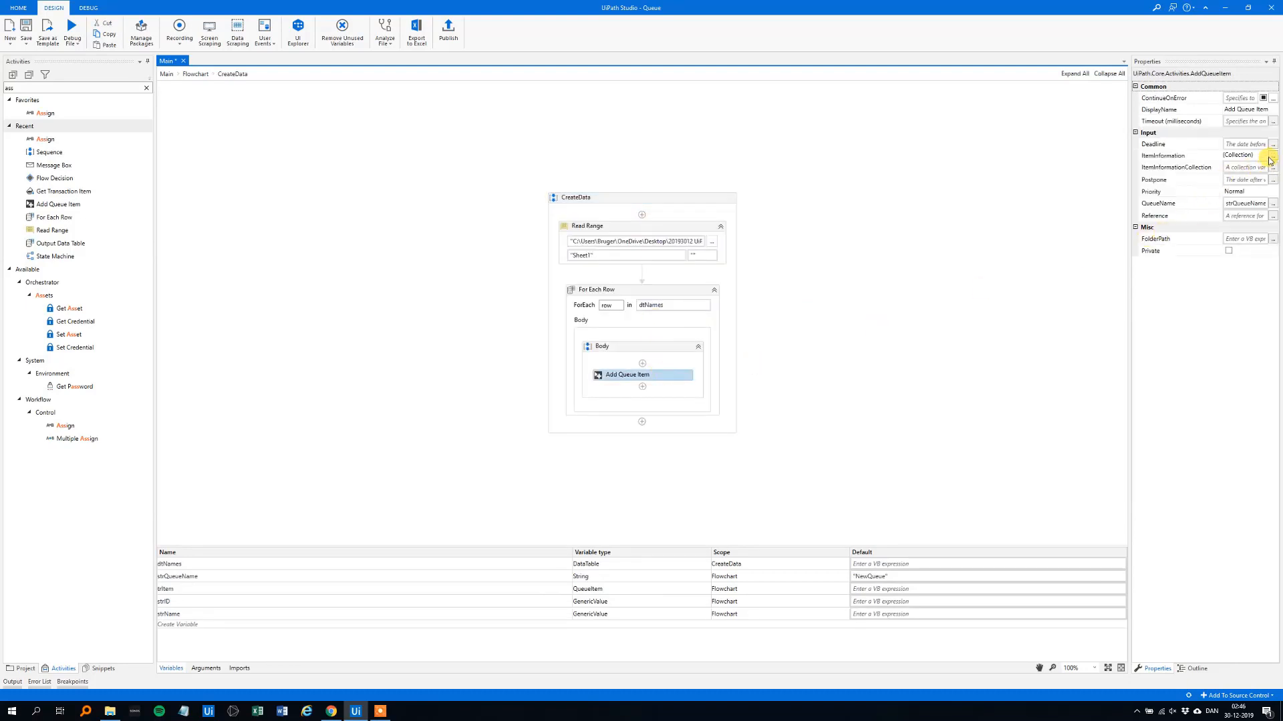
left_click(1277, 155)
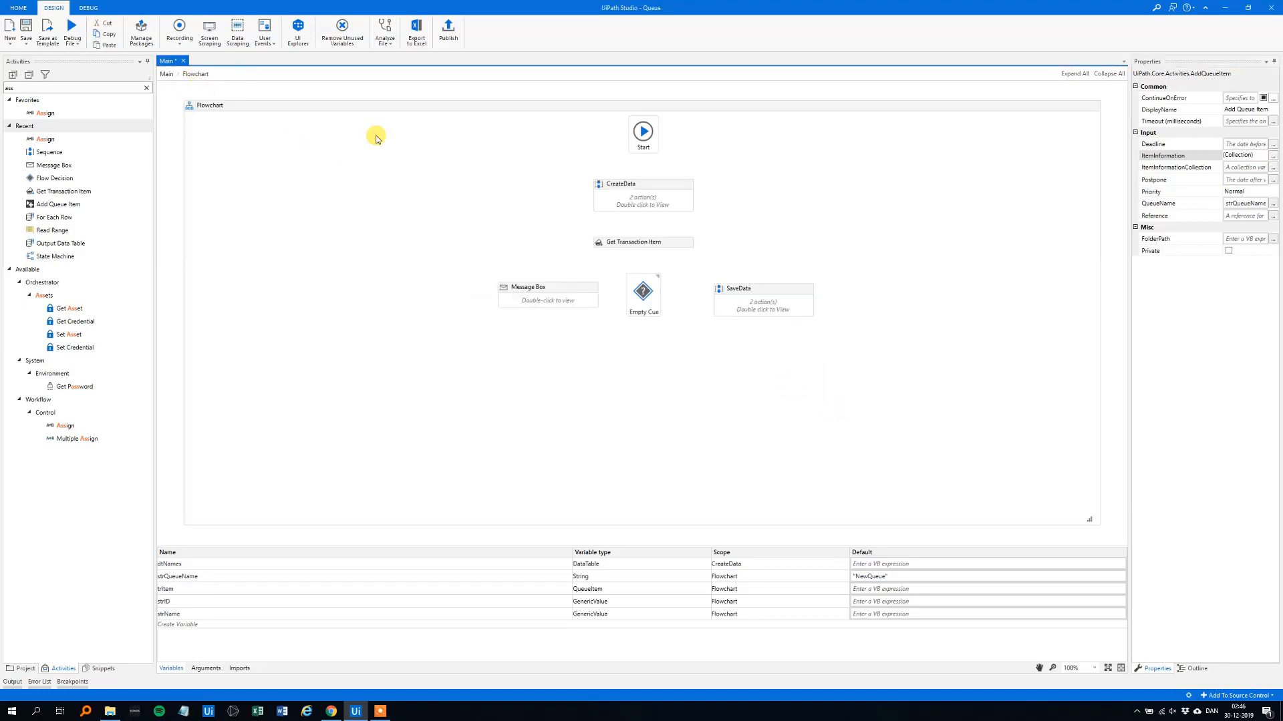
double_click(763, 299)
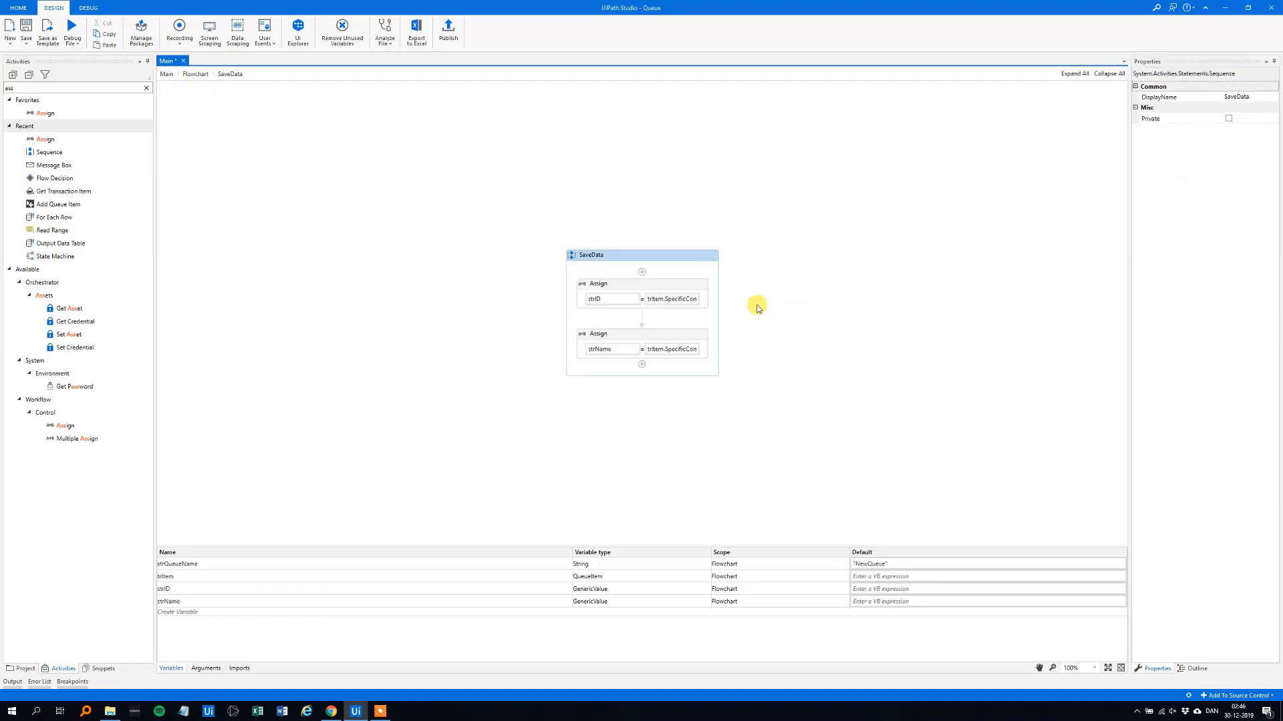
mouse_move(107, 164)
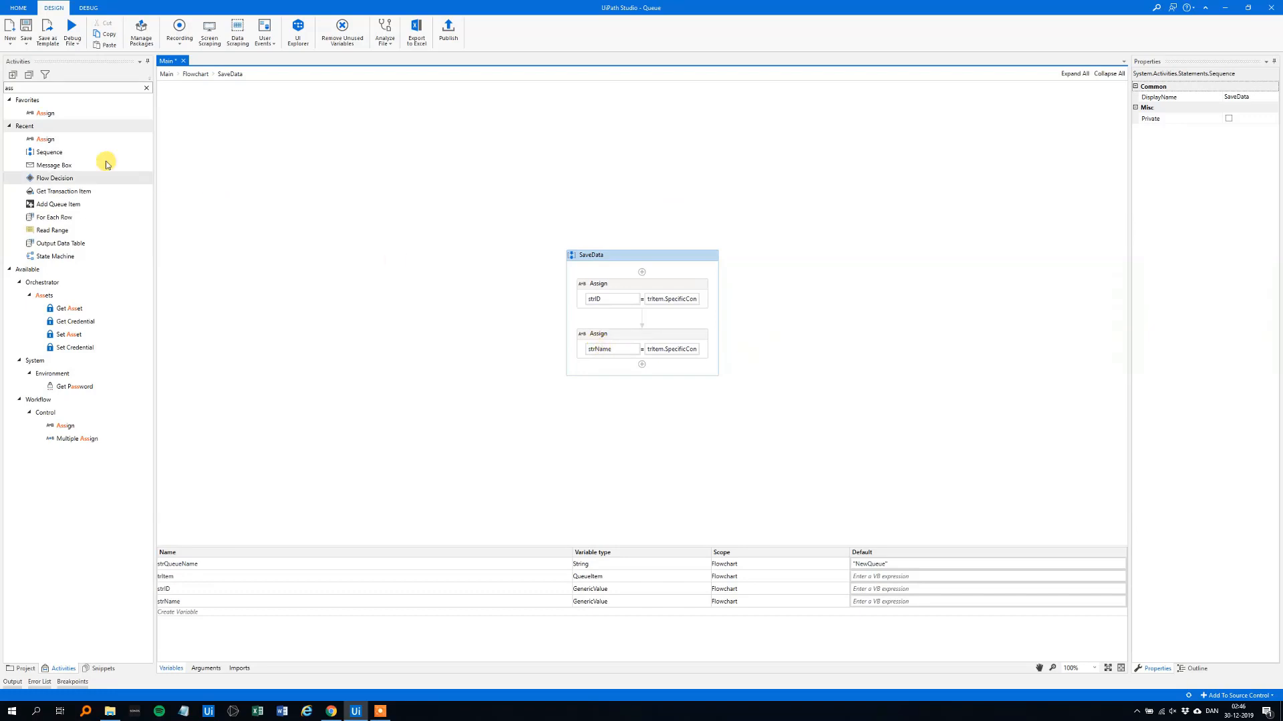
Add a third Assign setting flowchart-wide strRanking from trItem.SpecificContent
left_click(642, 384)
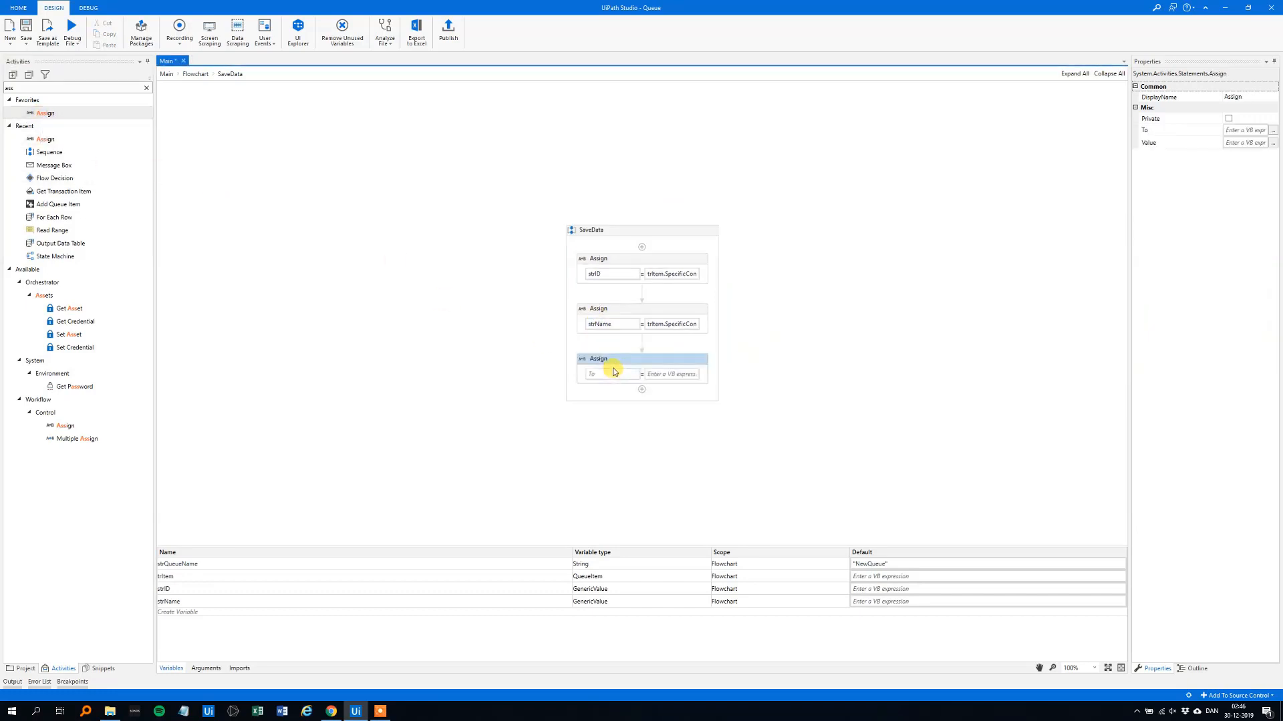
type("strRanking")
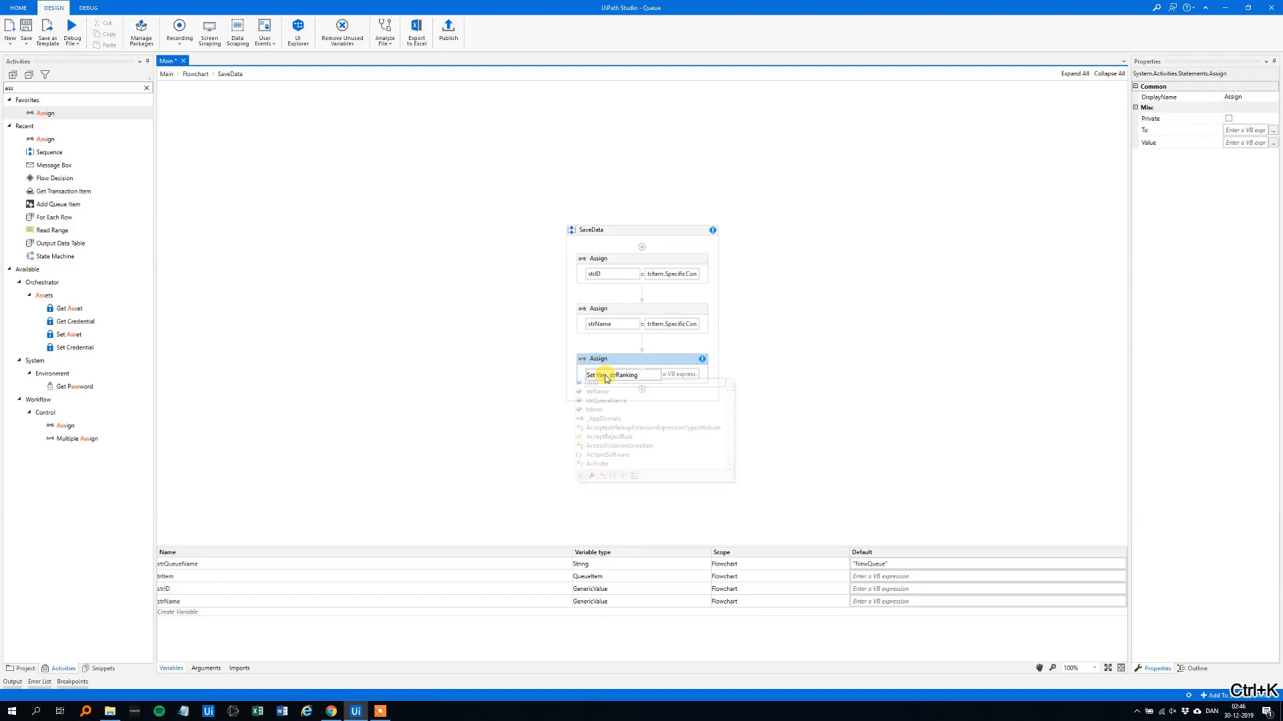
type("strRanking")
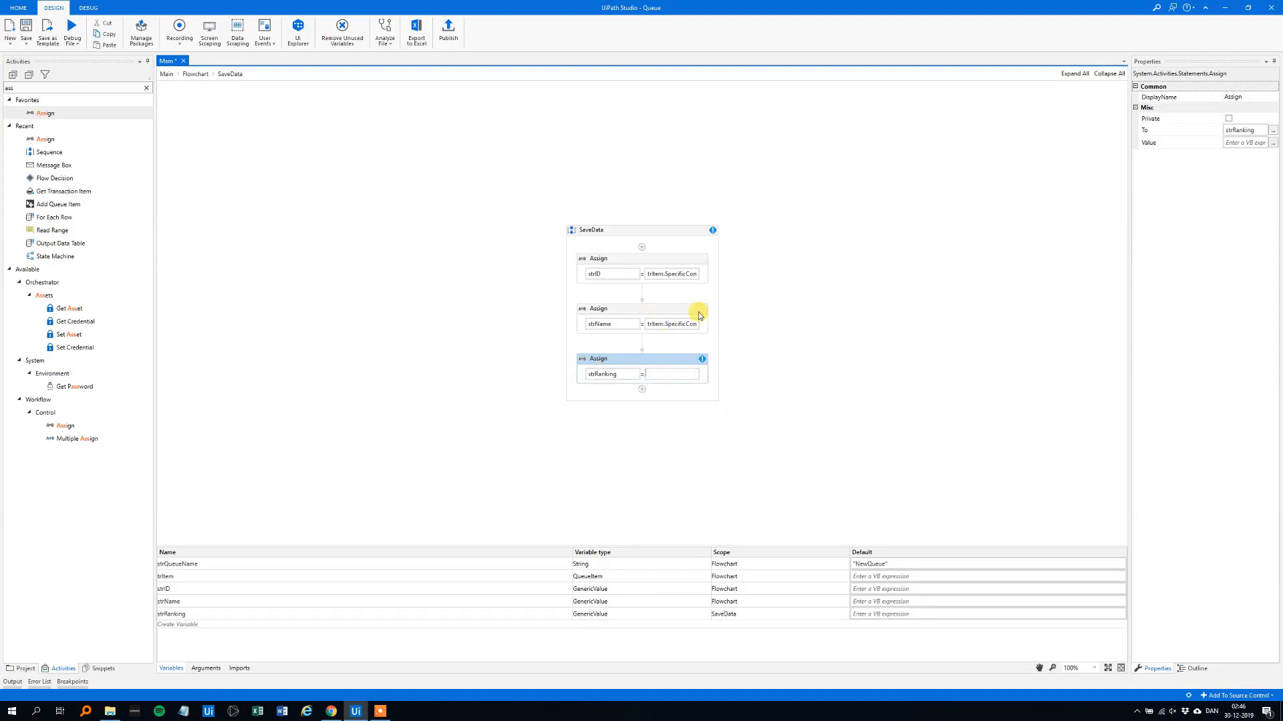
left_click(738, 613)
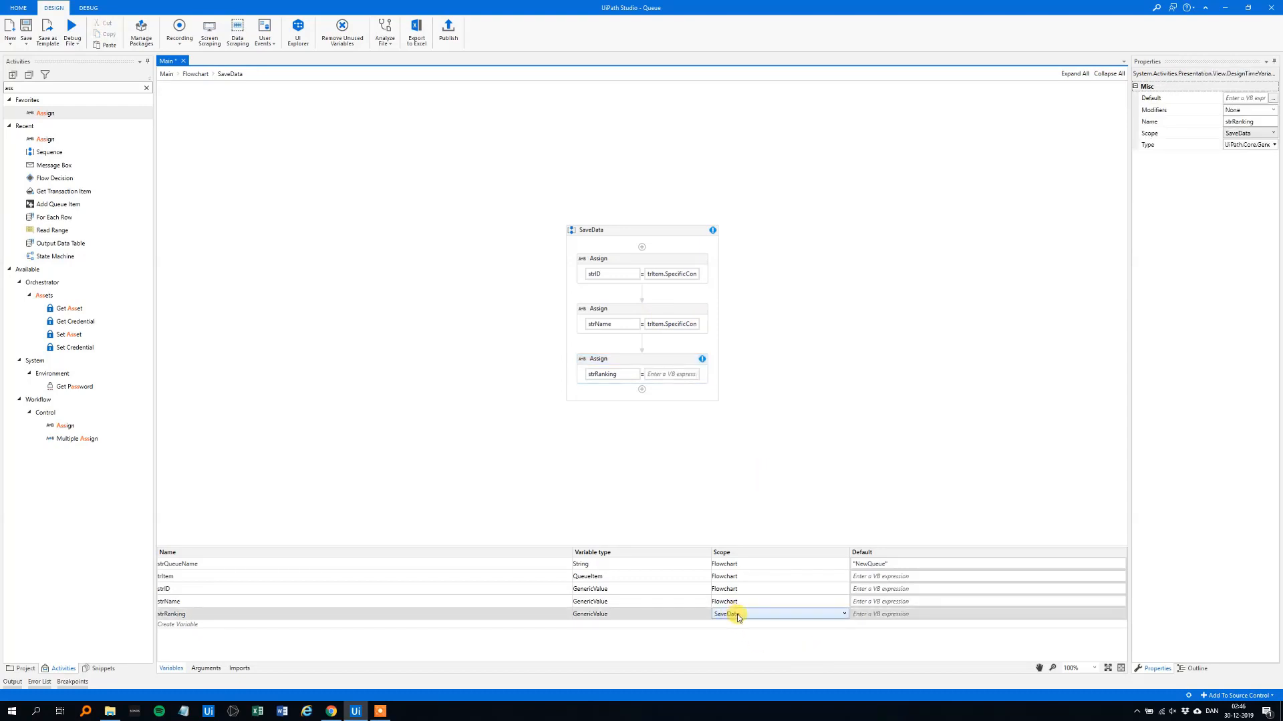
left_click(670, 374)
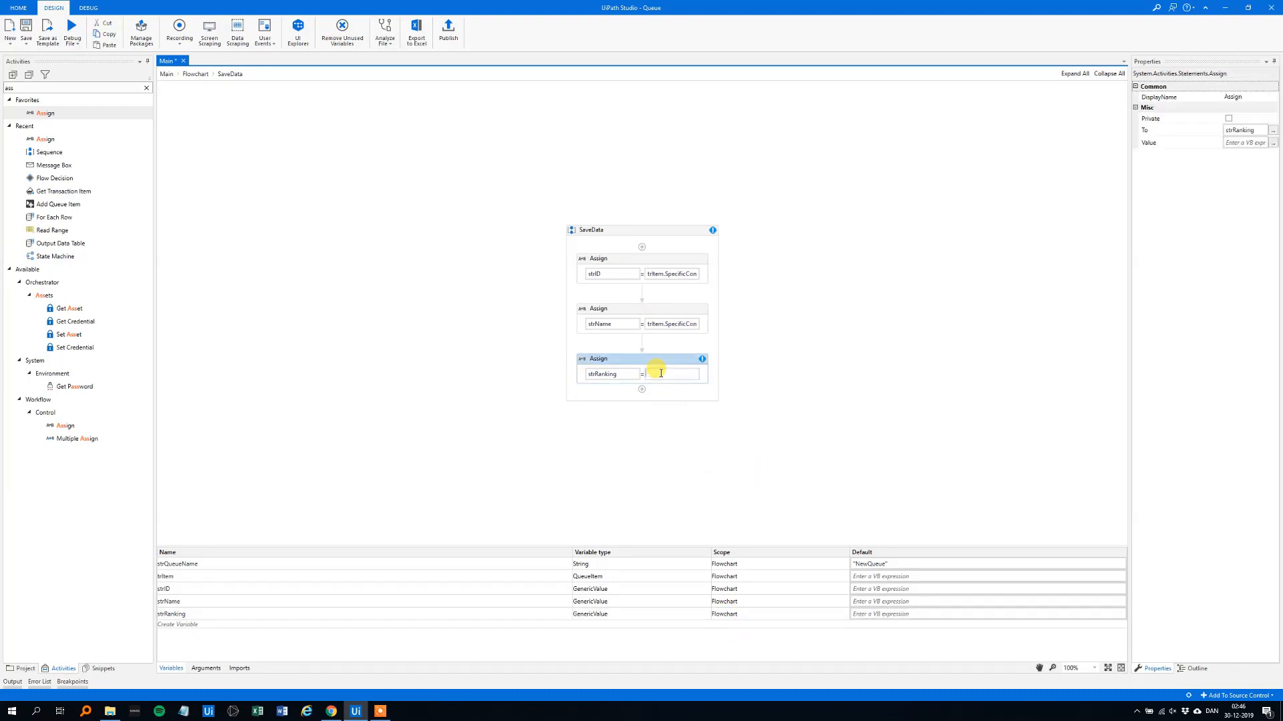
type("trItem")
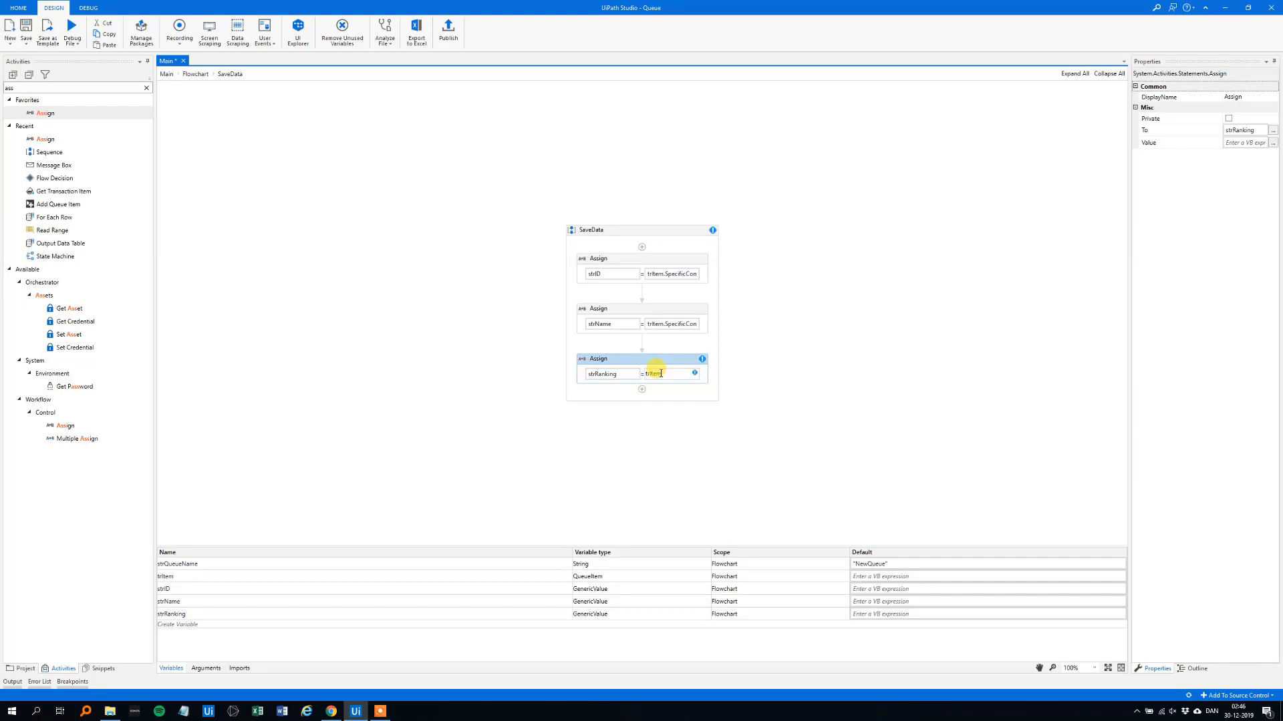
type(".SpecificContent(")
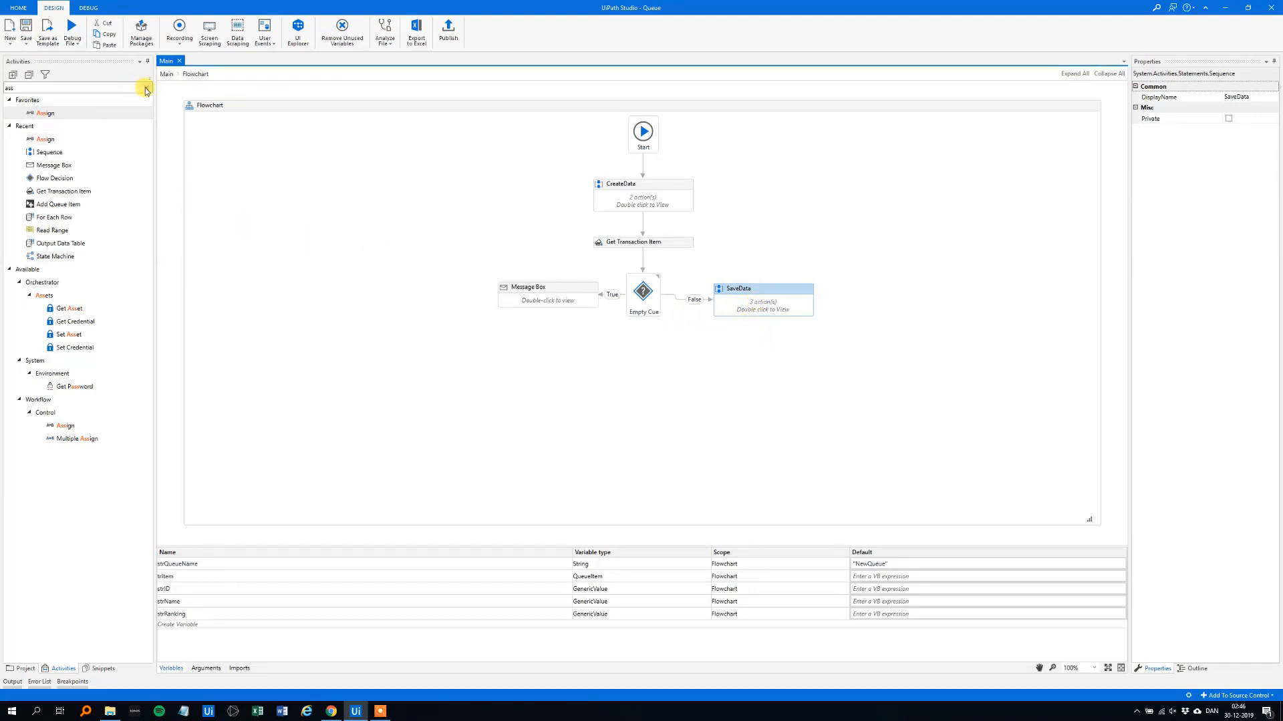
Name the new Flow Decision after SaveData 'Bad Customer'
type("custo")
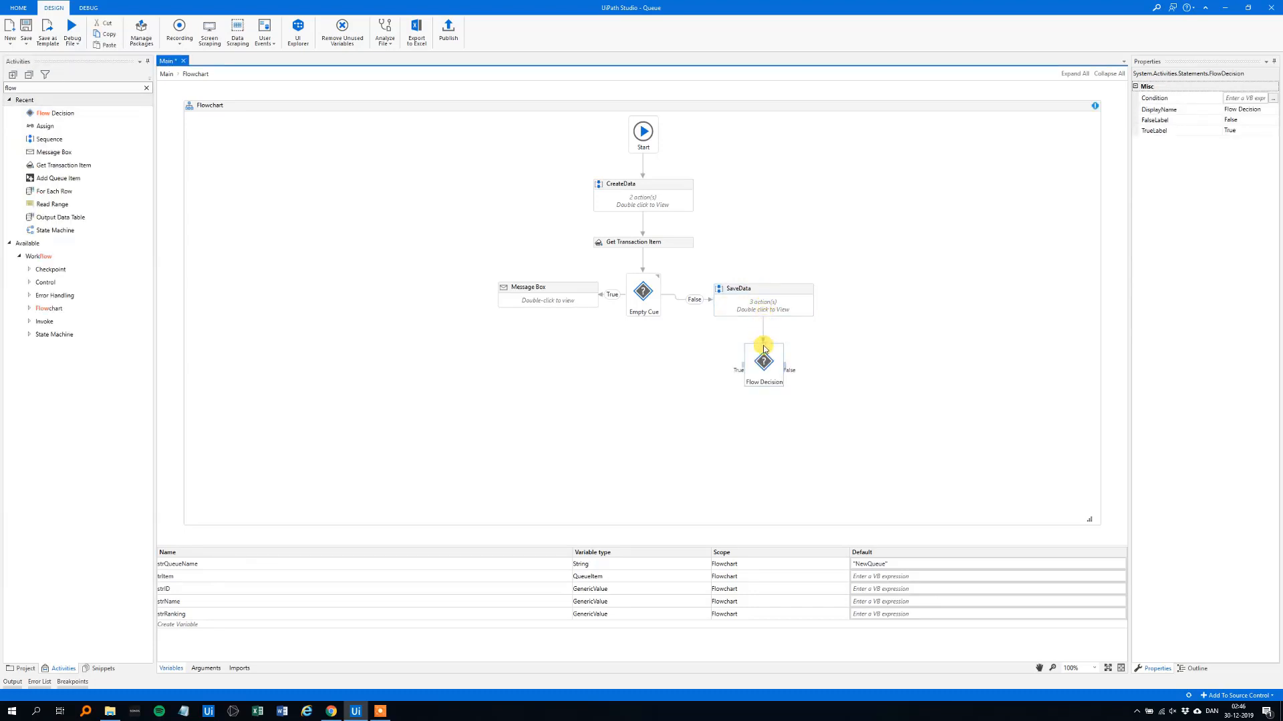
left_click(1240, 110)
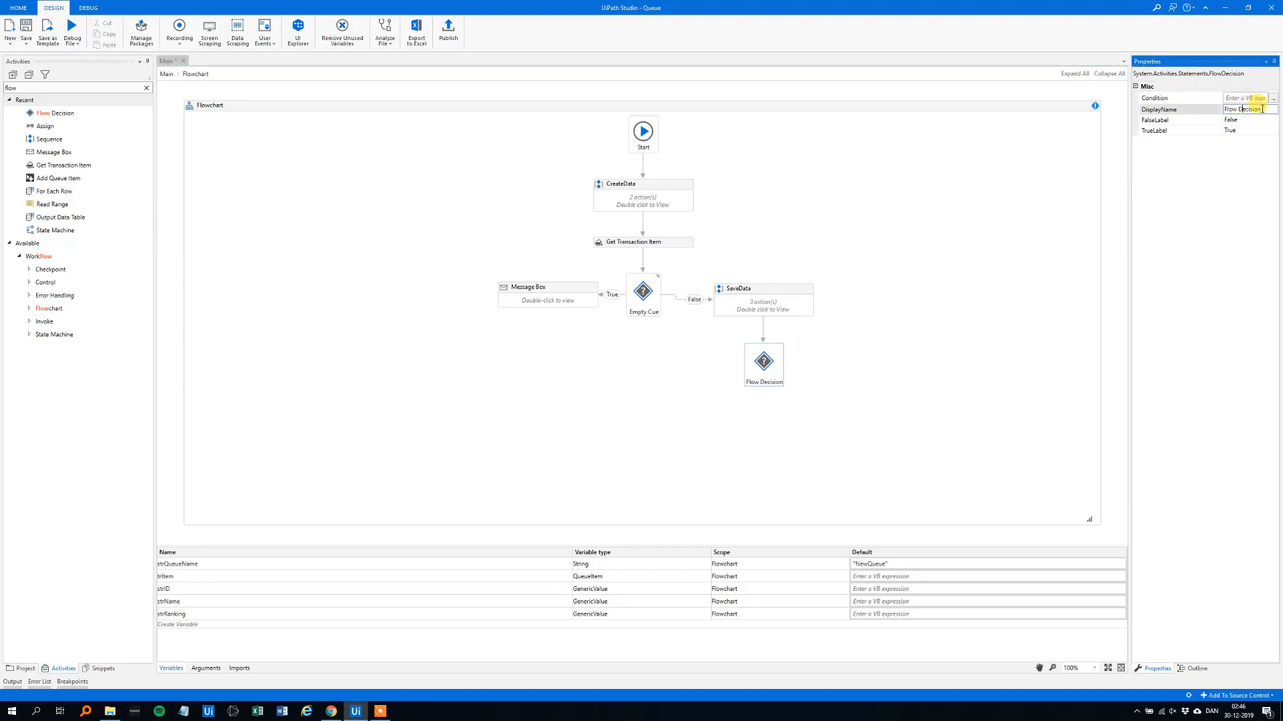
type("Bad C")
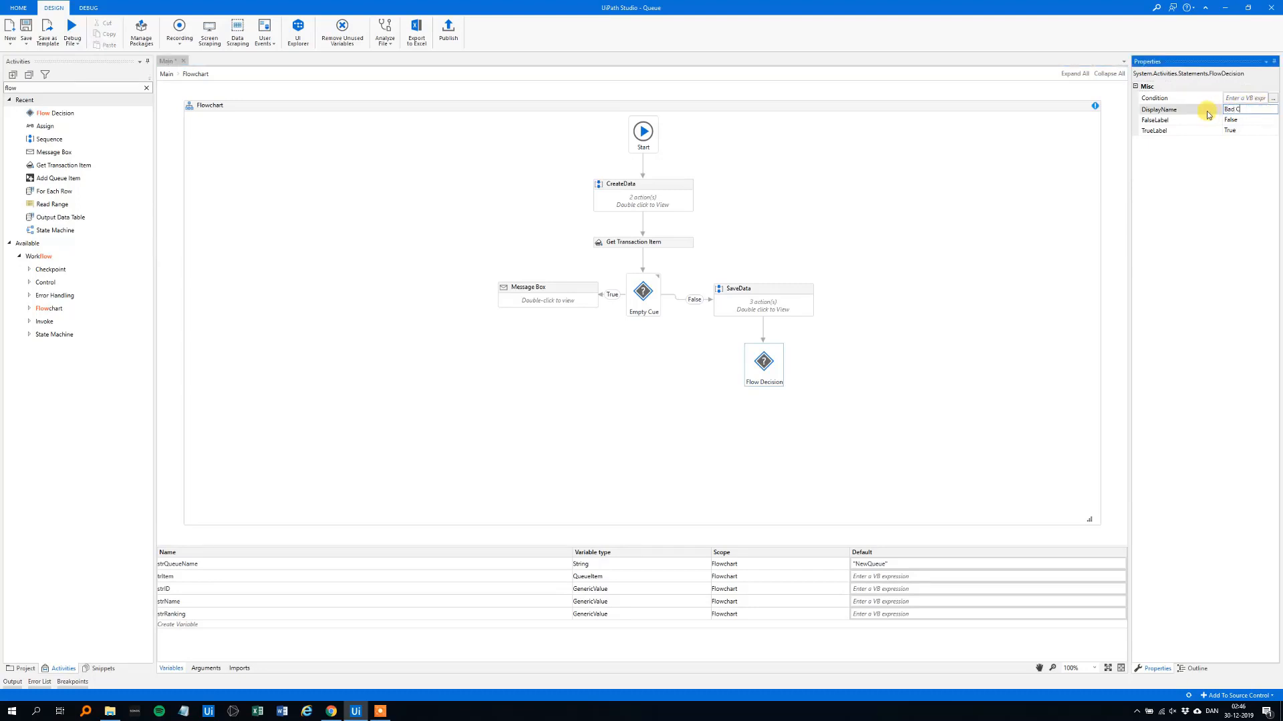
left_click(844, 366)
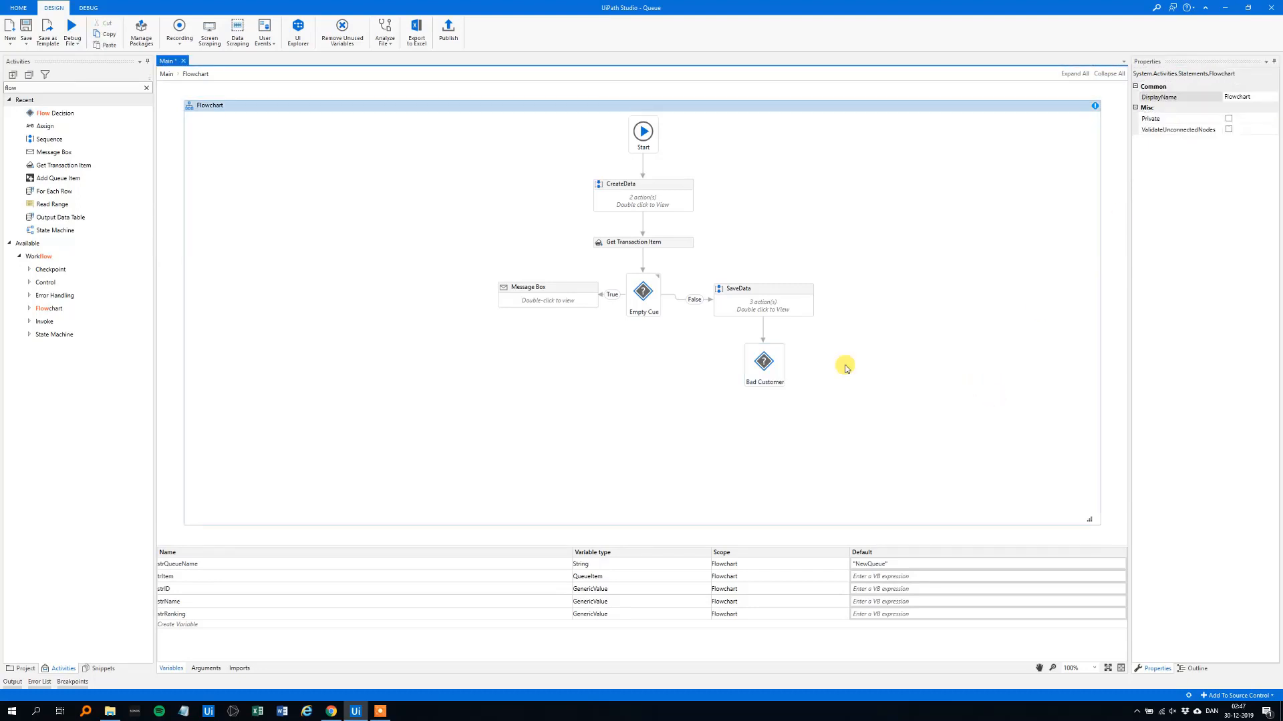
Set the Bad Customer decision's condition to strRanking = "Poor"
left_click(764, 361)
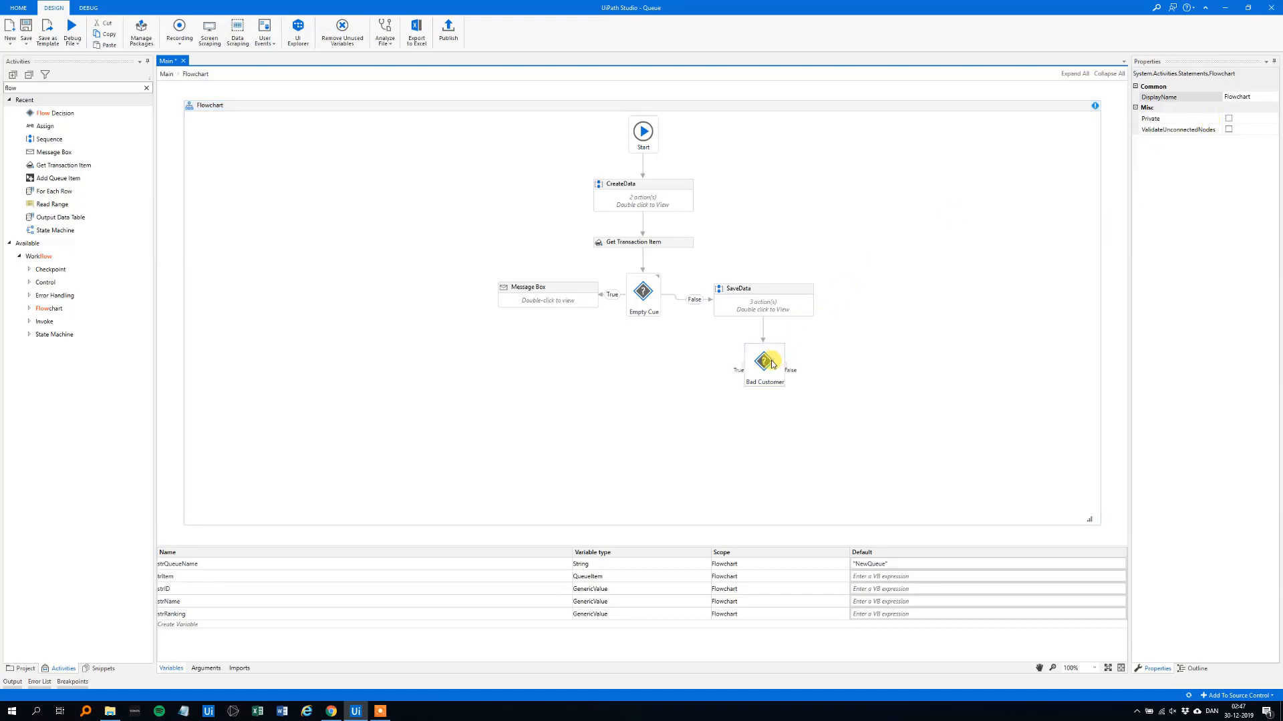
left_click(763, 364)
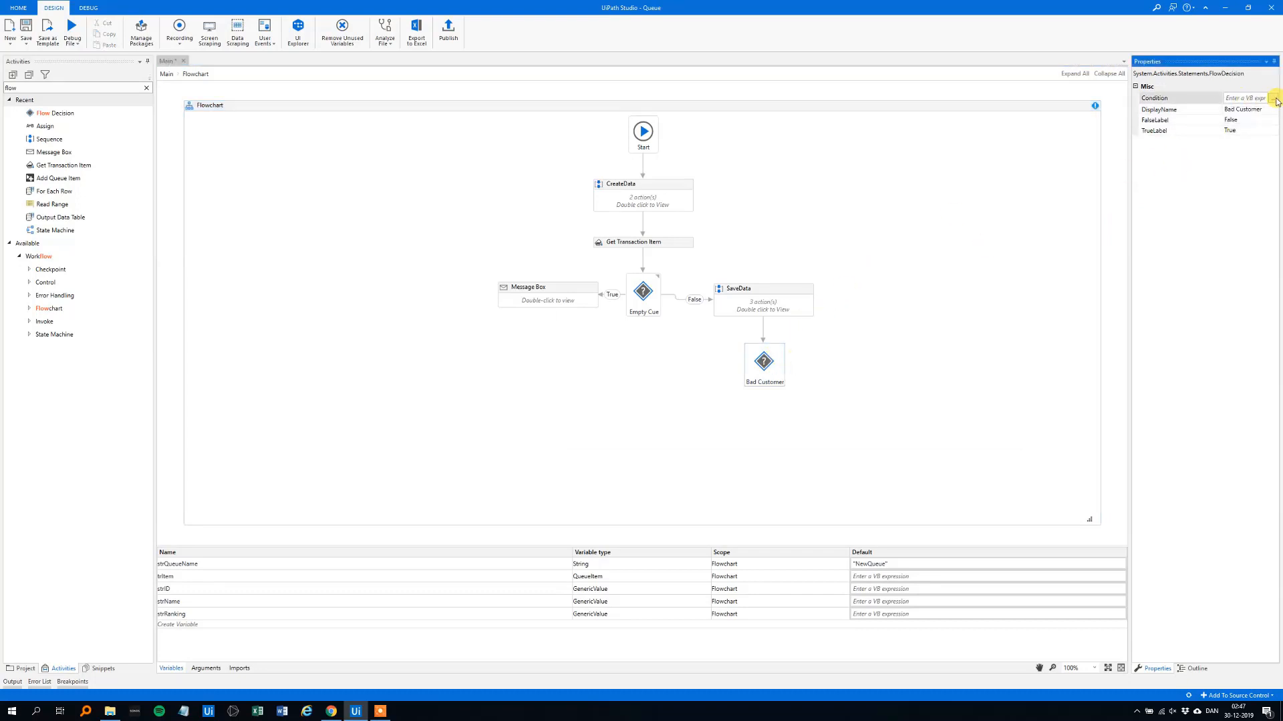
left_click(1276, 102)
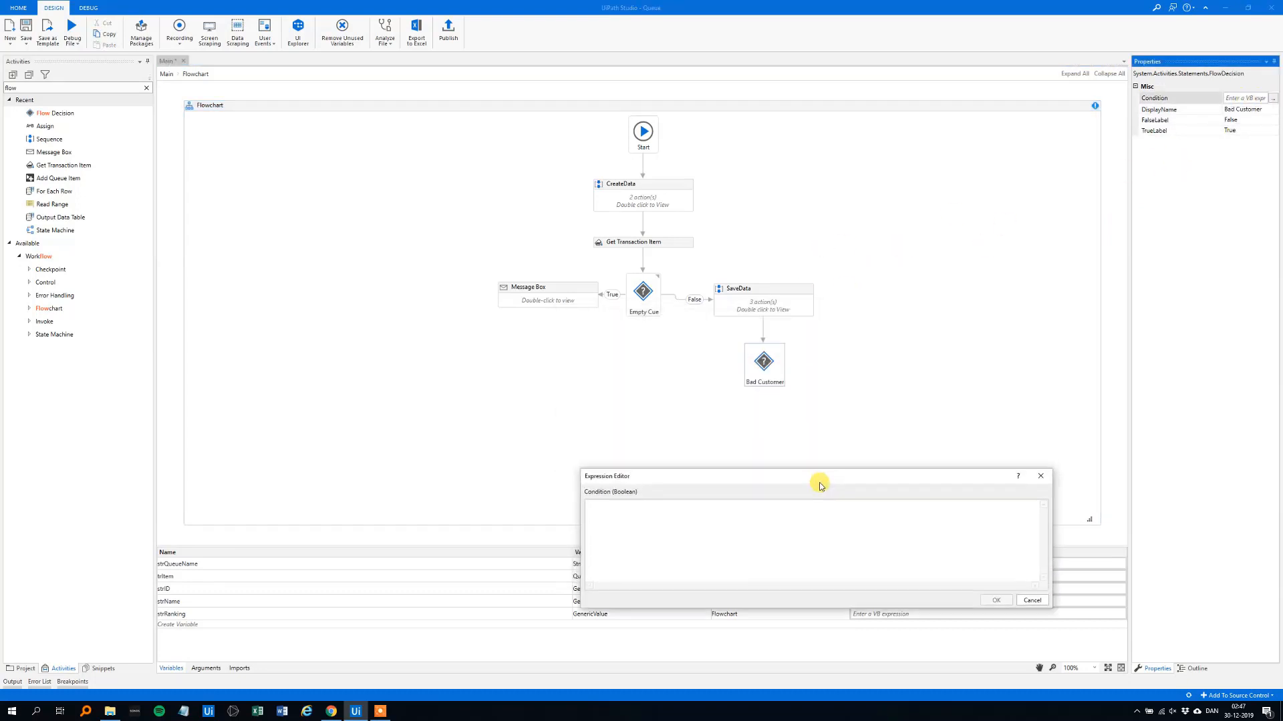
type("s")
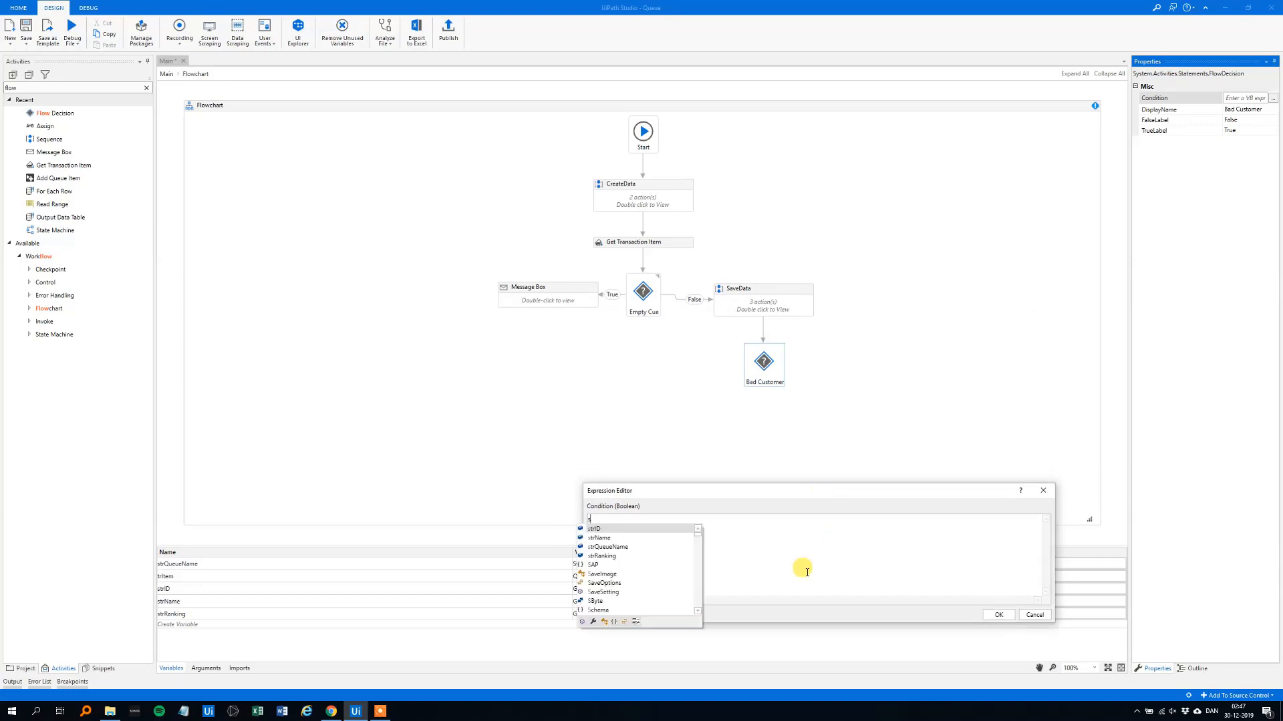
type("strRanking")
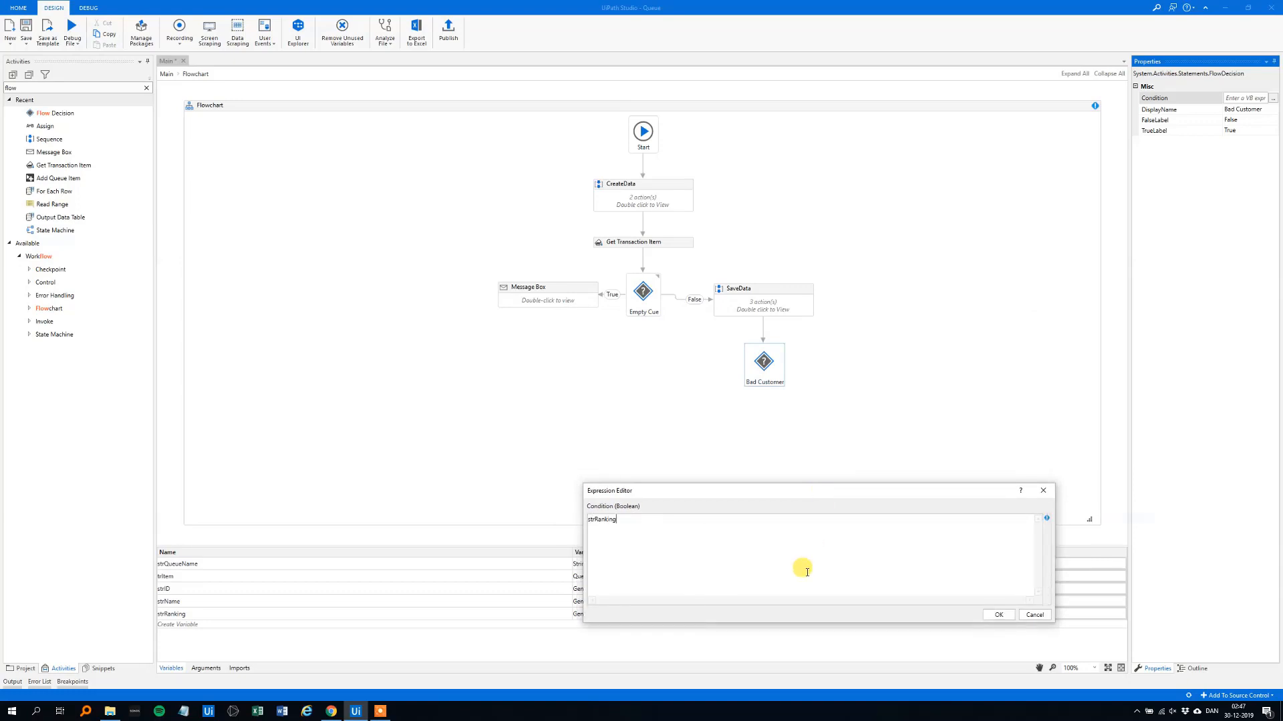
type("= \"Poor")
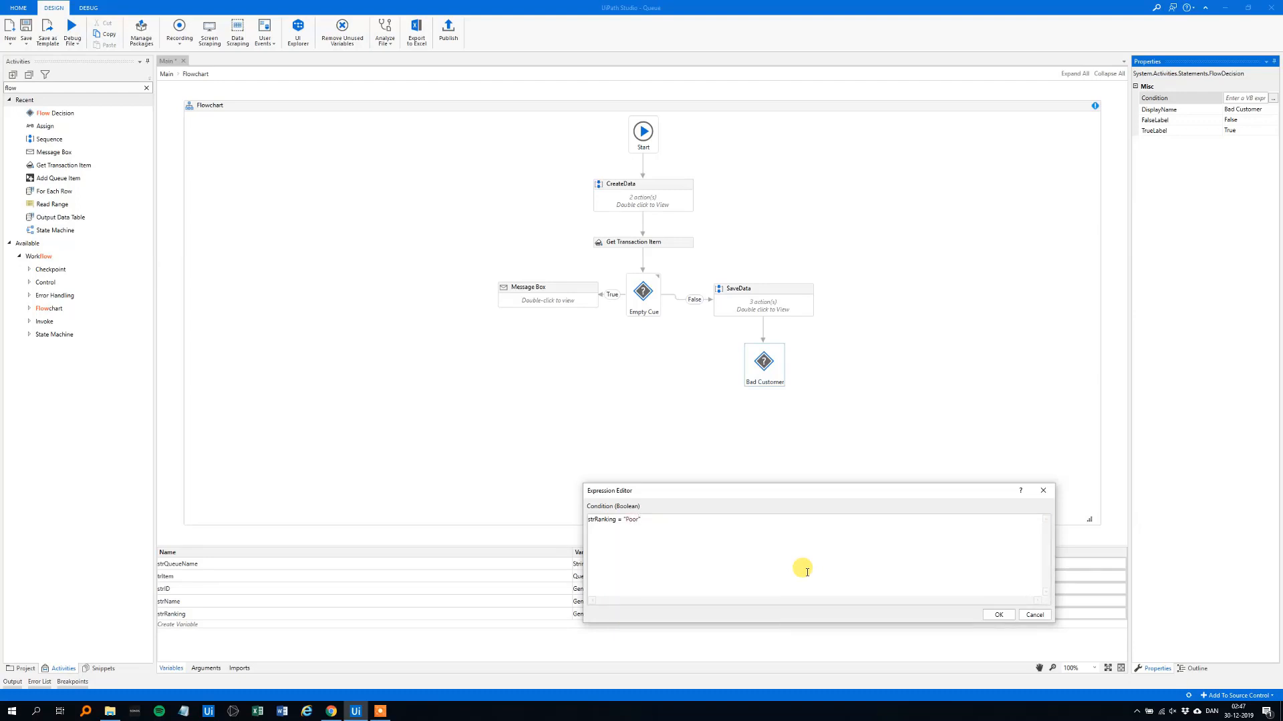
left_click(998, 614)
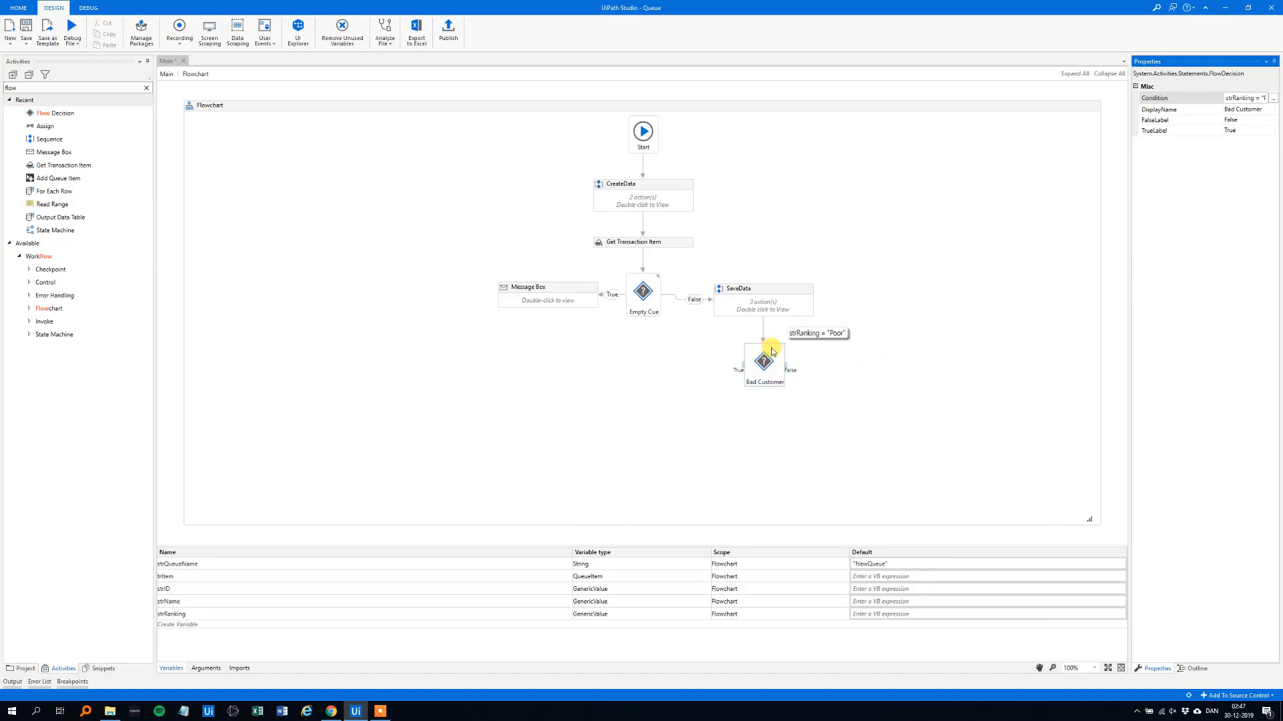
mouse_move(786, 369)
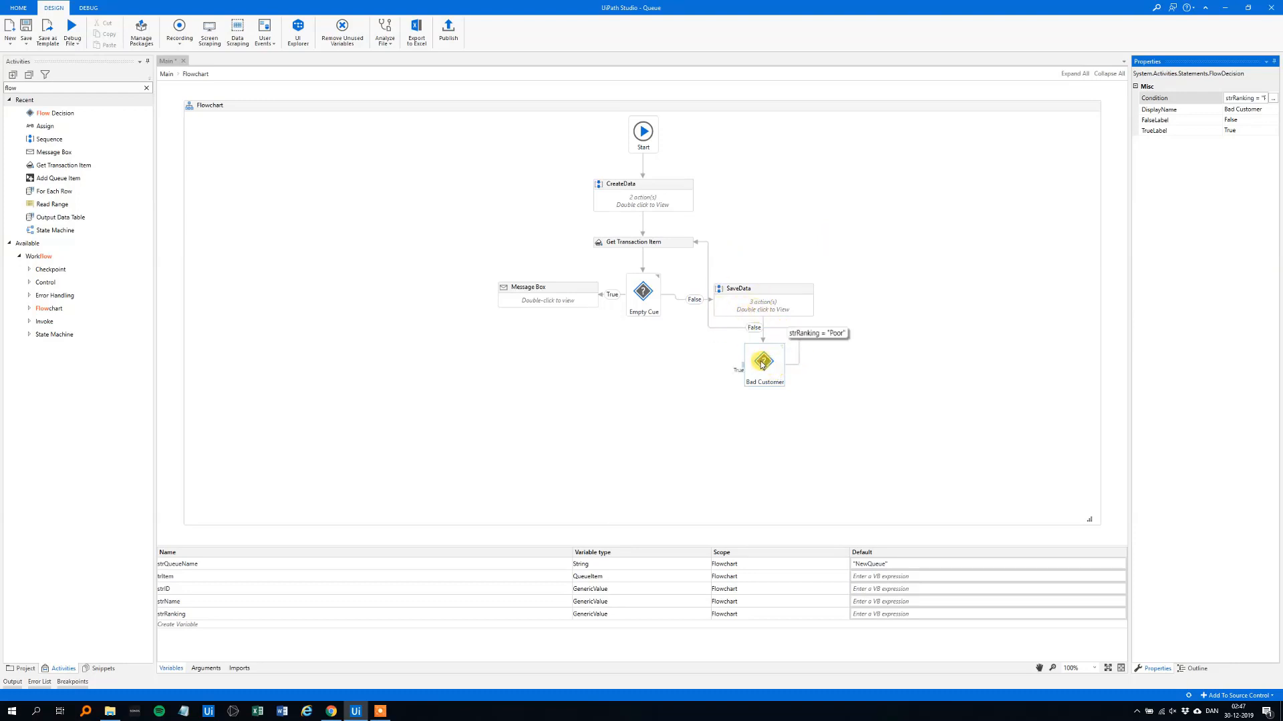
Shift the Bad Customer decision right and find the Message Box activity for its True branch
left_click_drag(763, 364, 918, 362)
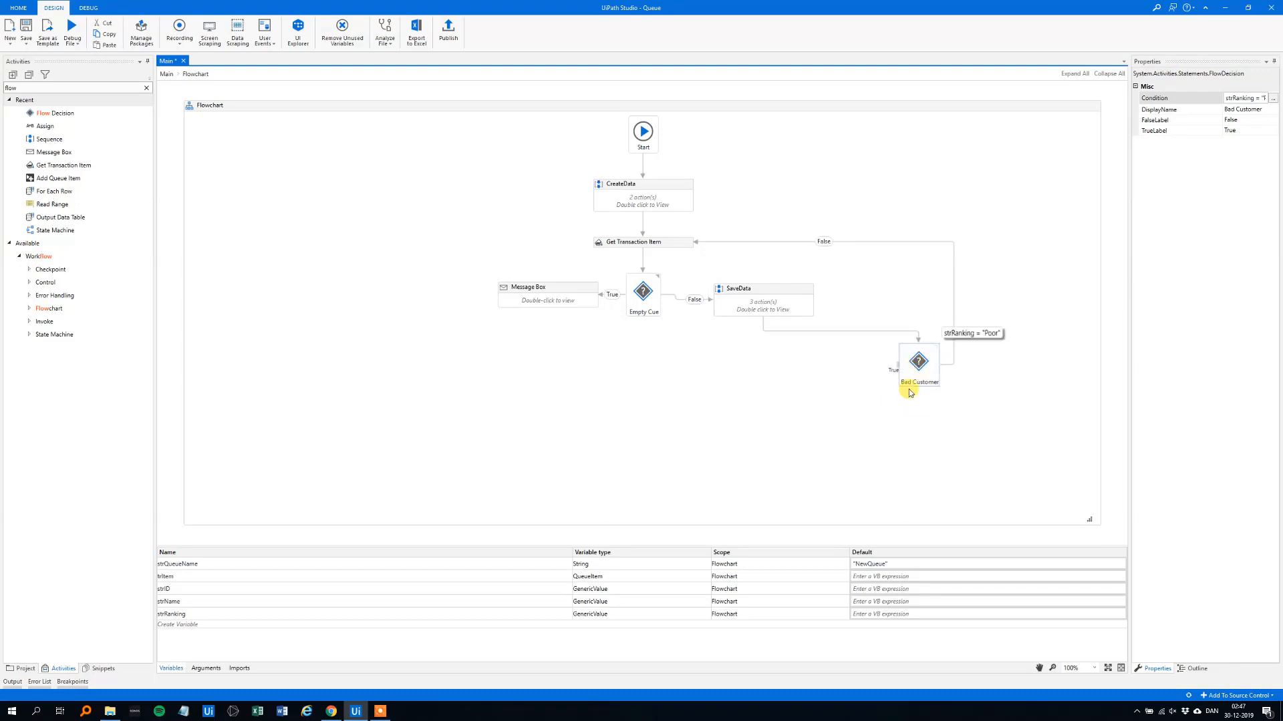
mouse_move(890, 368)
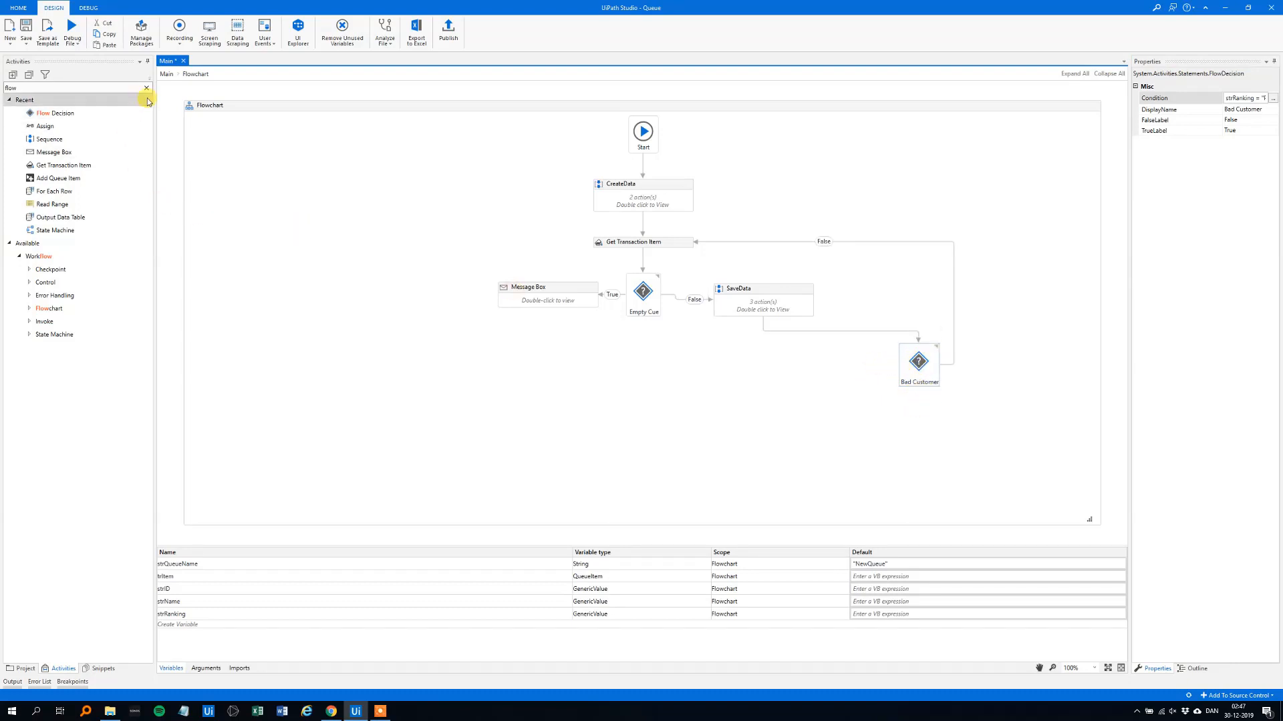
left_click(147, 88)
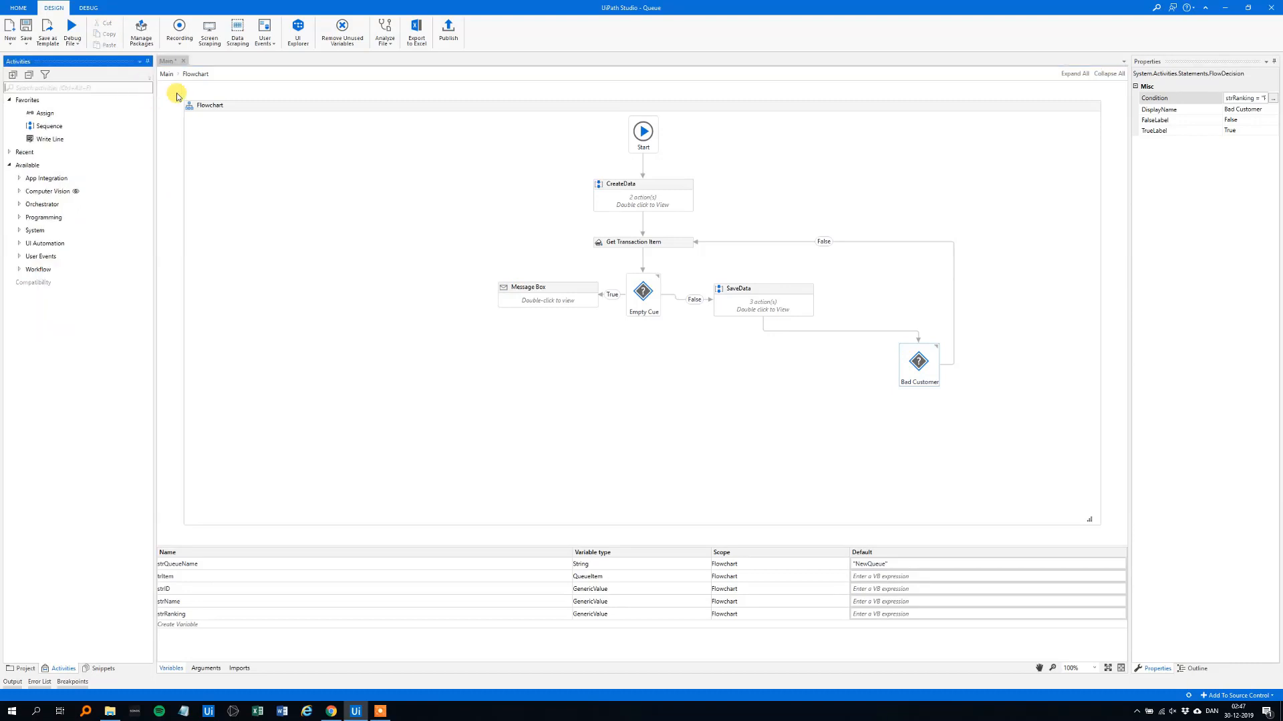
type("message")
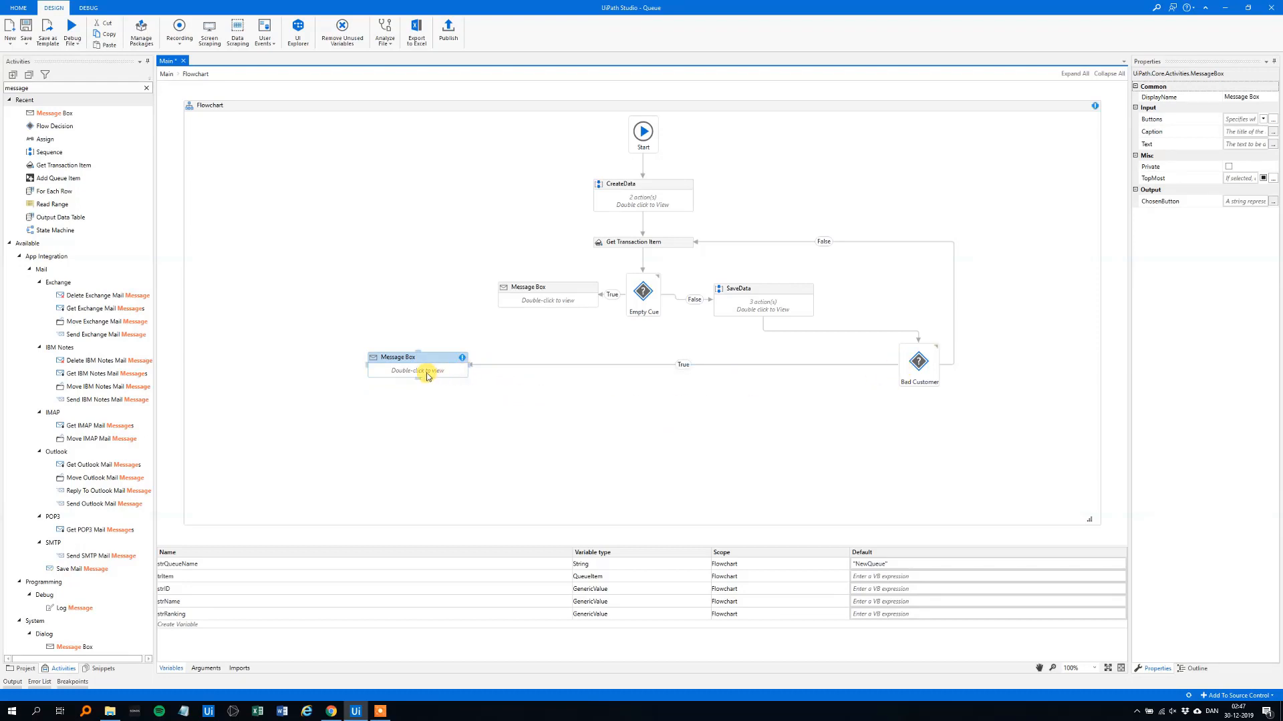
Set the message text to "The Customer " + strName + " and with the ID " + strID
double_click(417, 372)
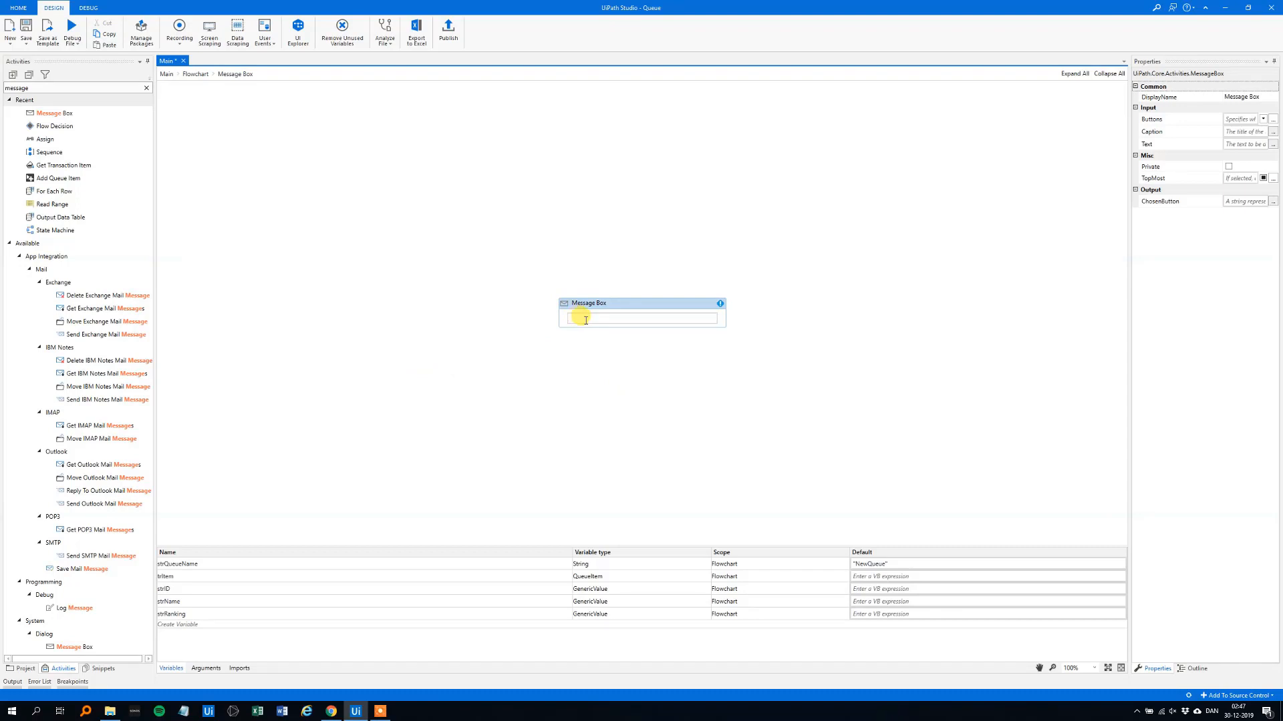
type("\"The\"")
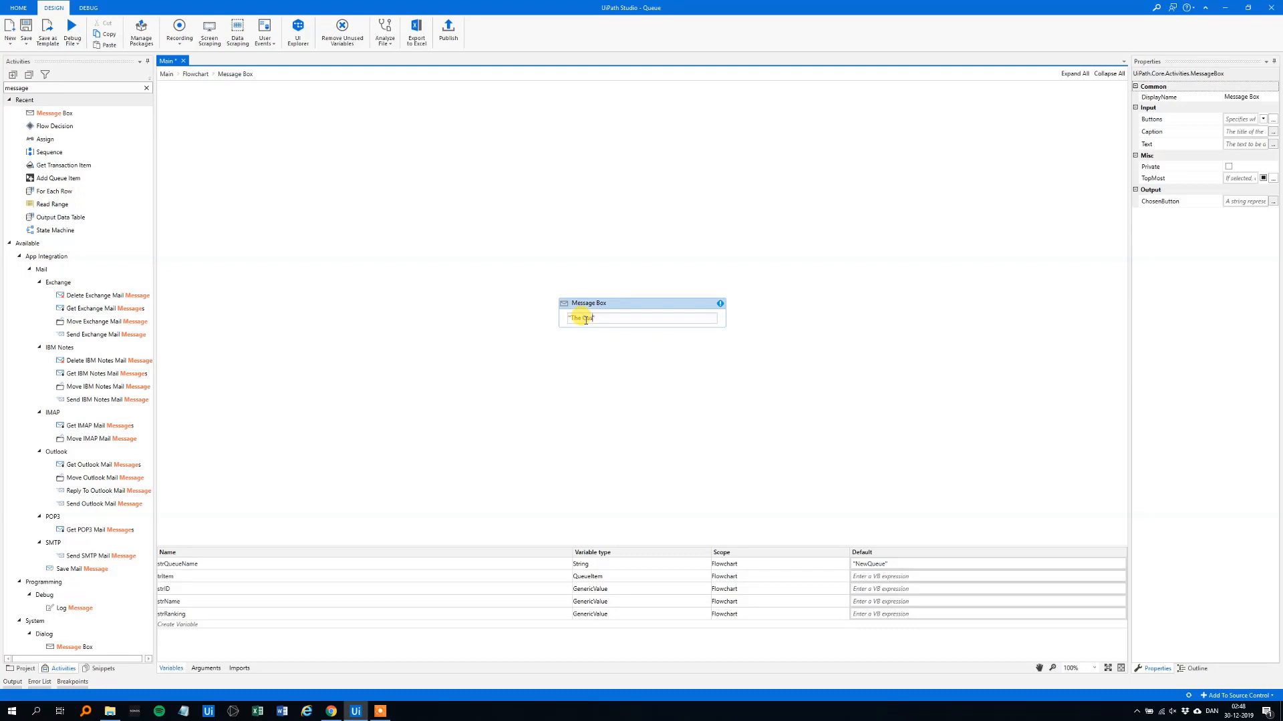
type("Customer")
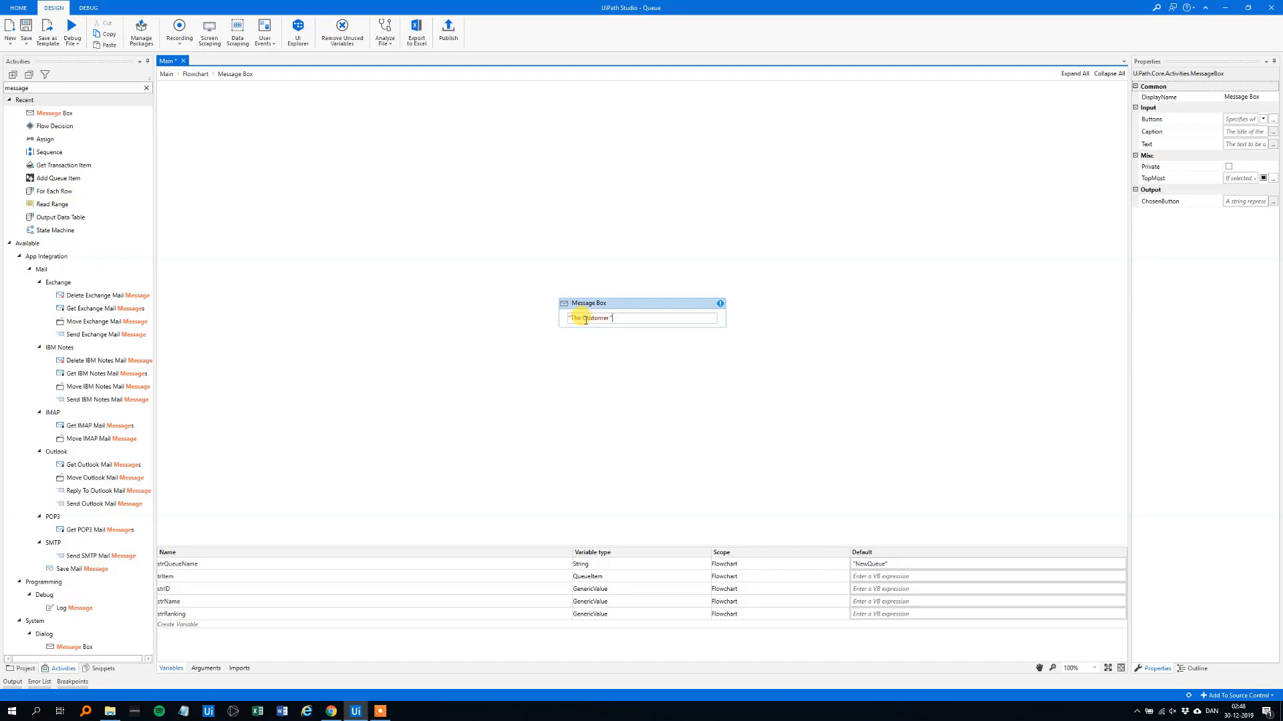
type("+")
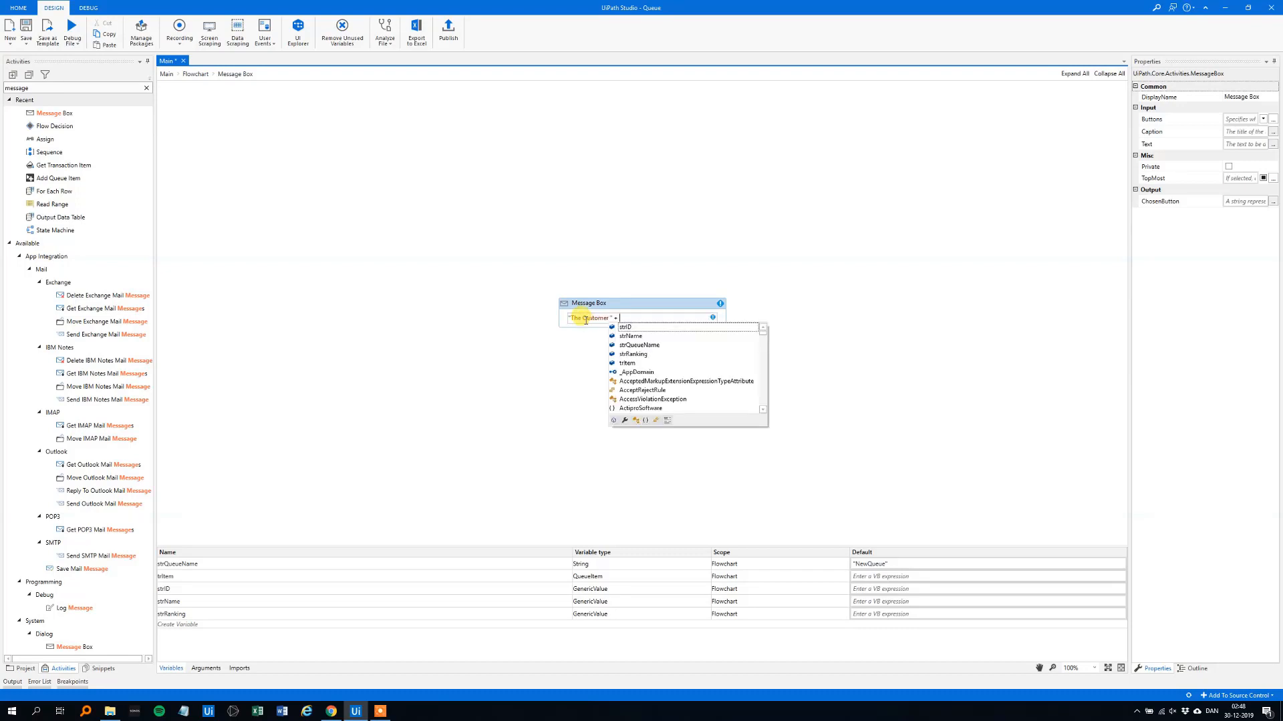
left_click(631, 337)
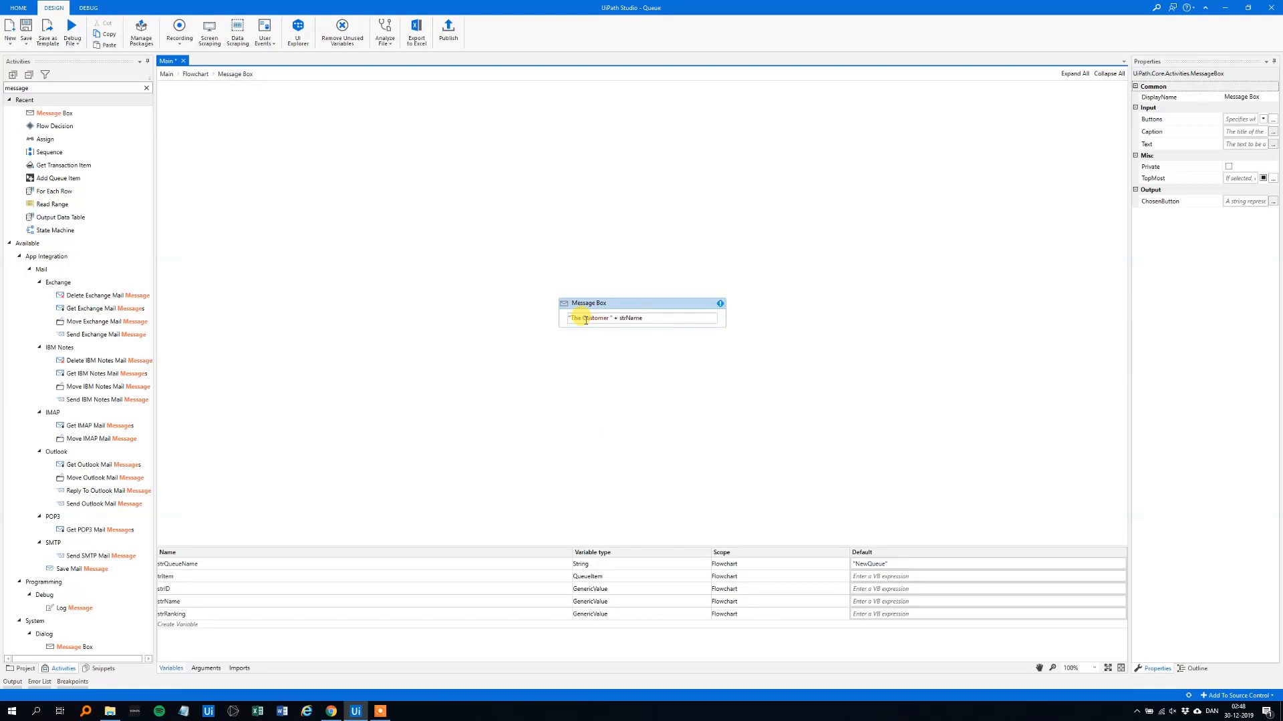
type("+")
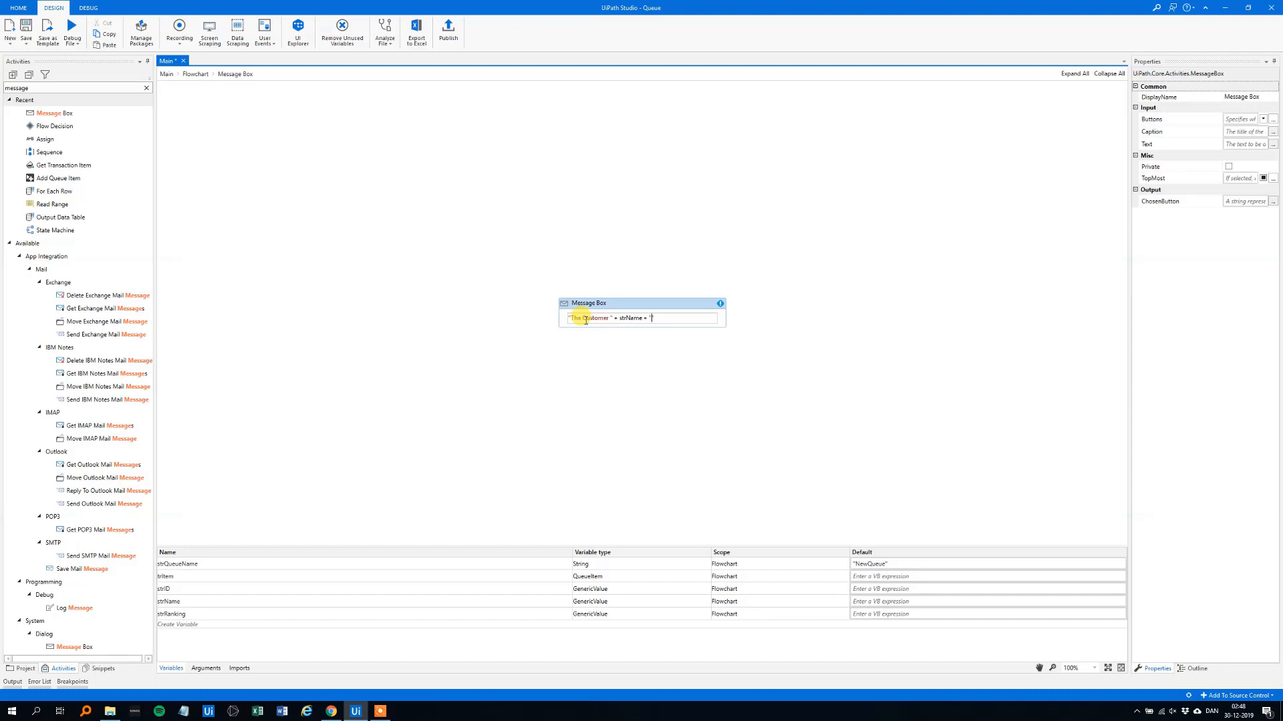
type("\" and with\"")
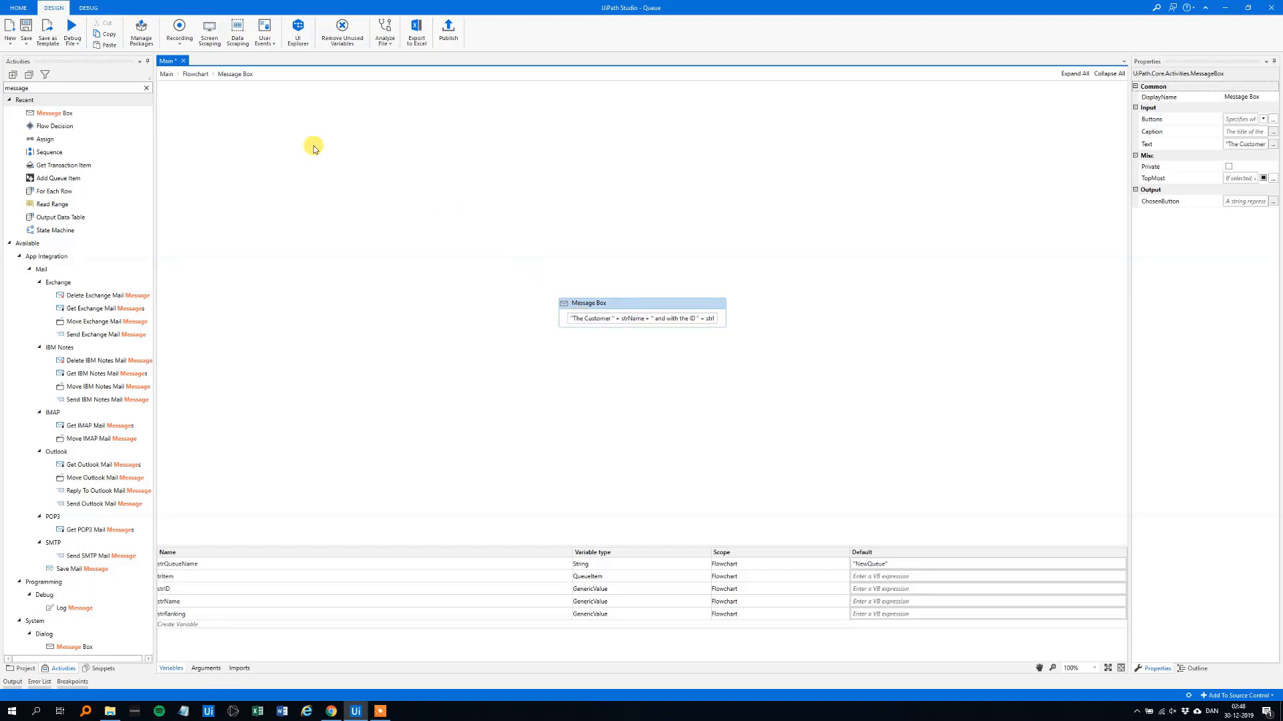
left_click(192, 75)
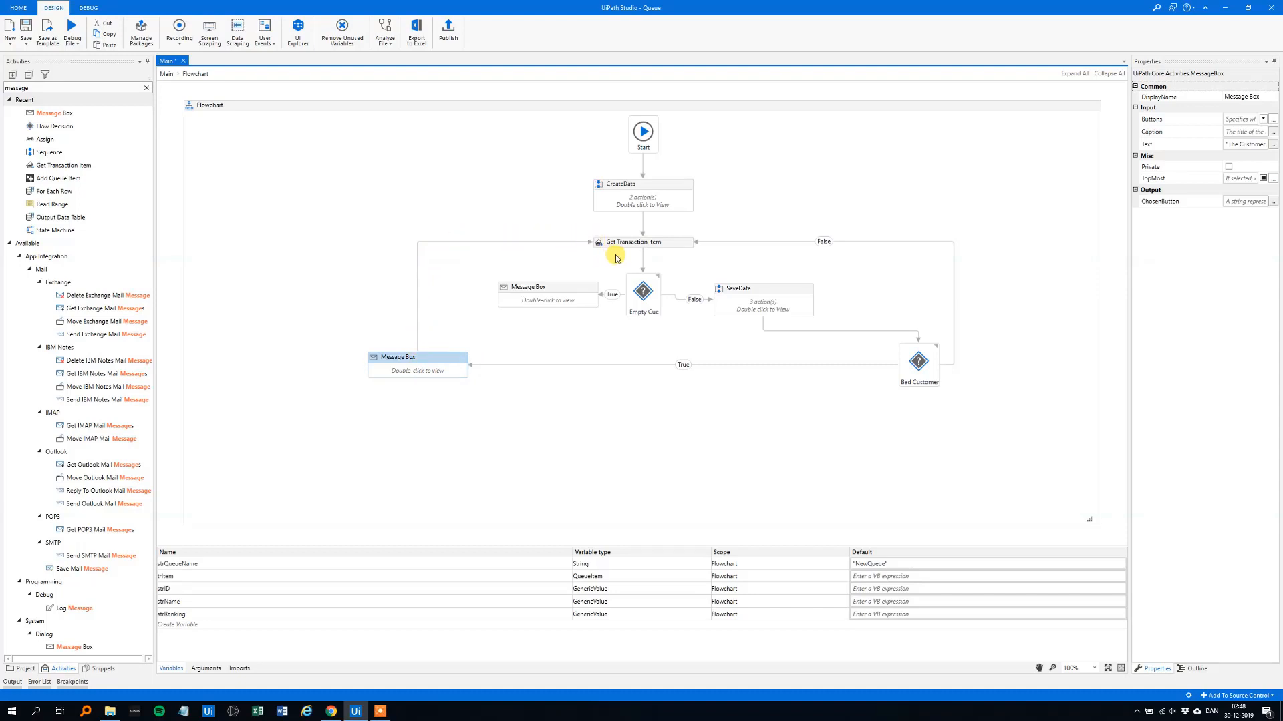
mouse_move(636, 200)
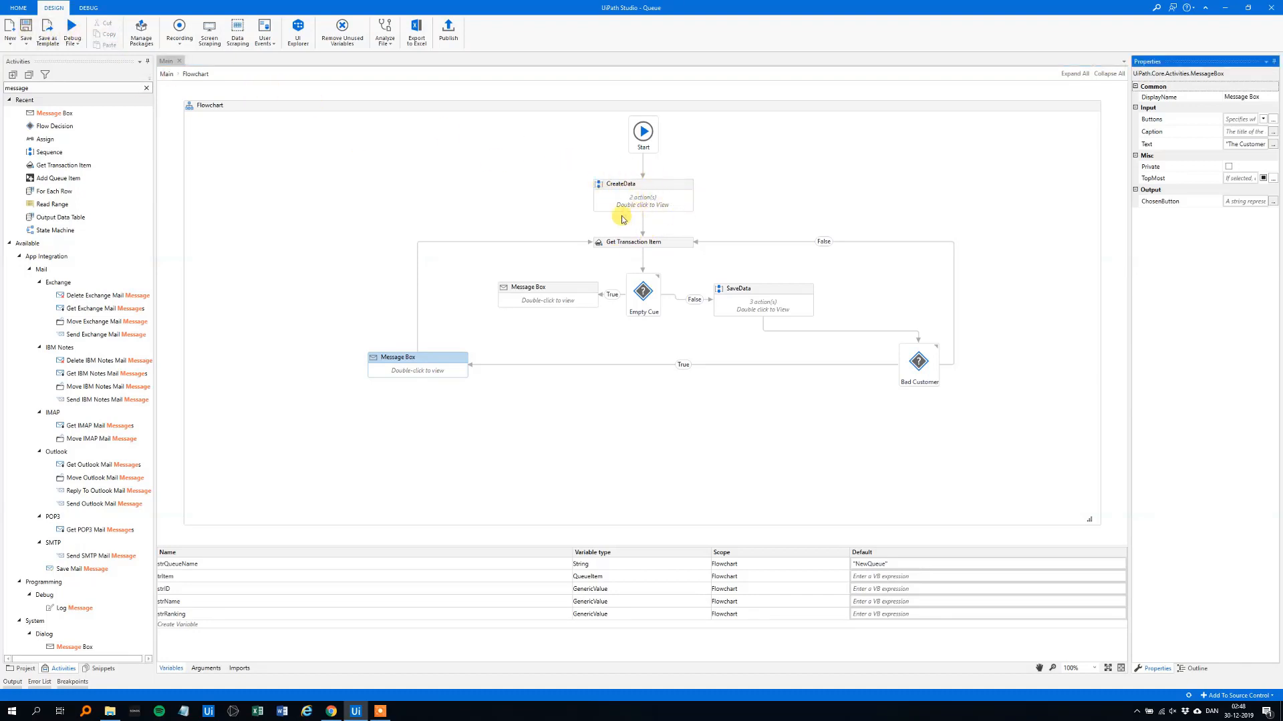
double_click(643, 194)
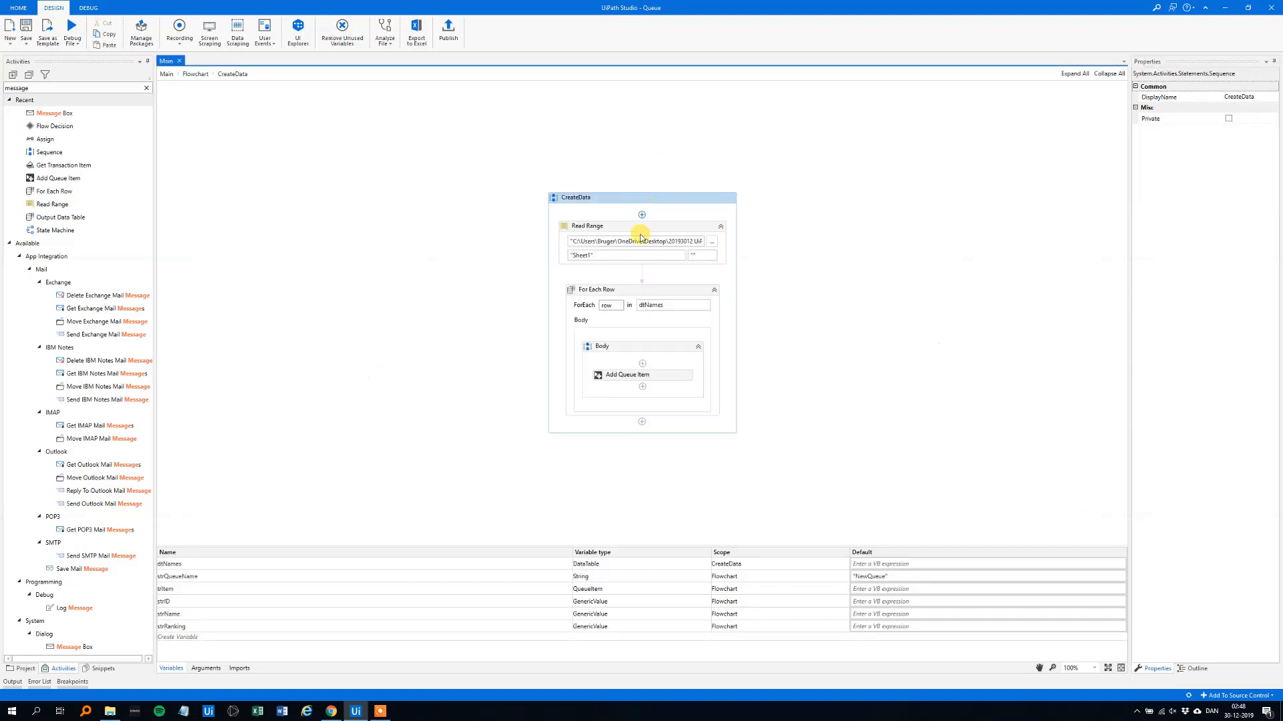
mouse_move(491, 264)
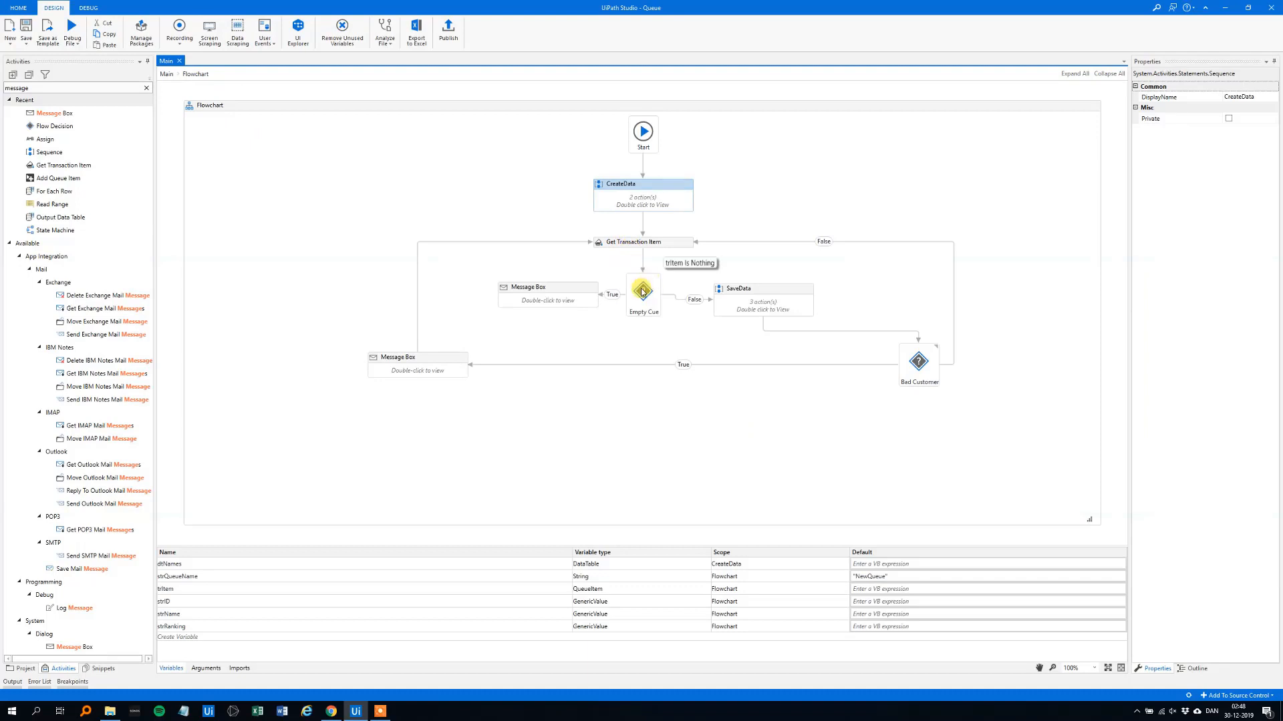
mouse_move(553, 294)
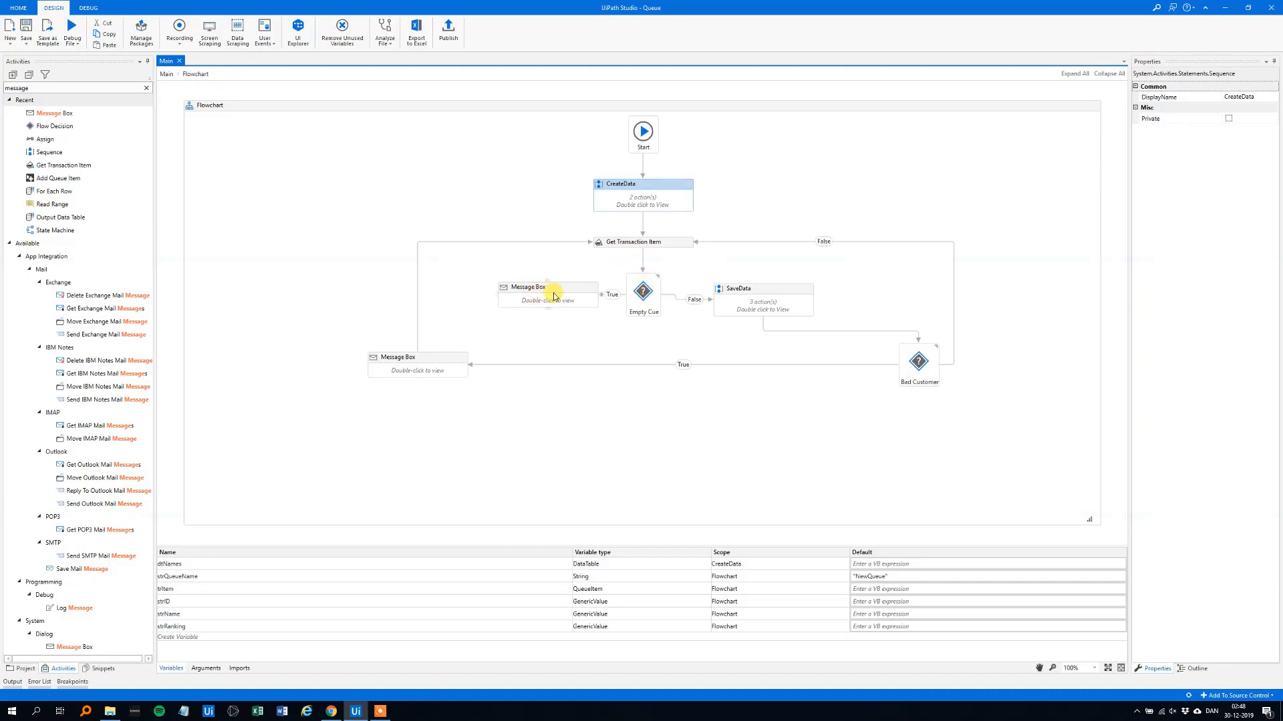
mouse_move(754, 301)
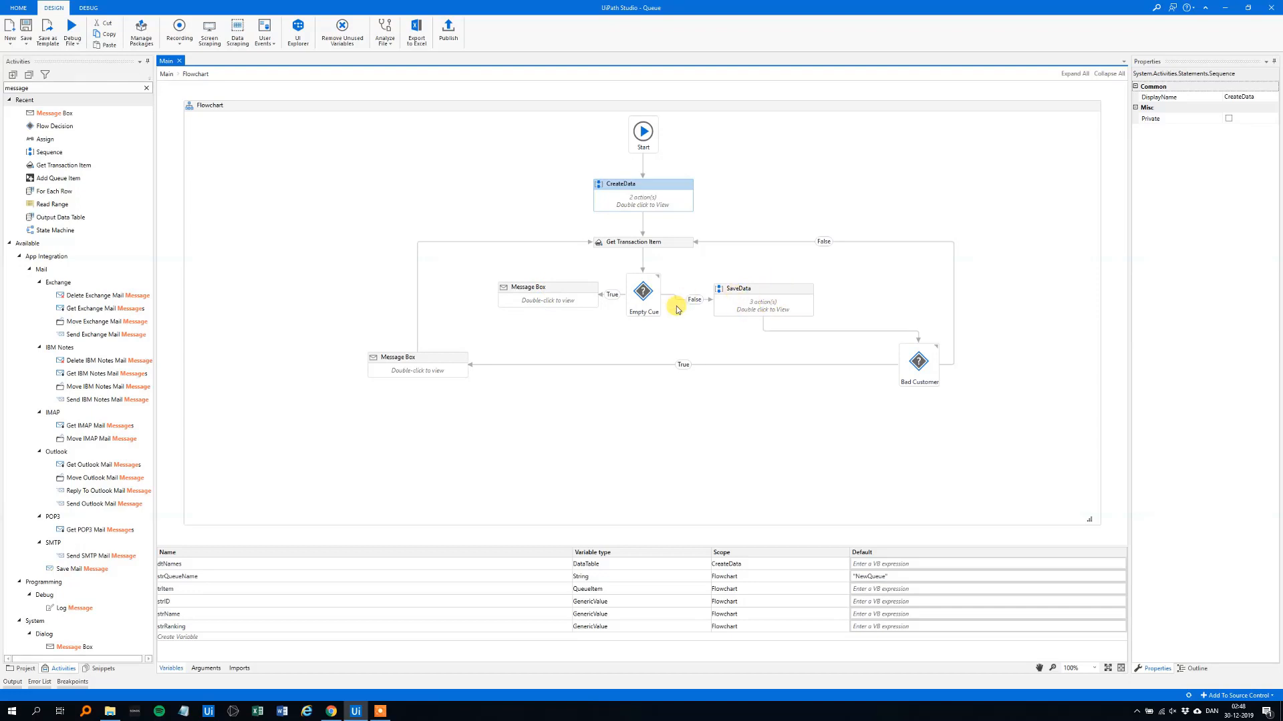
mouse_move(918, 366)
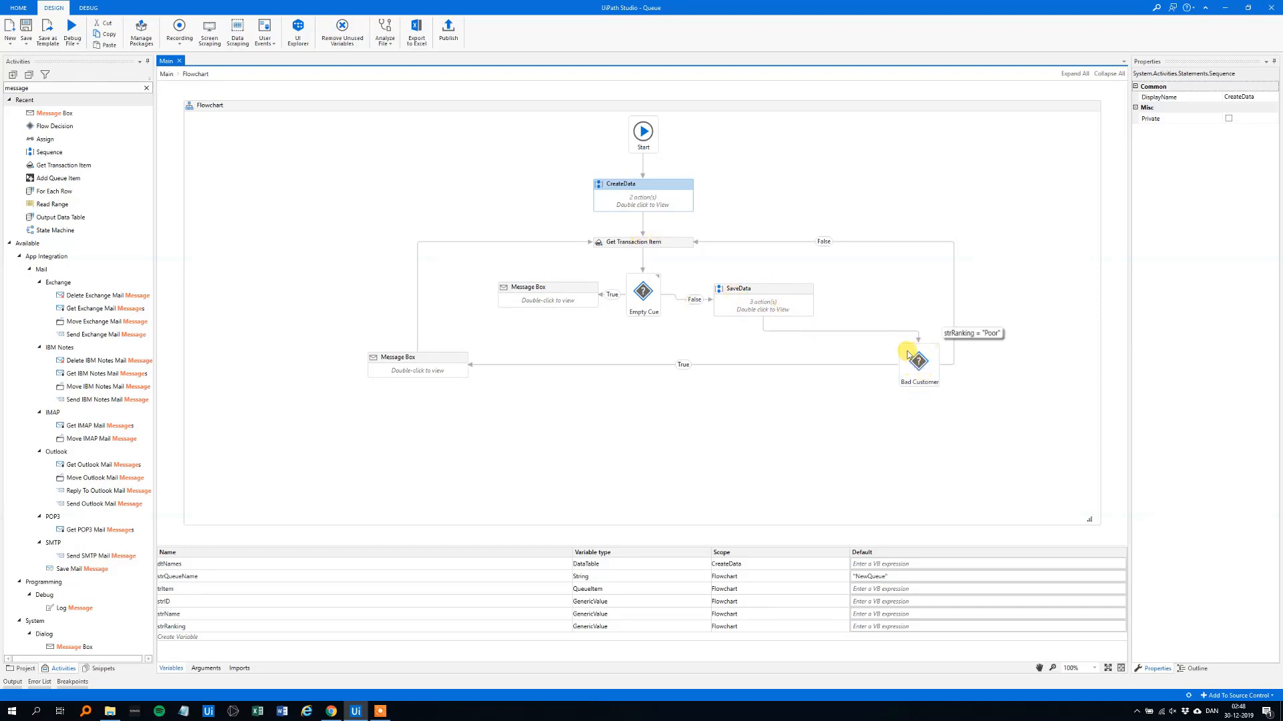
mouse_move(665, 233)
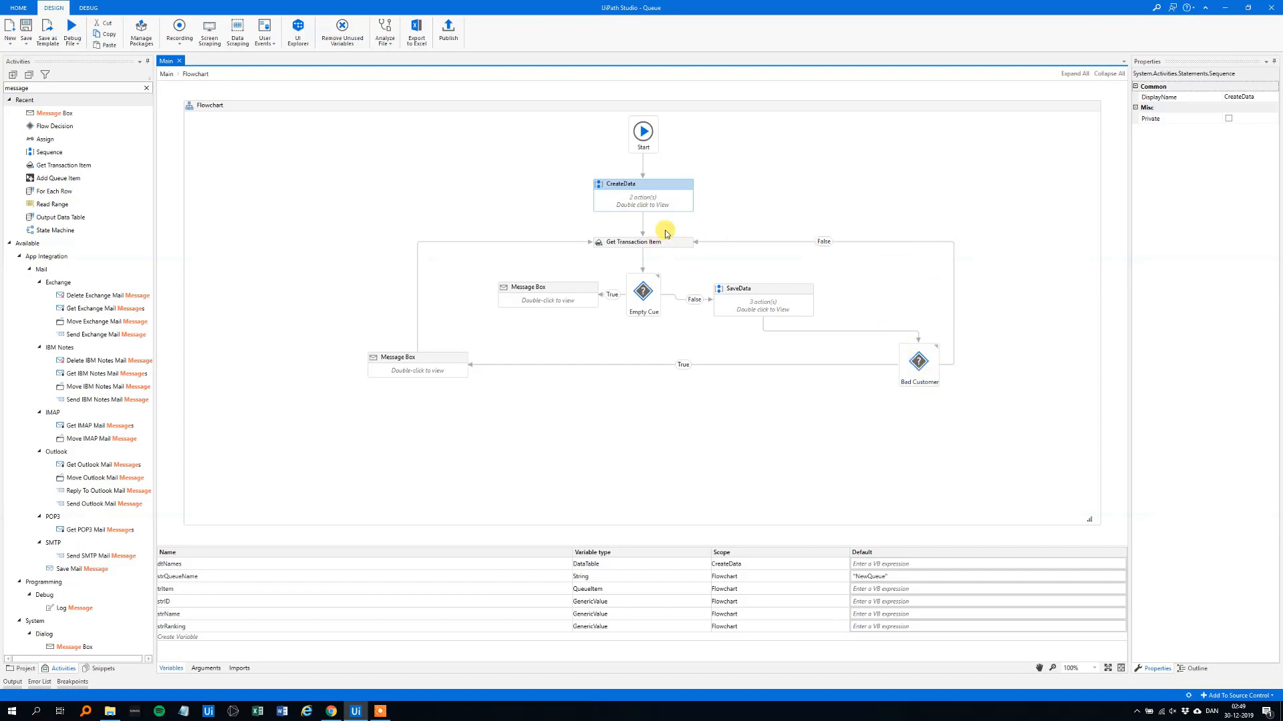
mouse_move(800, 273)
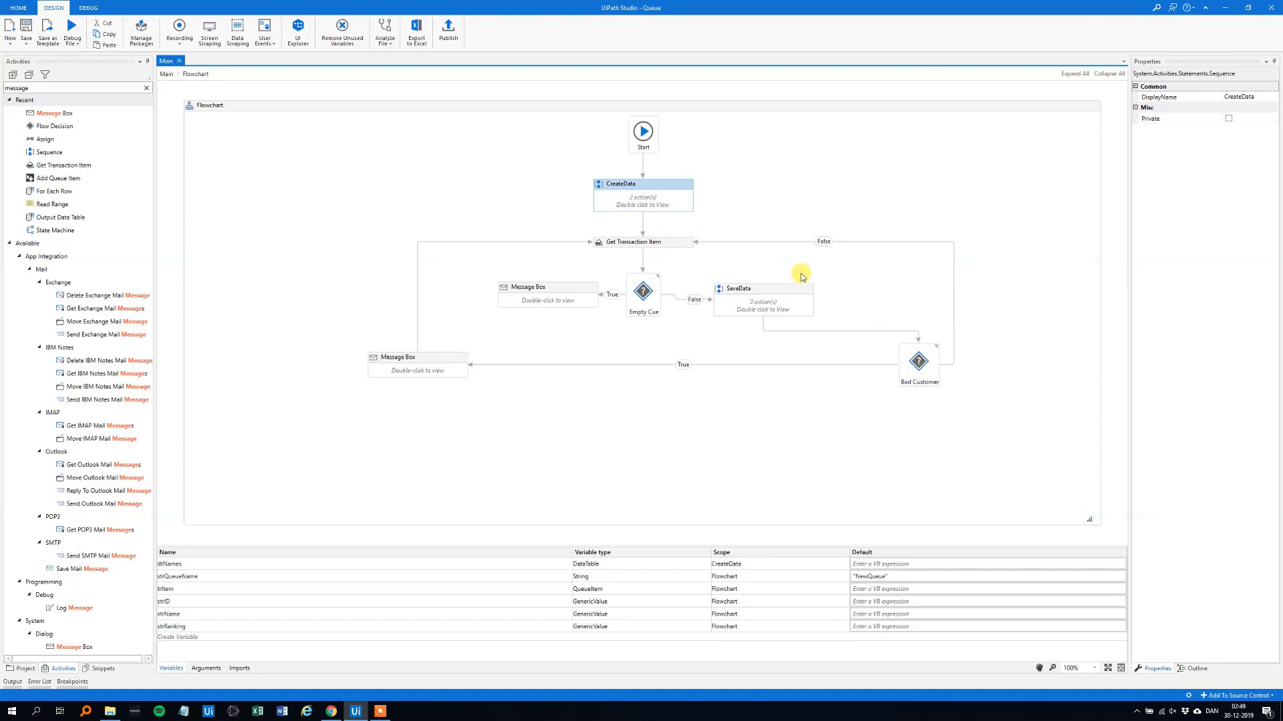
mouse_move(440, 359)
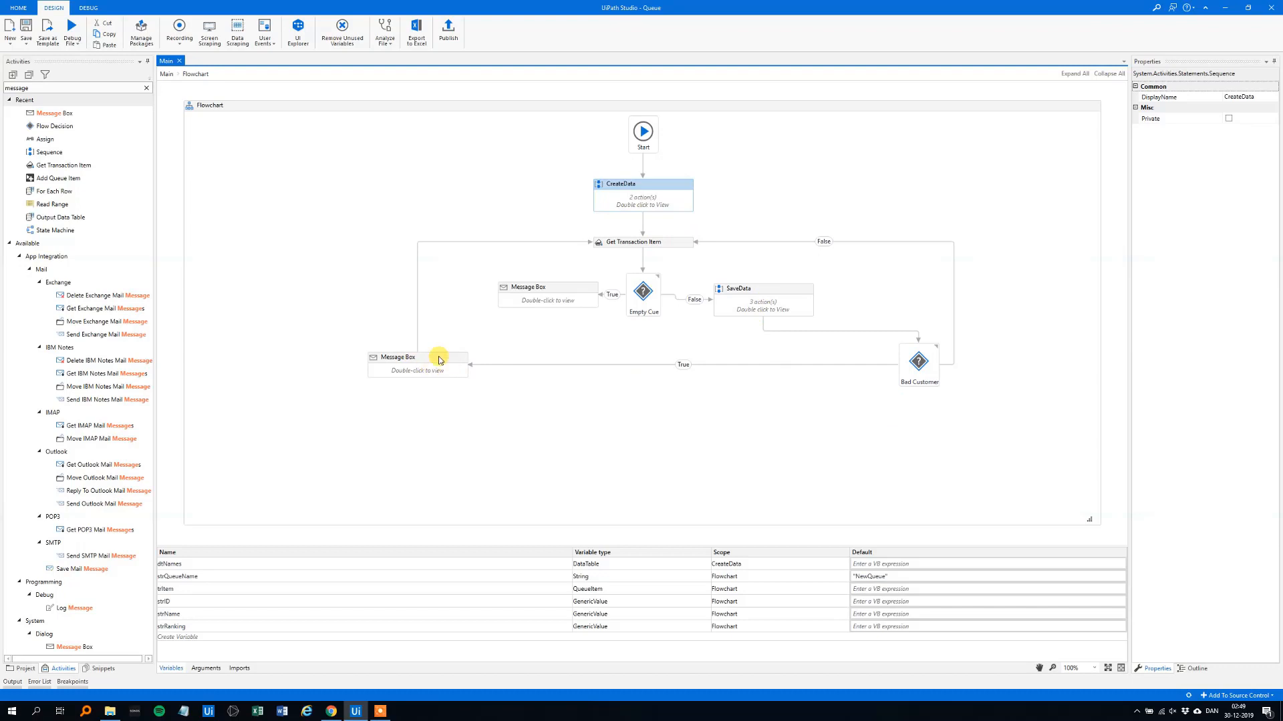
mouse_move(428, 371)
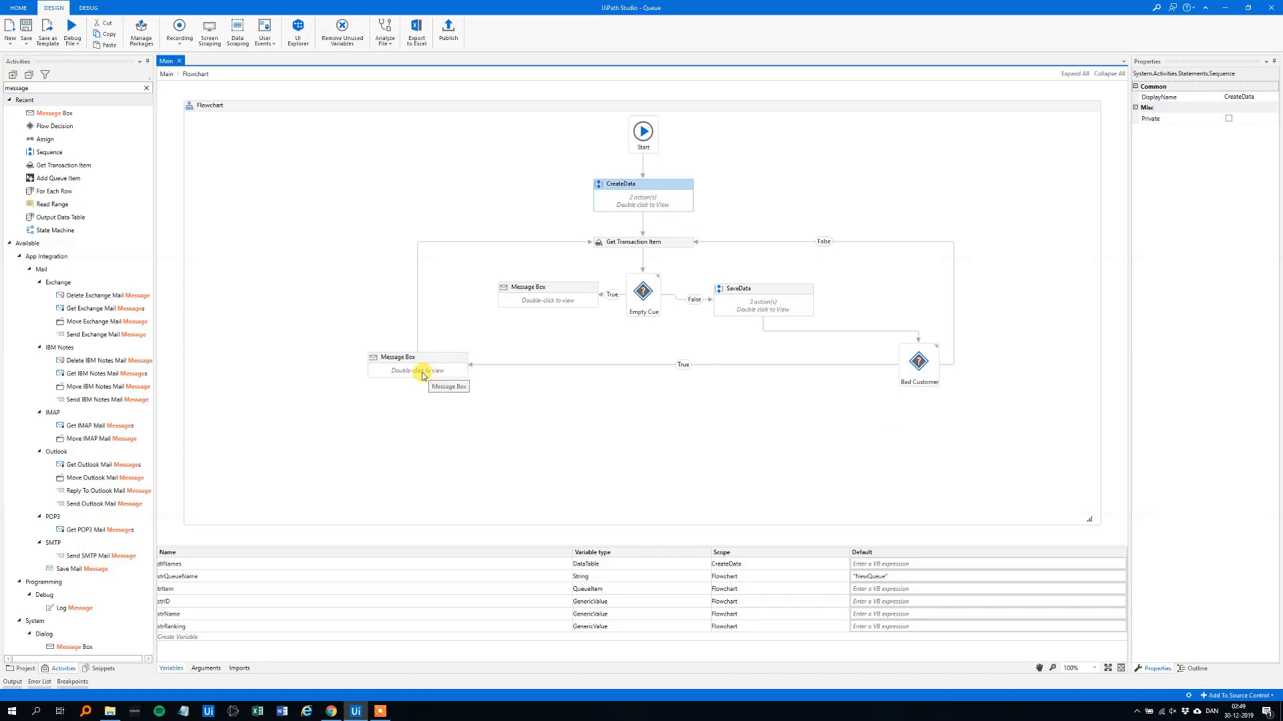
mouse_move(455, 433)
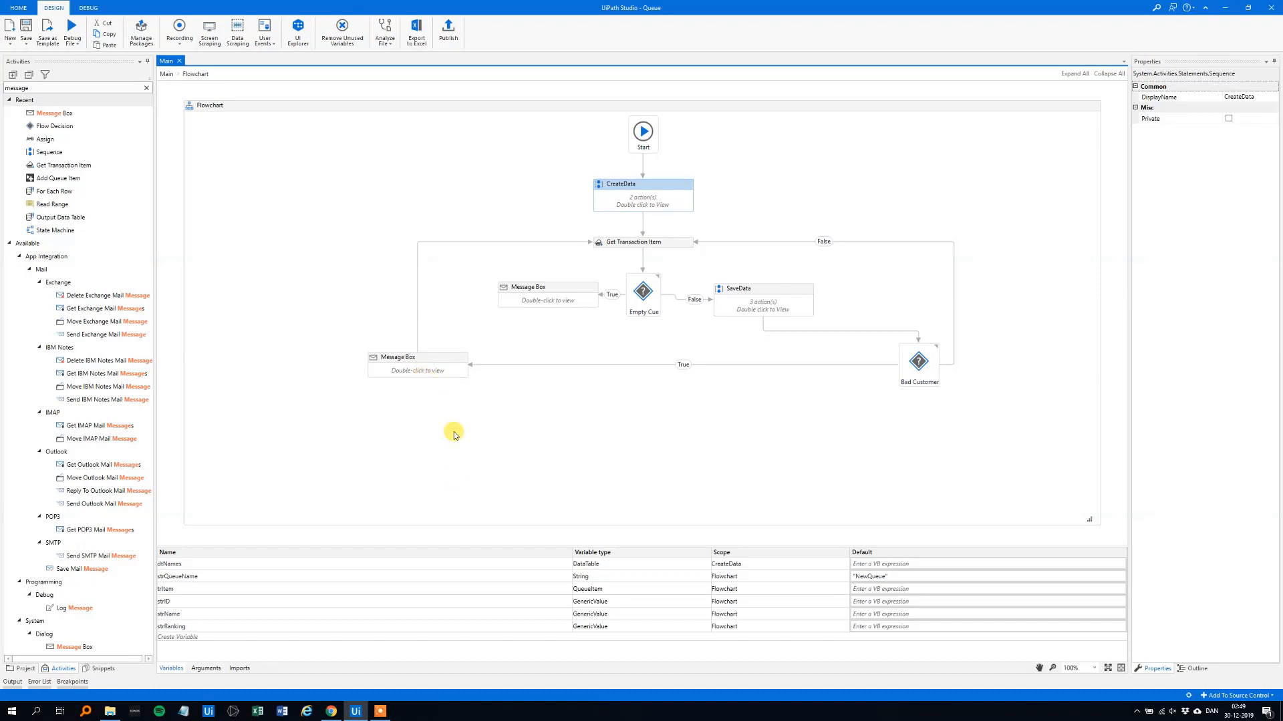
mouse_move(355, 670)
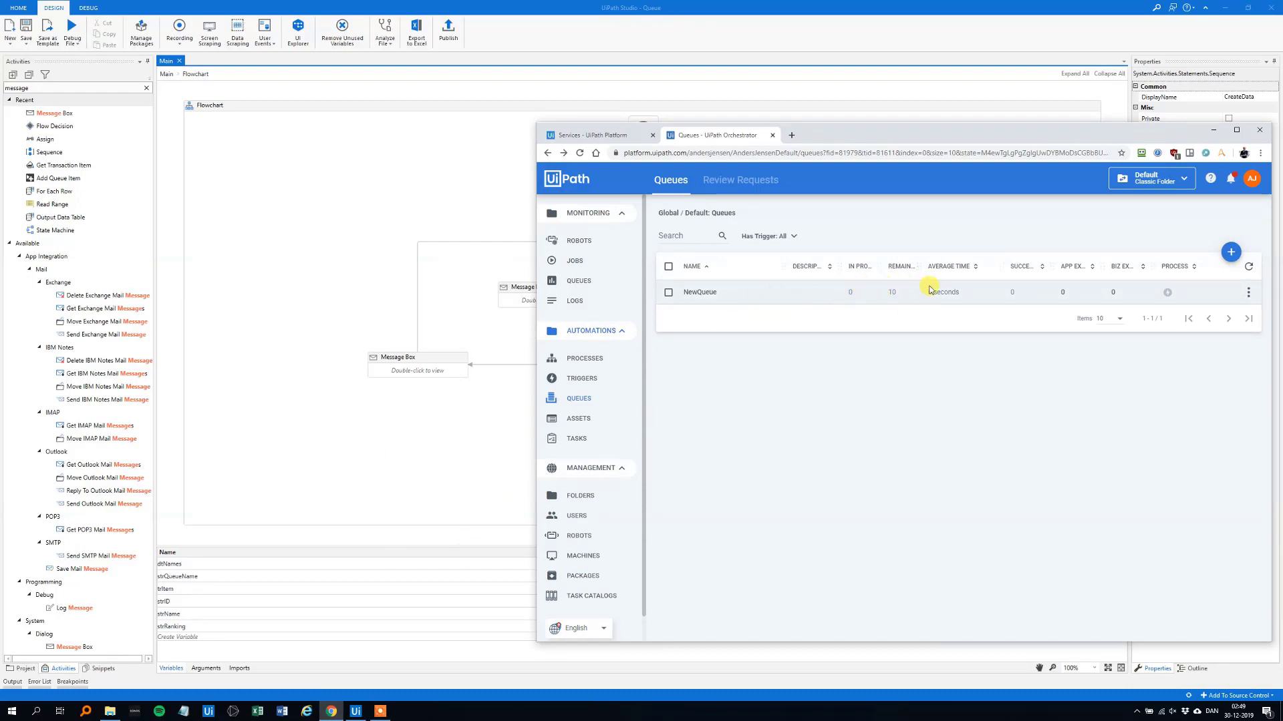
Remove all ten pending transactions from NewQueue in Orchestrator and return to the project
left_click(1248, 291)
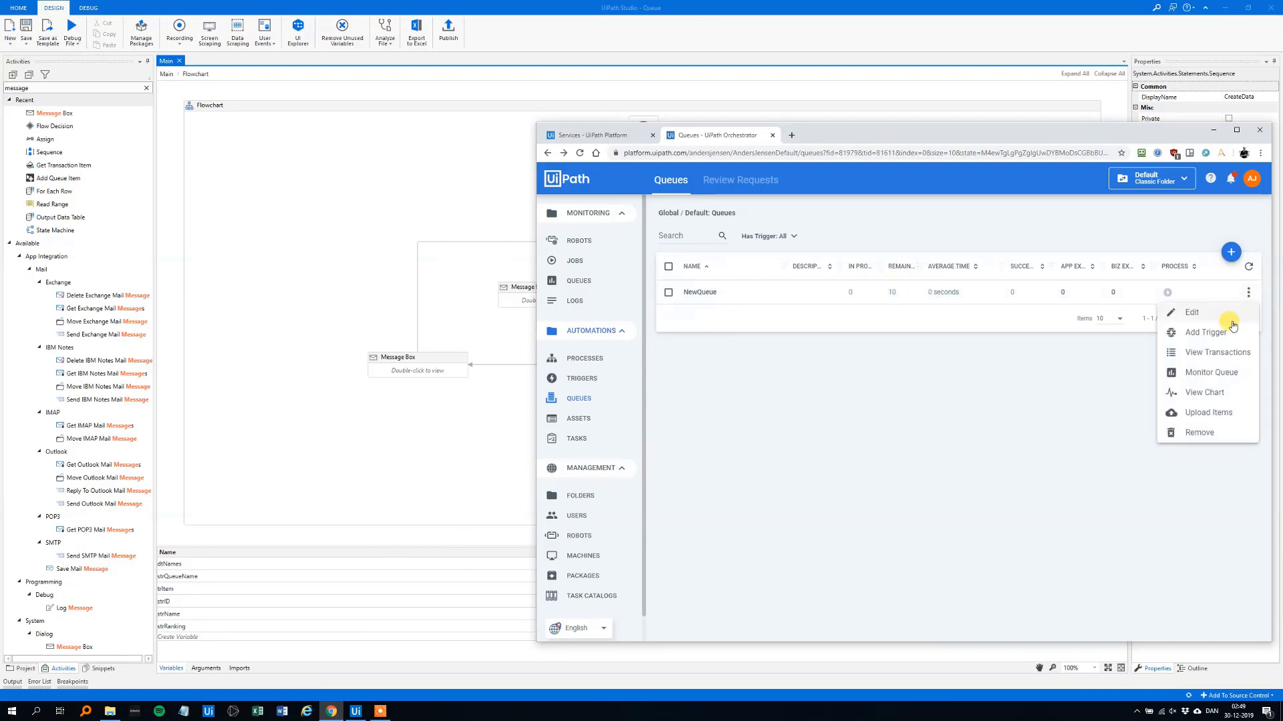
mouse_move(1227, 358)
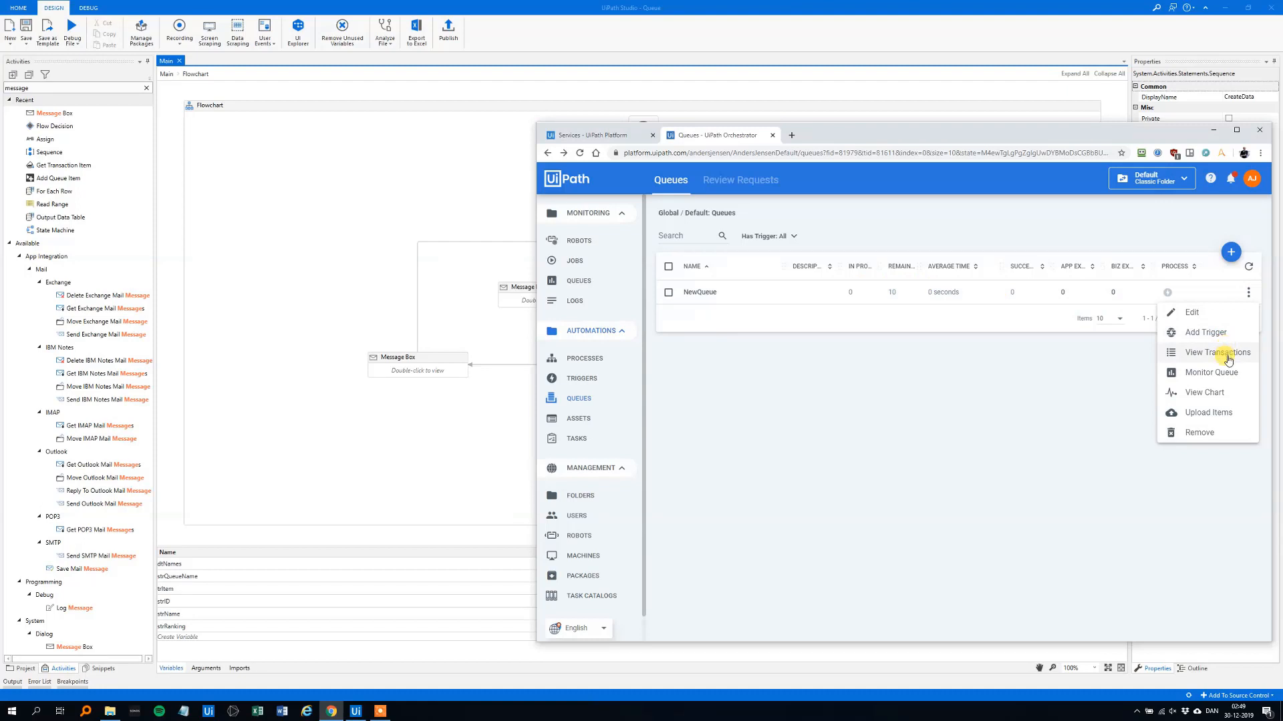
left_click(1217, 352)
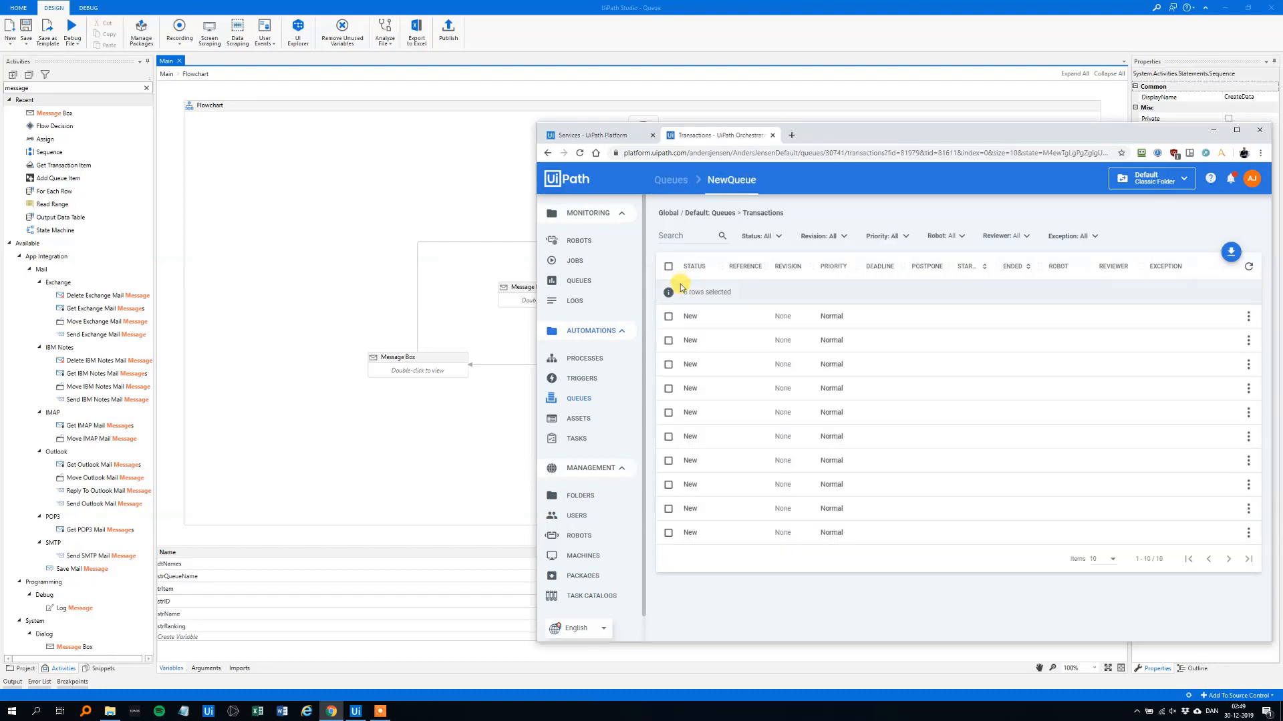
left_click(668, 266)
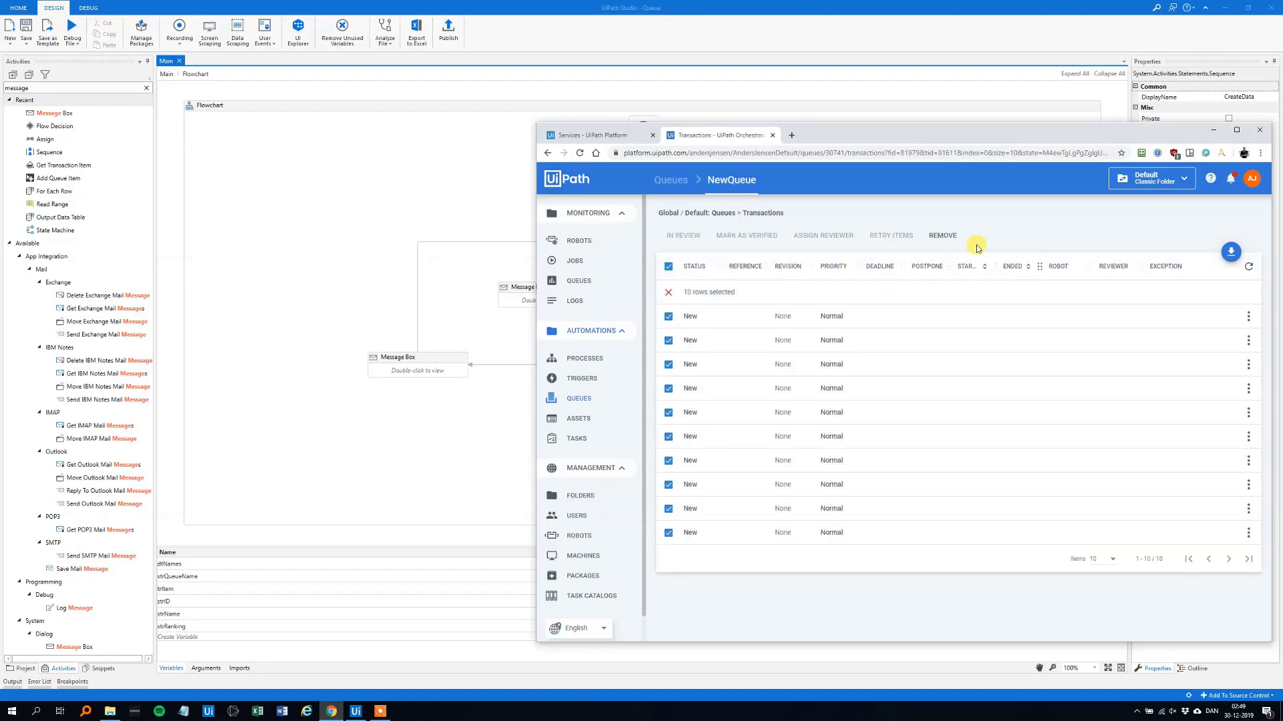
left_click(942, 235)
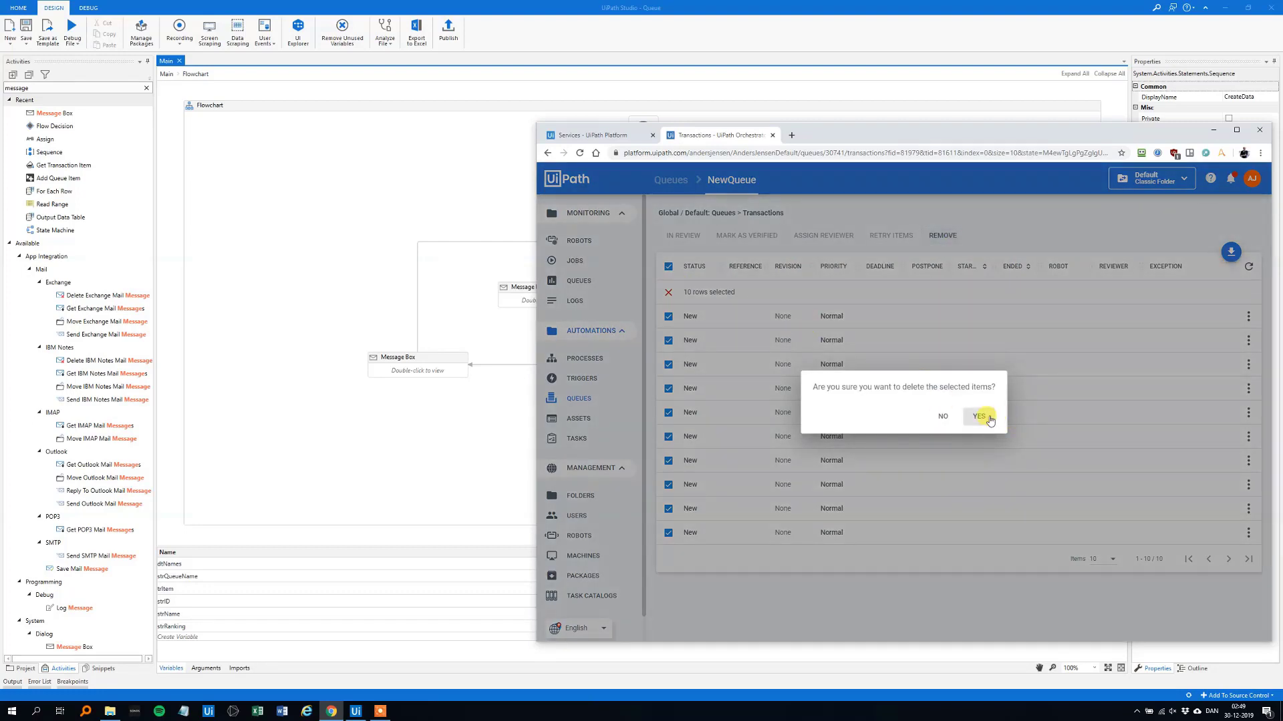
left_click(980, 417)
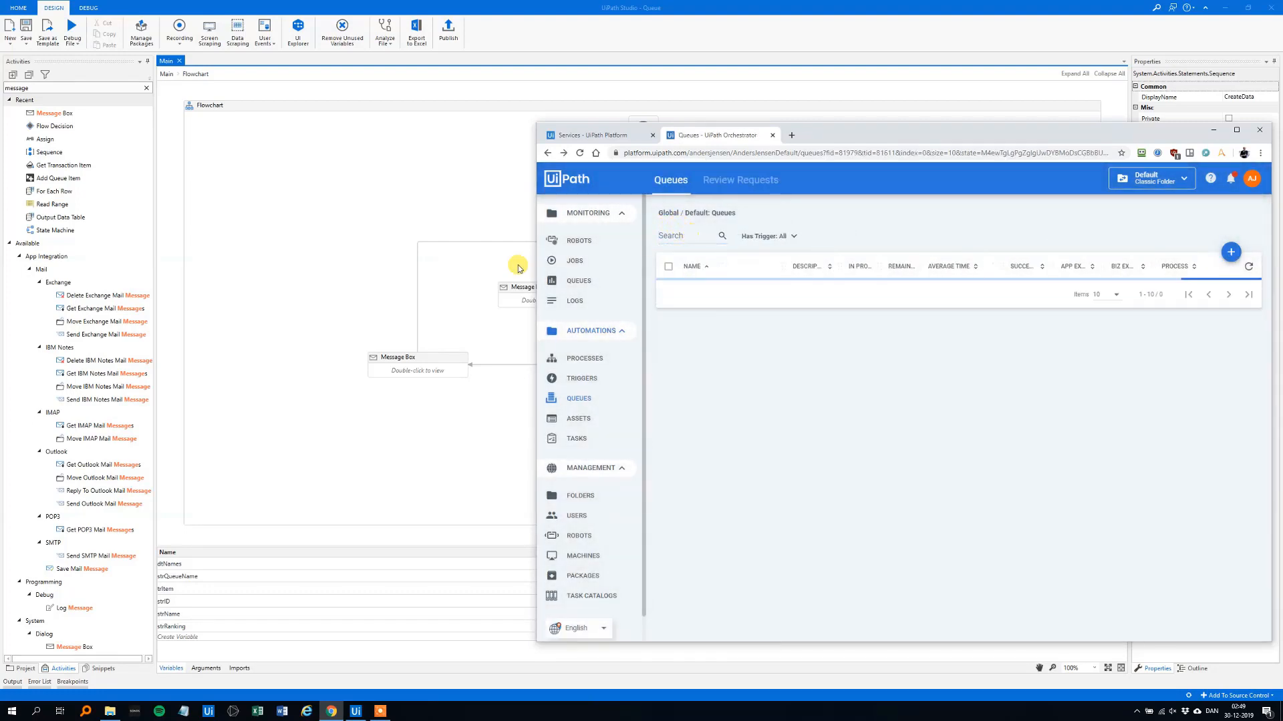
left_click(72, 31)
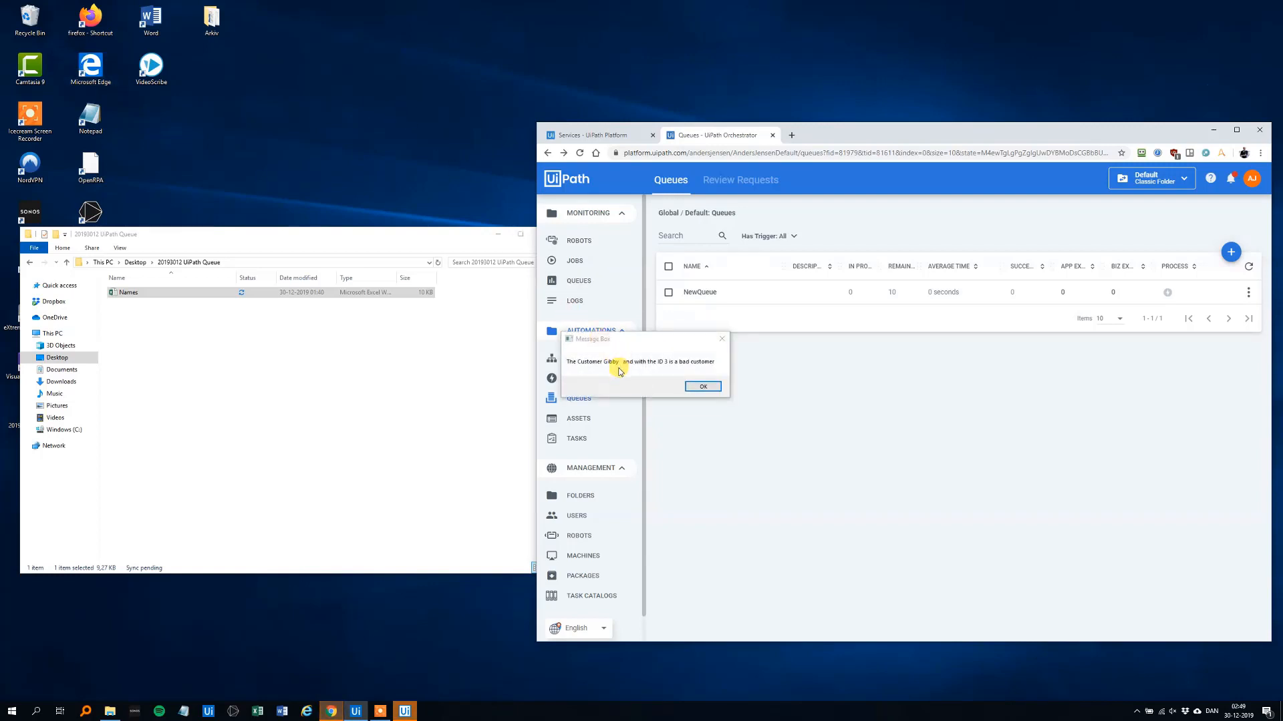
mouse_move(660, 368)
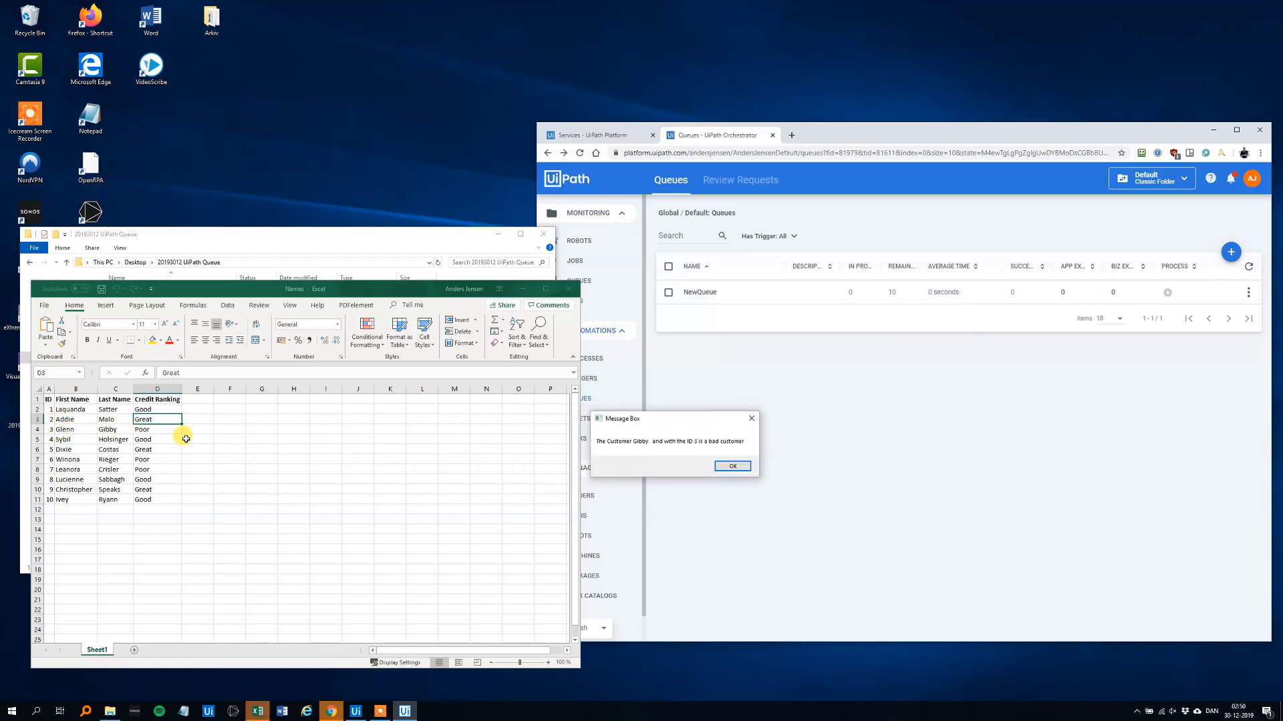
Acknowledge the bad-customer messages for Gibby, Rieger and Crisler, matching their Poor rankings in Excel
left_click(732, 467)
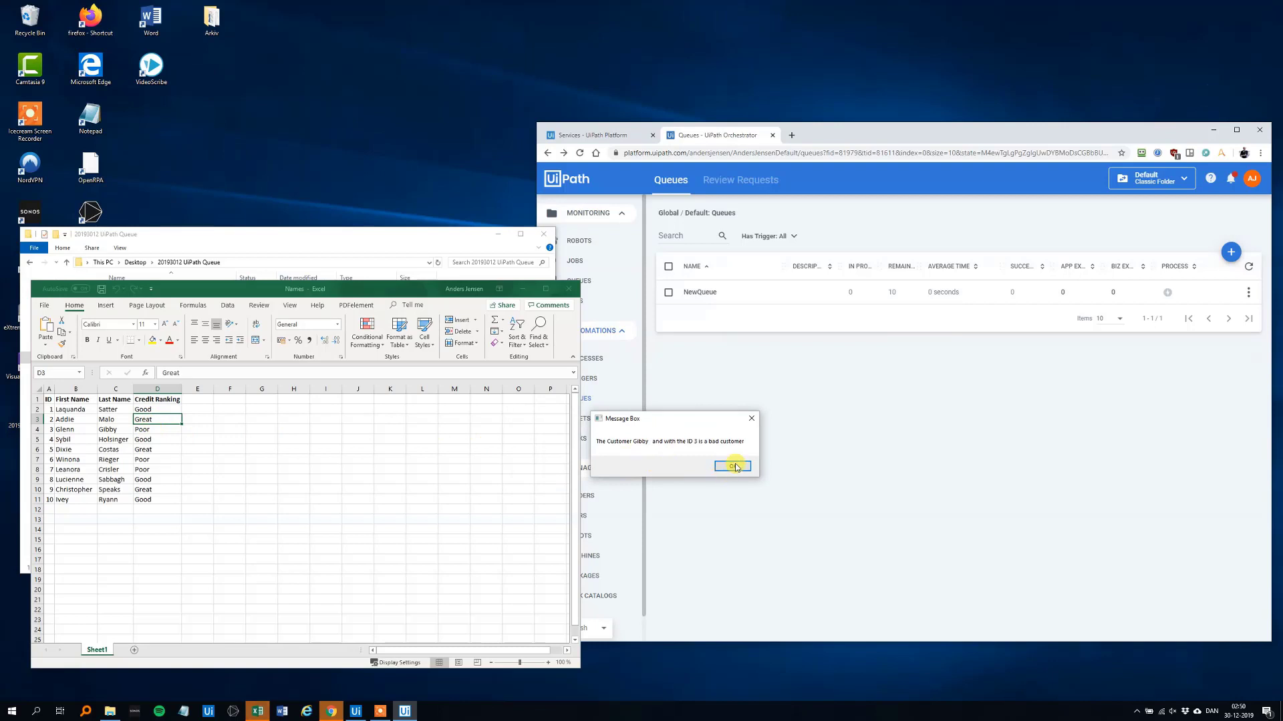
left_click(732, 465)
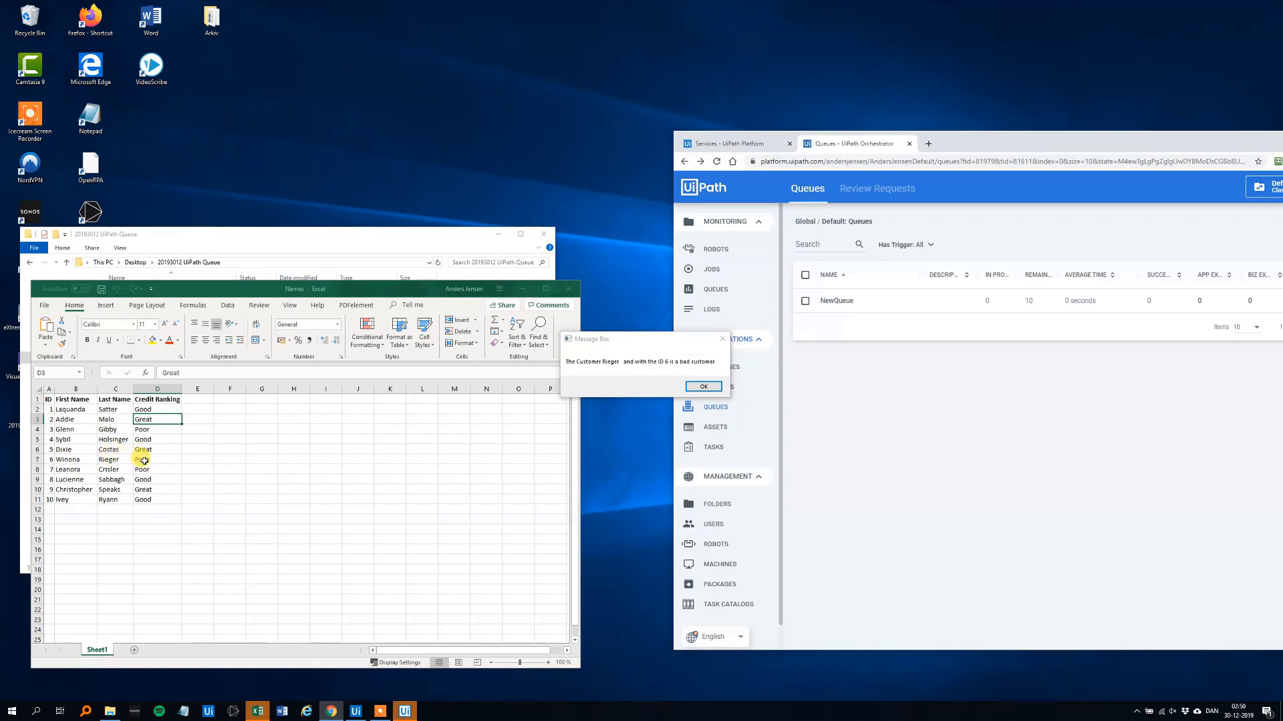
mouse_move(409, 386)
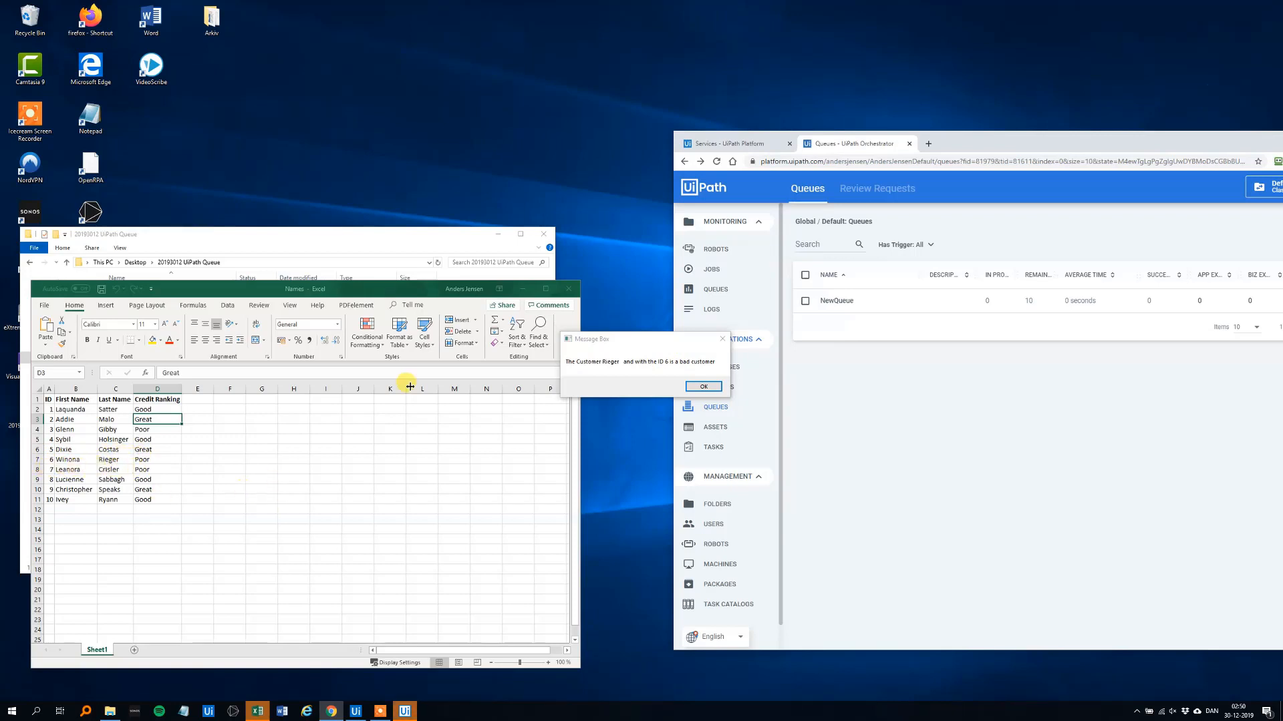
left_click(703, 387)
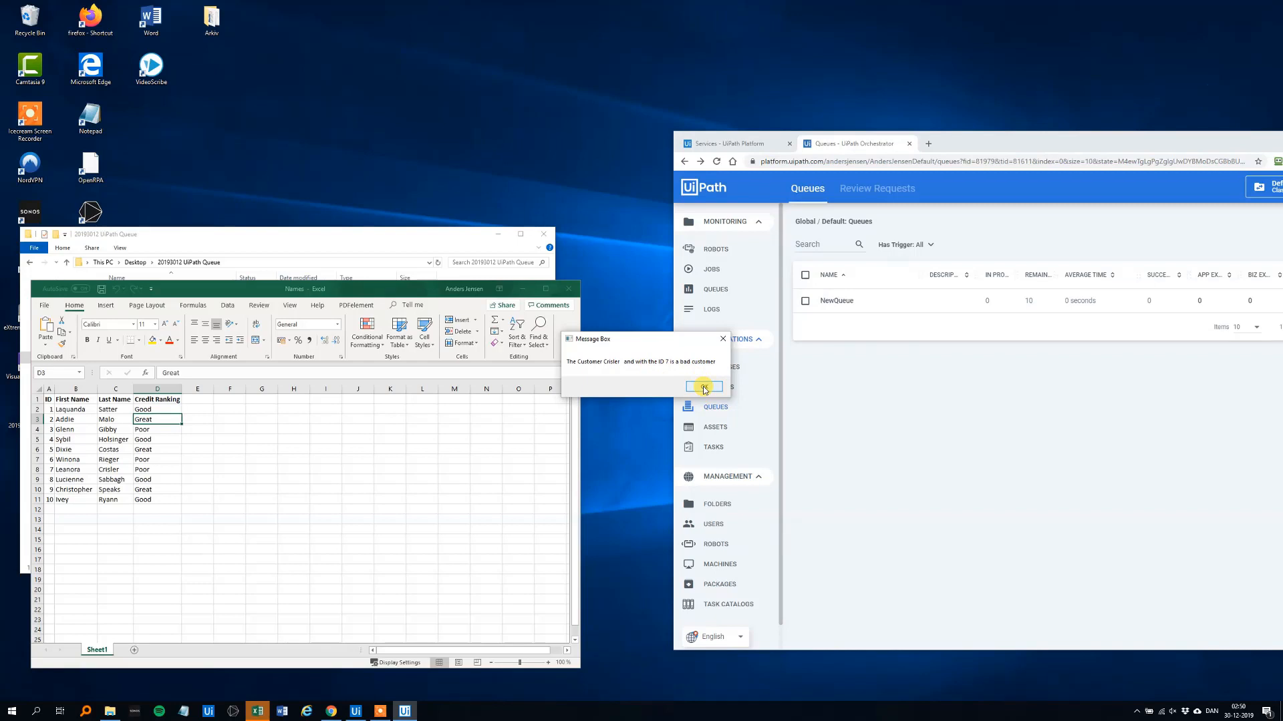
left_click(703, 388)
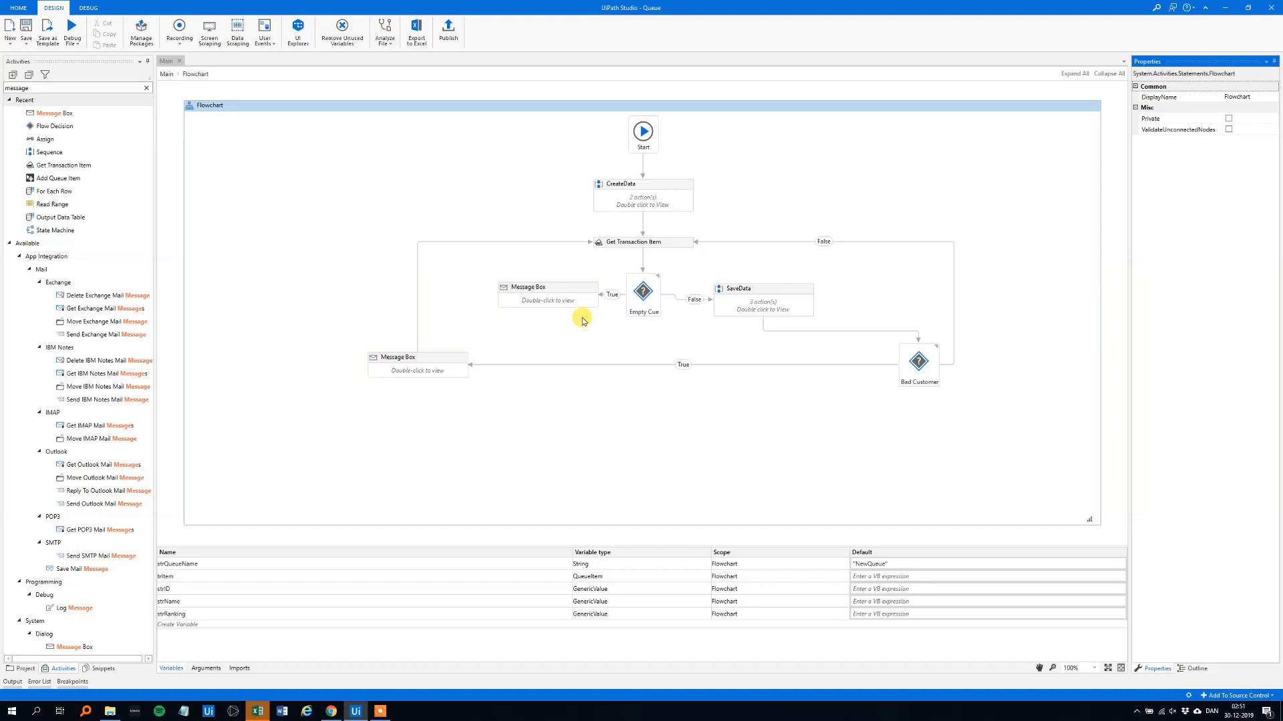
mouse_move(481, 609)
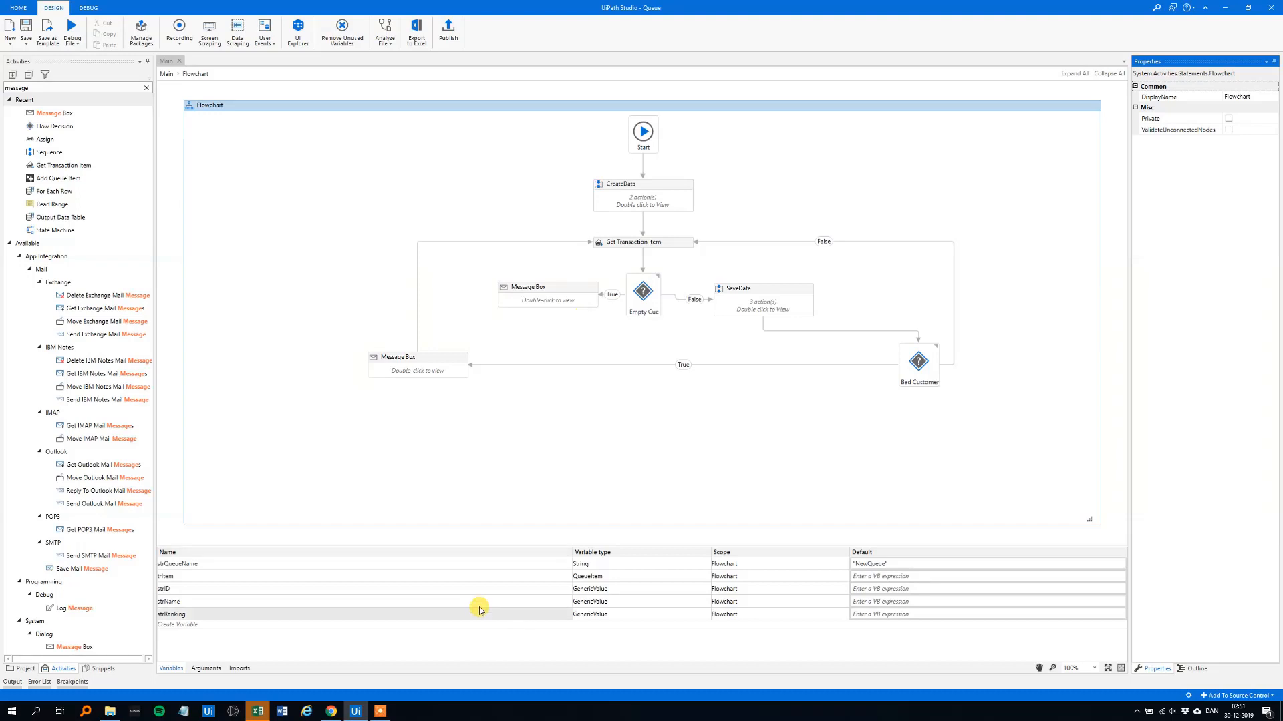